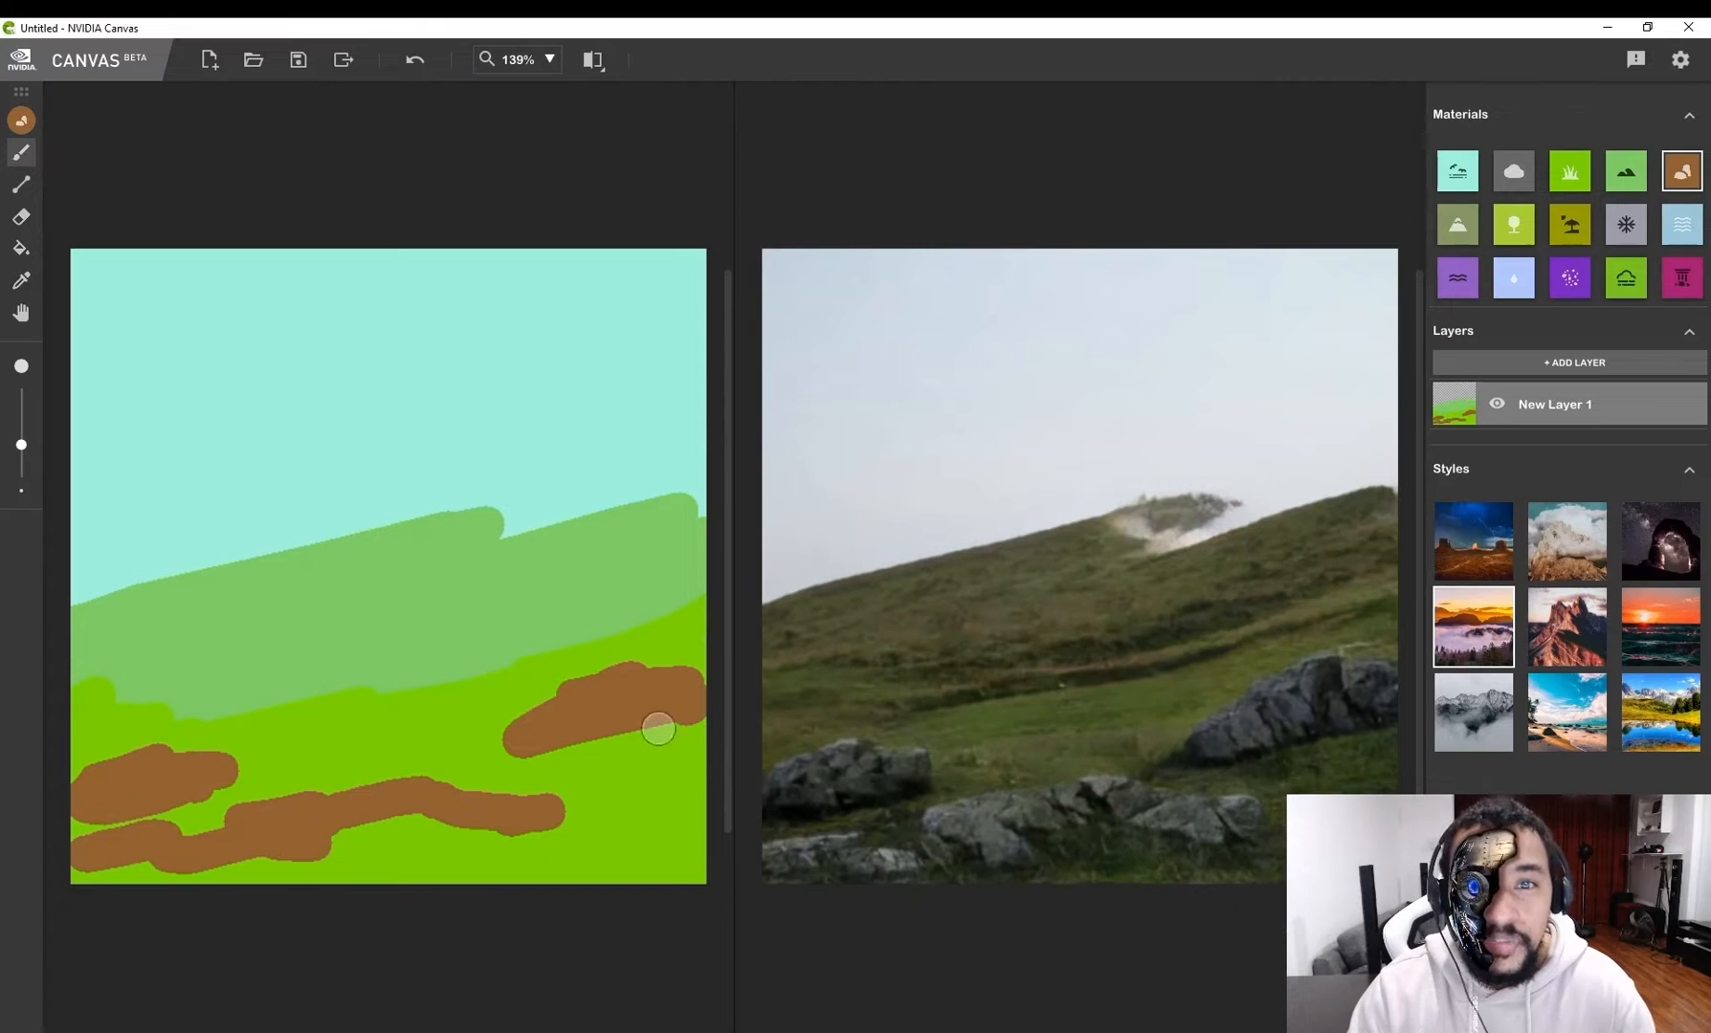
Brush cloud, water and mountain materials, then stroke a stream across the middle of the landscape
{"action": "left_click", "coordinate": [1512, 170]}
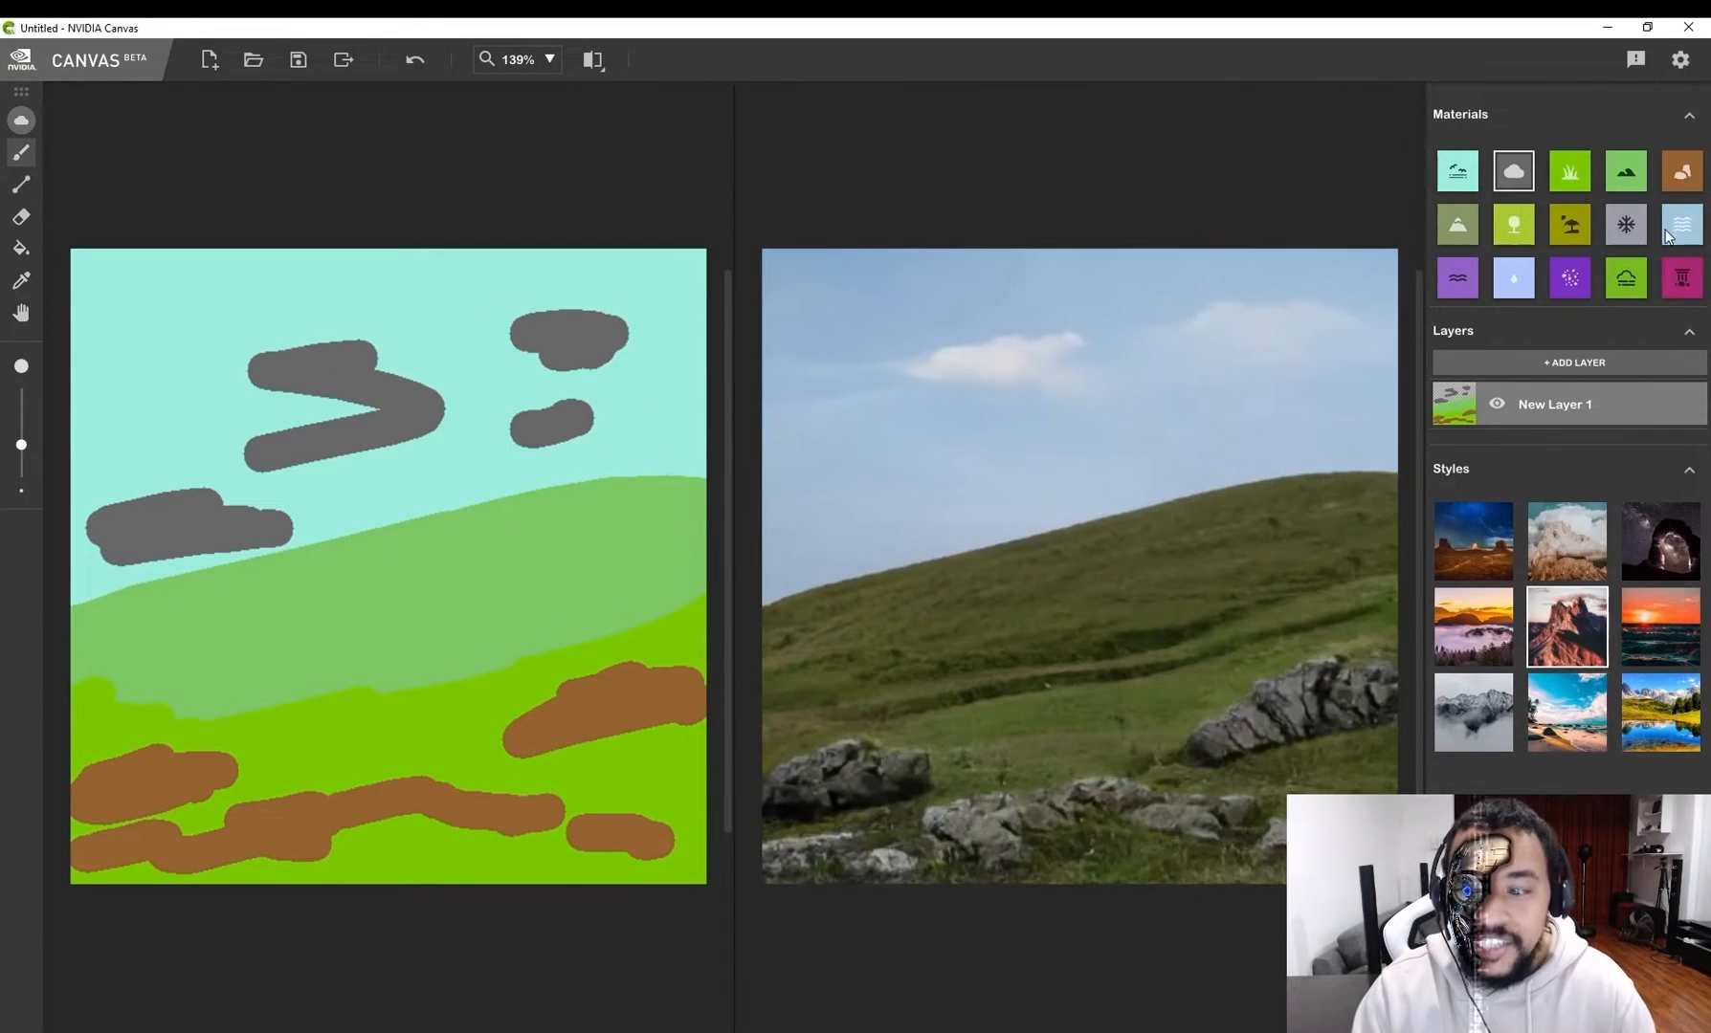
{"action": "left_click", "coordinate": [1512, 278]}
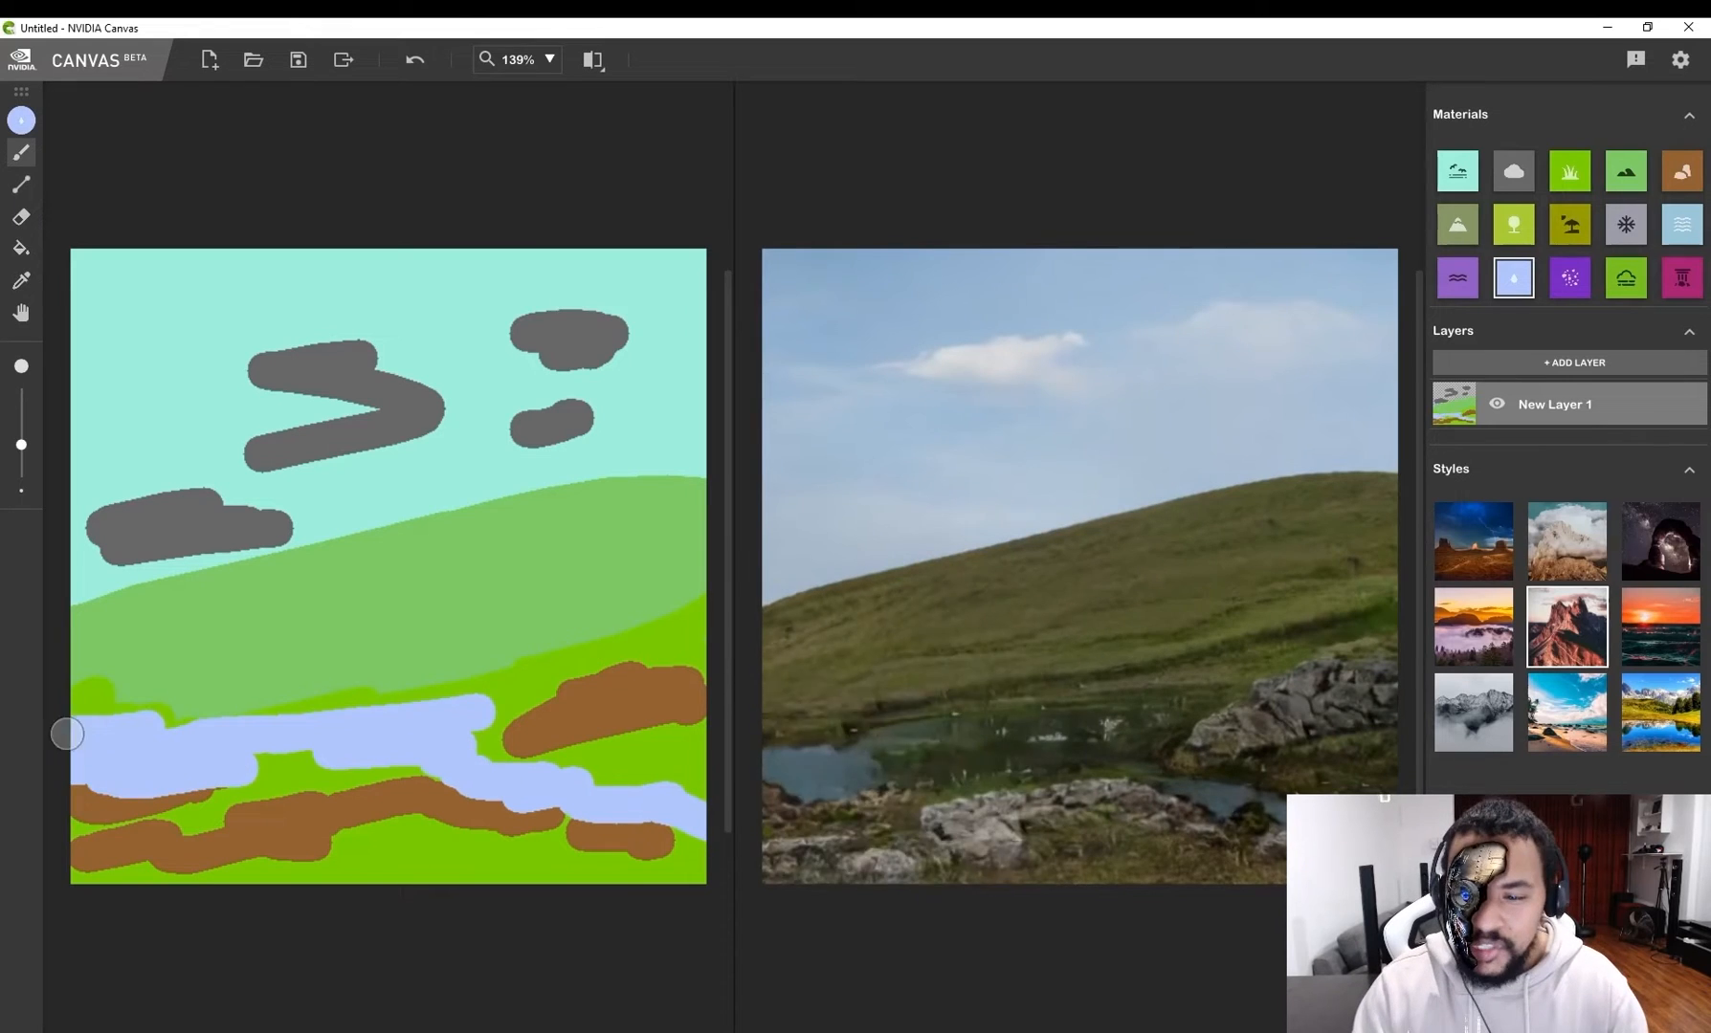
{"action": "left_click", "coordinate": [1456, 224]}
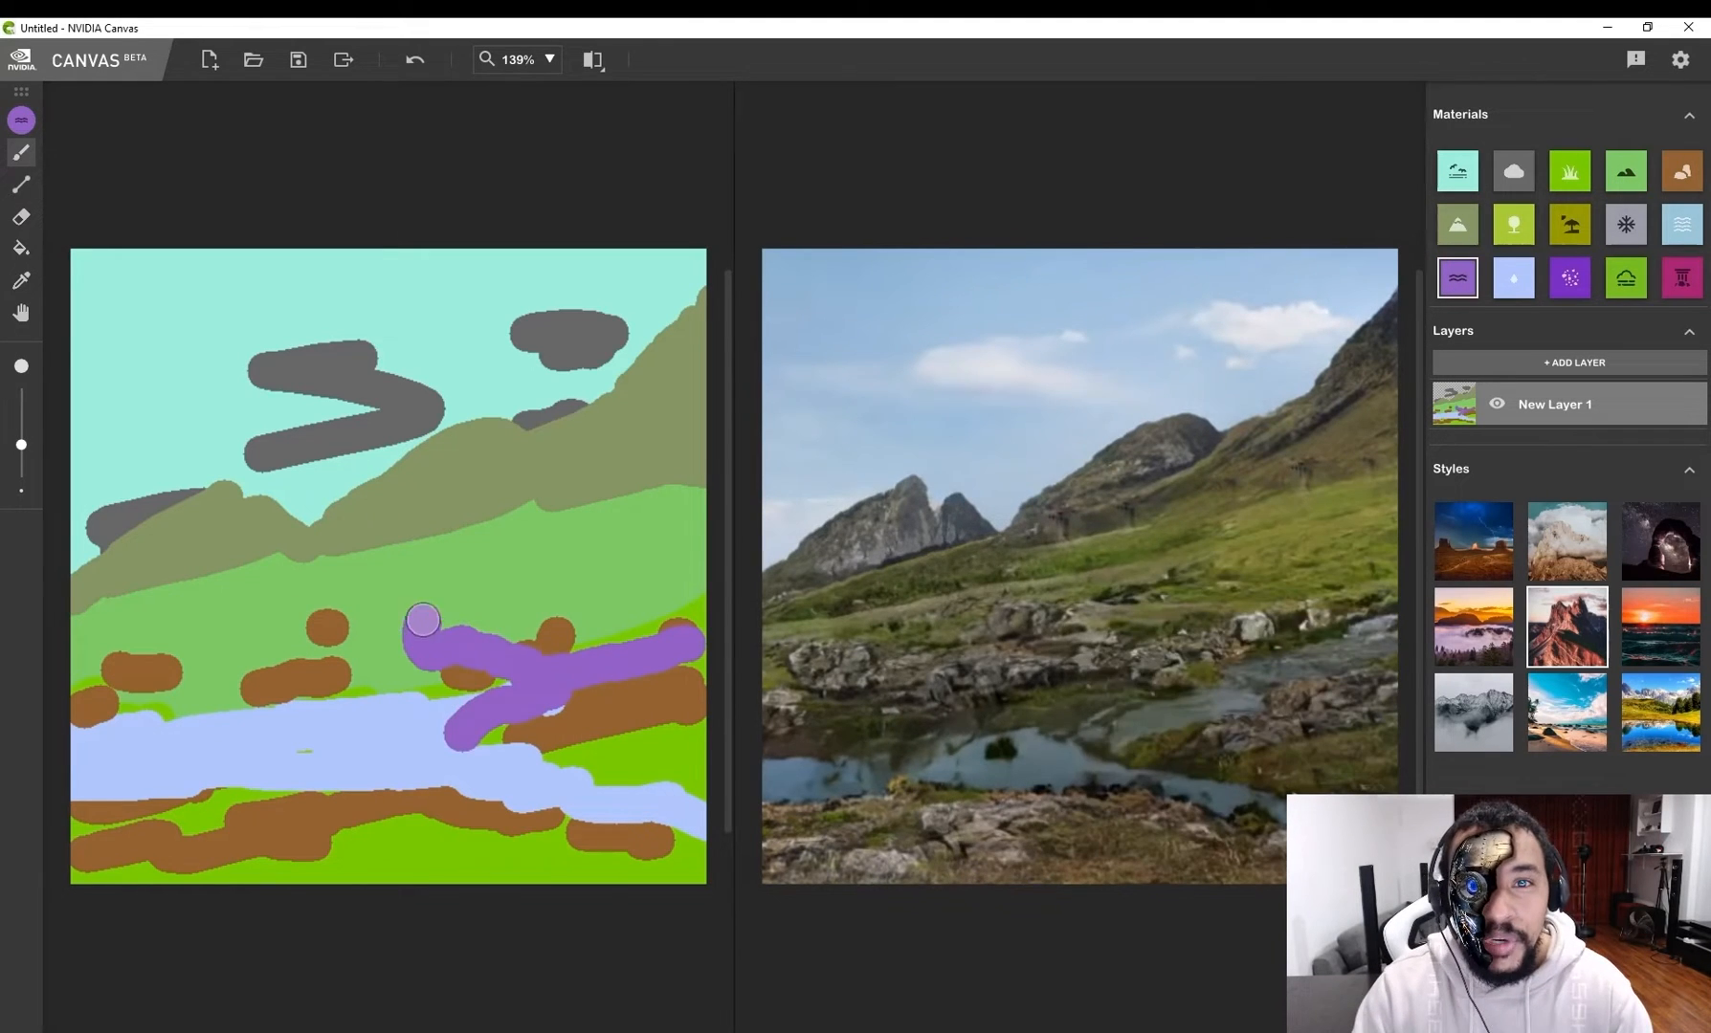
{"action": "left_click_drag", "start_coordinate": [423, 620], "coordinate": [251, 708]}
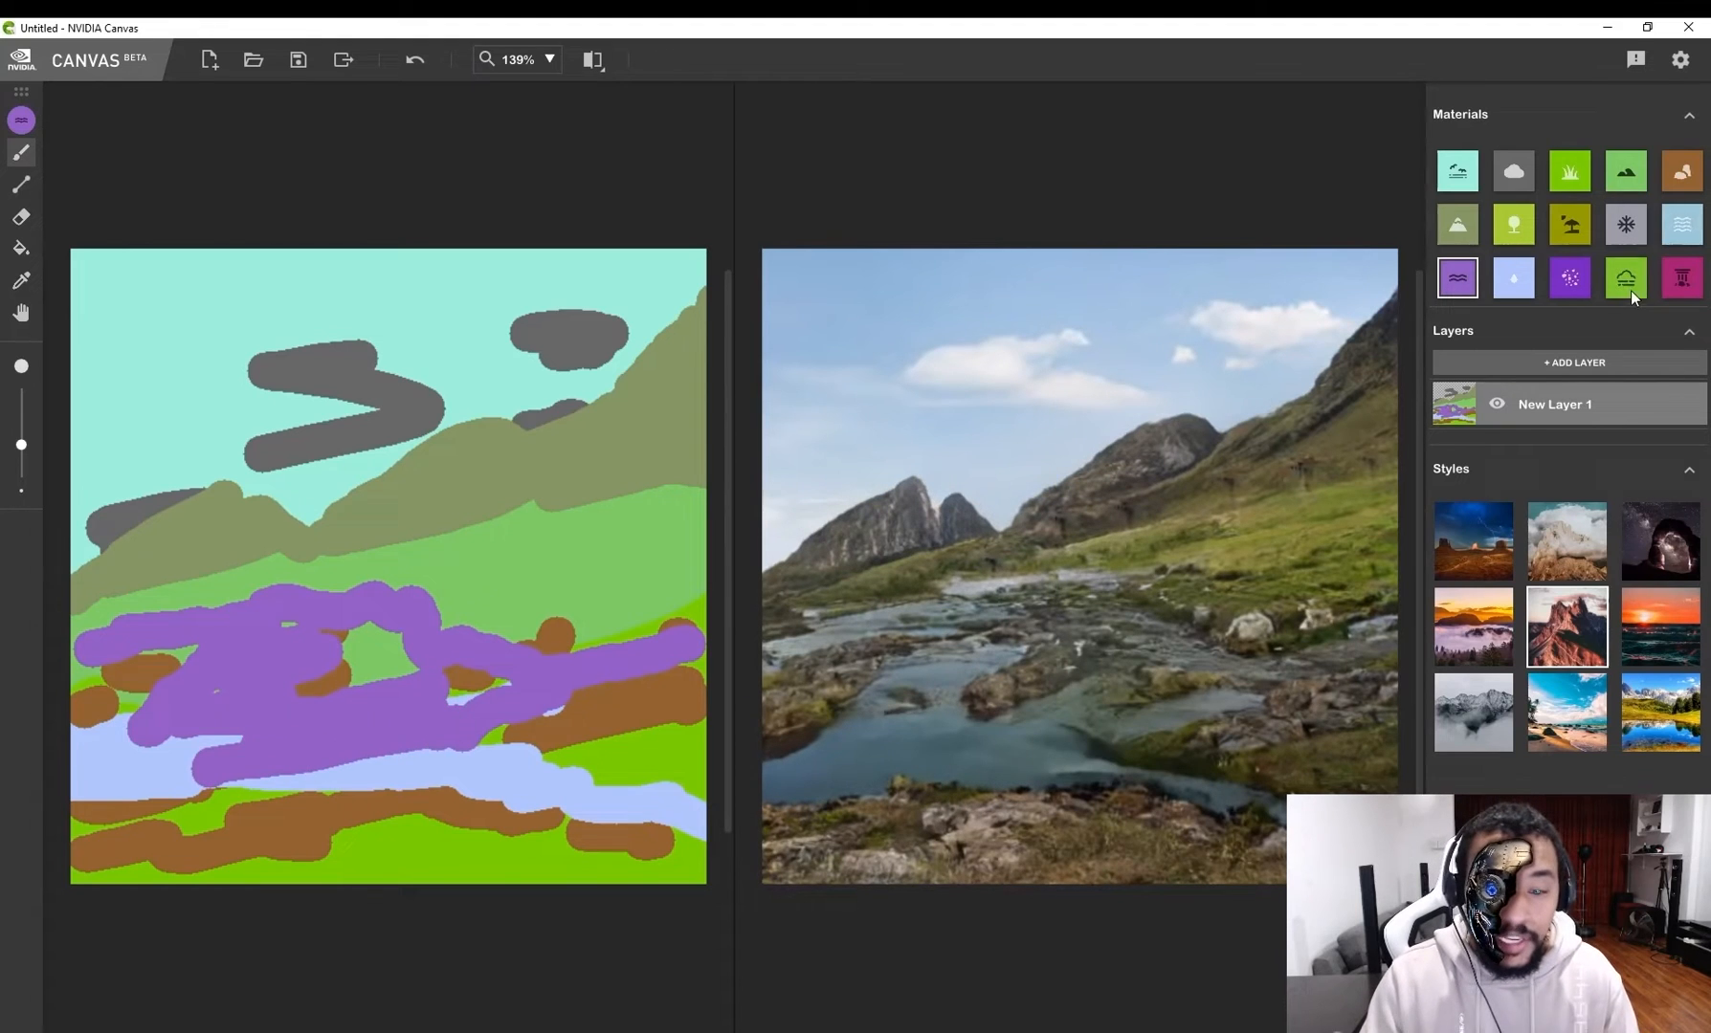
{"action": "left_click", "coordinate": [1567, 277]}
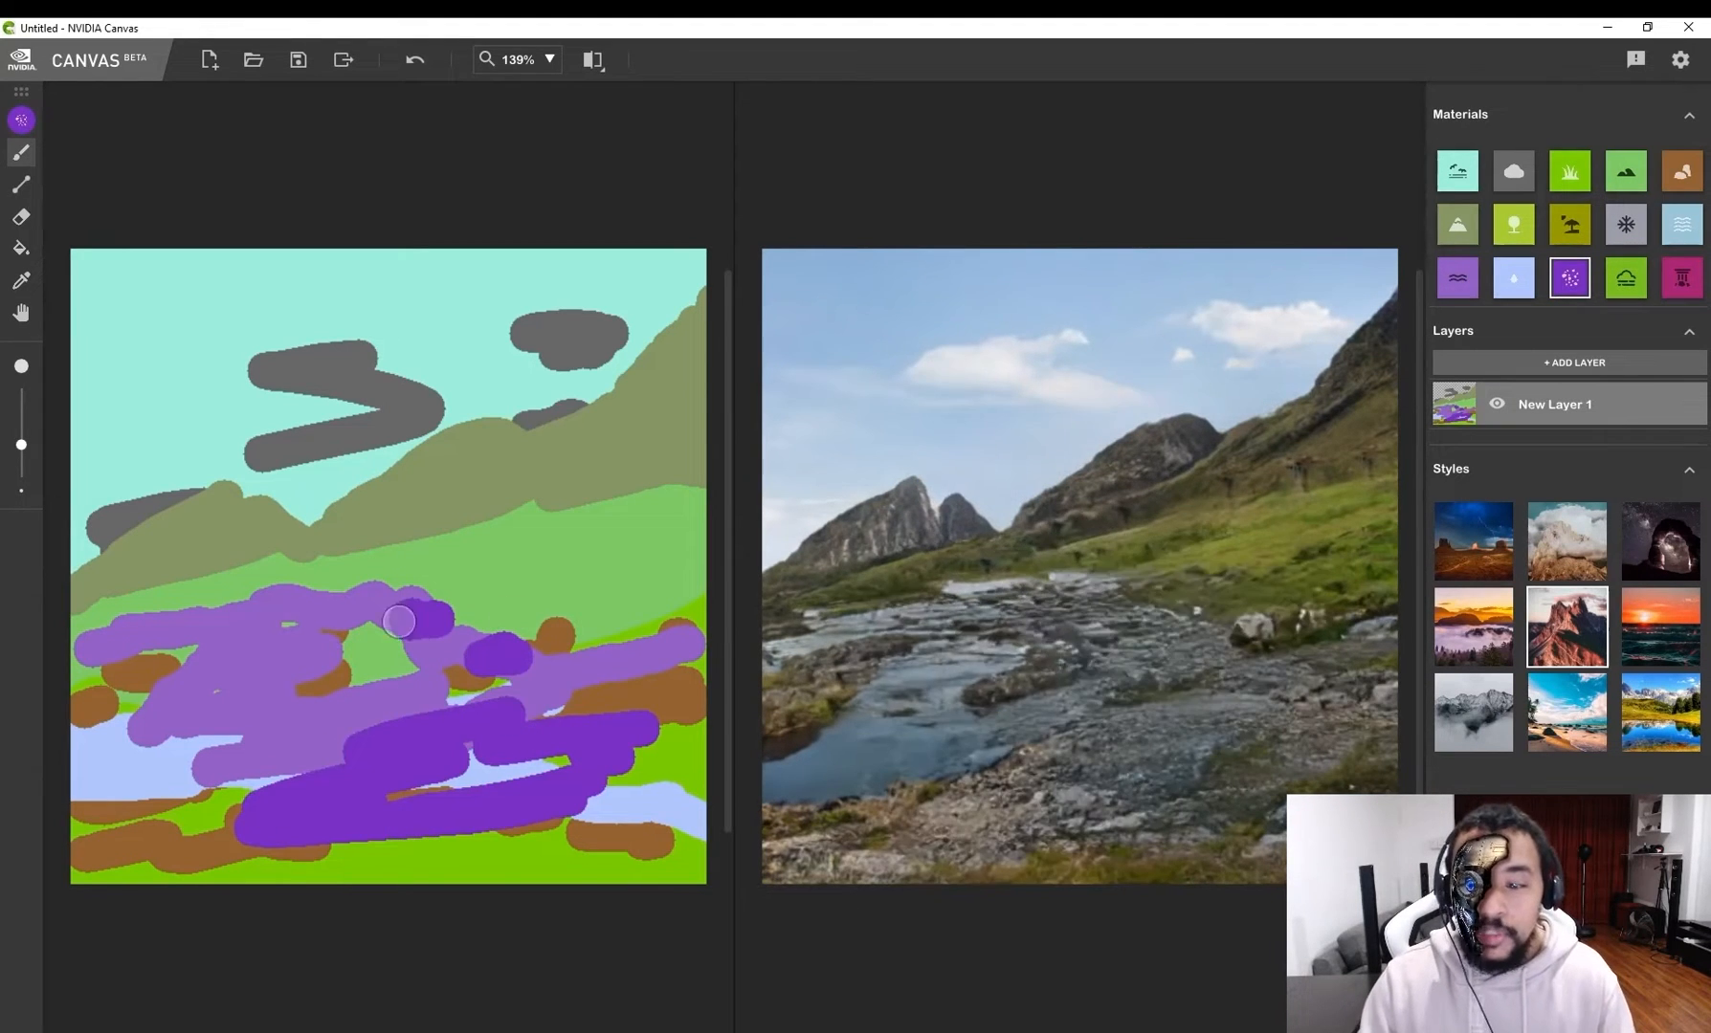
{"action": "left_click", "coordinate": [1680, 172]}
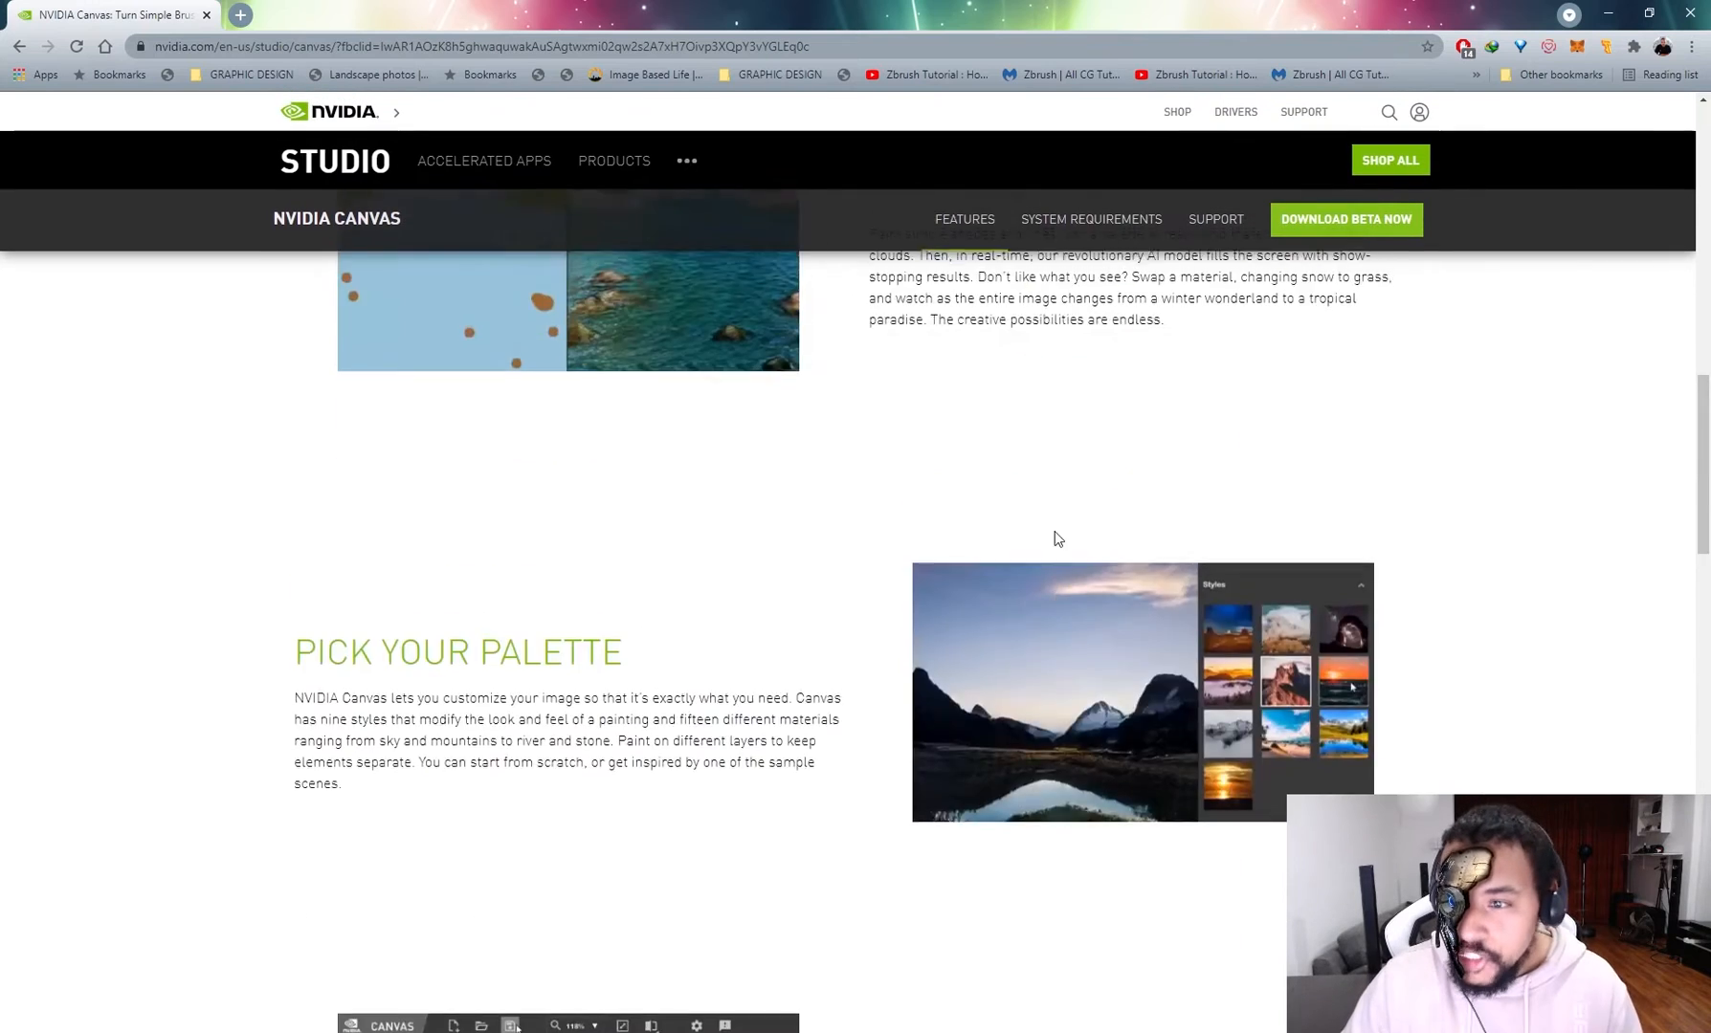
Scroll through the NVIDIA Canvas product page to the introduction video and AI features
{"action": "scroll", "scroll_direction": "up", "scroll_amount": 3}
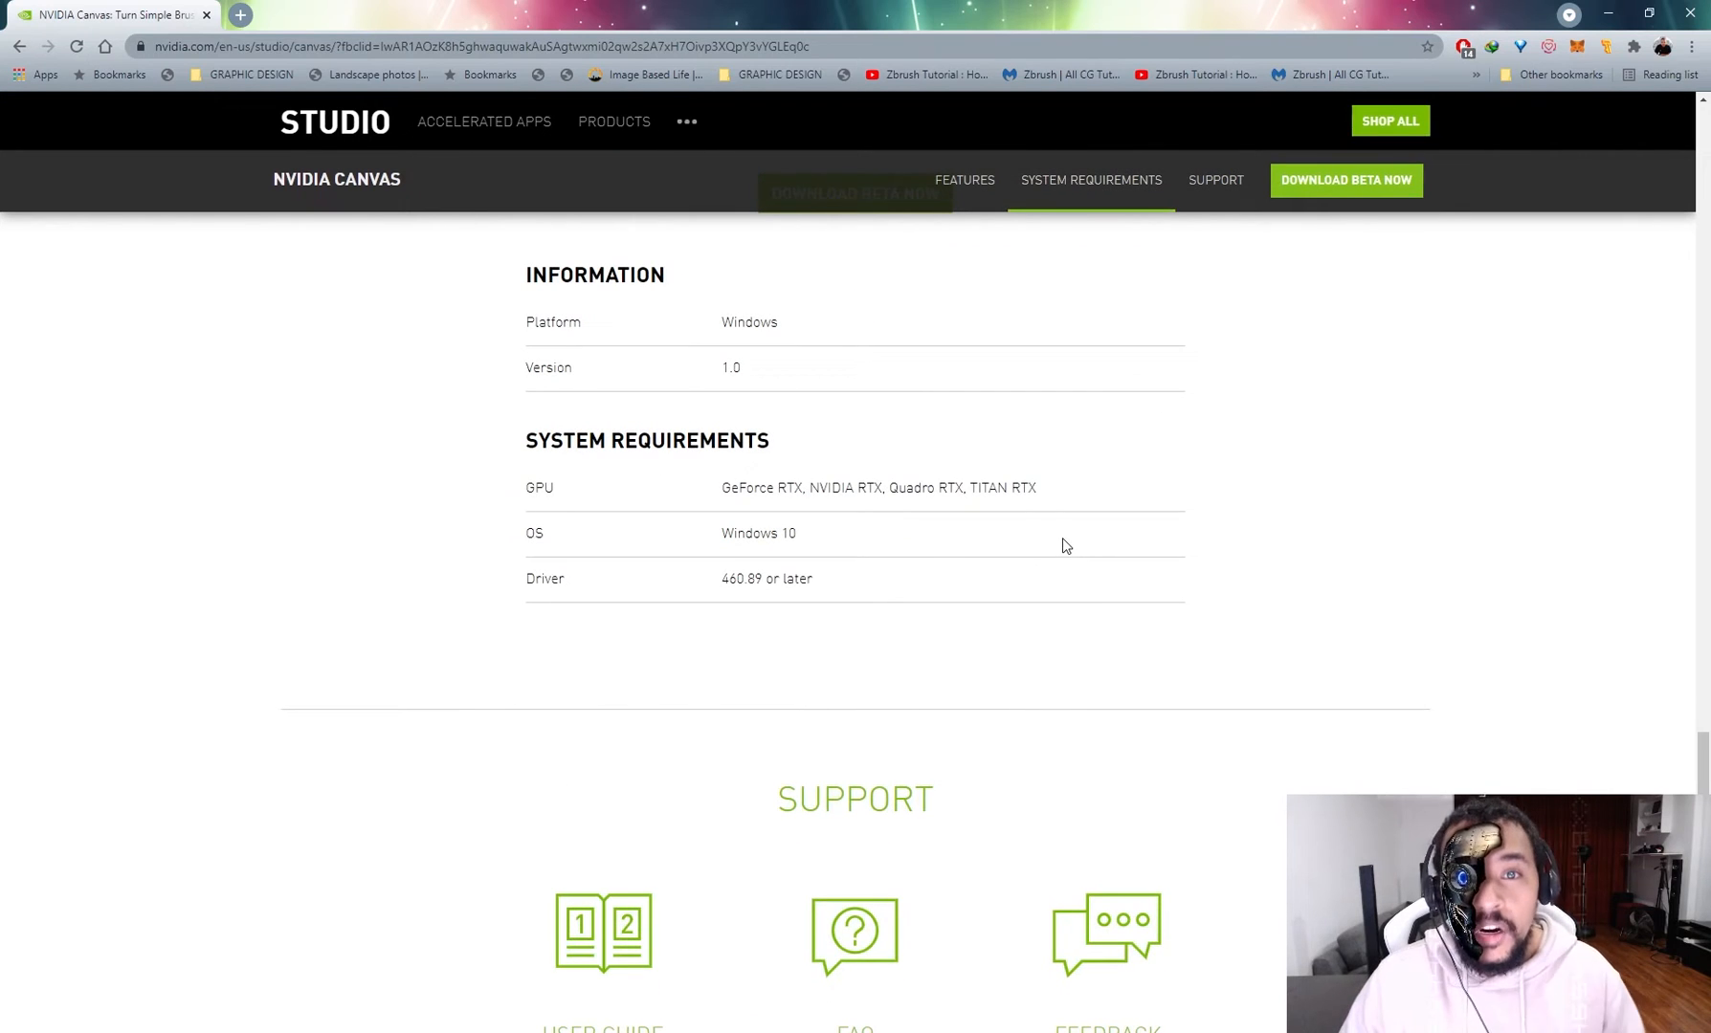
{"action": "mouse_move", "coordinate": [655, 473]}
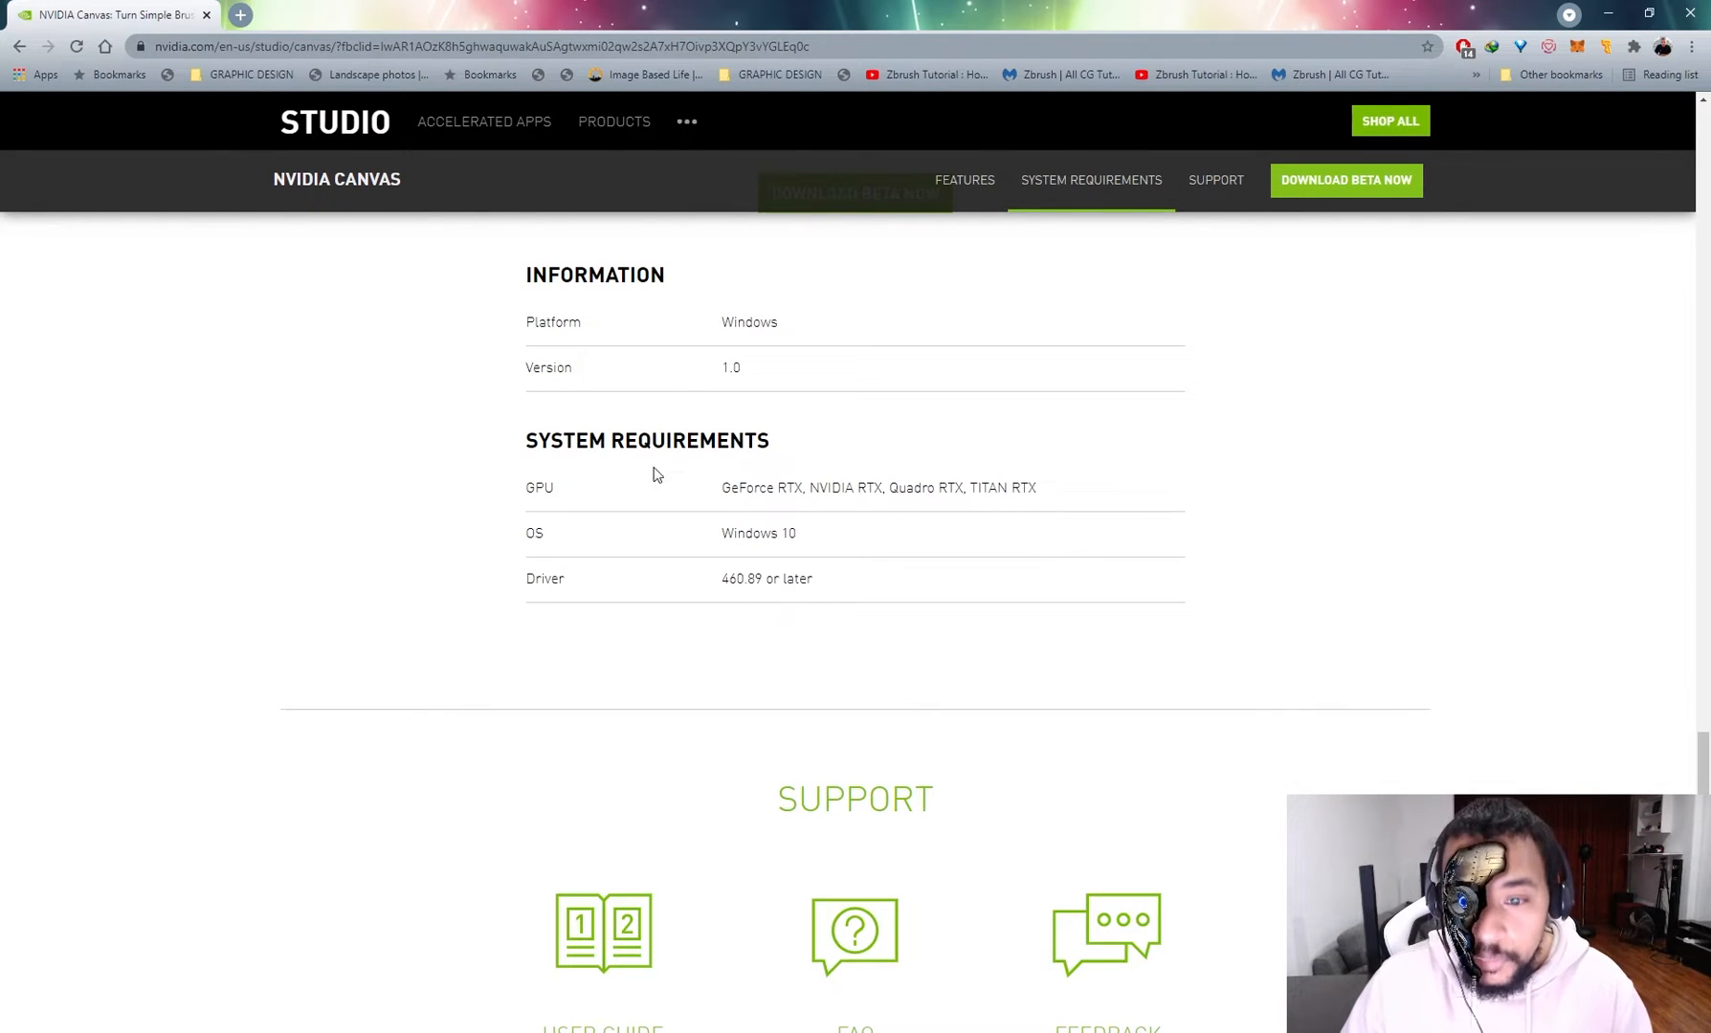
{"action": "left_click_drag", "start_coordinate": [722, 488], "coordinate": [1035, 488]}
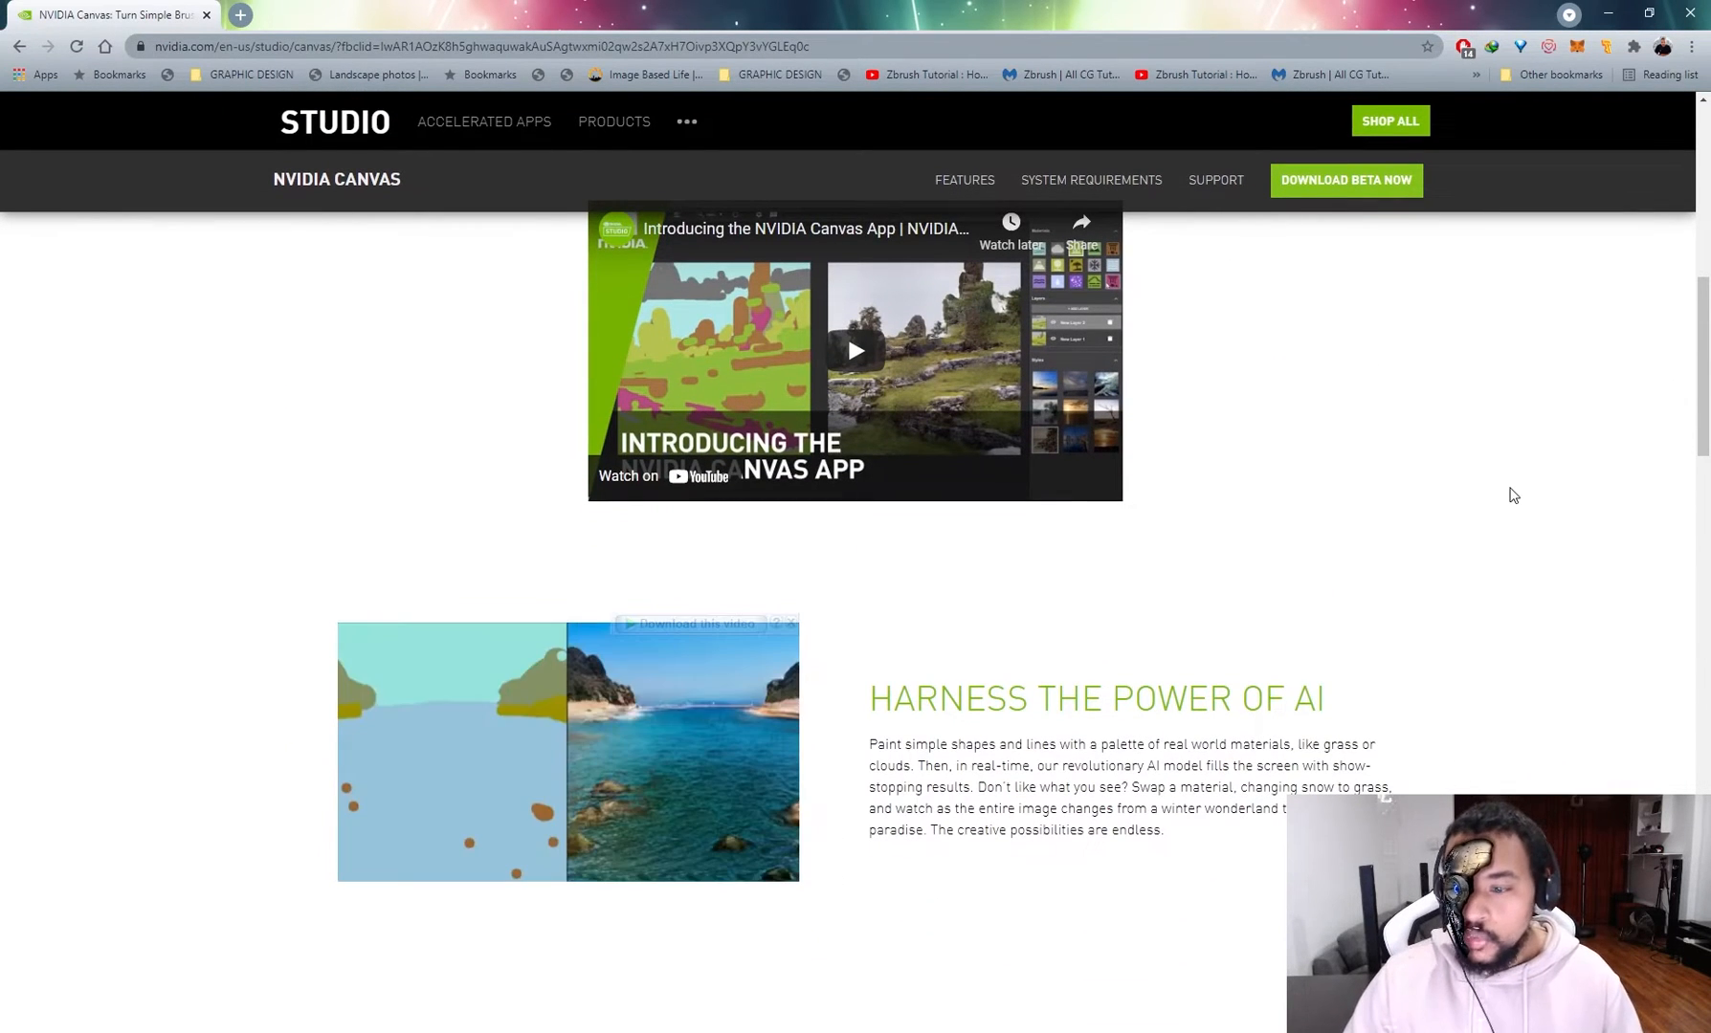
{"action": "mouse_move", "coordinate": [1280, 650]}
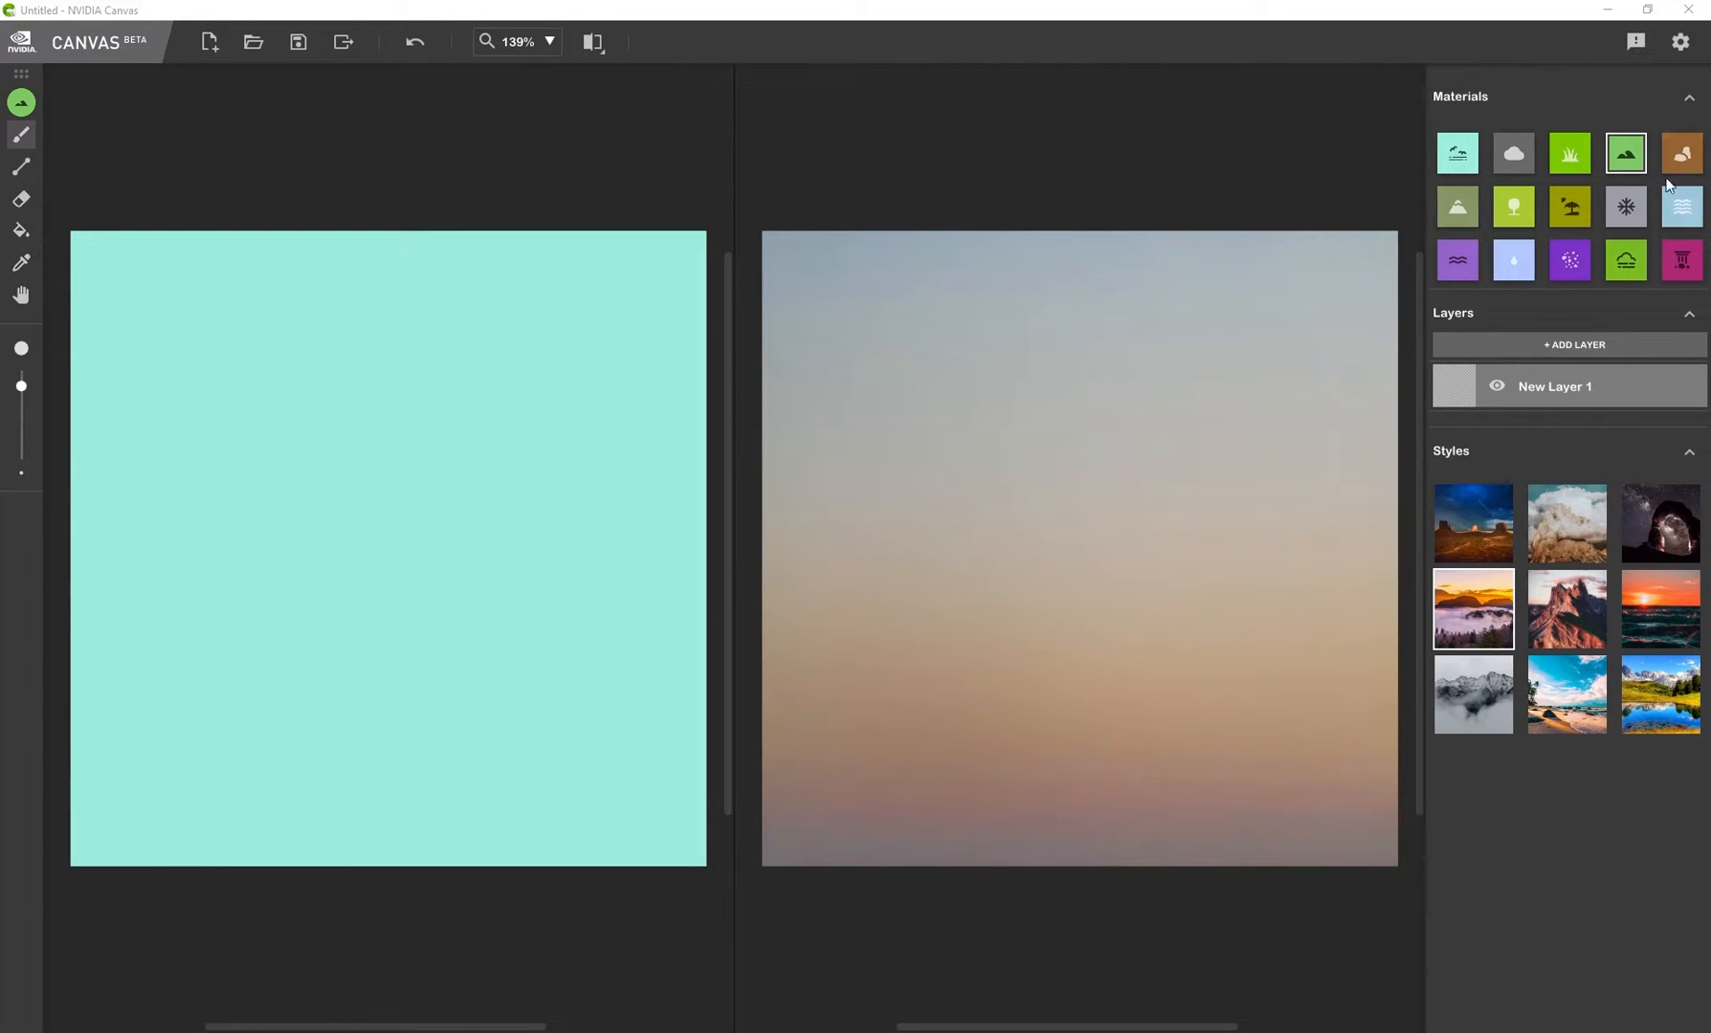
{"action": "mouse_move", "coordinate": [1457, 207]}
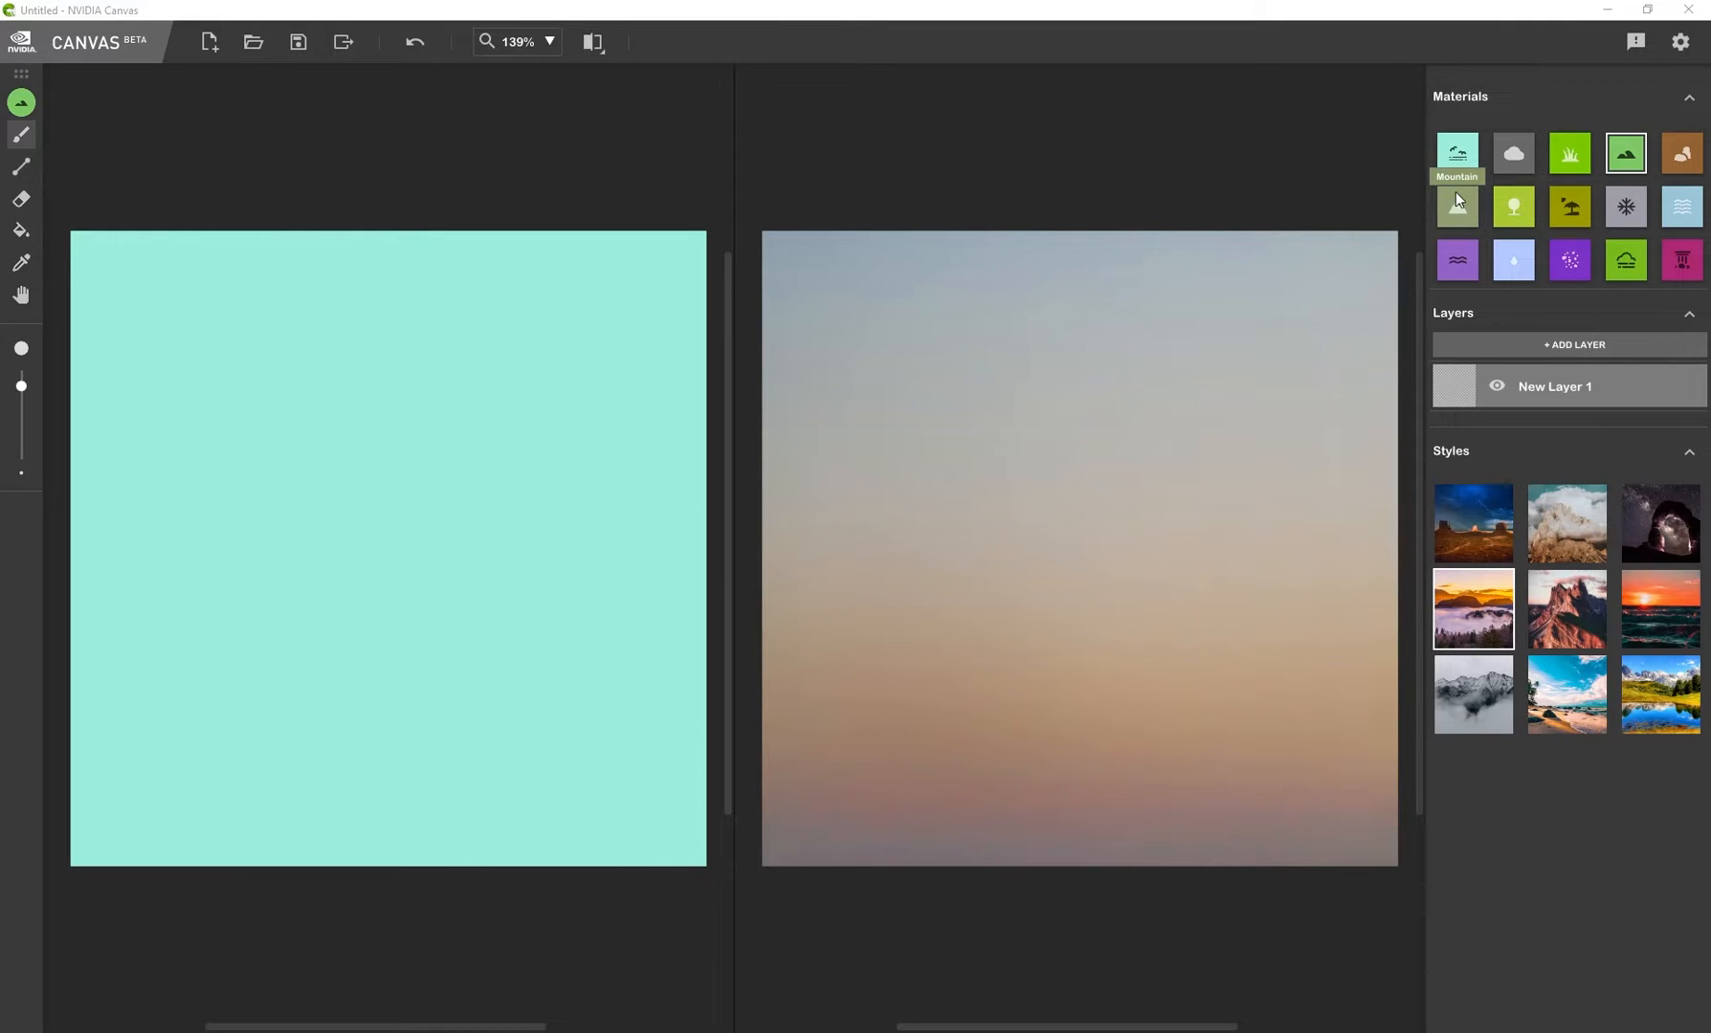
Choose the Mountain material on the fresh sky-only canvas
{"action": "left_click", "coordinate": [1456, 207]}
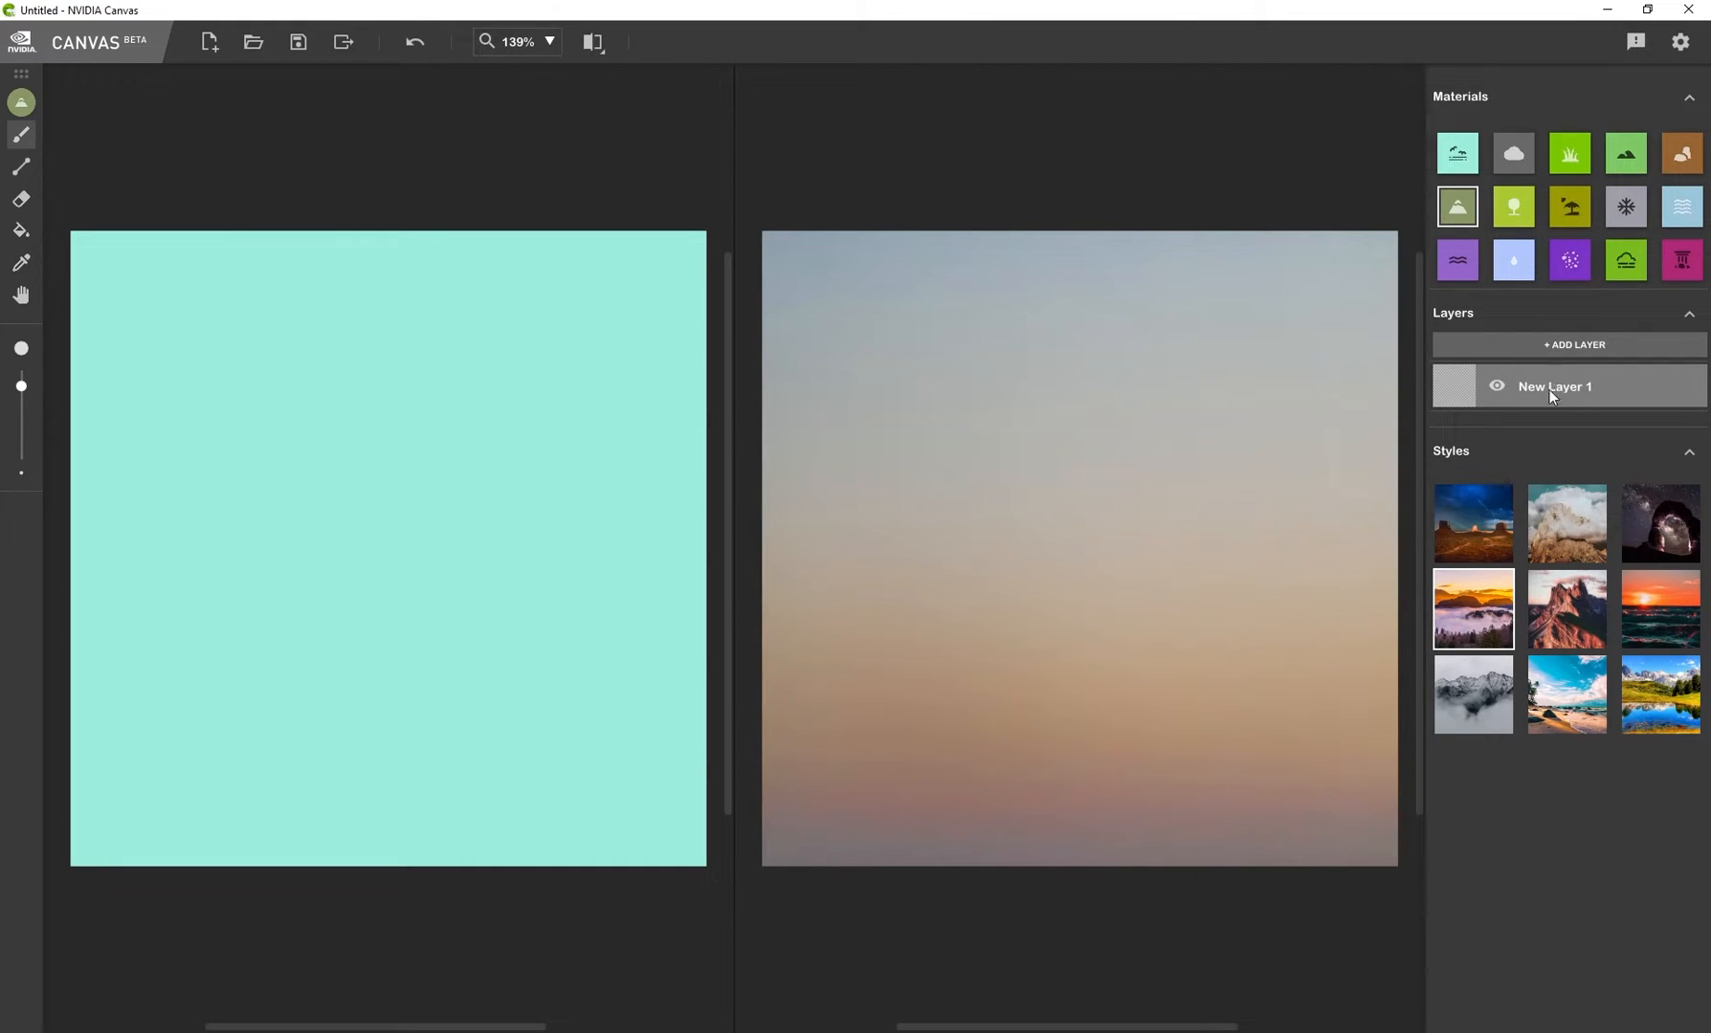
{"action": "mouse_move", "coordinate": [1456, 206]}
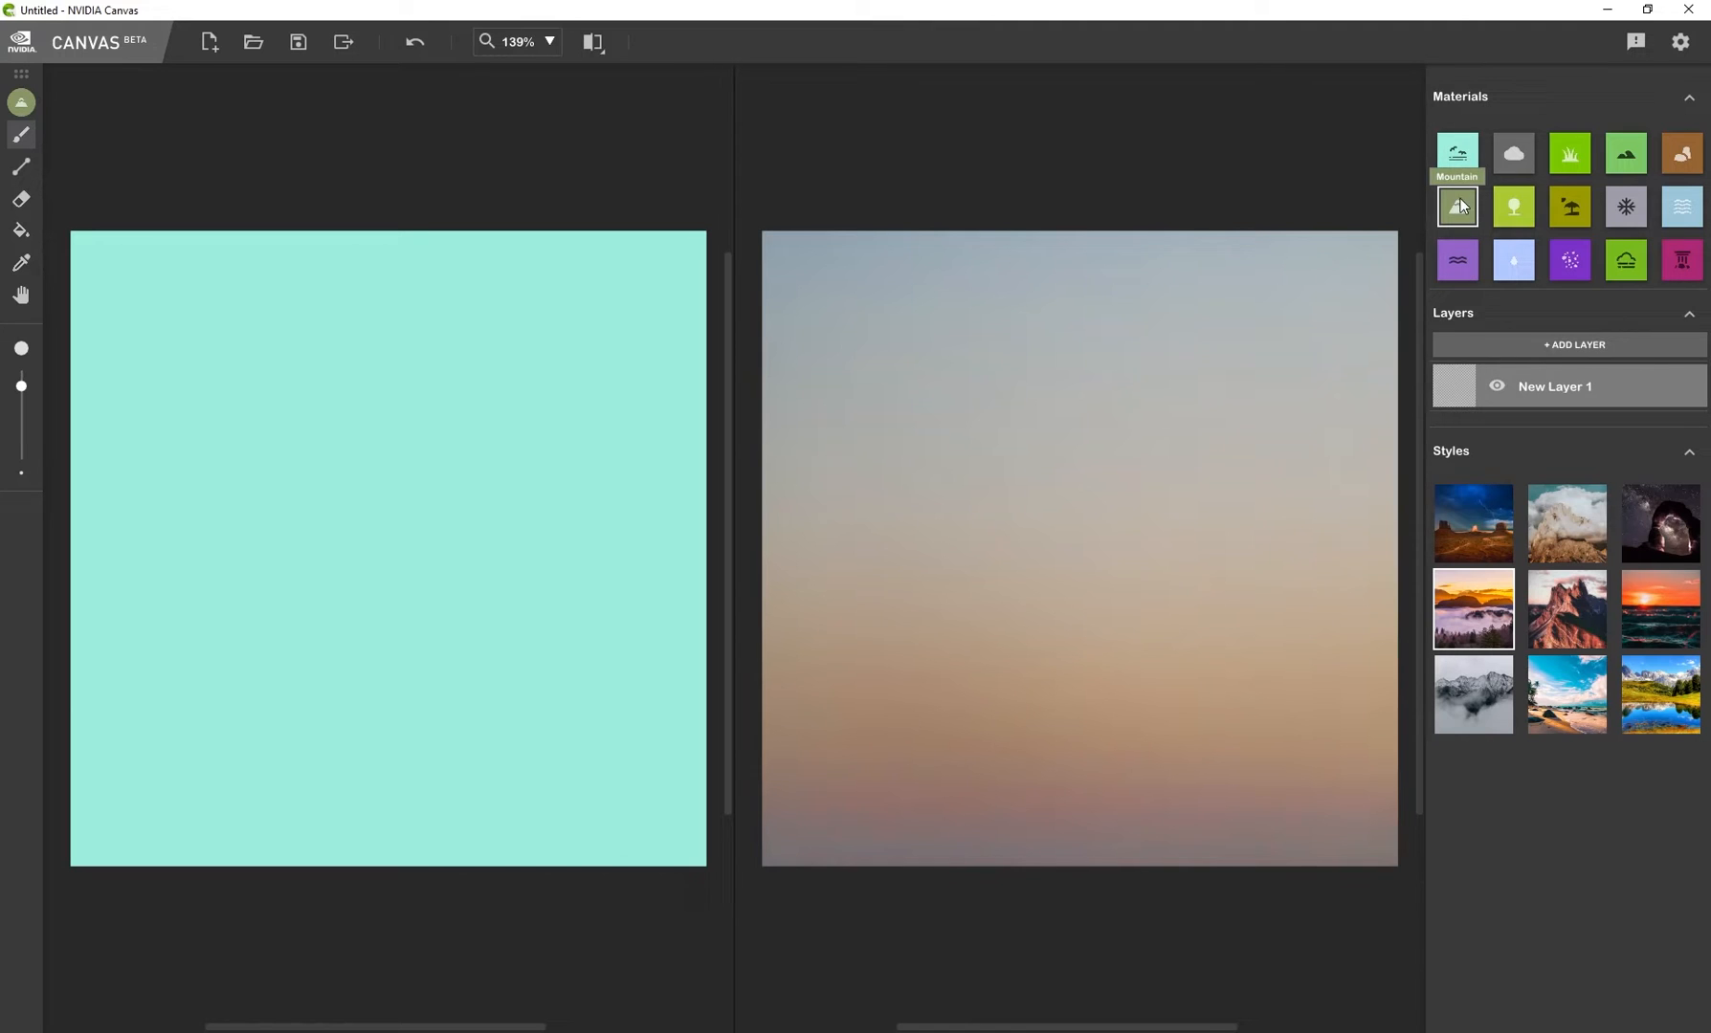
{"action": "mouse_move", "coordinate": [1558, 375]}
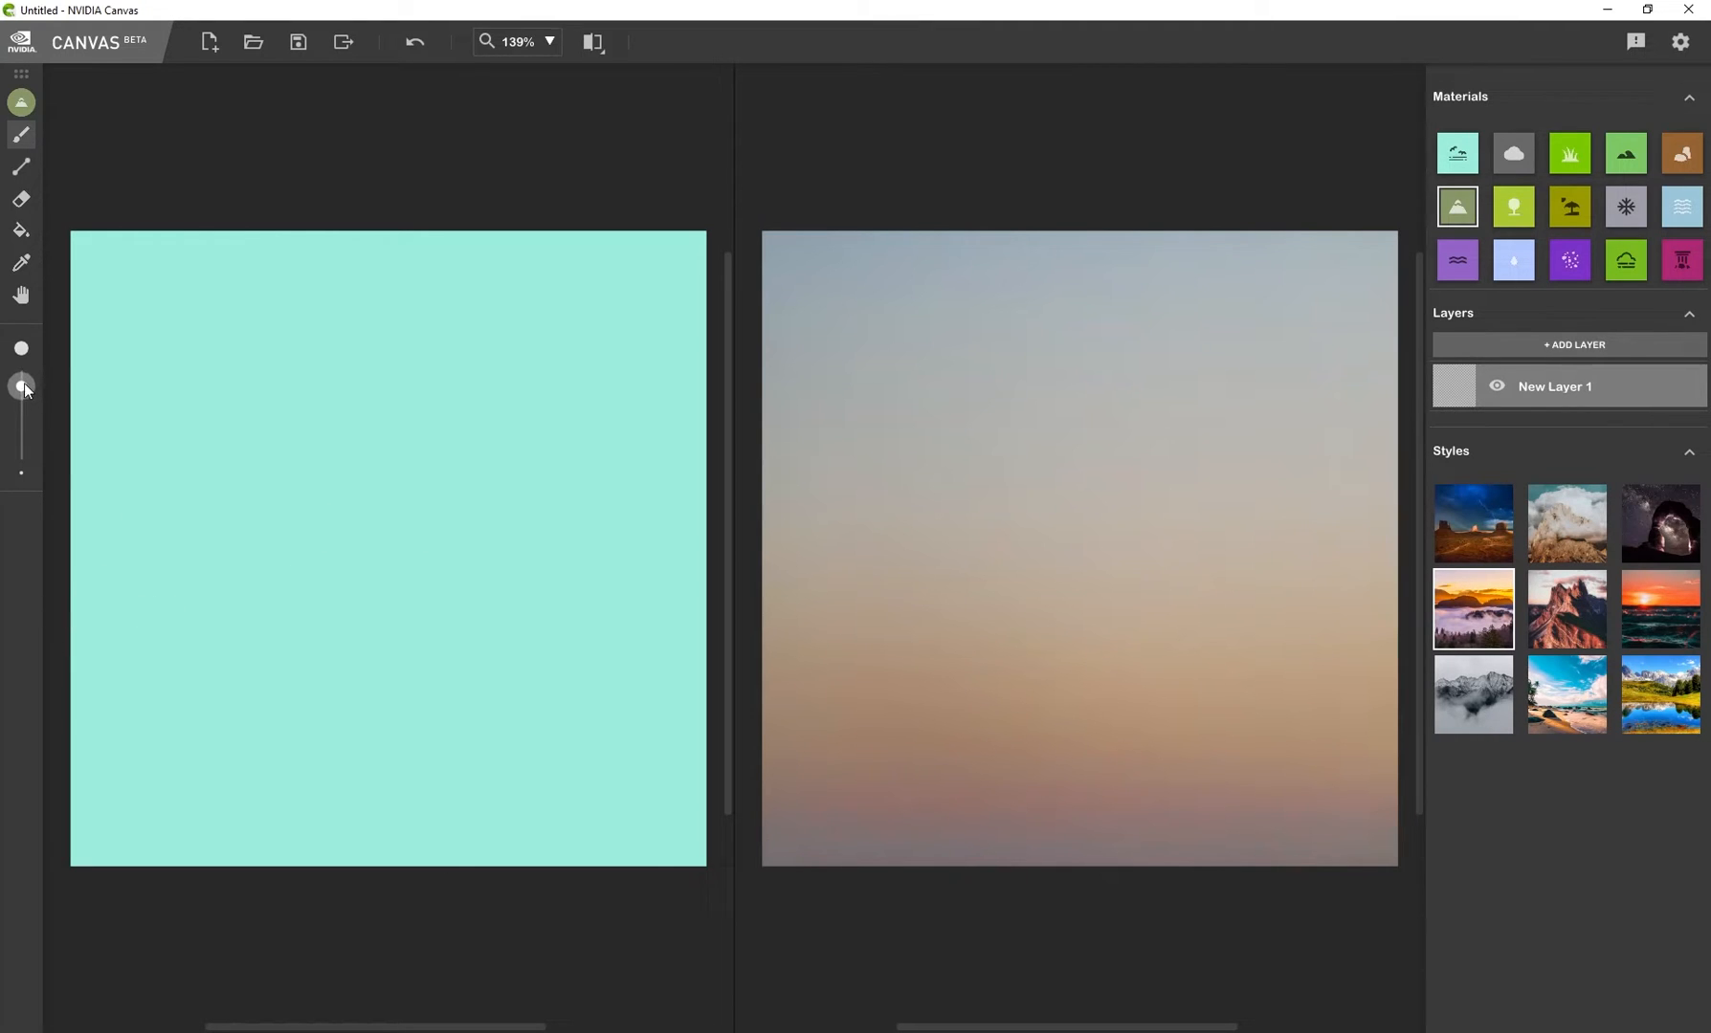
Paint a diagonal mountain slope across the canvas and fill the whole area below it
{"action": "left_click_drag", "start_coordinate": [21, 386], "coordinate": [21, 425]}
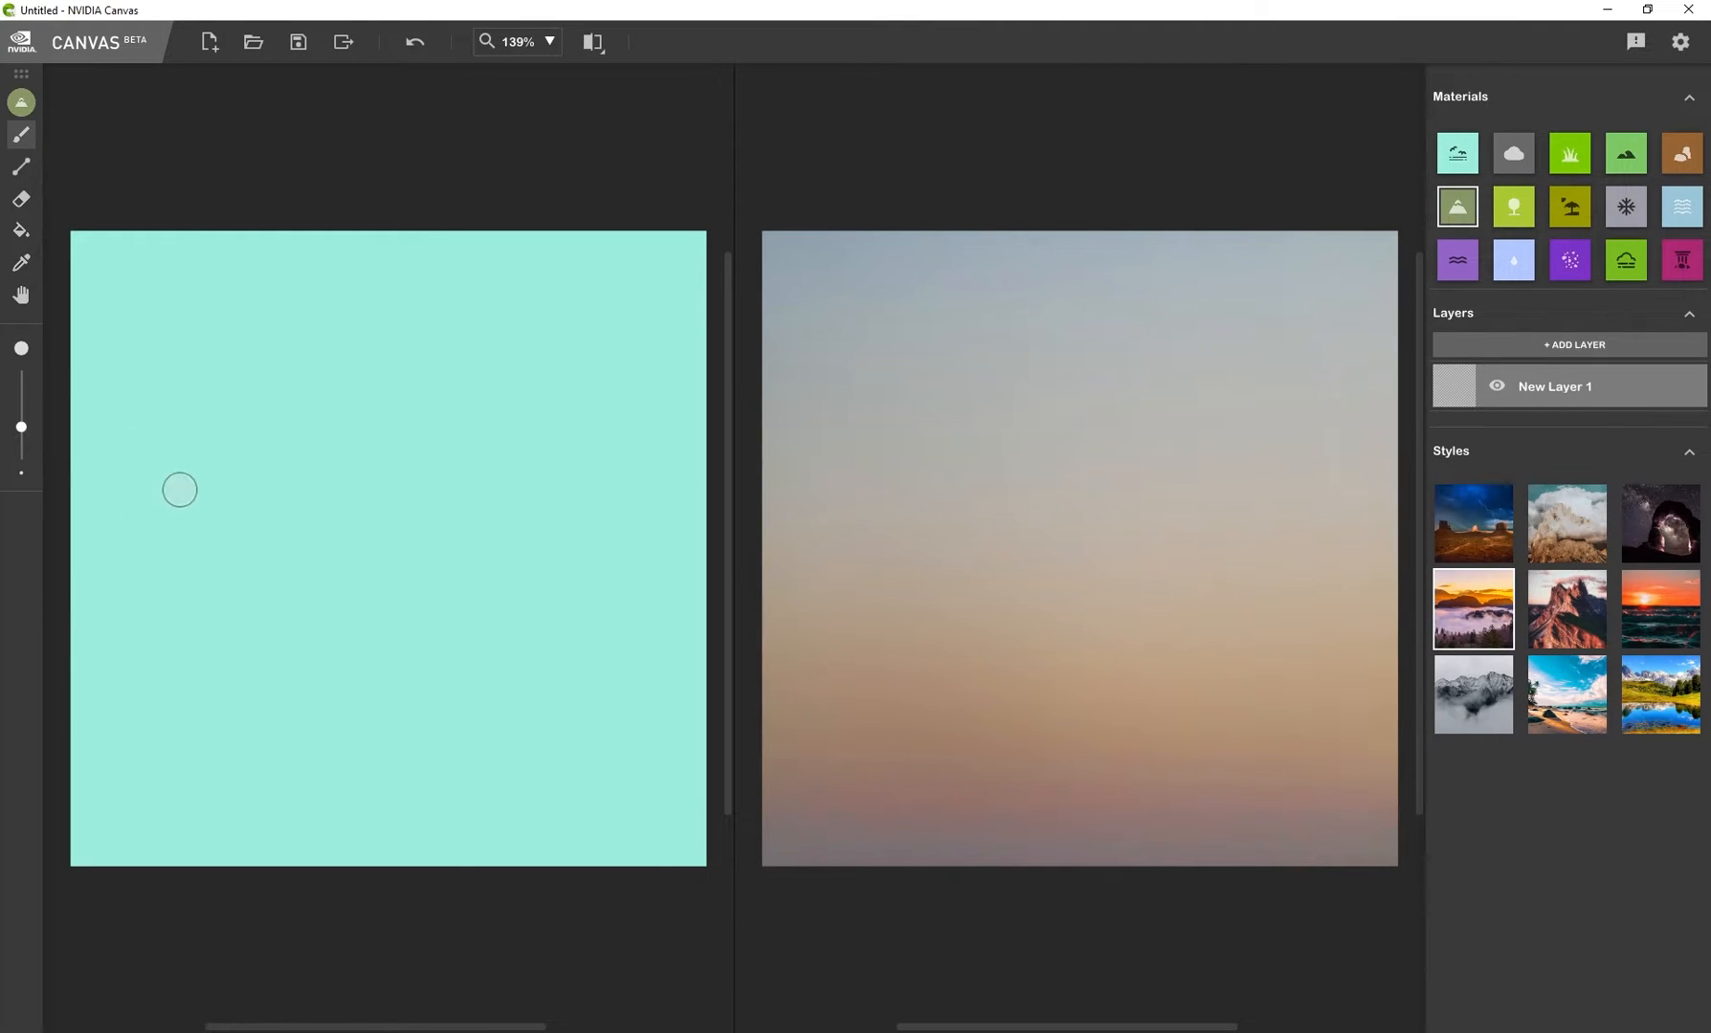
{"action": "mouse_move", "coordinate": [109, 470]}
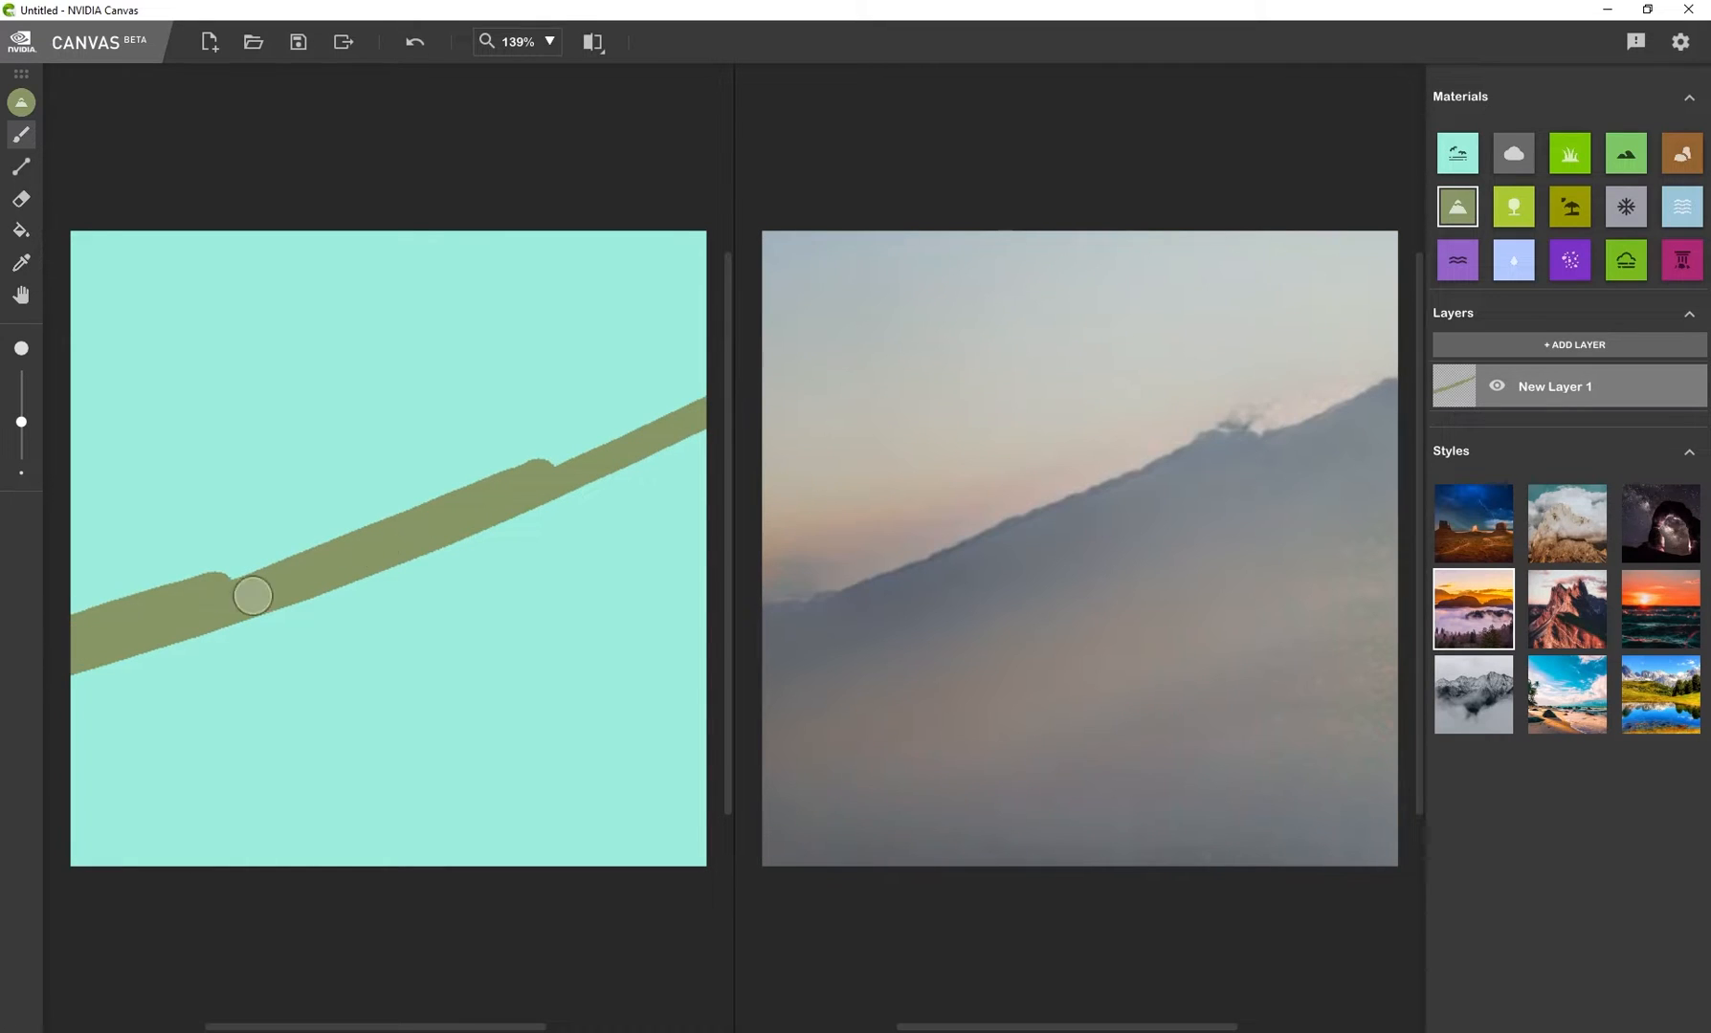
{"action": "left_click_drag", "start_coordinate": [252, 595], "coordinate": [671, 415]}
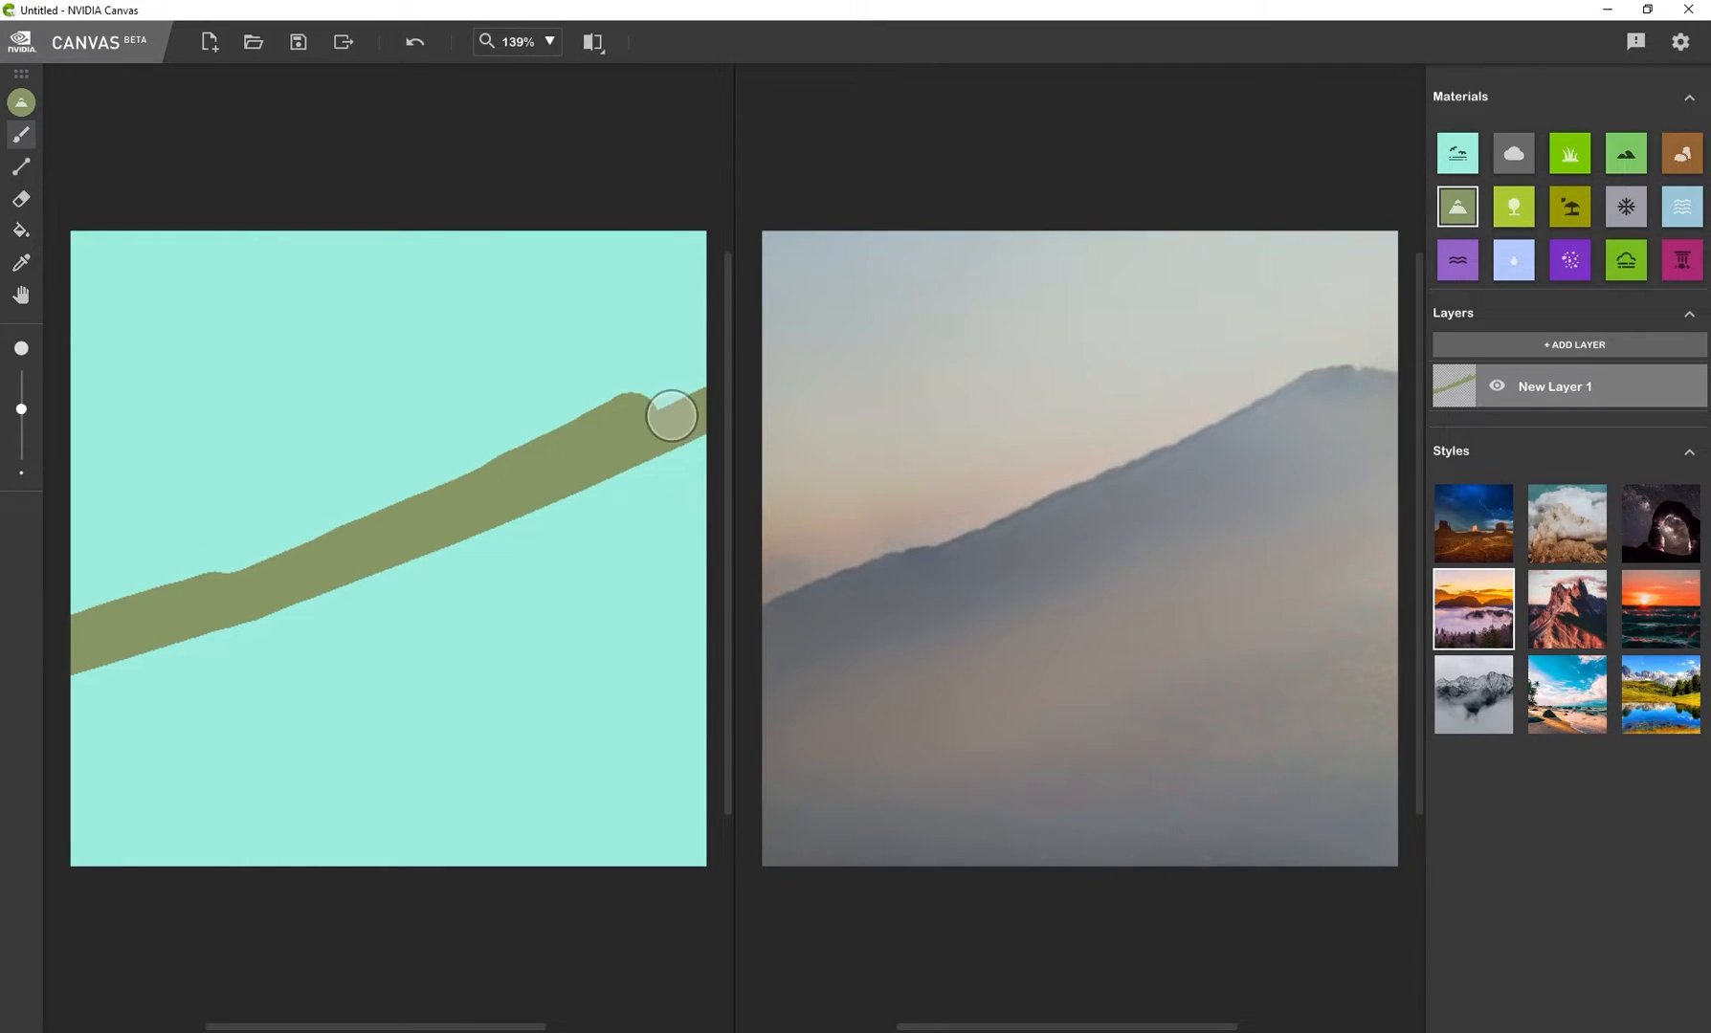
{"action": "left_click_drag", "start_coordinate": [666, 415], "coordinate": [457, 587]}
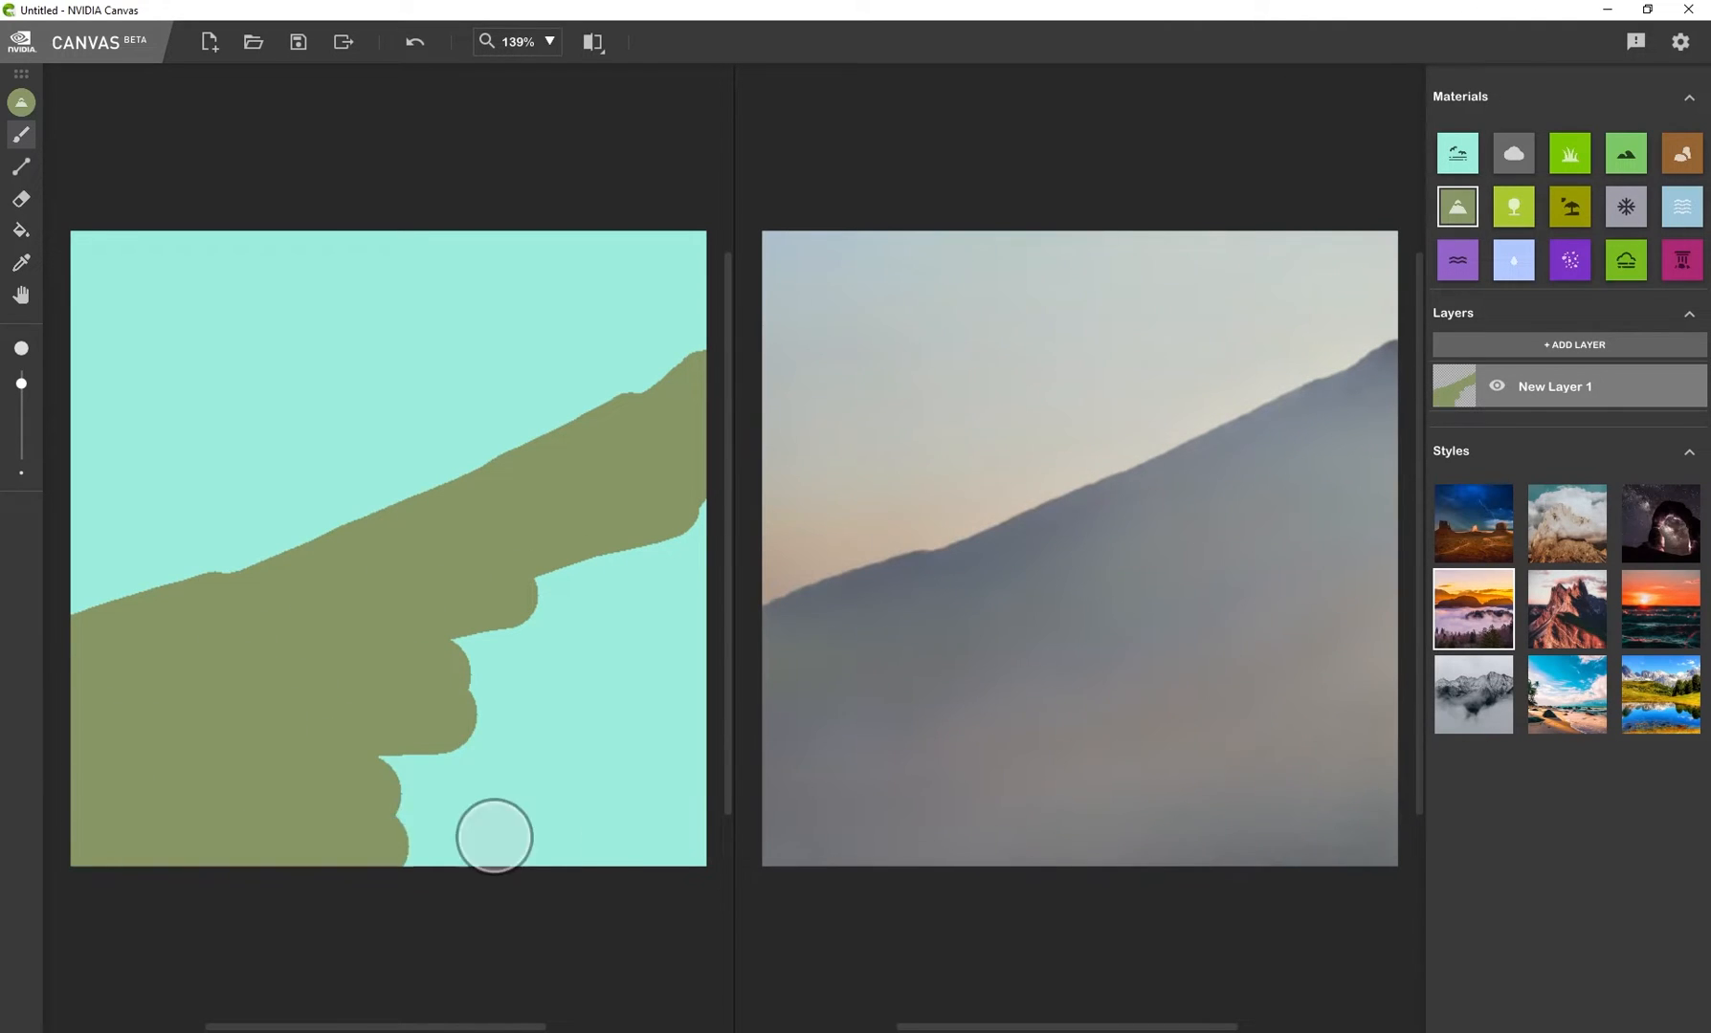
{"action": "left_click_drag", "start_coordinate": [494, 836], "coordinate": [726, 576]}
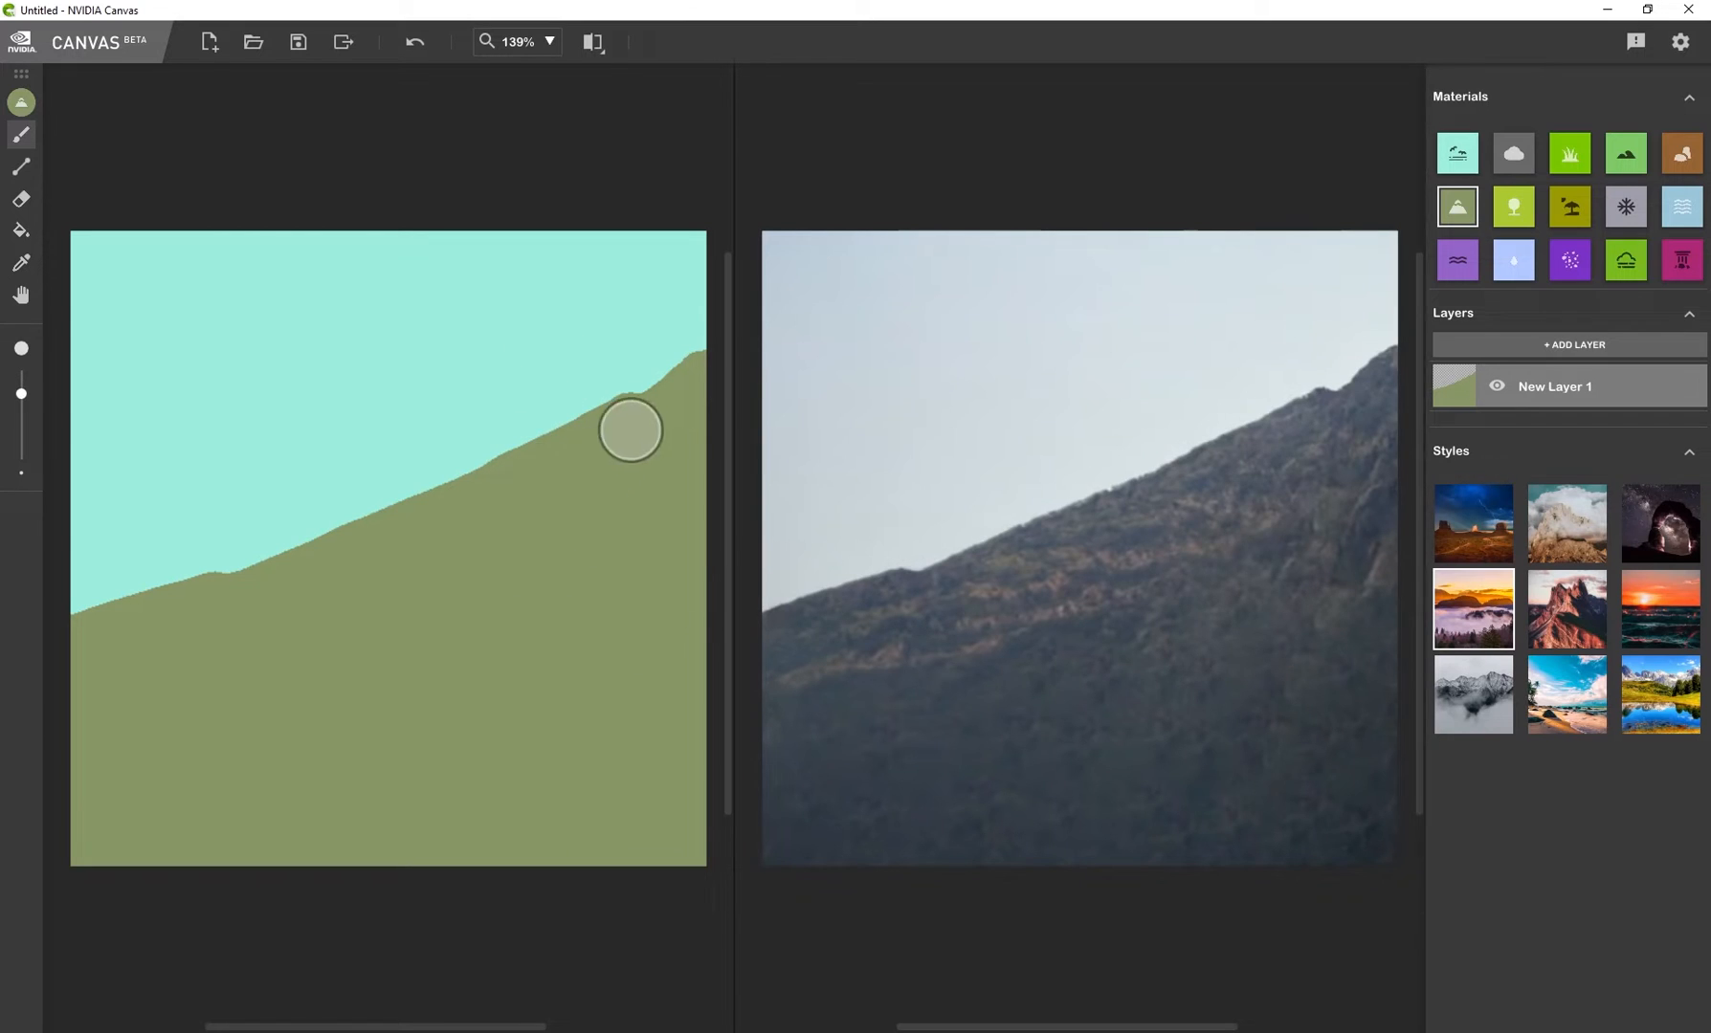
Roughen the ridge line with several small jagged peaks and bumps
{"action": "left_click_drag", "start_coordinate": [632, 429], "coordinate": [484, 472]}
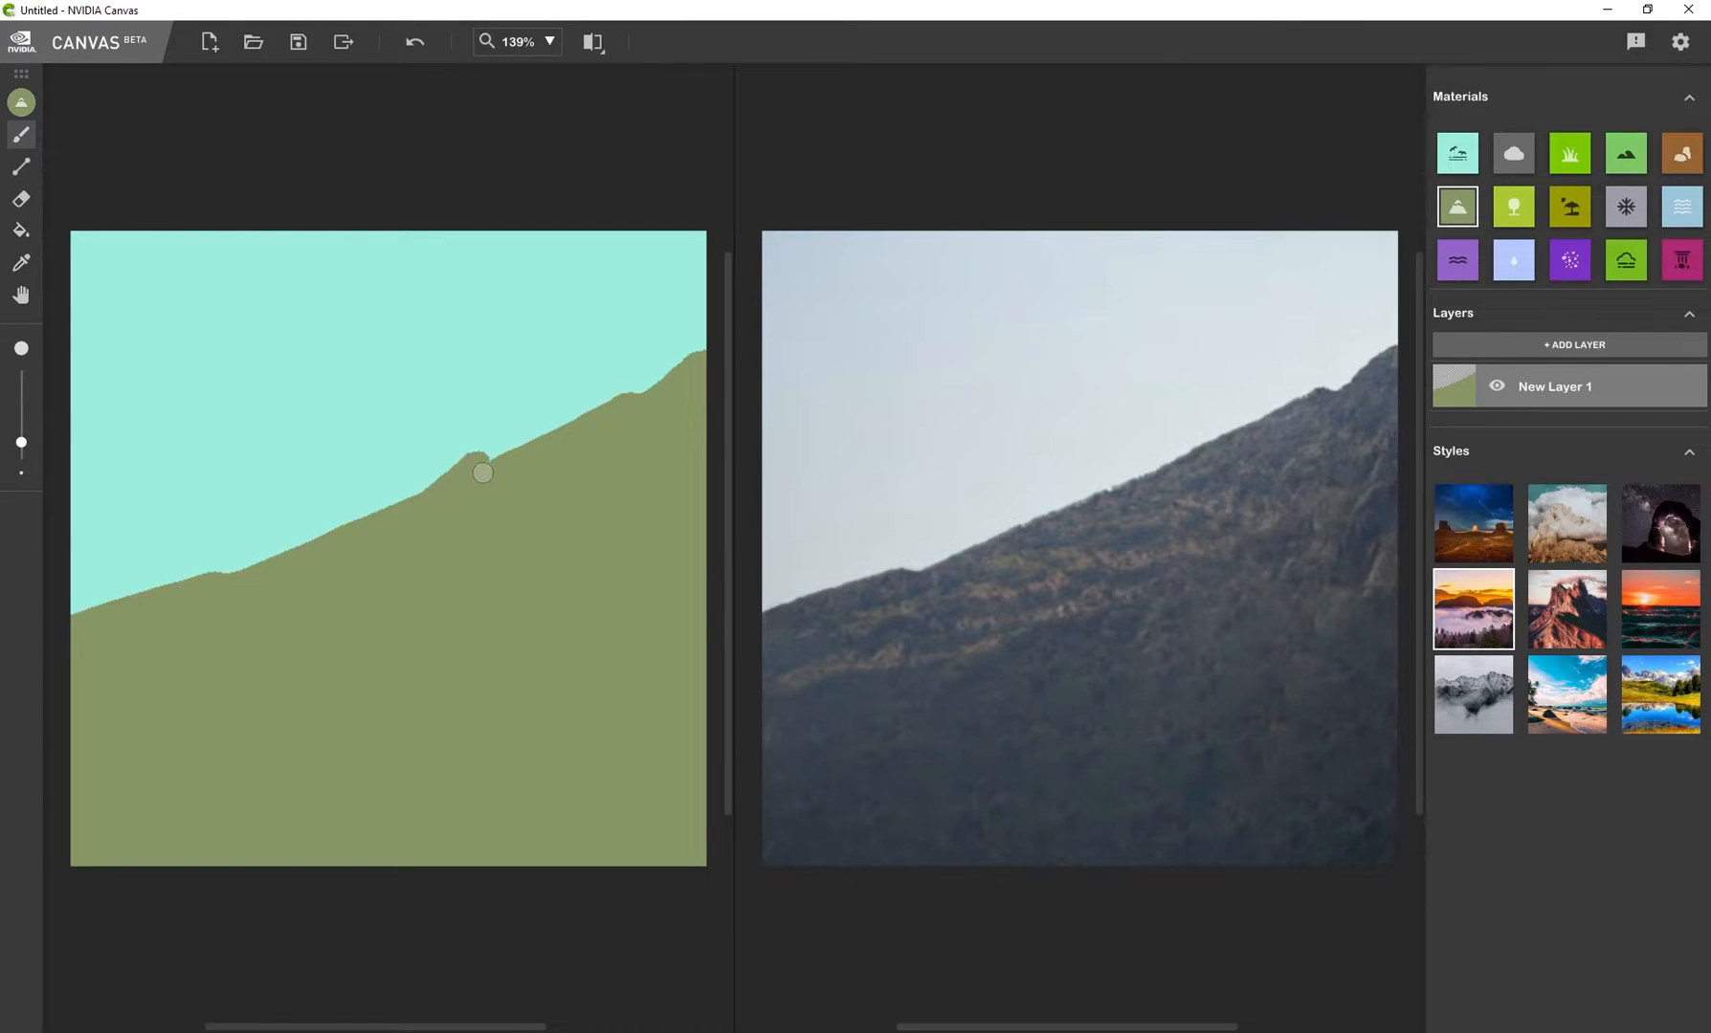
{"action": "left_click_drag", "start_coordinate": [482, 473], "coordinate": [488, 448]}
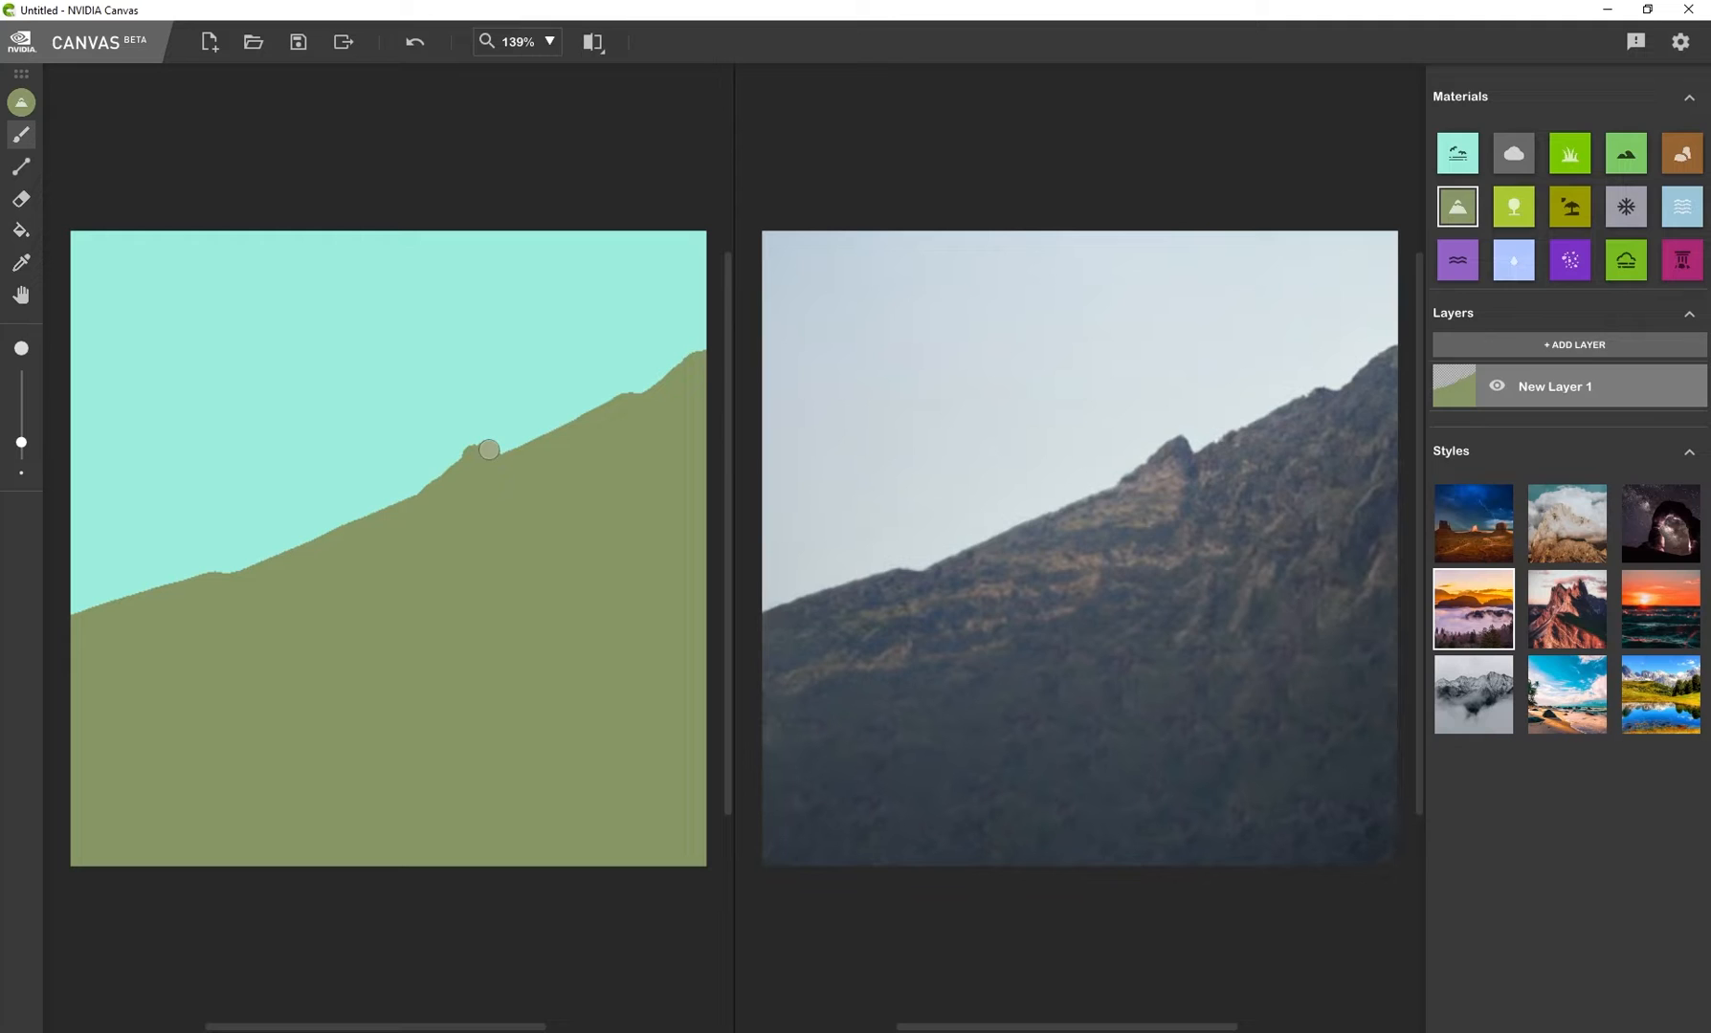
{"action": "left_click_drag", "start_coordinate": [488, 448], "coordinate": [286, 561]}
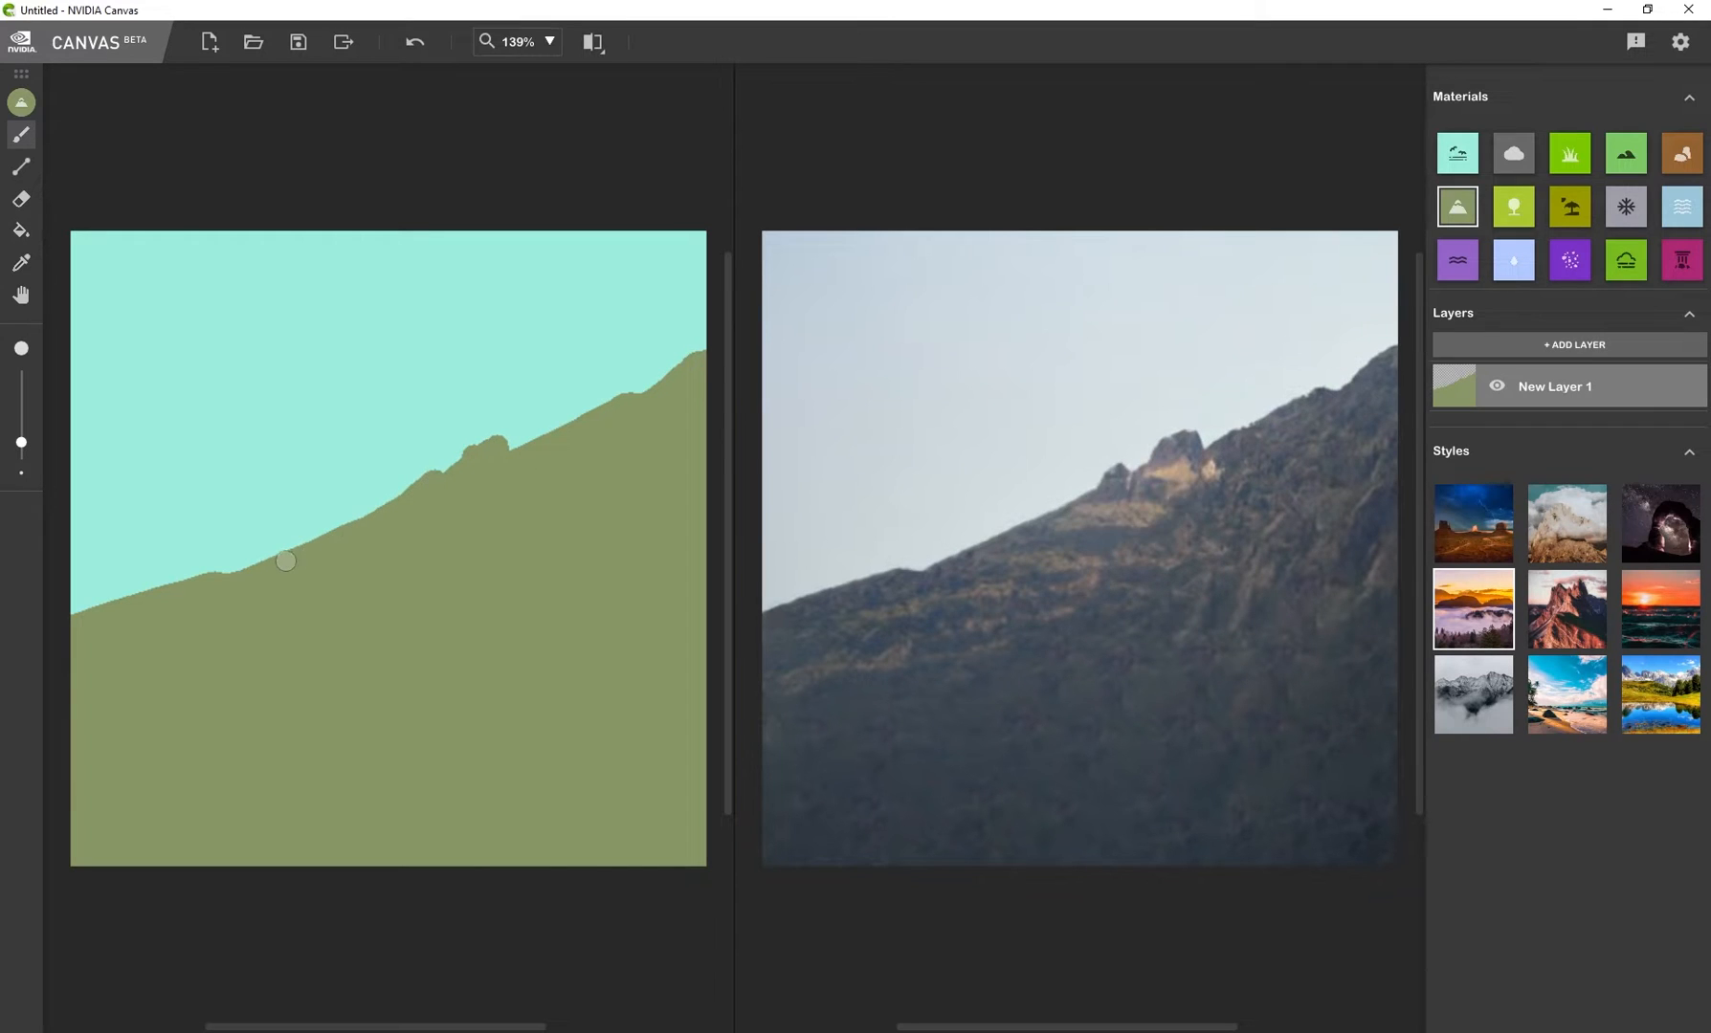
{"action": "left_click_drag", "start_coordinate": [285, 561], "coordinate": [218, 576]}
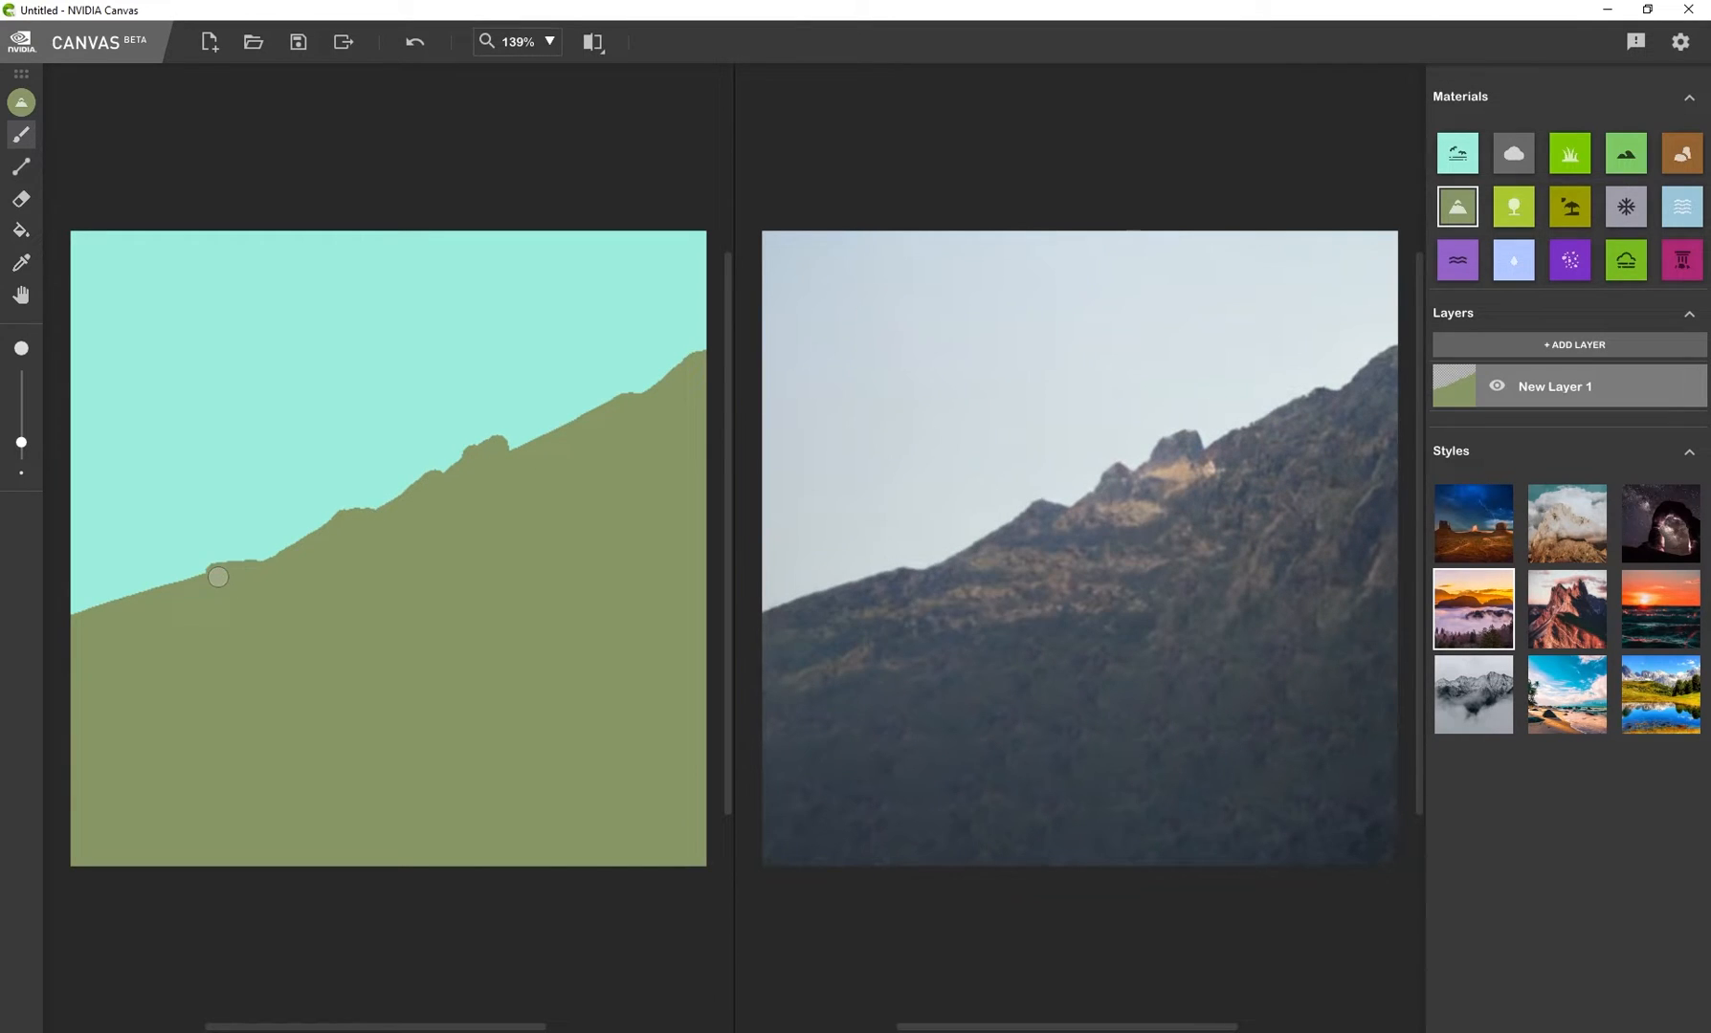
{"action": "left_click_drag", "start_coordinate": [218, 576], "coordinate": [57, 612]}
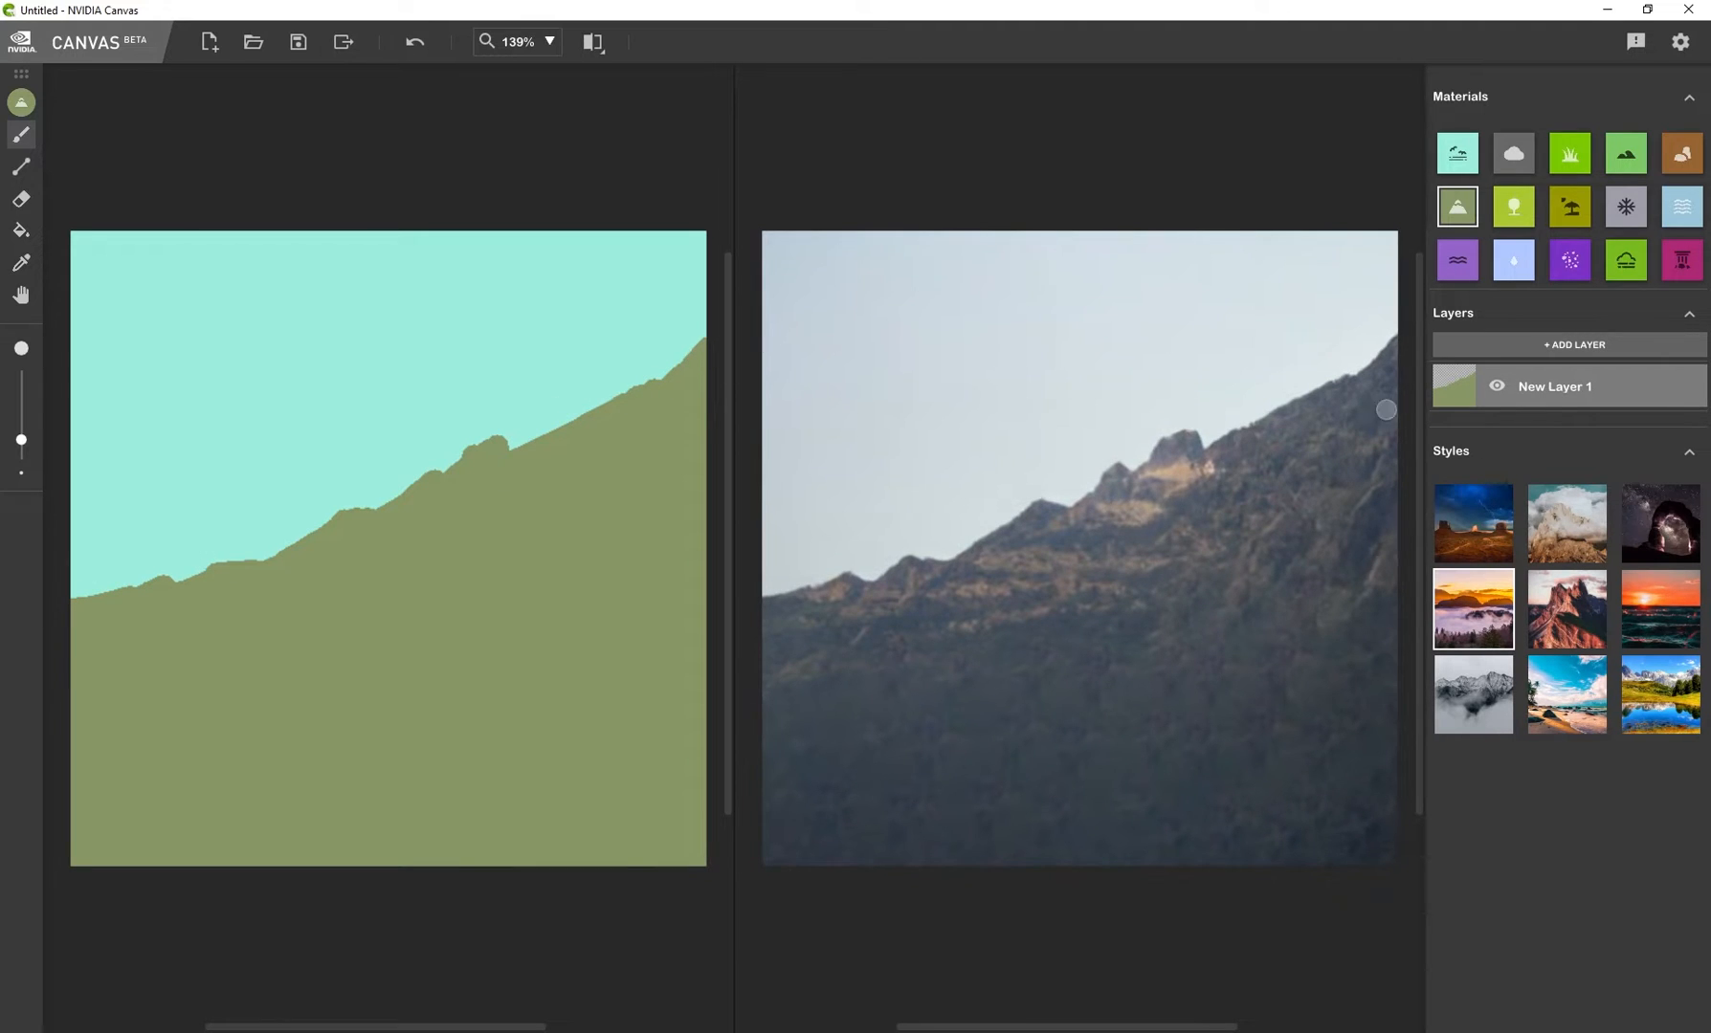
Add a second layer and settle on the grassy hills material
{"action": "left_click", "coordinate": [1573, 345]}
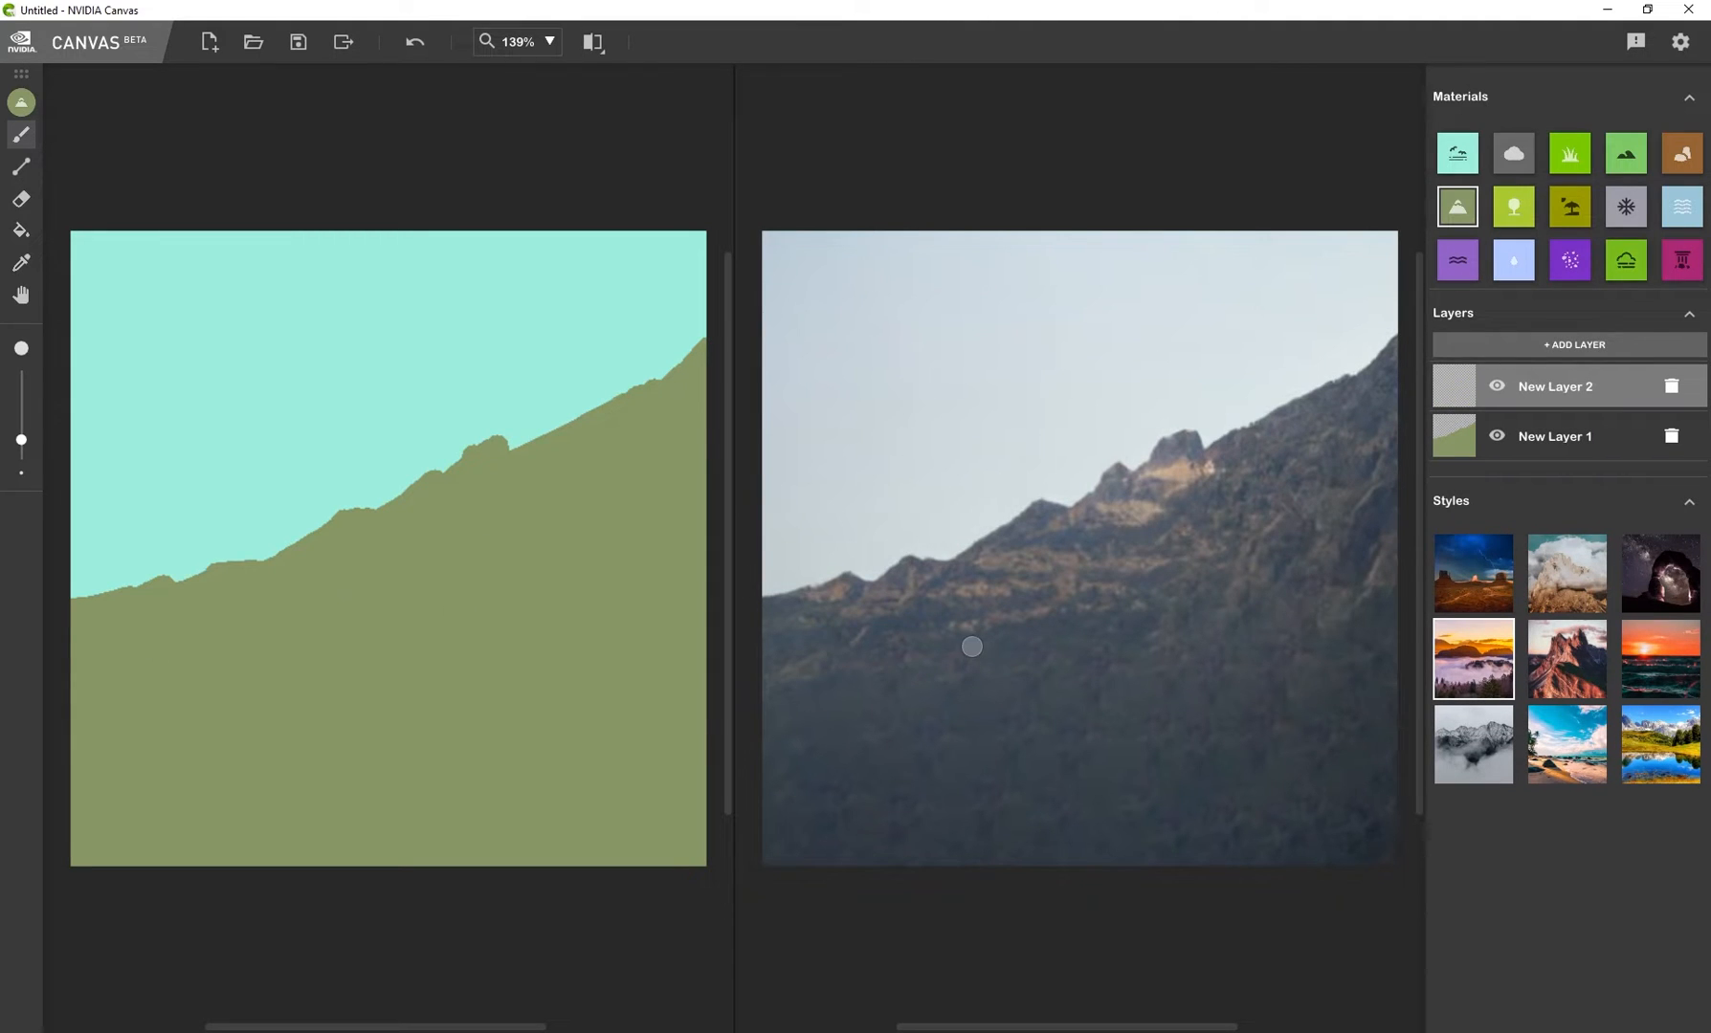
{"action": "left_click", "coordinate": [1458, 260]}
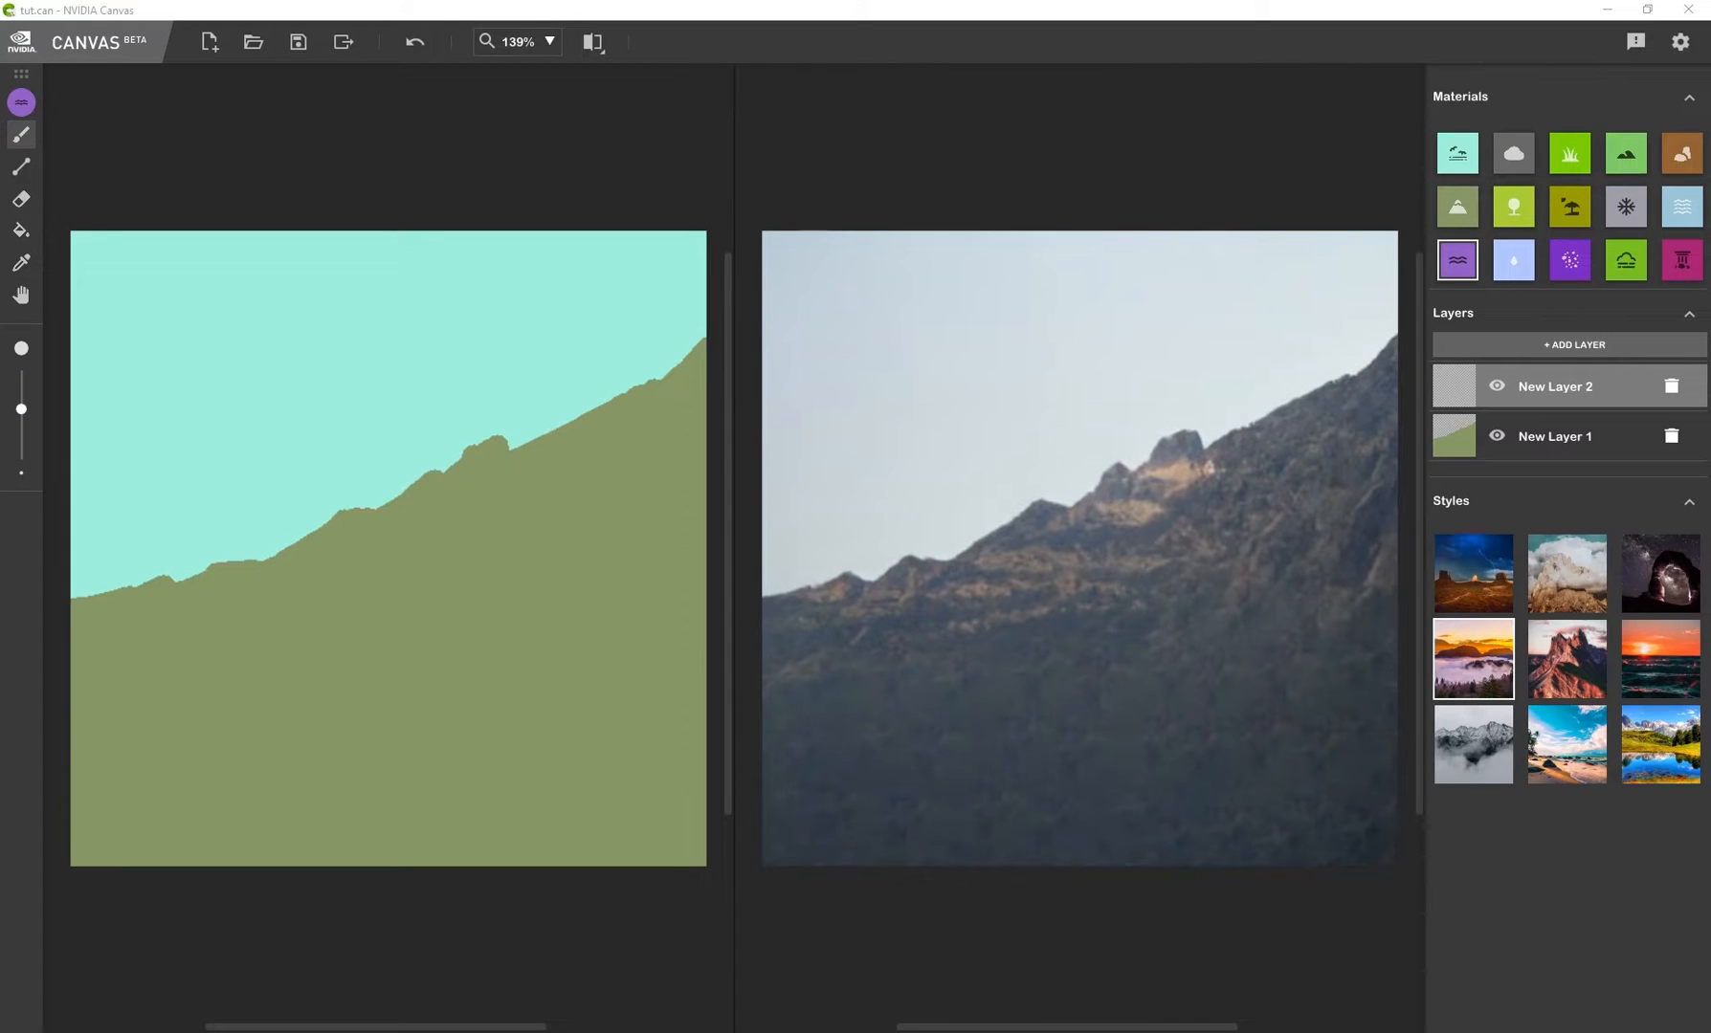
{"action": "mouse_move", "coordinate": [1625, 153]}
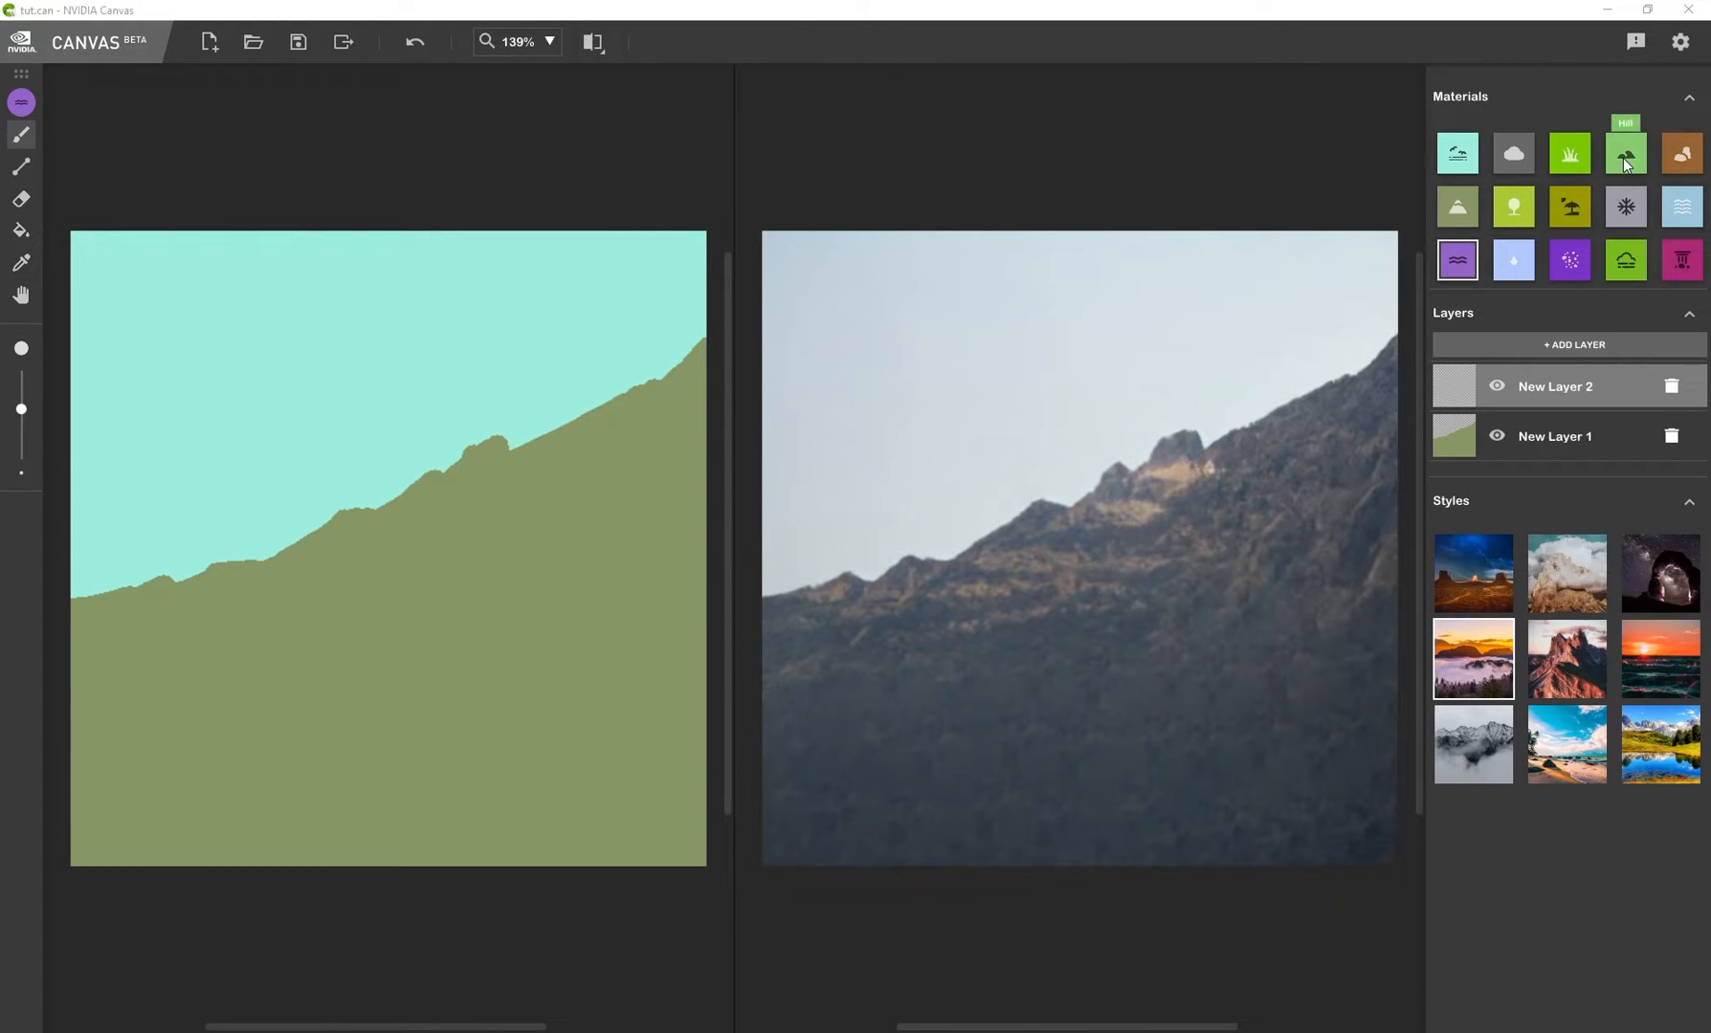
{"action": "left_click", "coordinate": [1624, 153]}
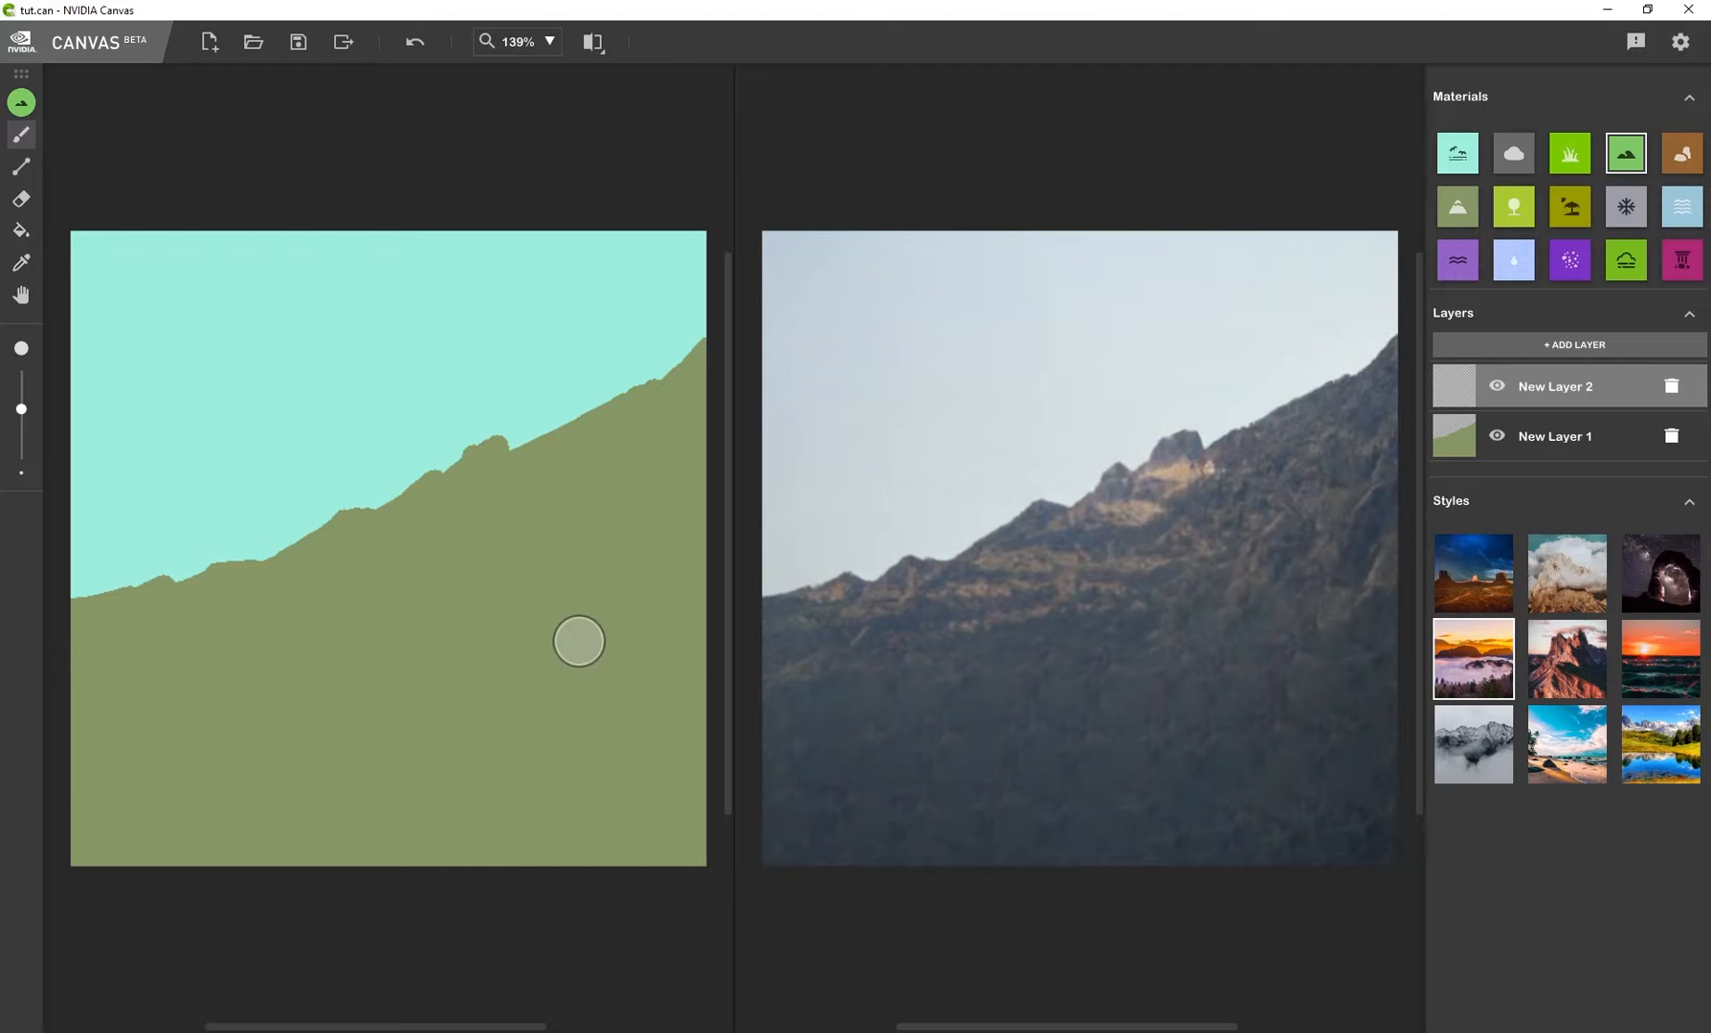
{"action": "mouse_move", "coordinate": [683, 605]}
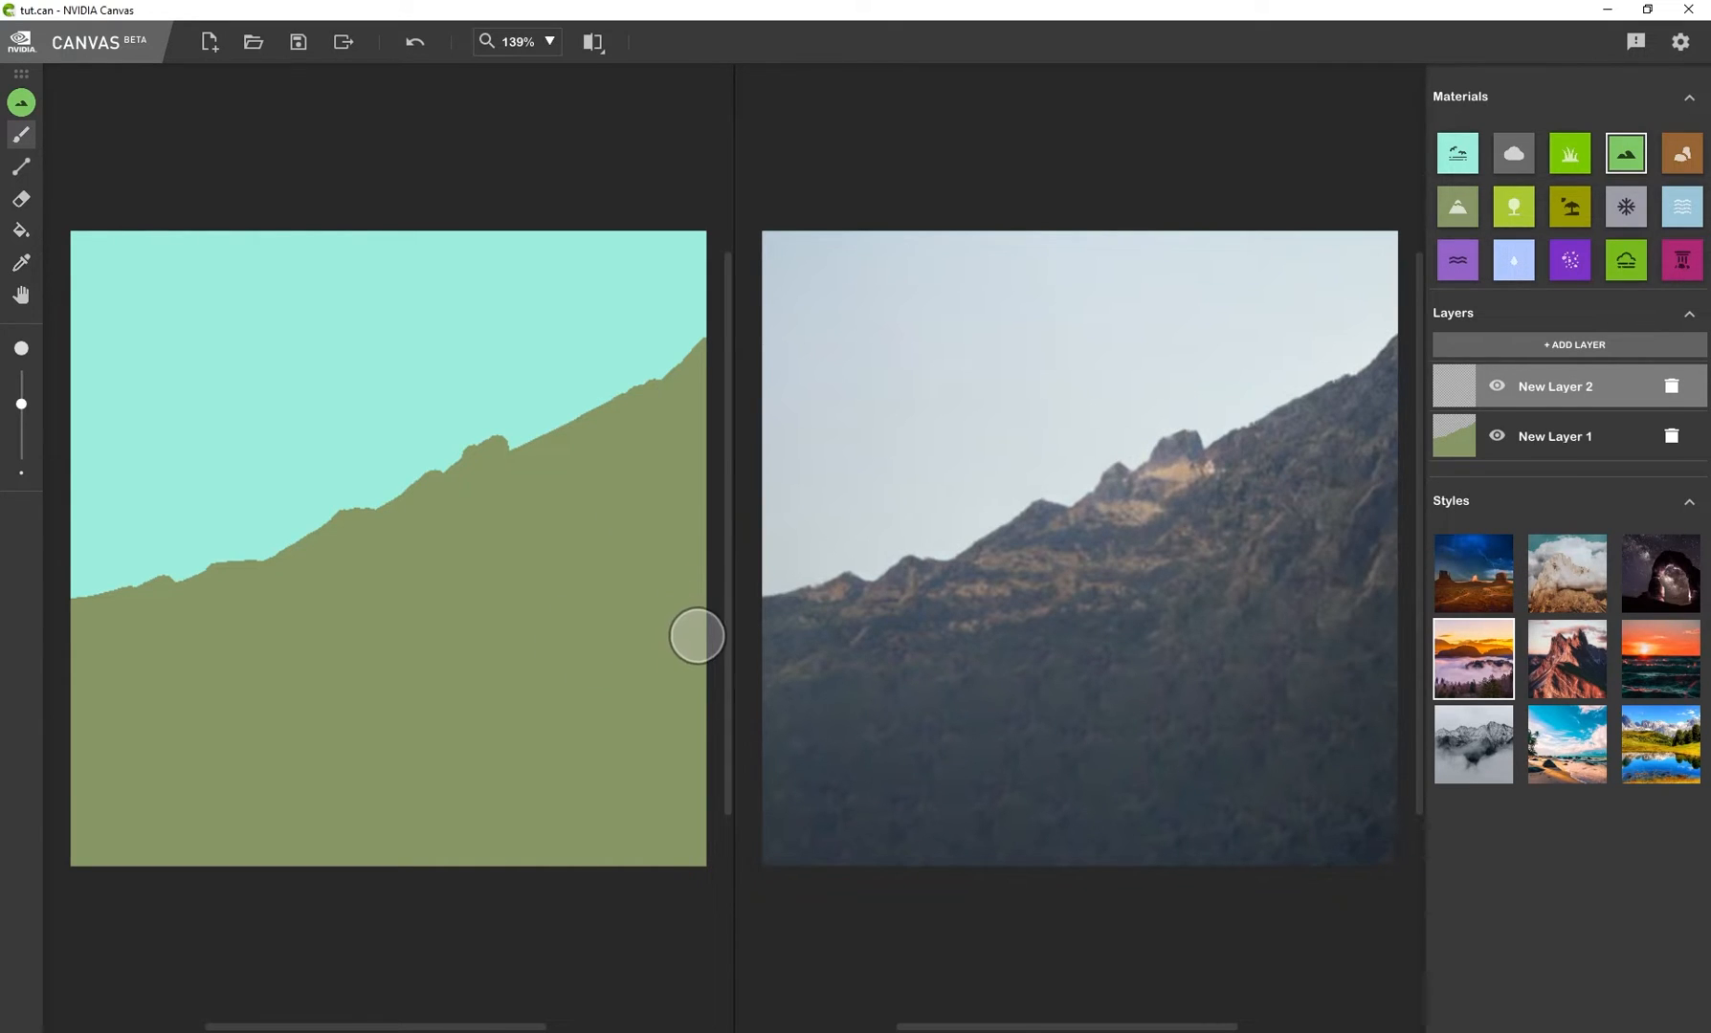
Paint a smooth green meadow over the lower canvas down to the bottom edge
{"action": "left_click_drag", "start_coordinate": [698, 635], "coordinate": [398, 720]}
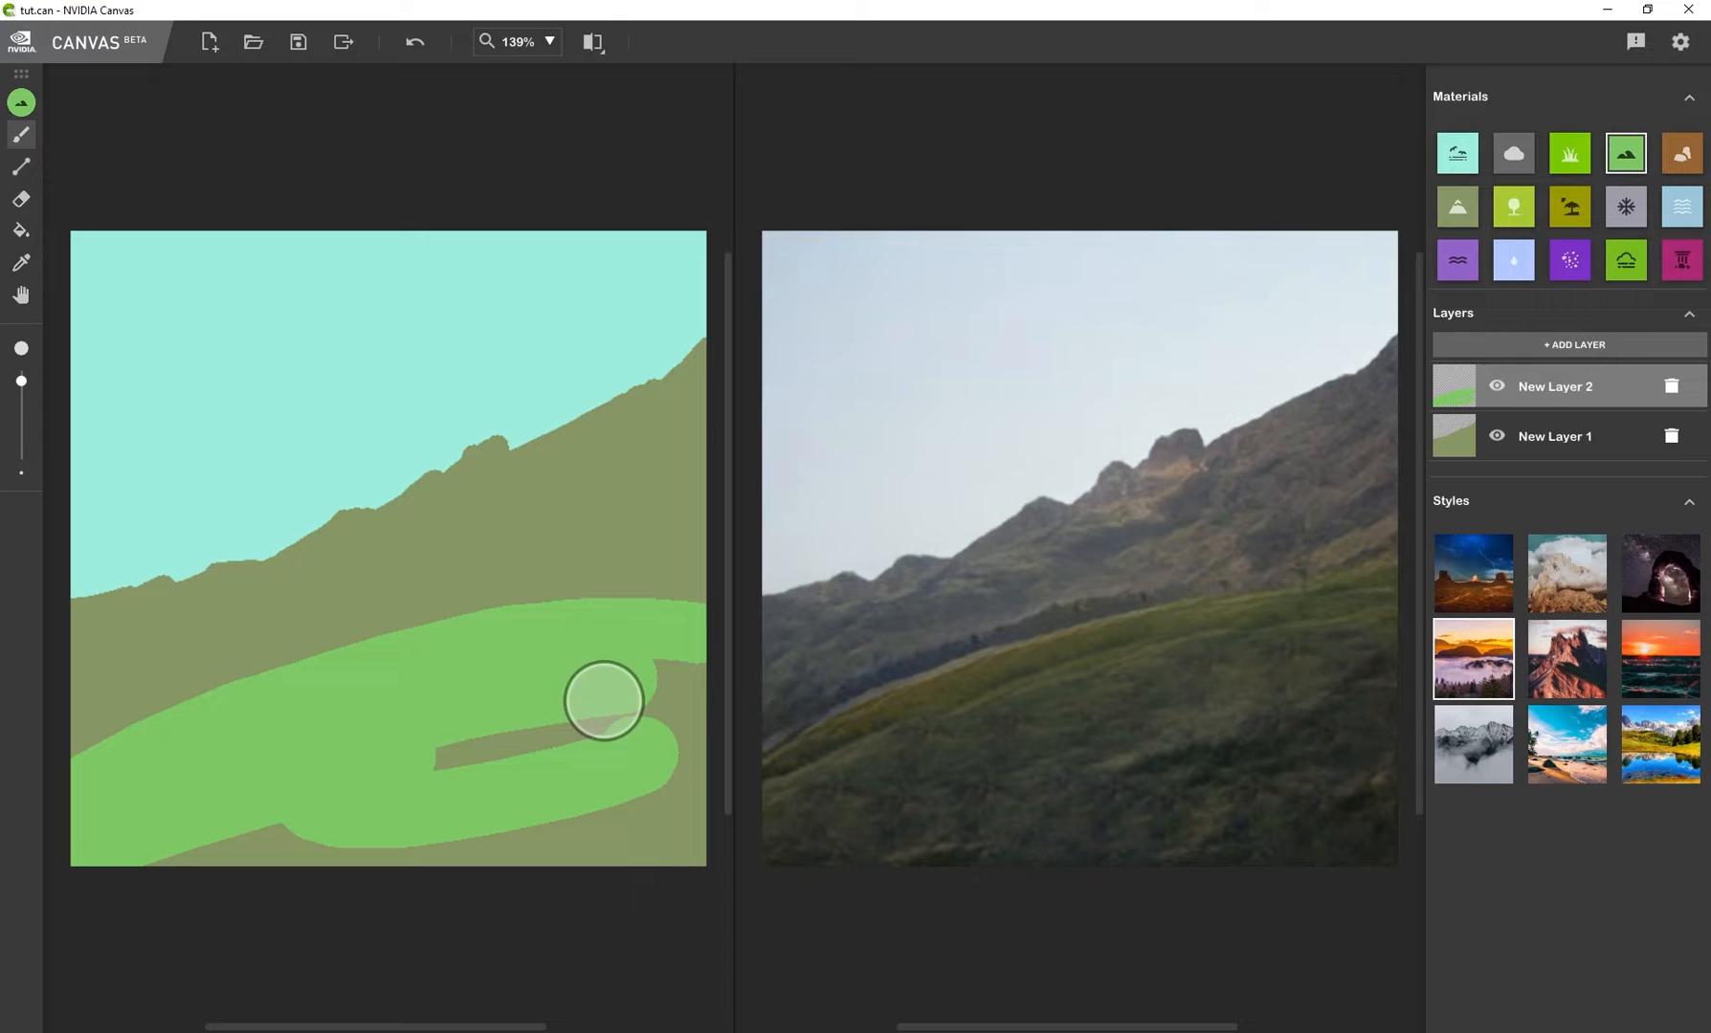
{"action": "left_click_drag", "start_coordinate": [603, 700], "coordinate": [520, 641]}
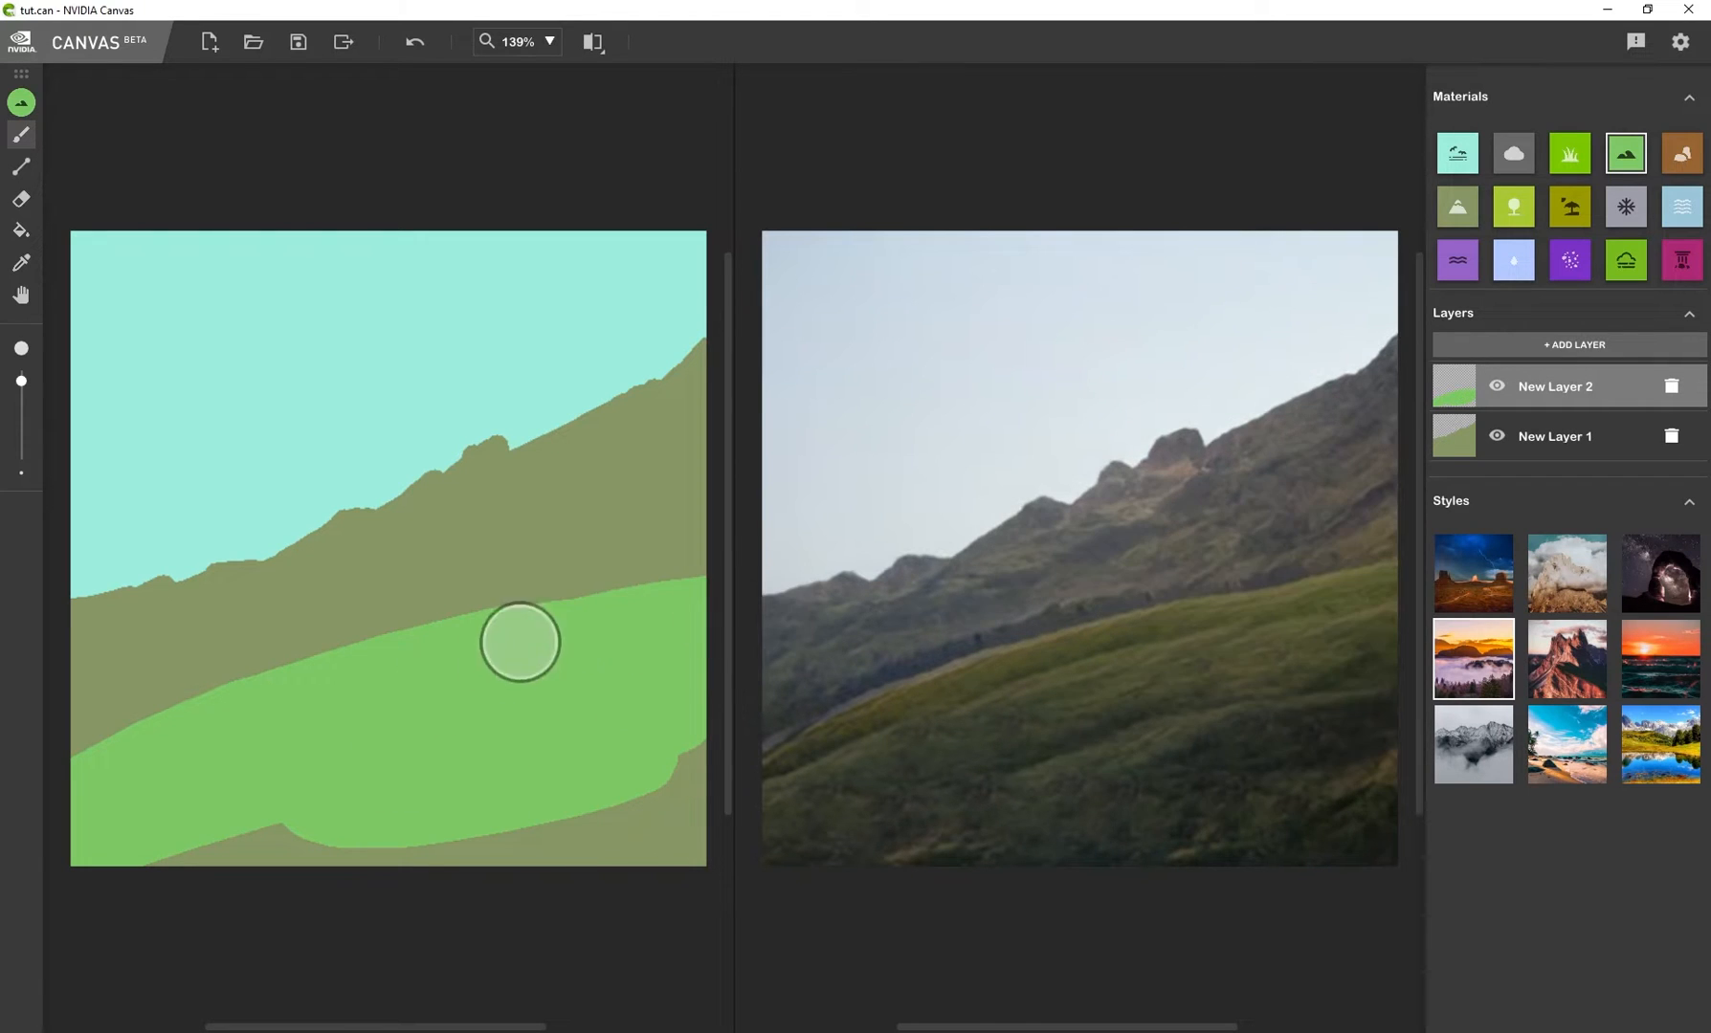
{"action": "left_click_drag", "start_coordinate": [518, 641], "coordinate": [180, 731]}
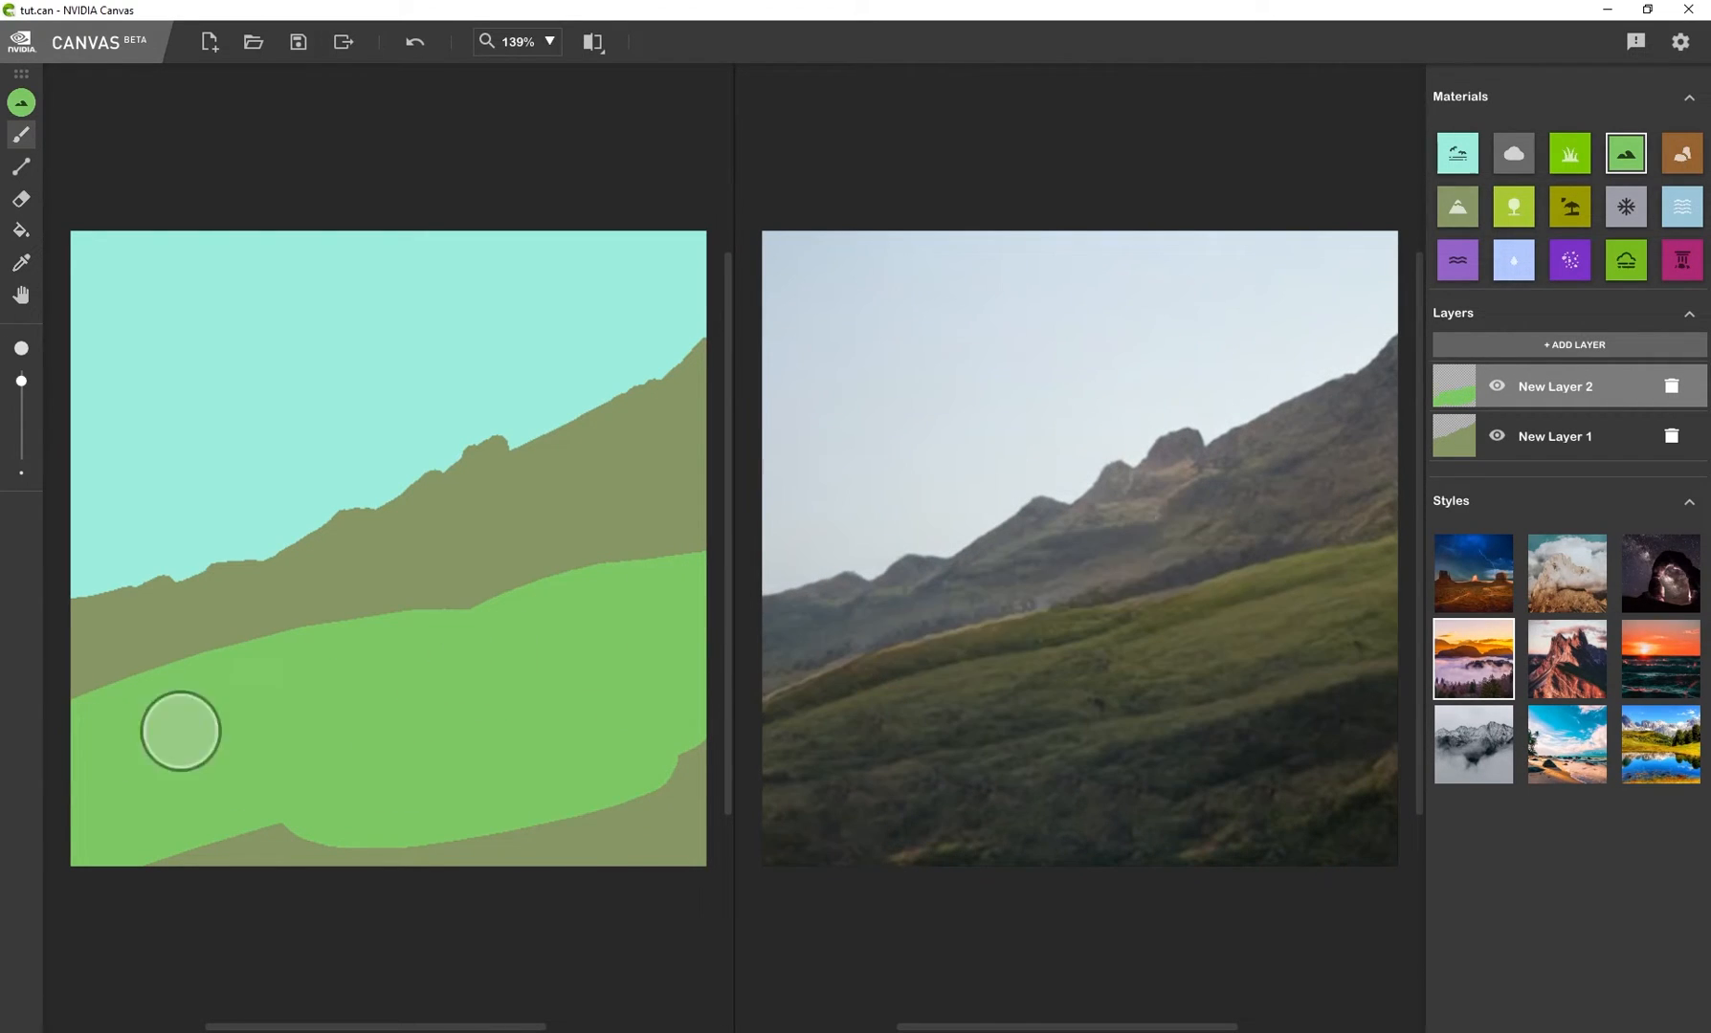
{"action": "left_click_drag", "start_coordinate": [179, 732], "coordinate": [134, 849]}
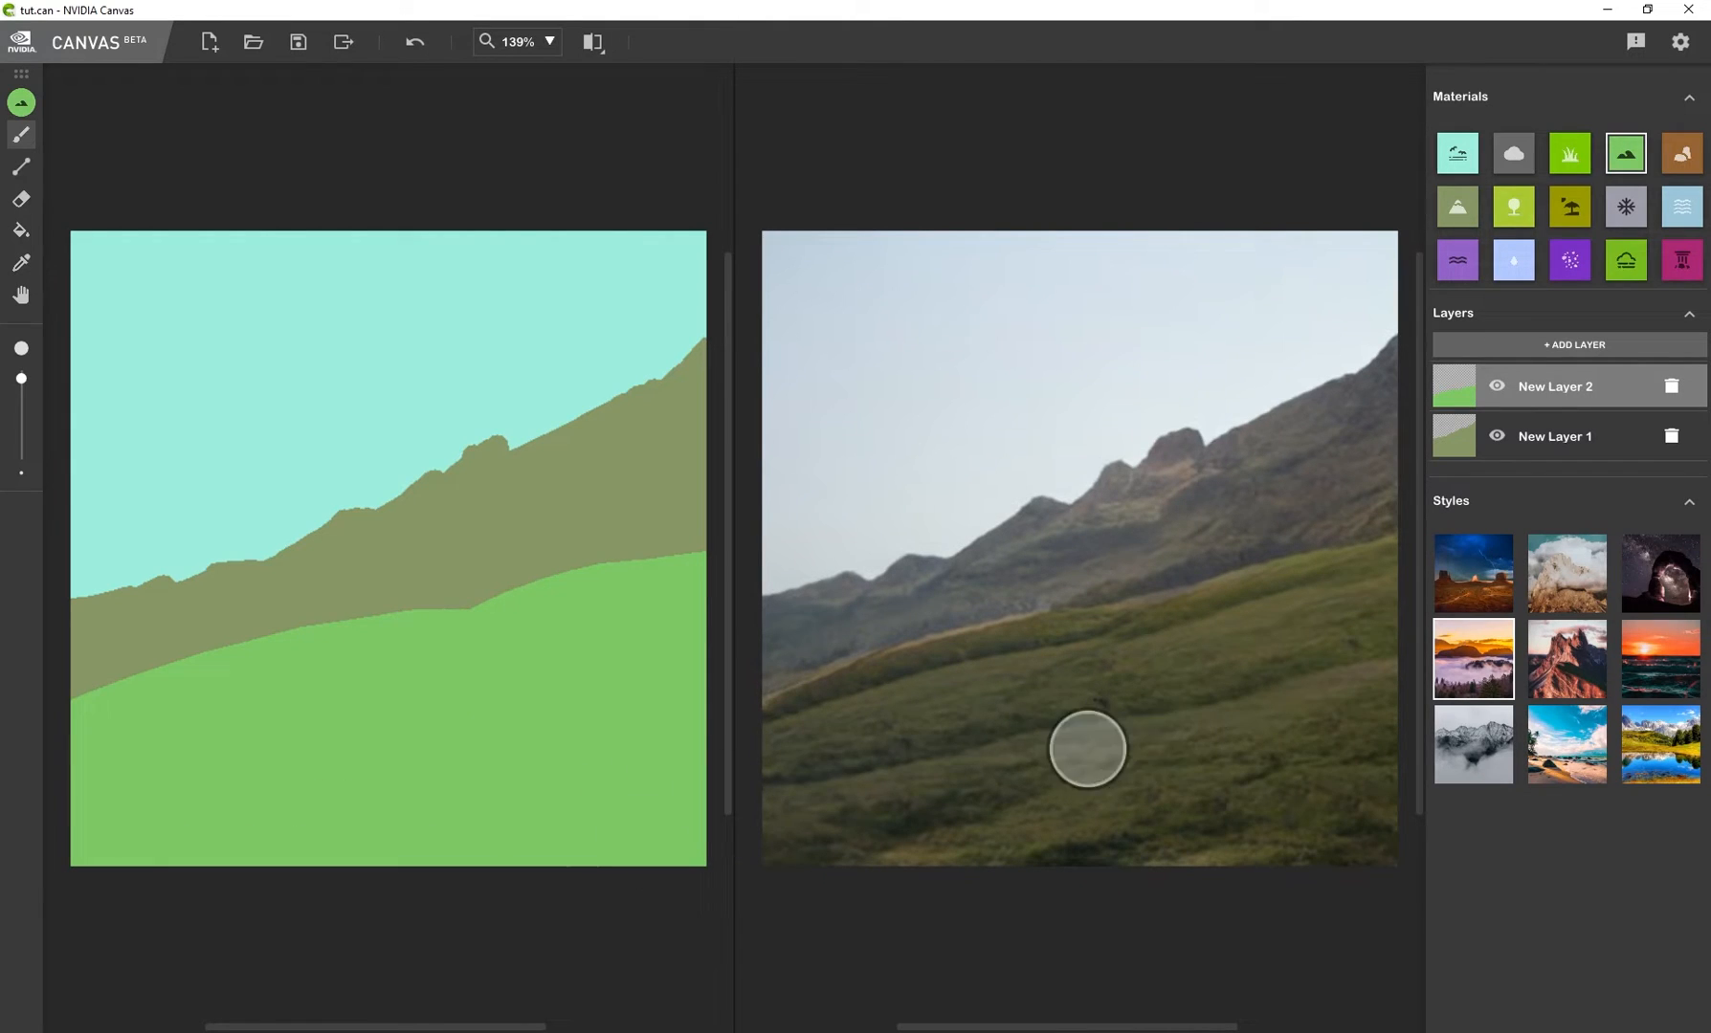
{"action": "left_click_drag", "start_coordinate": [1083, 749], "coordinate": [415, 666]}
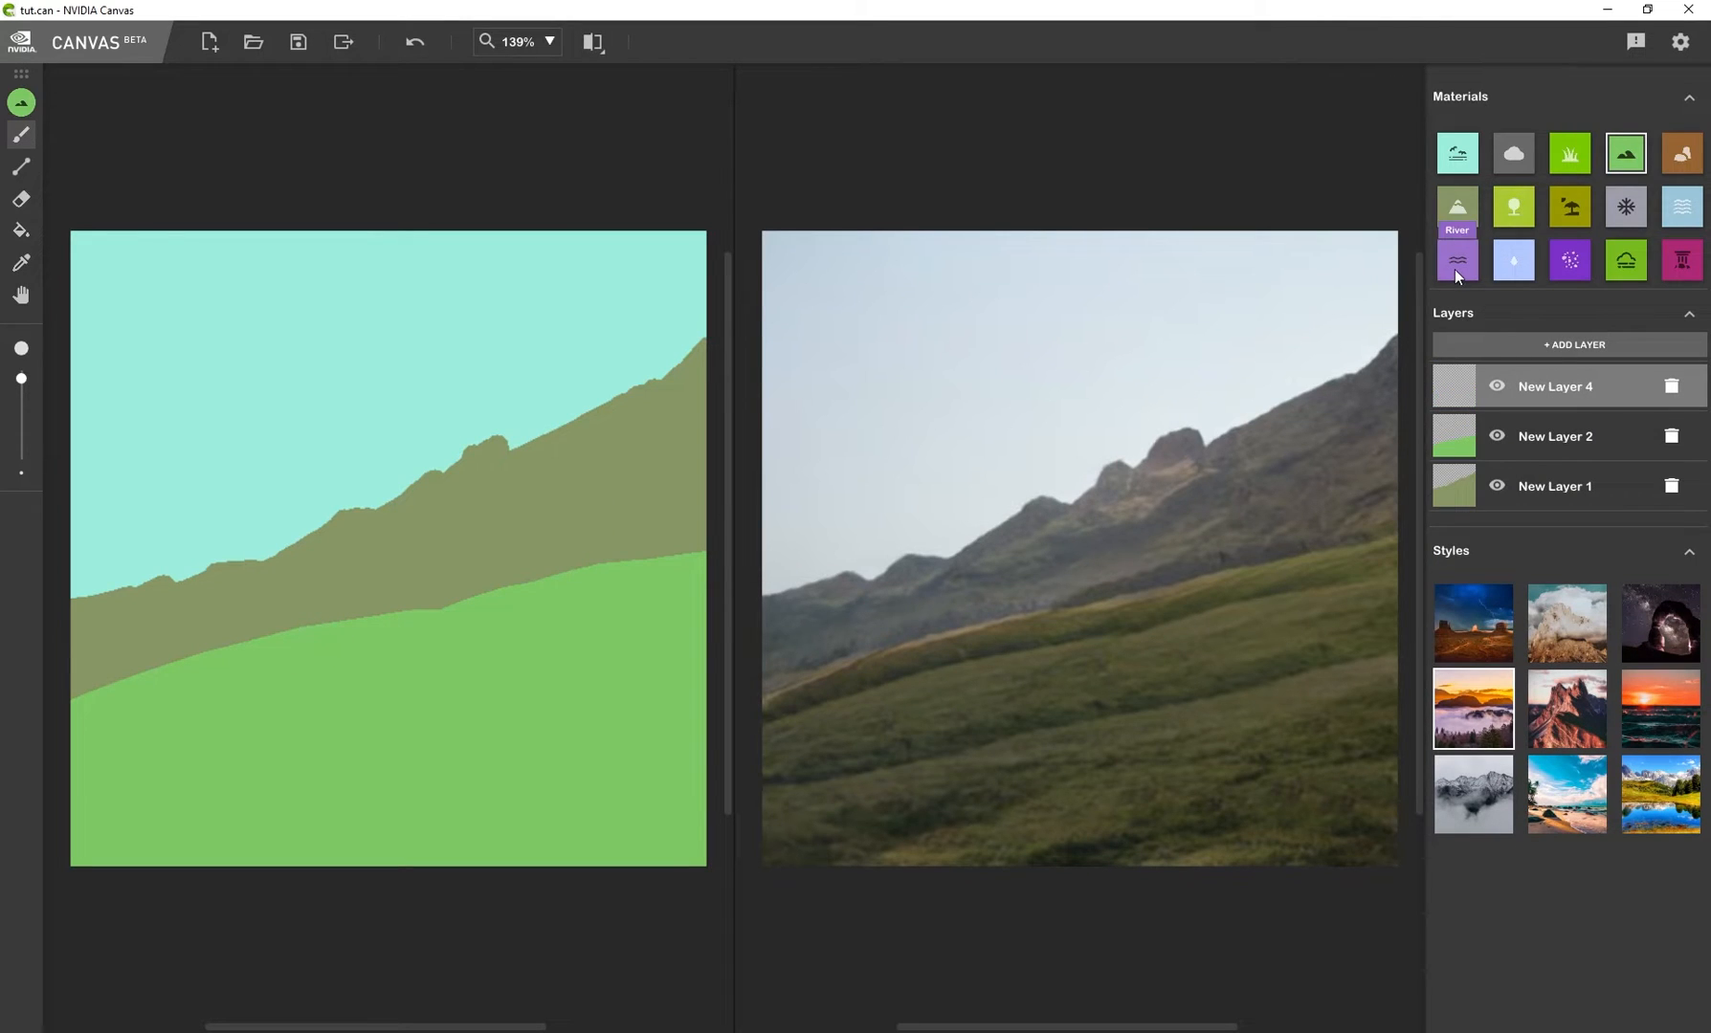
With the River material, brush a winding stream and widen its bend into a lake in the lower left
{"action": "left_click", "coordinate": [1456, 260]}
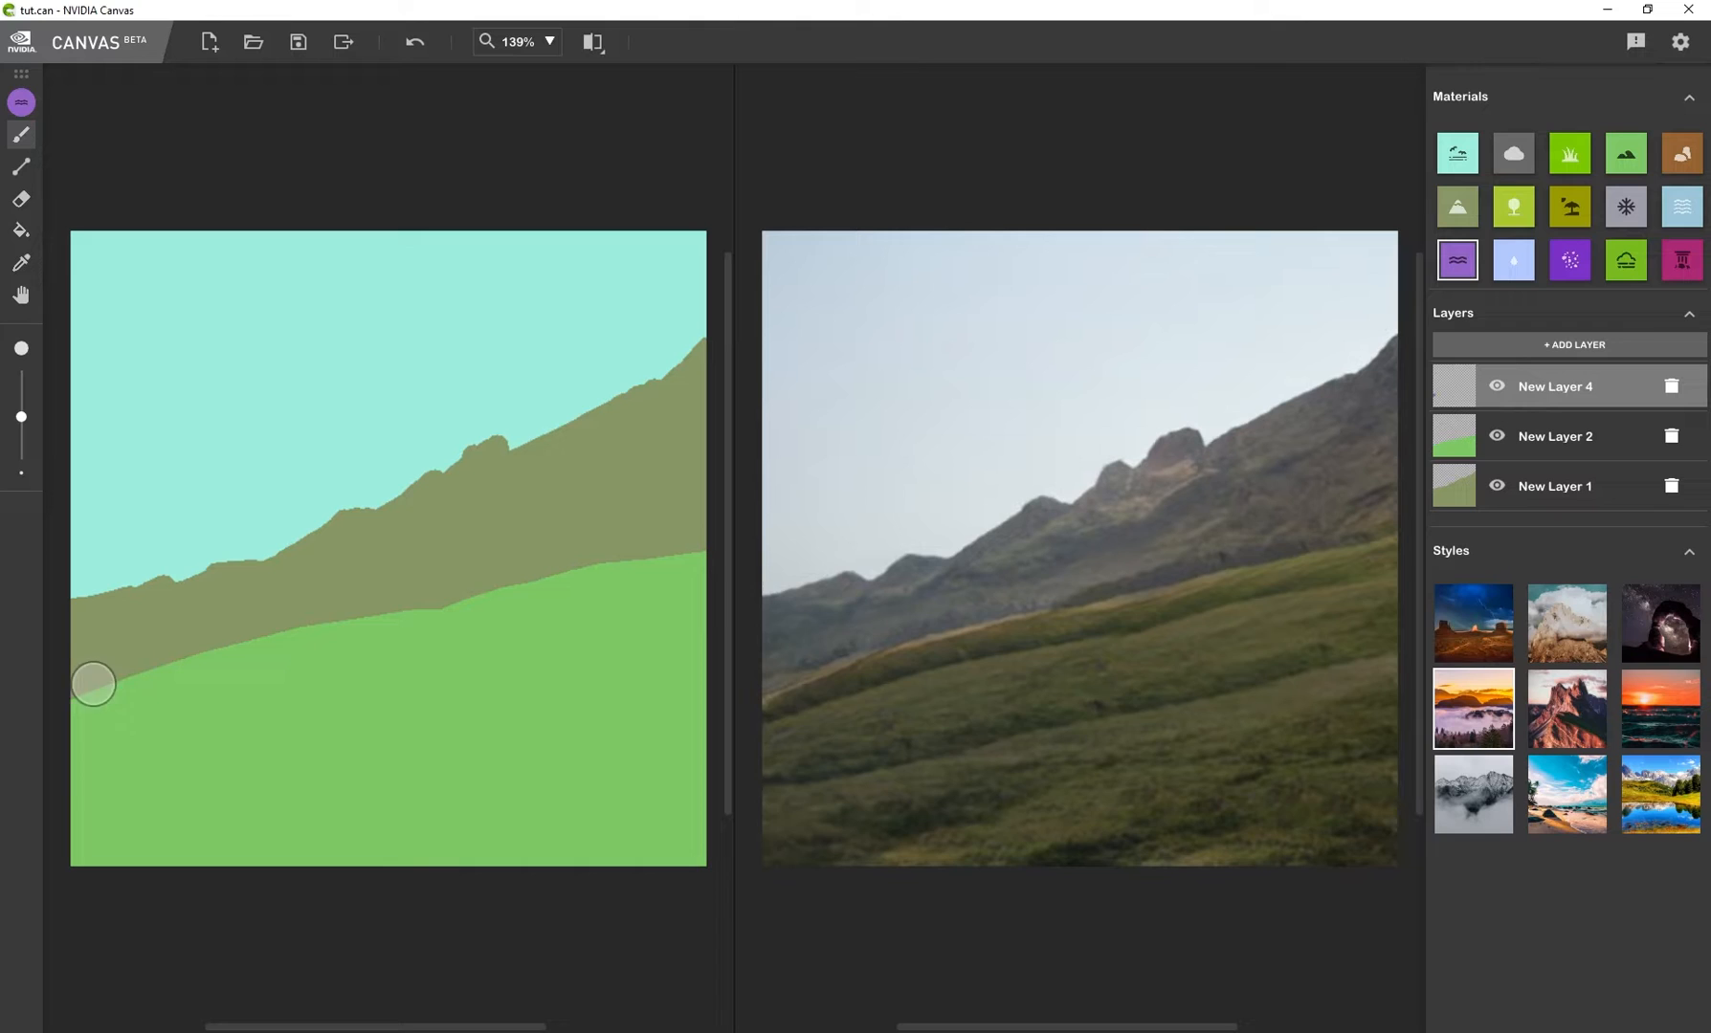
{"action": "left_click_drag", "start_coordinate": [92, 685], "coordinate": [375, 679]}
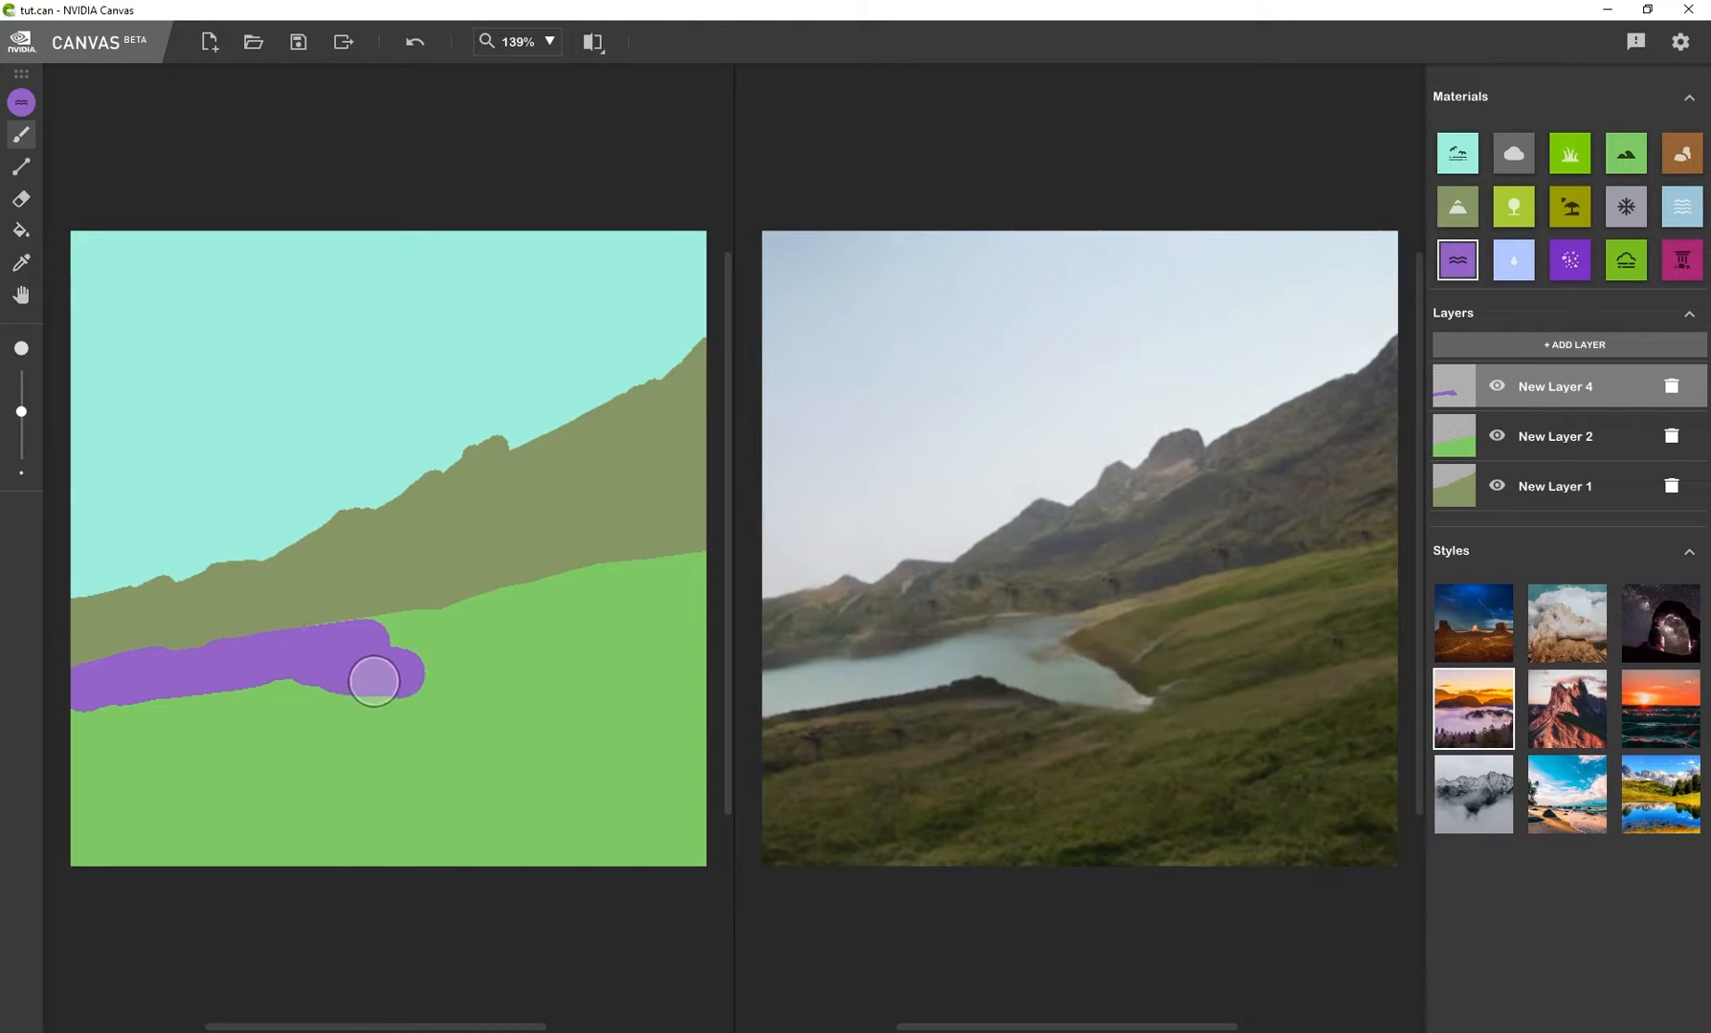
{"action": "left_click_drag", "start_coordinate": [373, 679], "coordinate": [392, 853]}
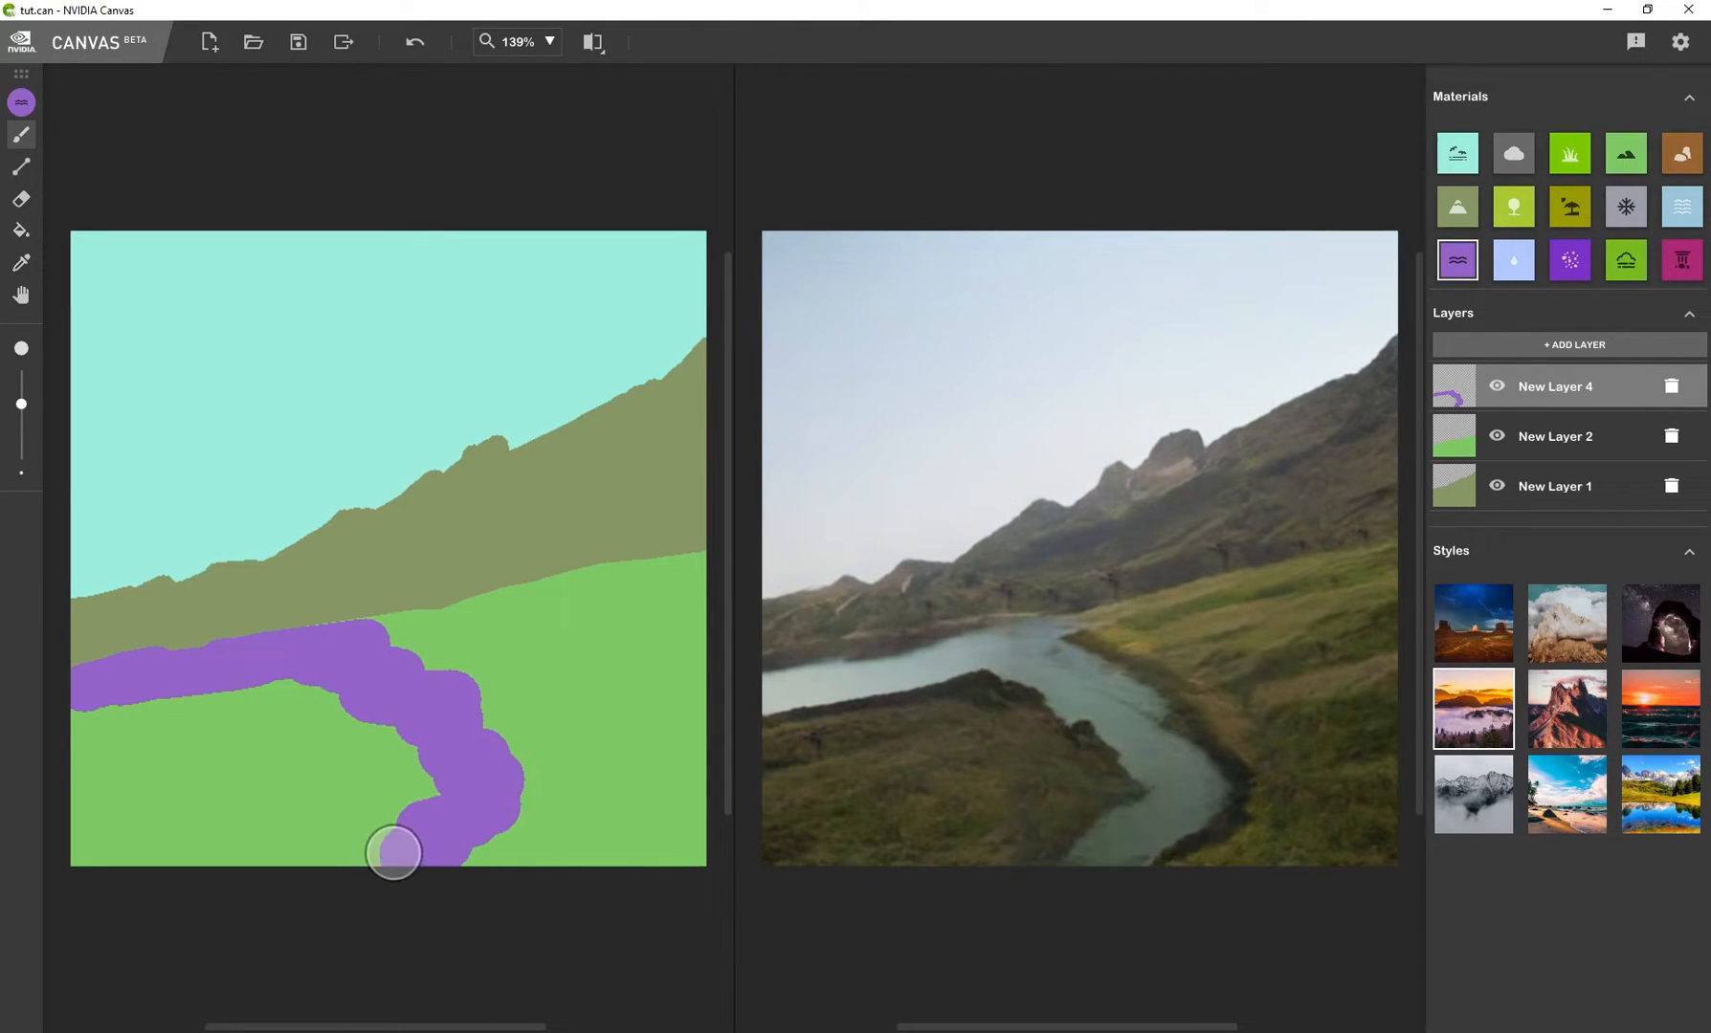
{"action": "left_click_drag", "start_coordinate": [392, 851], "coordinate": [417, 787]}
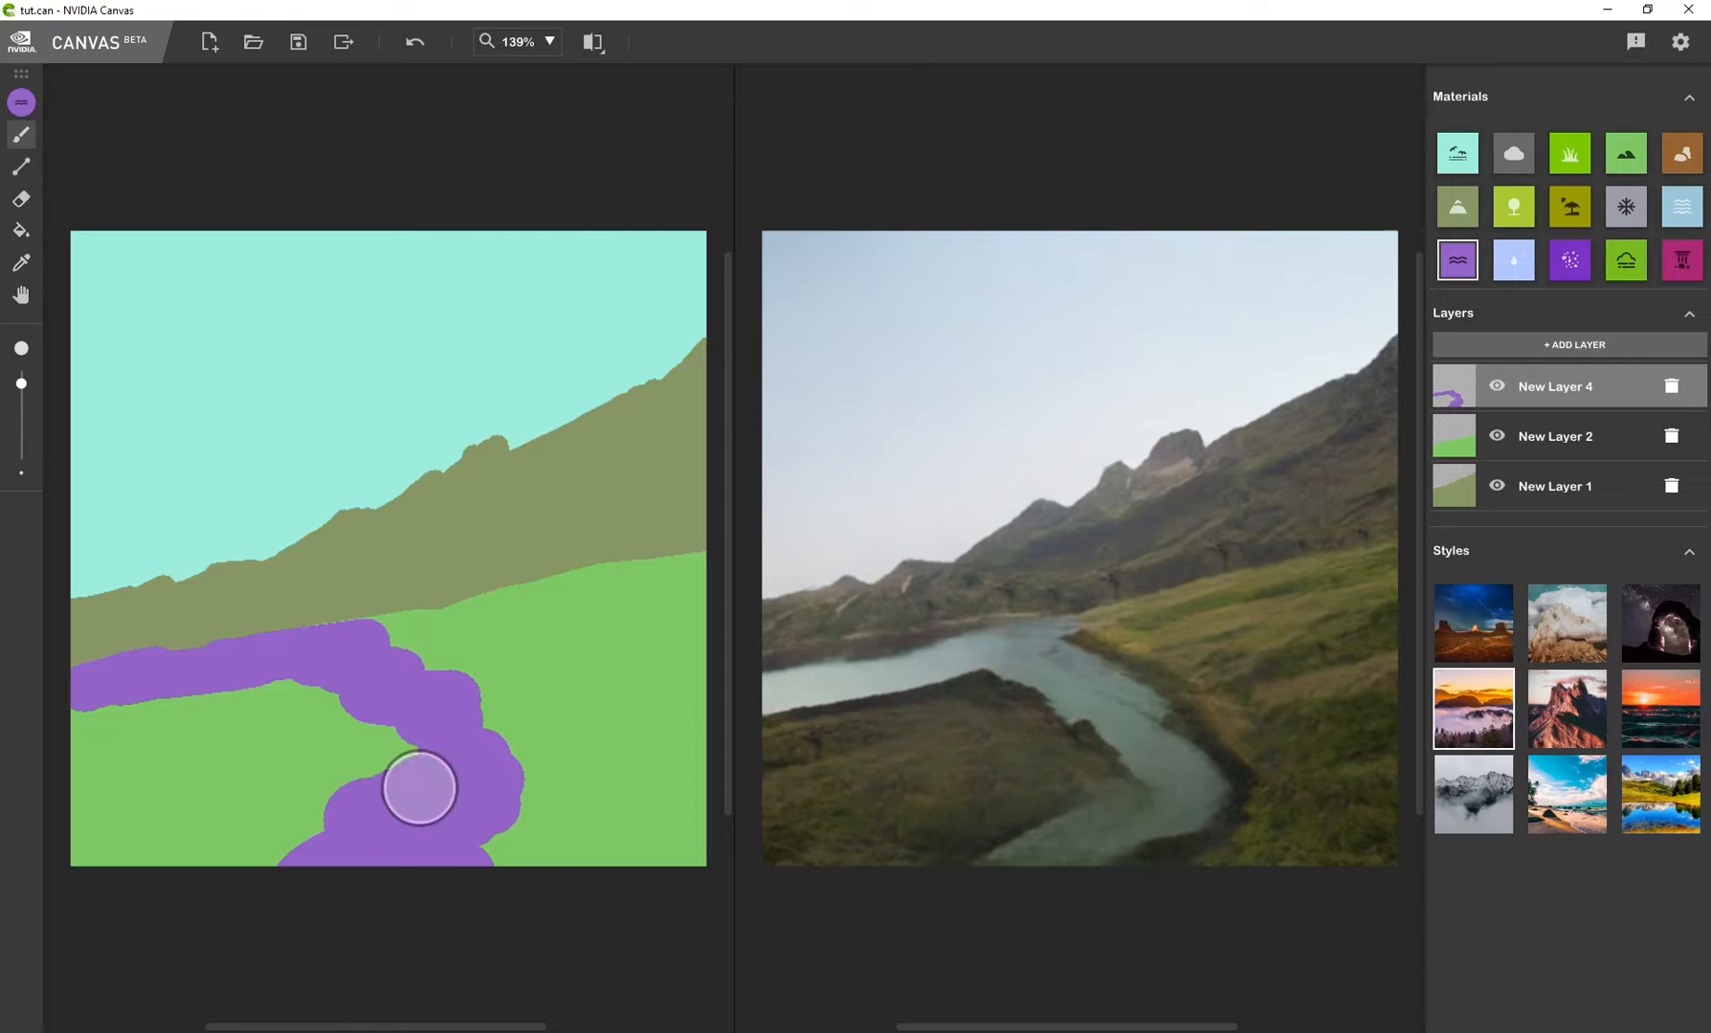
{"action": "left_click_drag", "start_coordinate": [419, 786], "coordinate": [306, 721]}
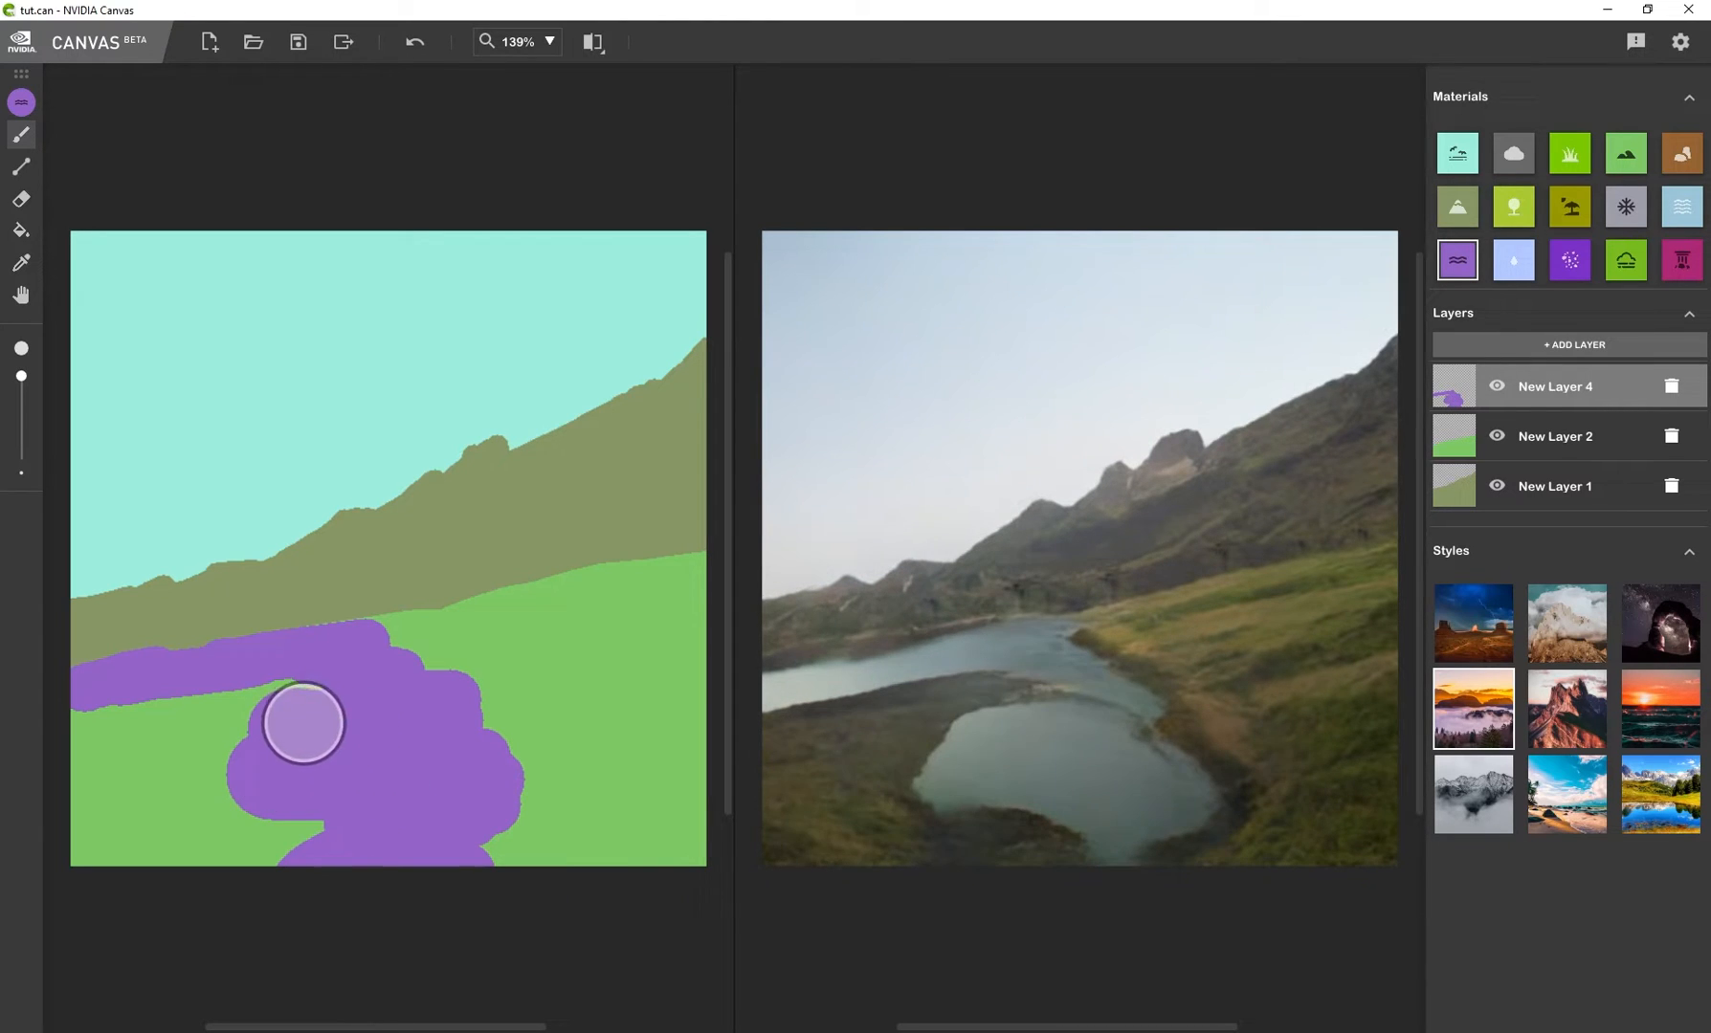
{"action": "left_click_drag", "start_coordinate": [305, 721], "coordinate": [324, 811]}
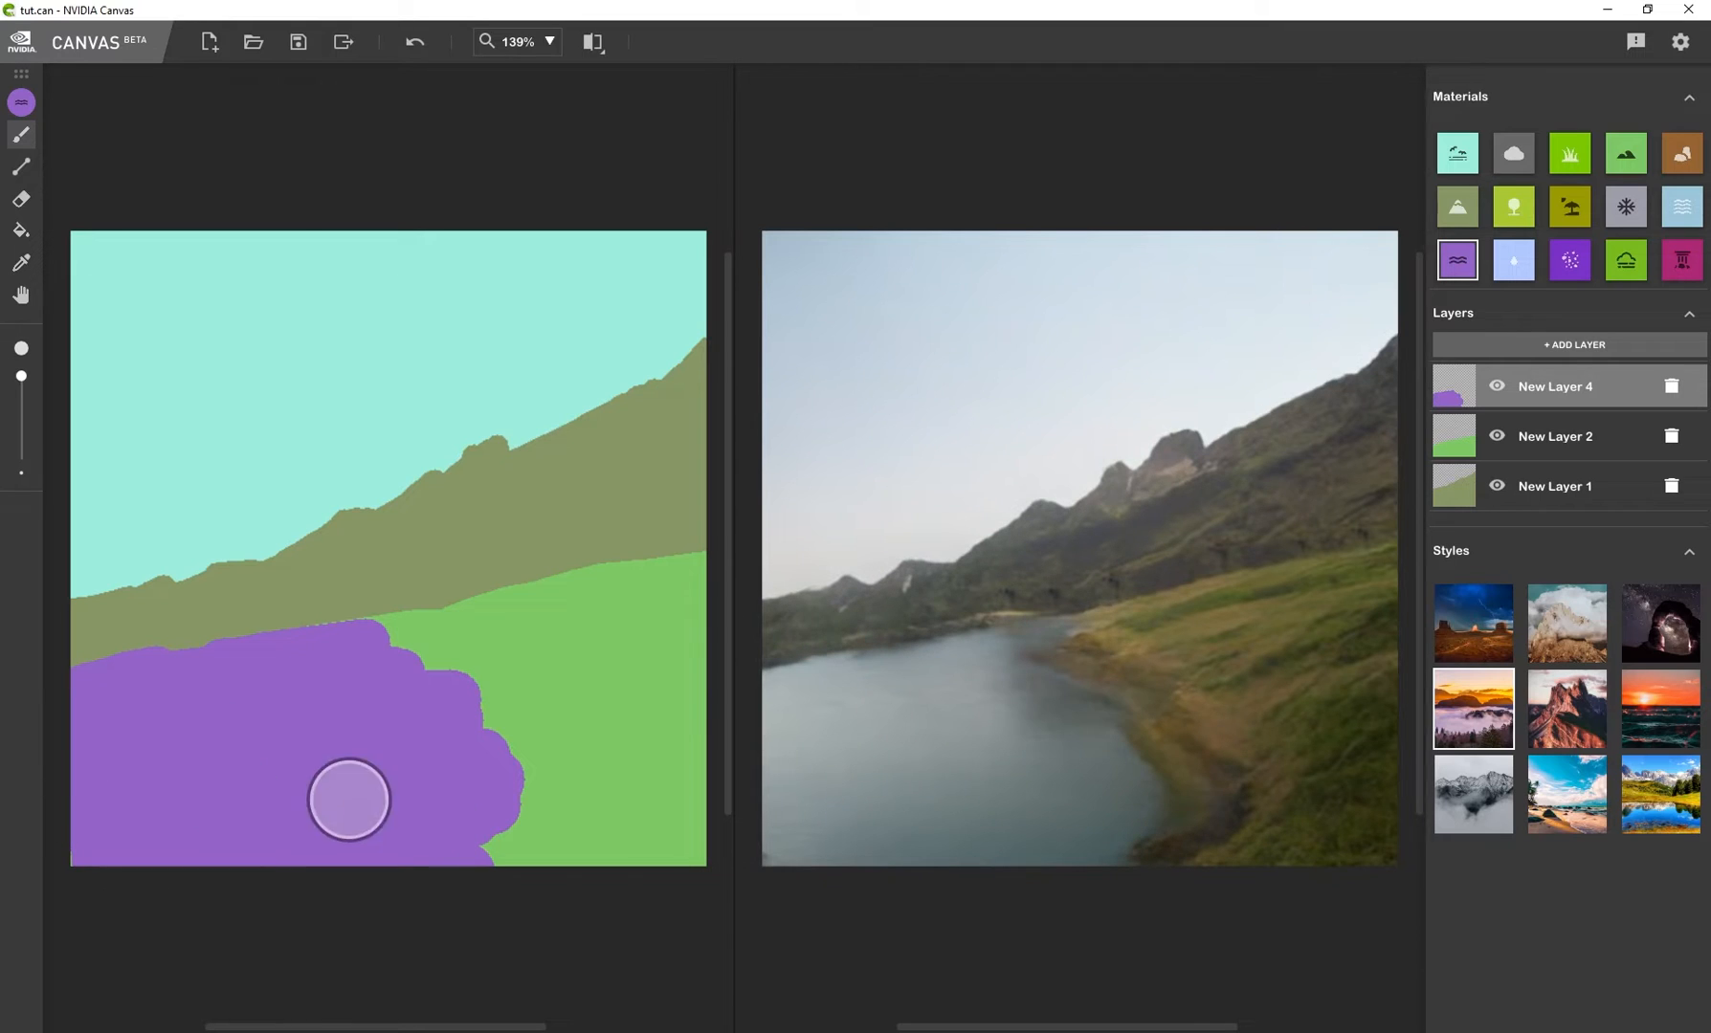
{"action": "left_click_drag", "start_coordinate": [349, 798], "coordinate": [371, 679]}
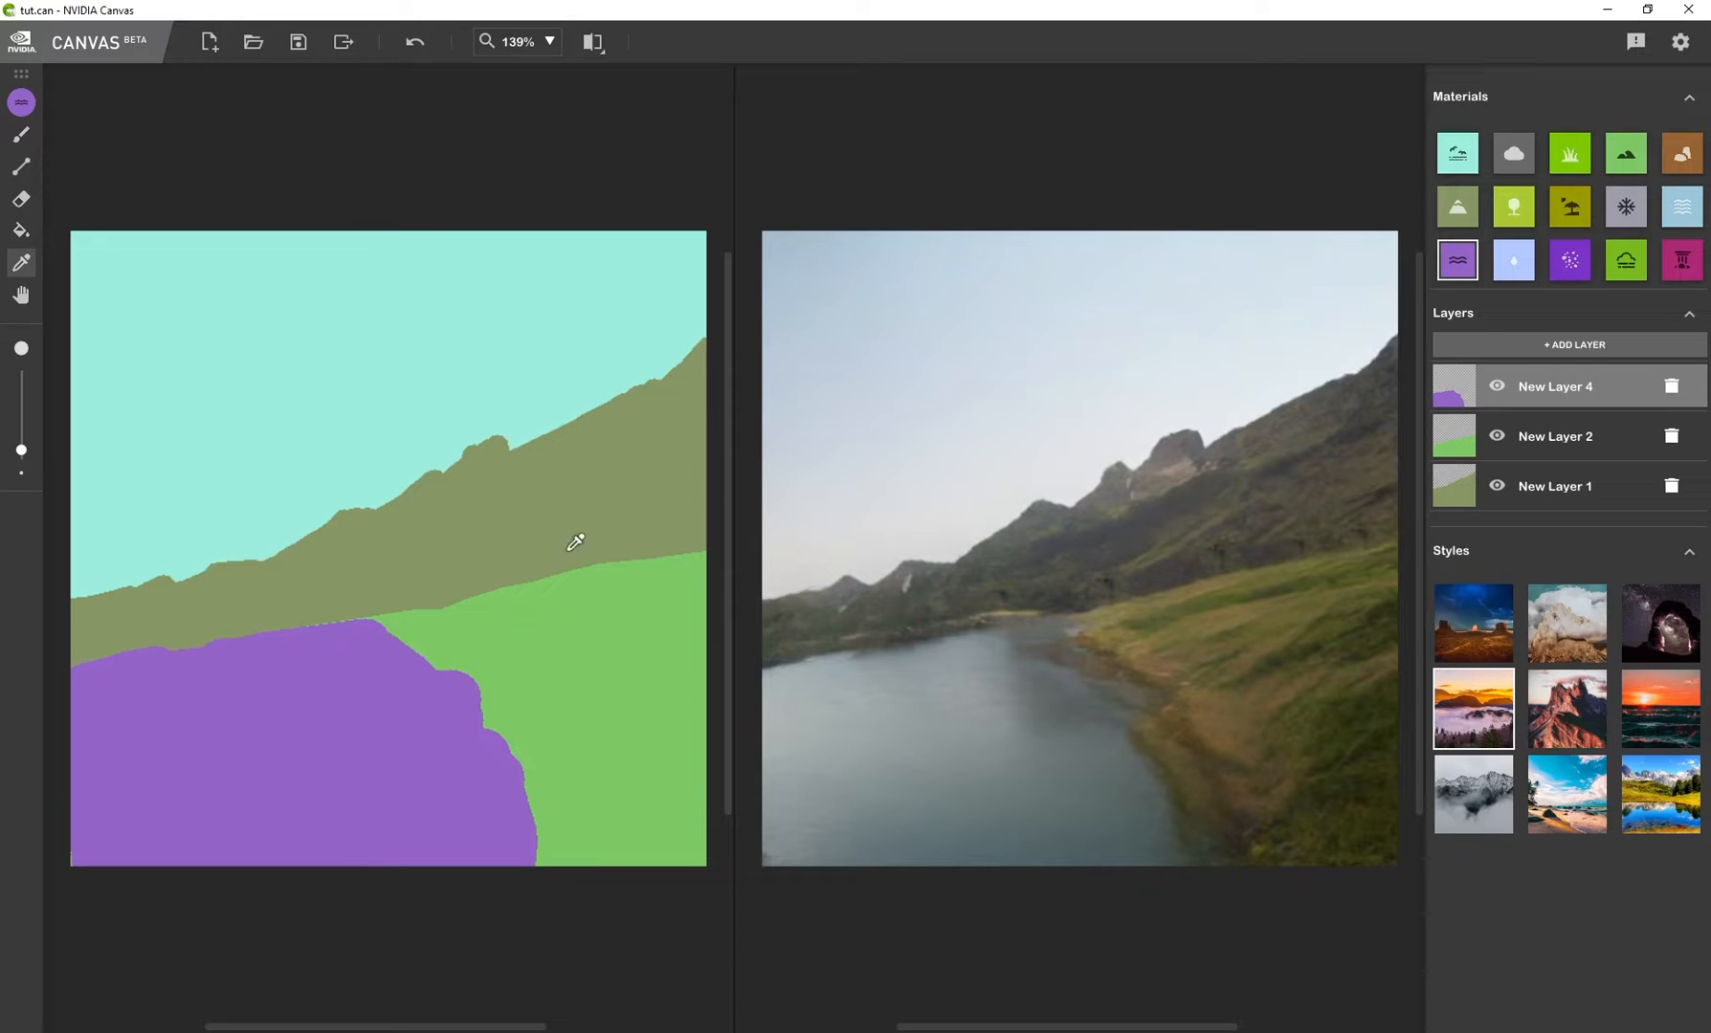
Brush a small grassy point out into the lake from the central shoreline
{"action": "left_click", "coordinate": [1625, 153]}
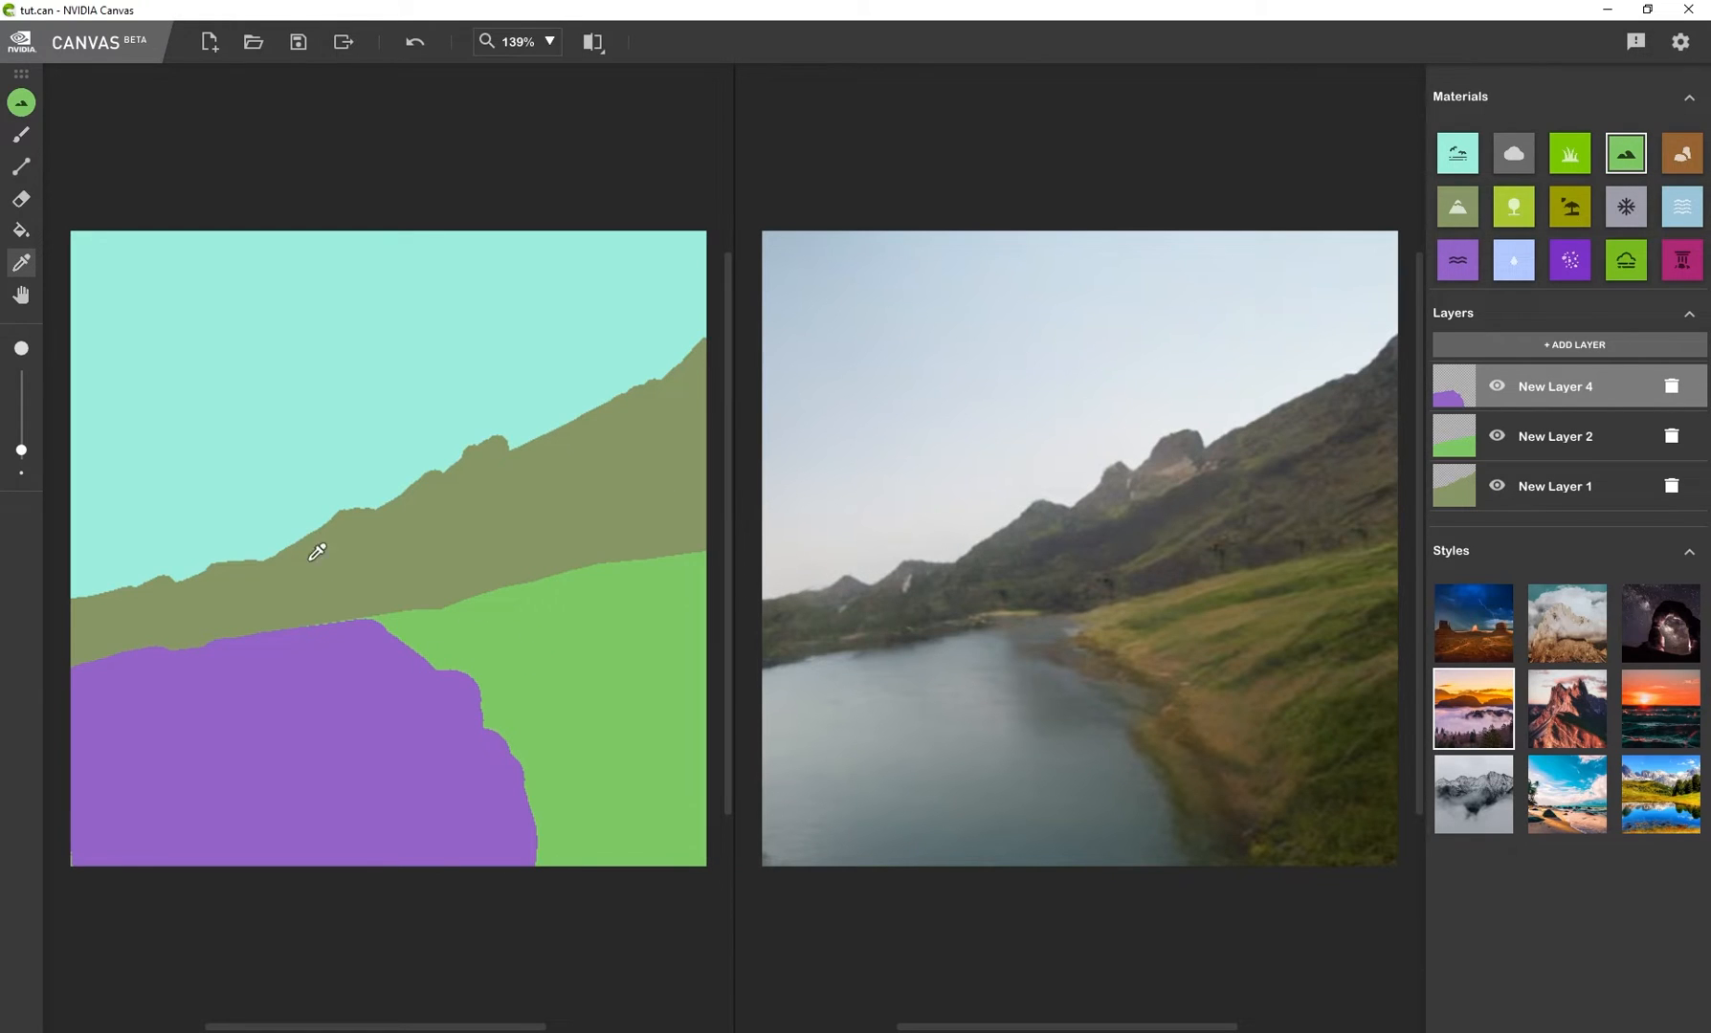
{"action": "mouse_move", "coordinate": [82, 371]}
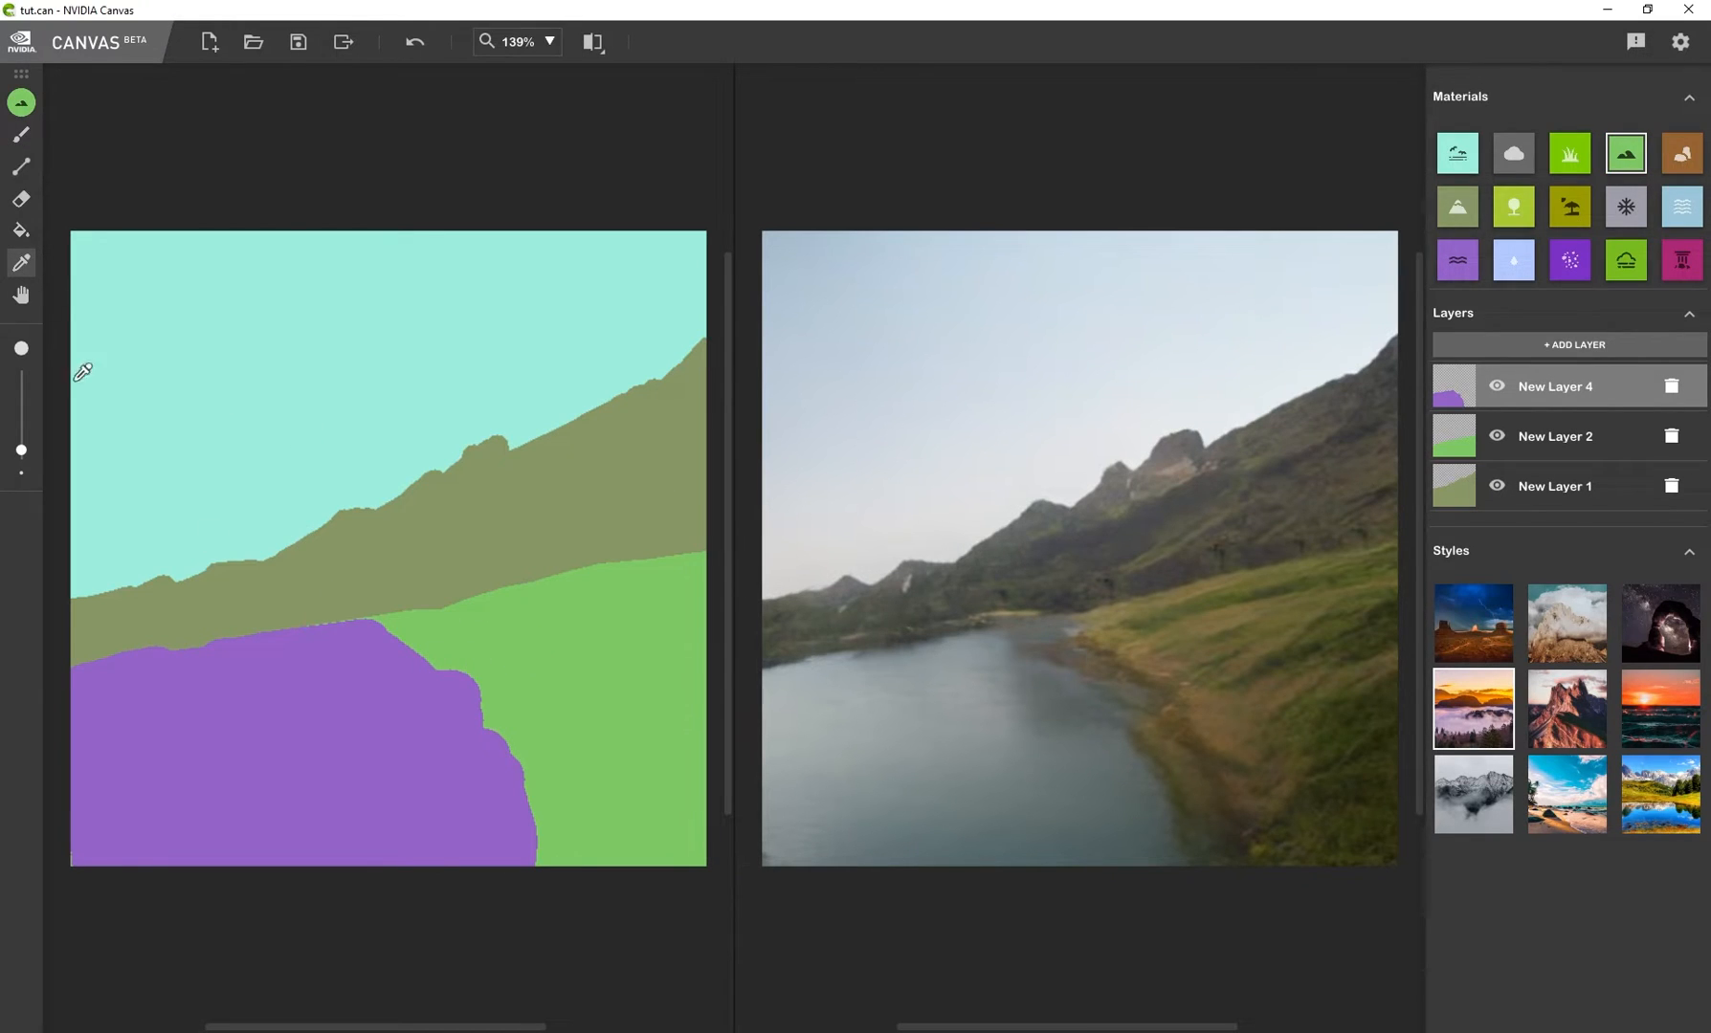
{"action": "left_click_drag", "start_coordinate": [360, 622], "coordinate": [492, 722]}
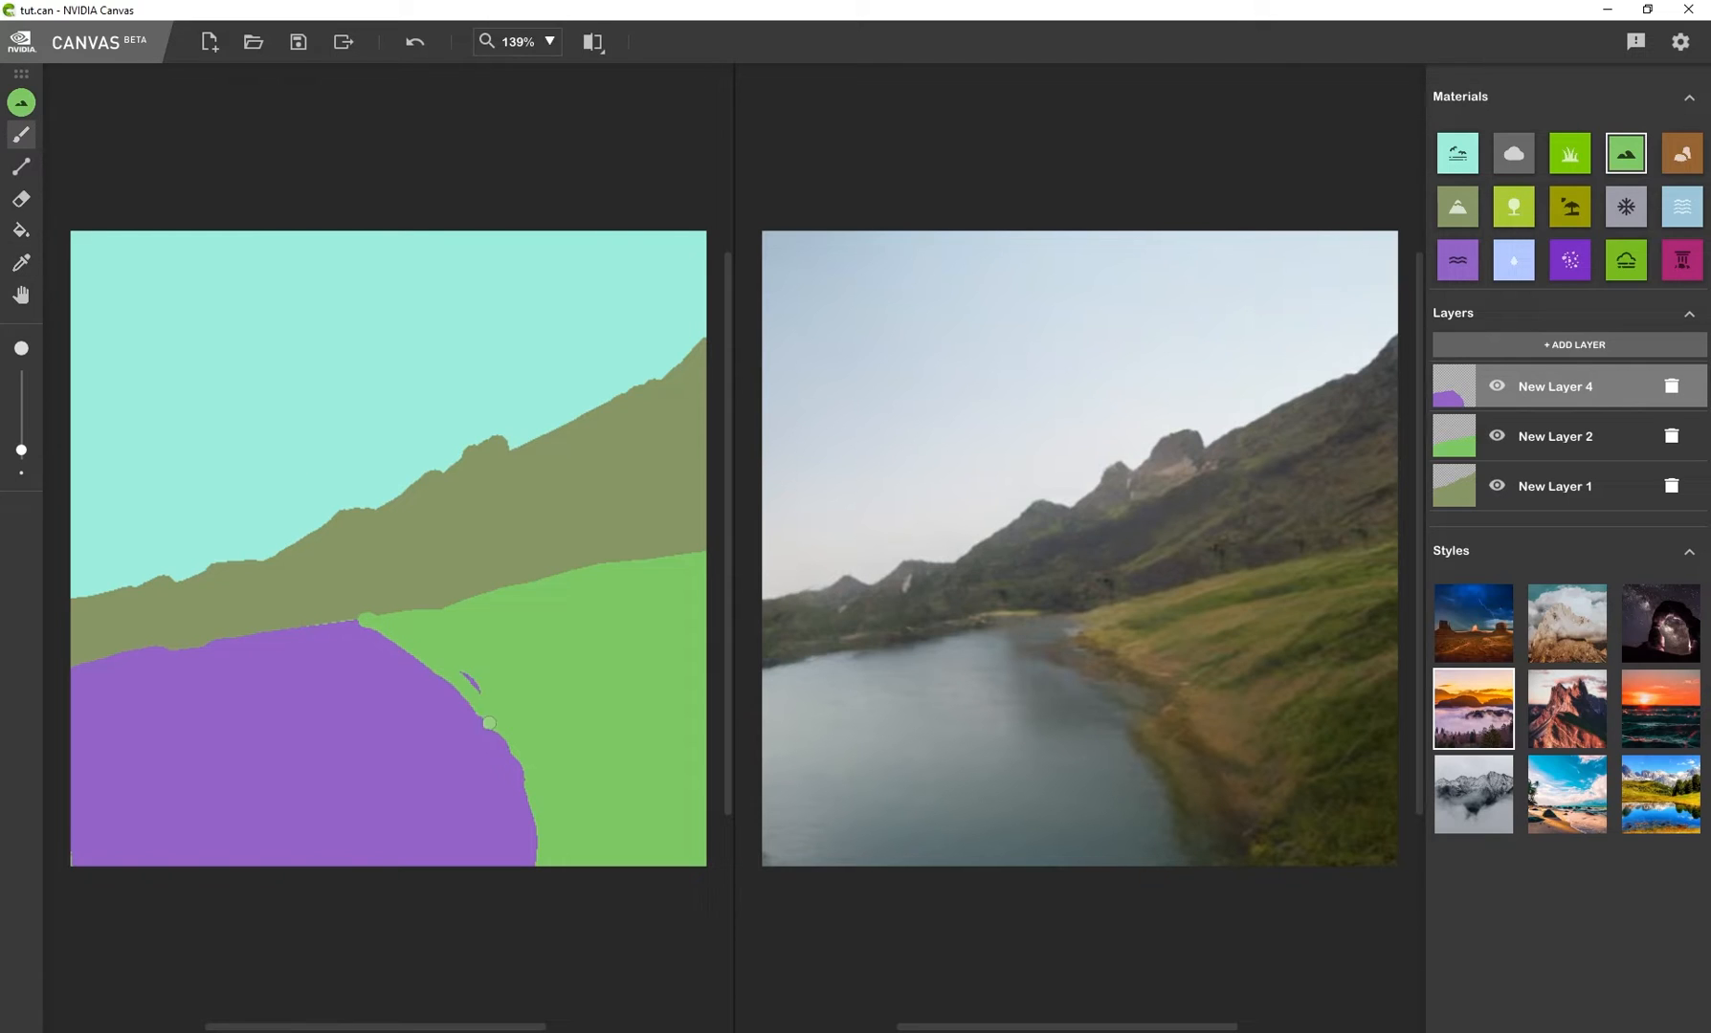
{"action": "left_click_drag", "start_coordinate": [488, 721], "coordinate": [530, 767]}
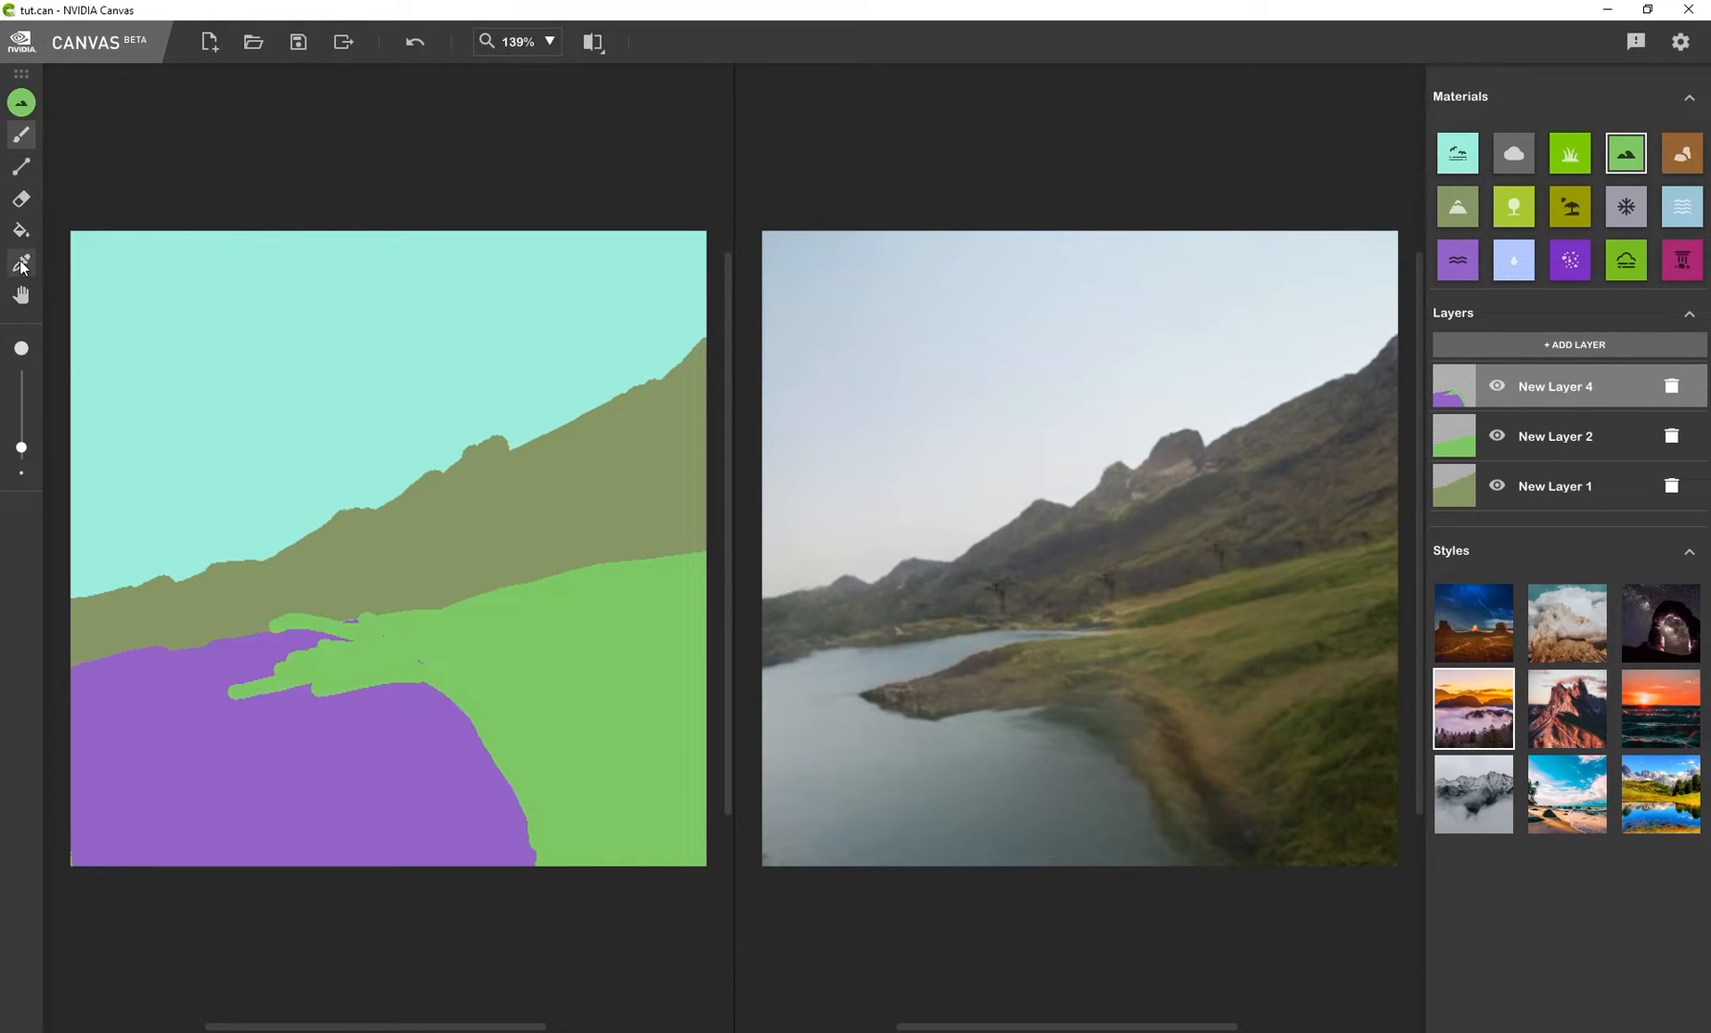
{"action": "left_click", "coordinate": [1456, 259]}
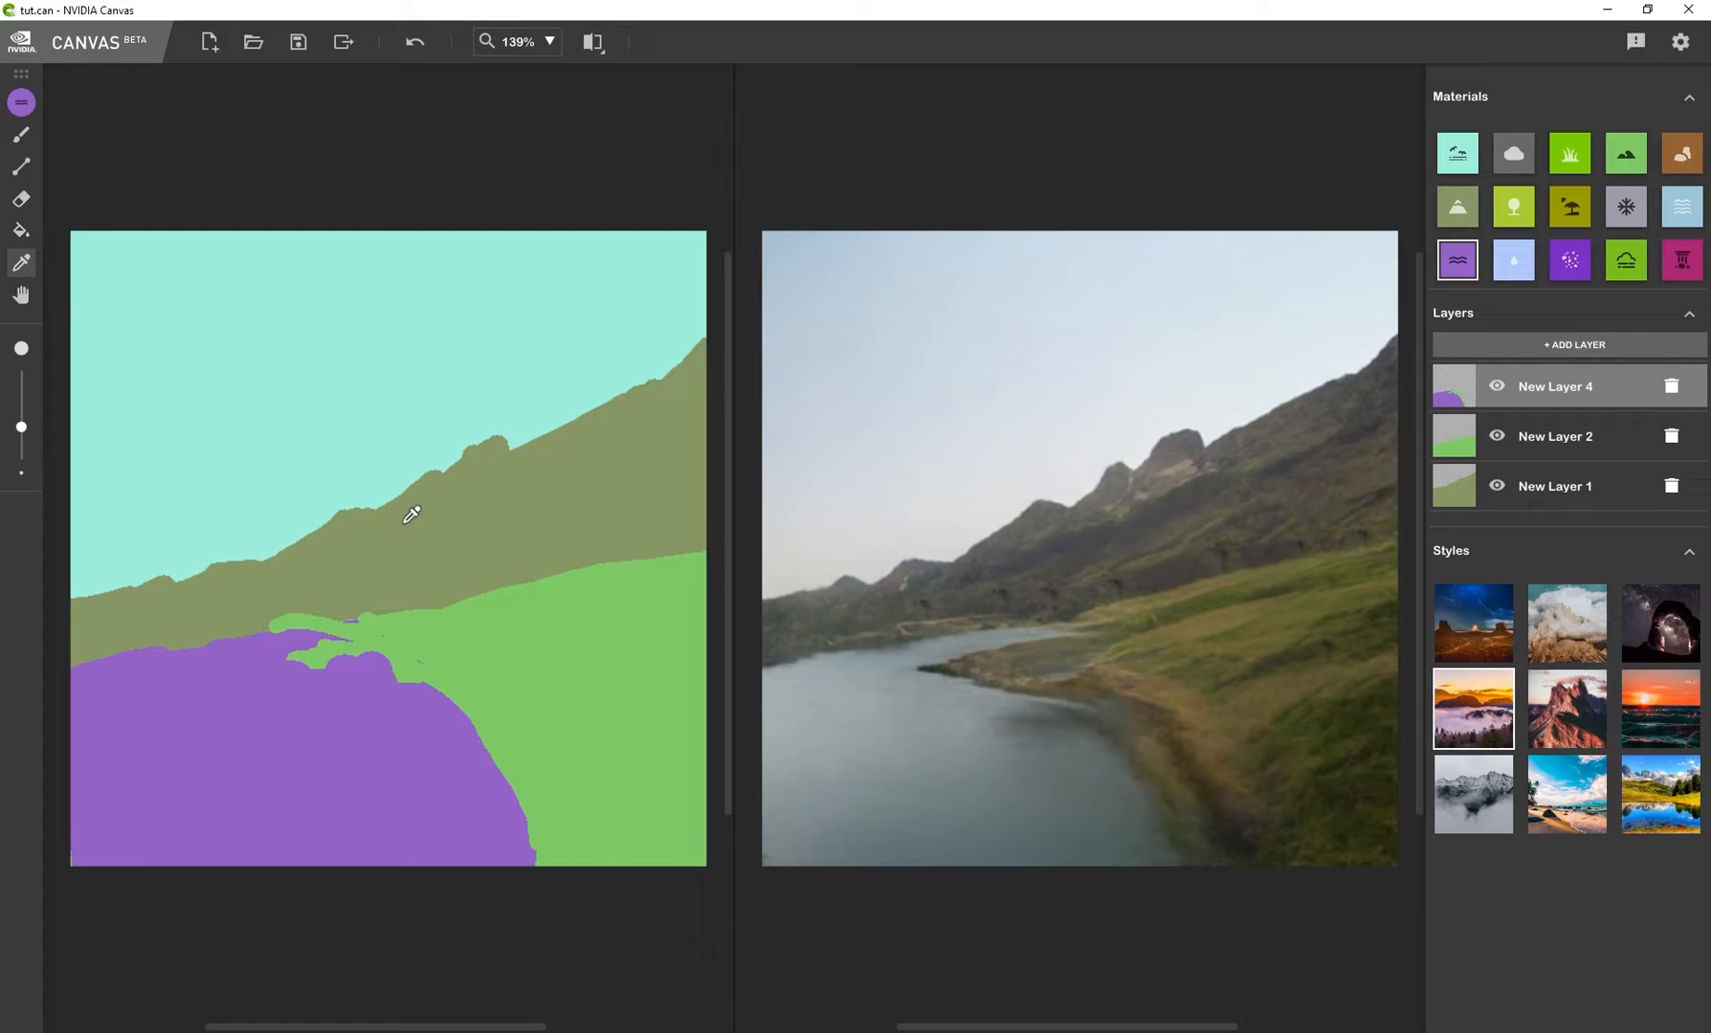
{"action": "left_click", "coordinate": [1456, 207]}
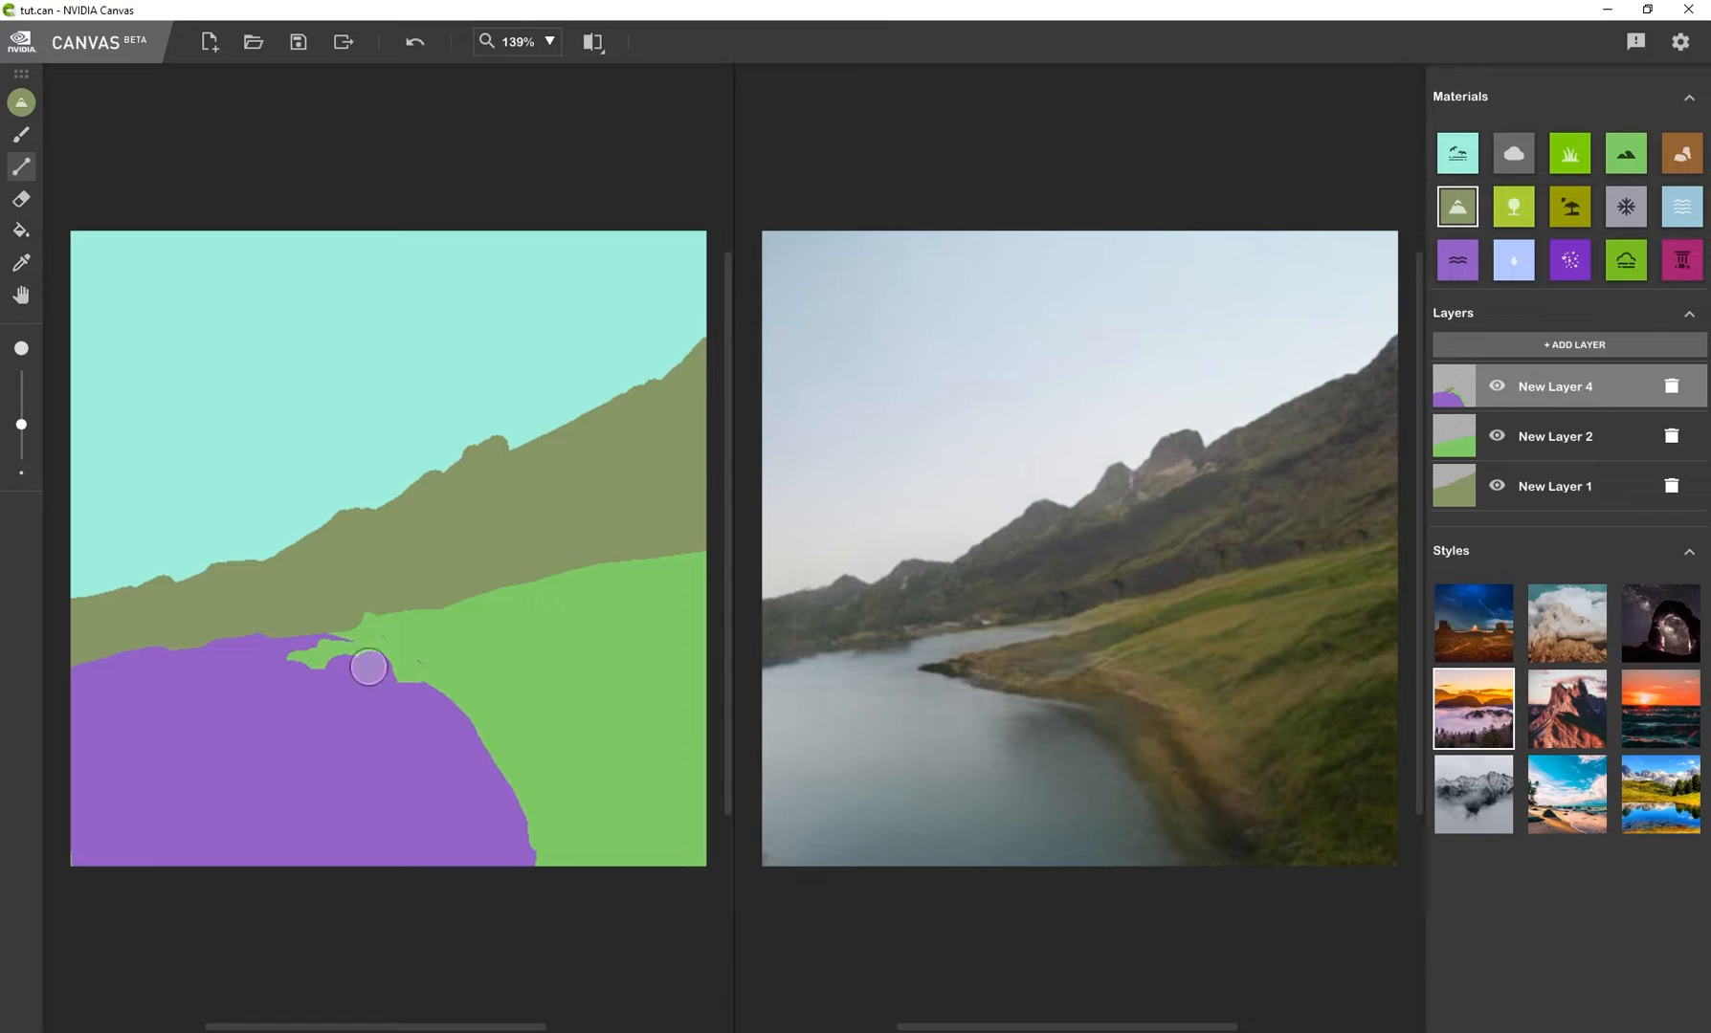
Carry the mountain down to the shore and raise the right-hand ridge toward the top edge
{"action": "left_click_drag", "start_coordinate": [368, 666], "coordinate": [651, 563]}
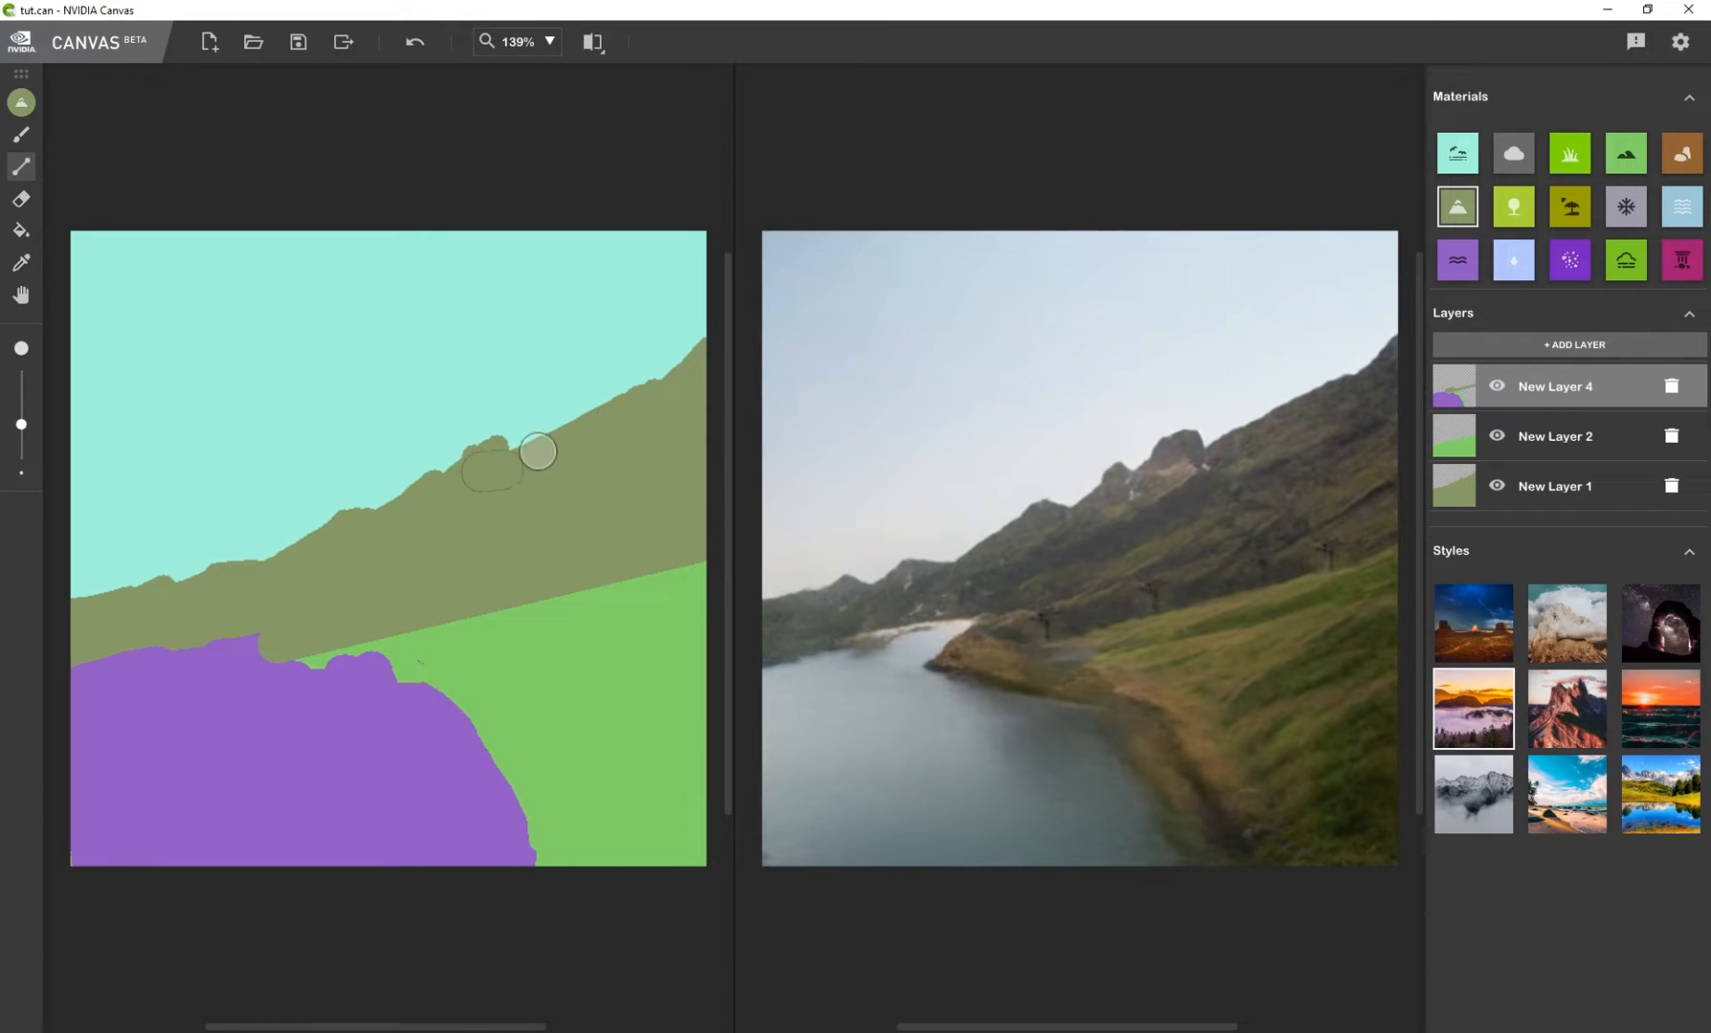
{"action": "left_click_drag", "start_coordinate": [534, 452], "coordinate": [664, 462]}
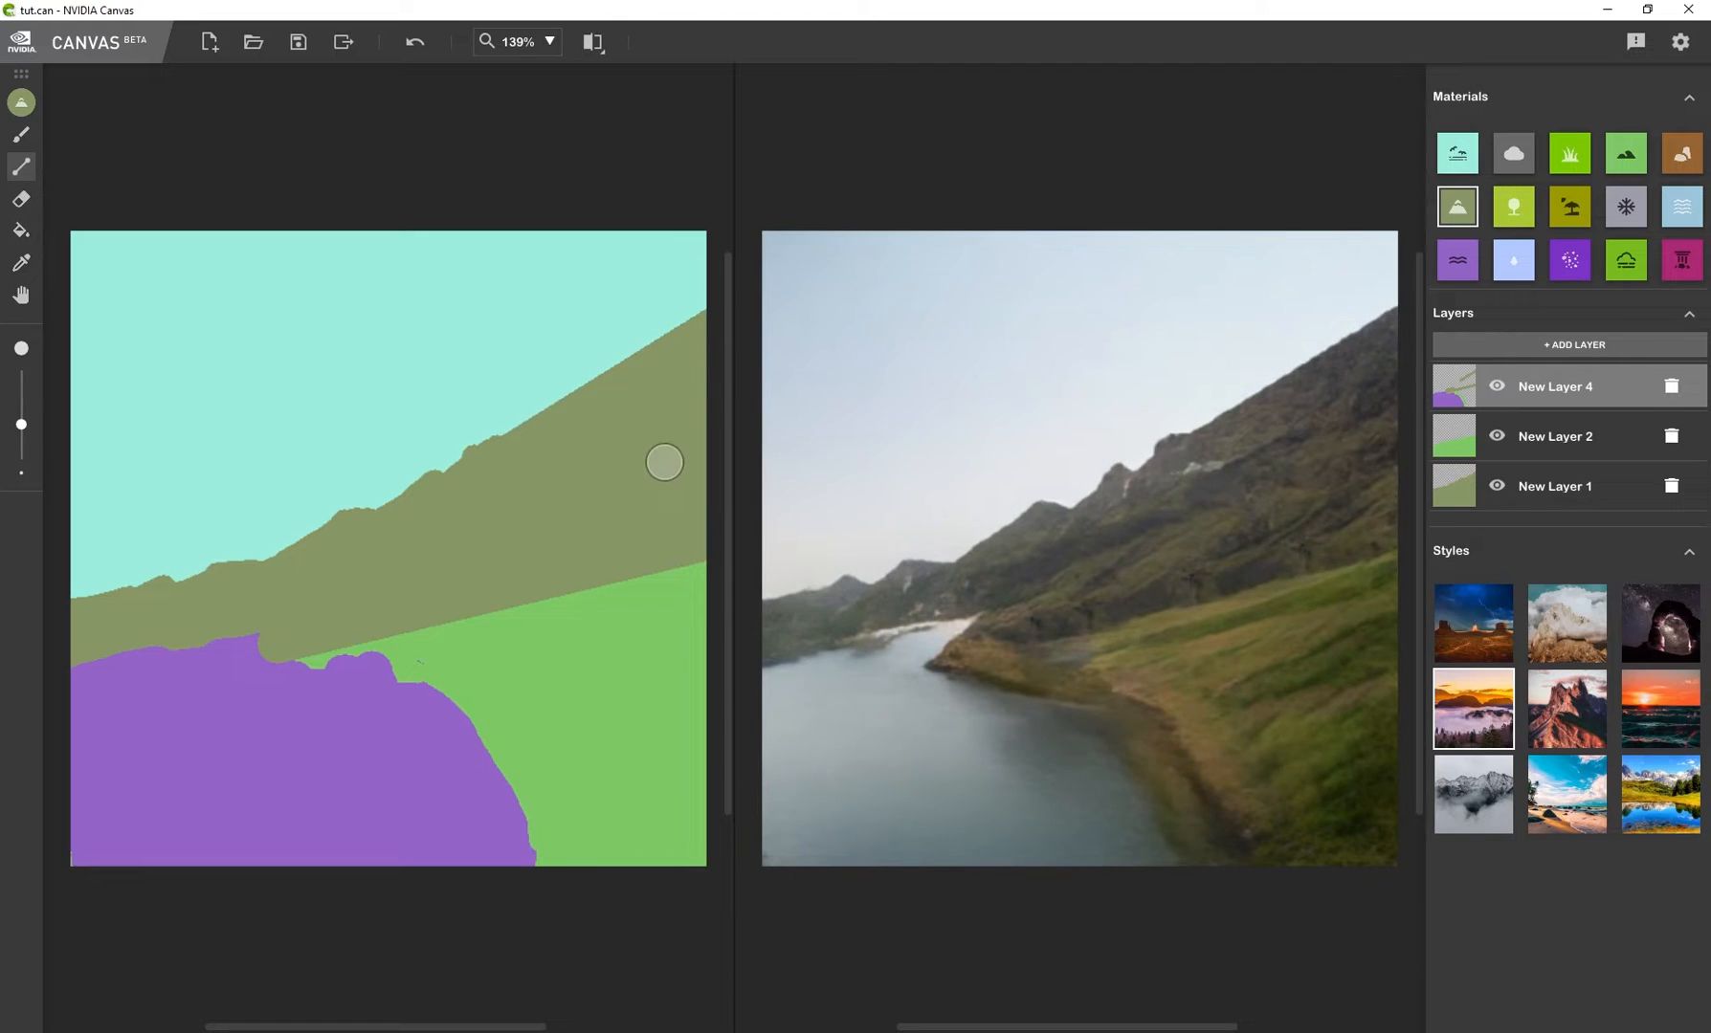
{"action": "left_click_drag", "start_coordinate": [664, 461], "coordinate": [633, 410]}
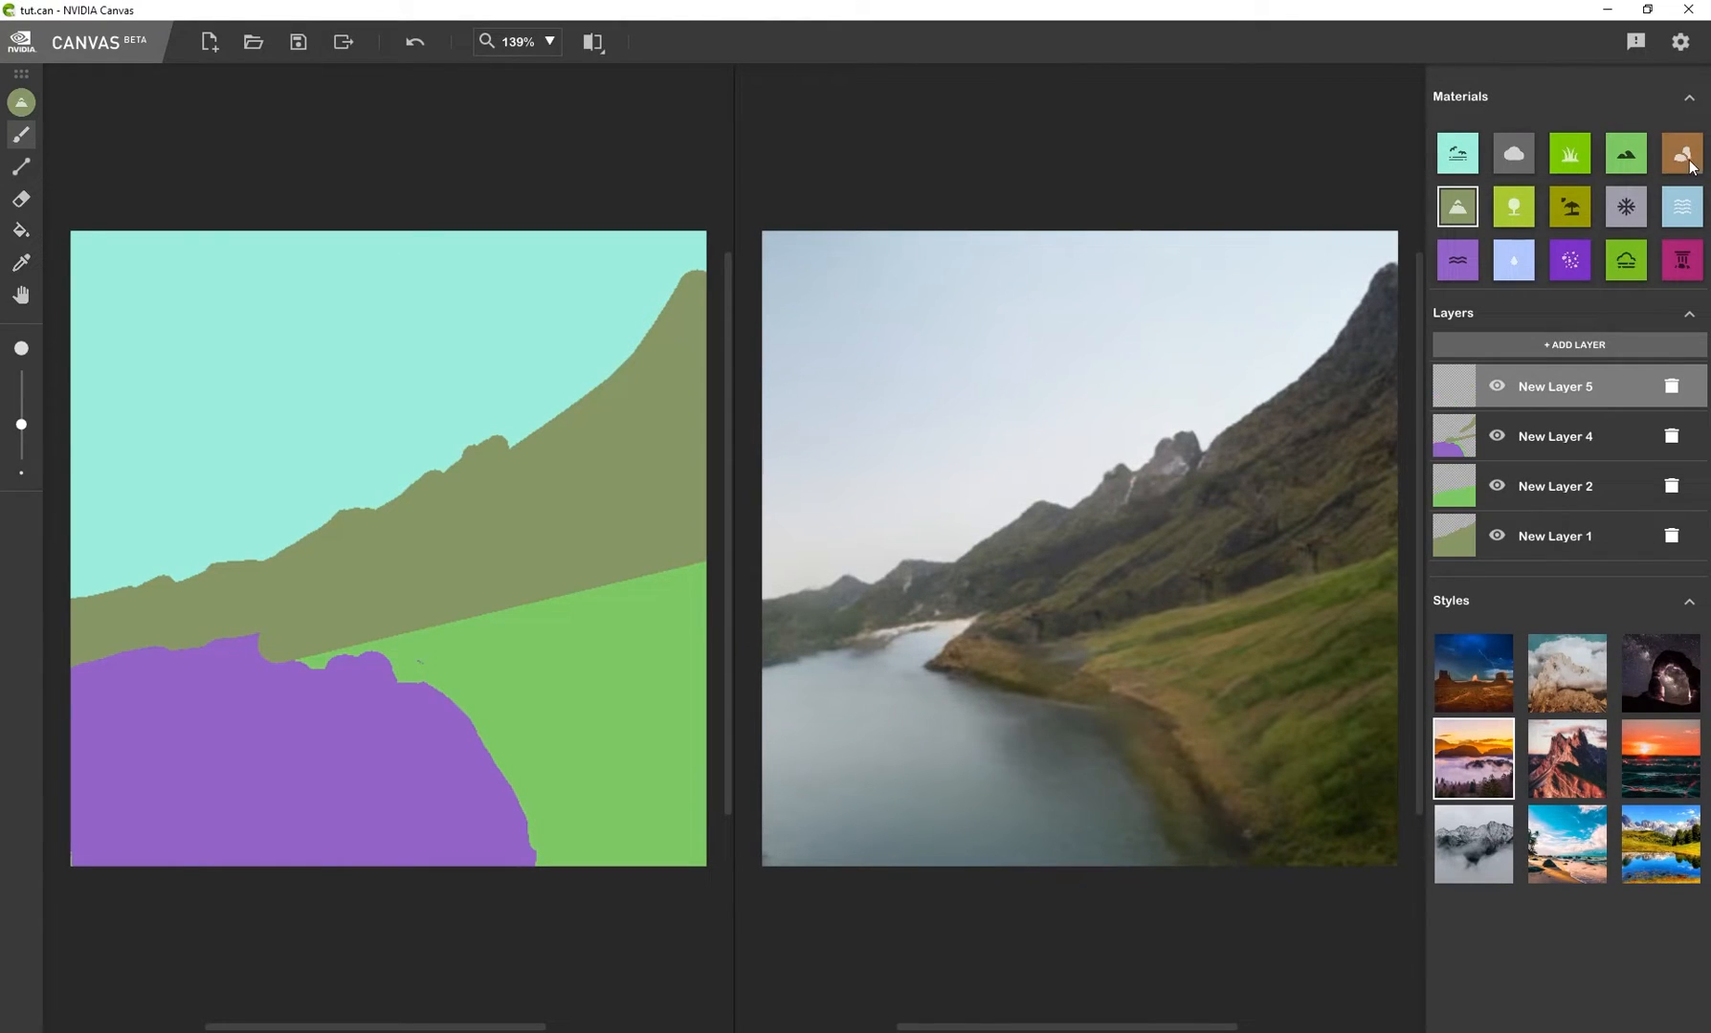
Brush brown rock patches along the near and far shorelines
{"action": "left_click_drag", "start_coordinate": [453, 689], "coordinate": [508, 726]}
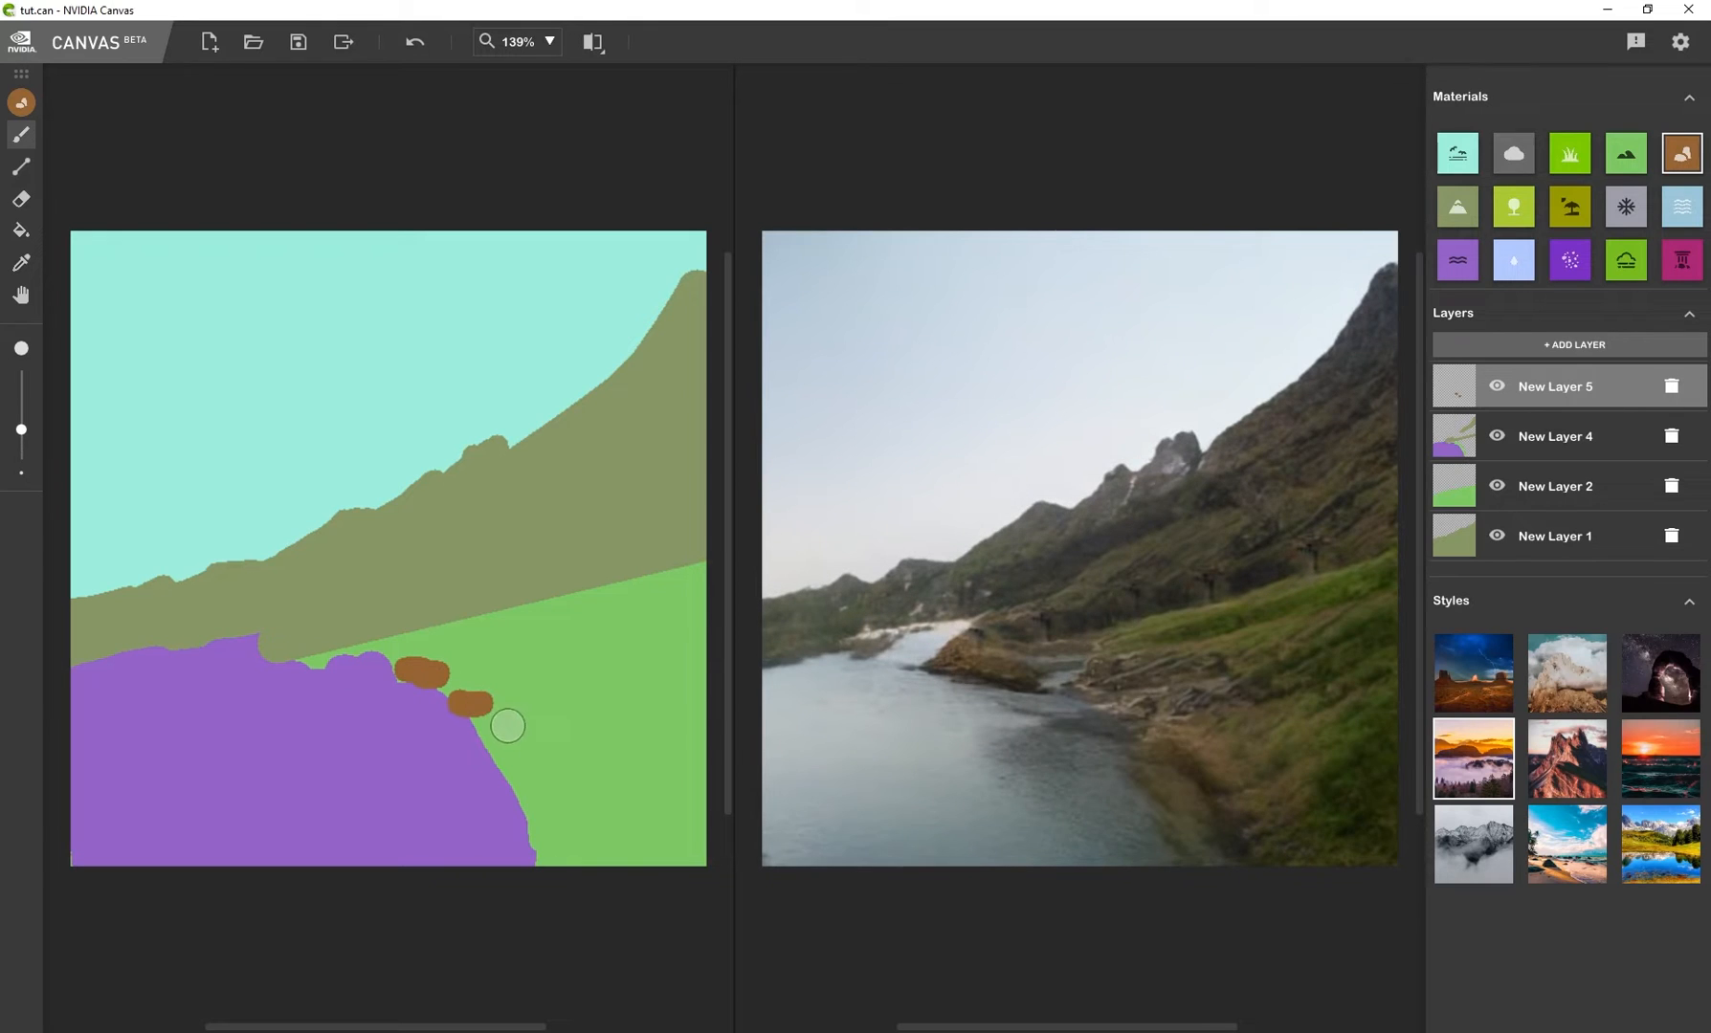
{"action": "left_click_drag", "start_coordinate": [507, 725], "coordinate": [245, 699]}
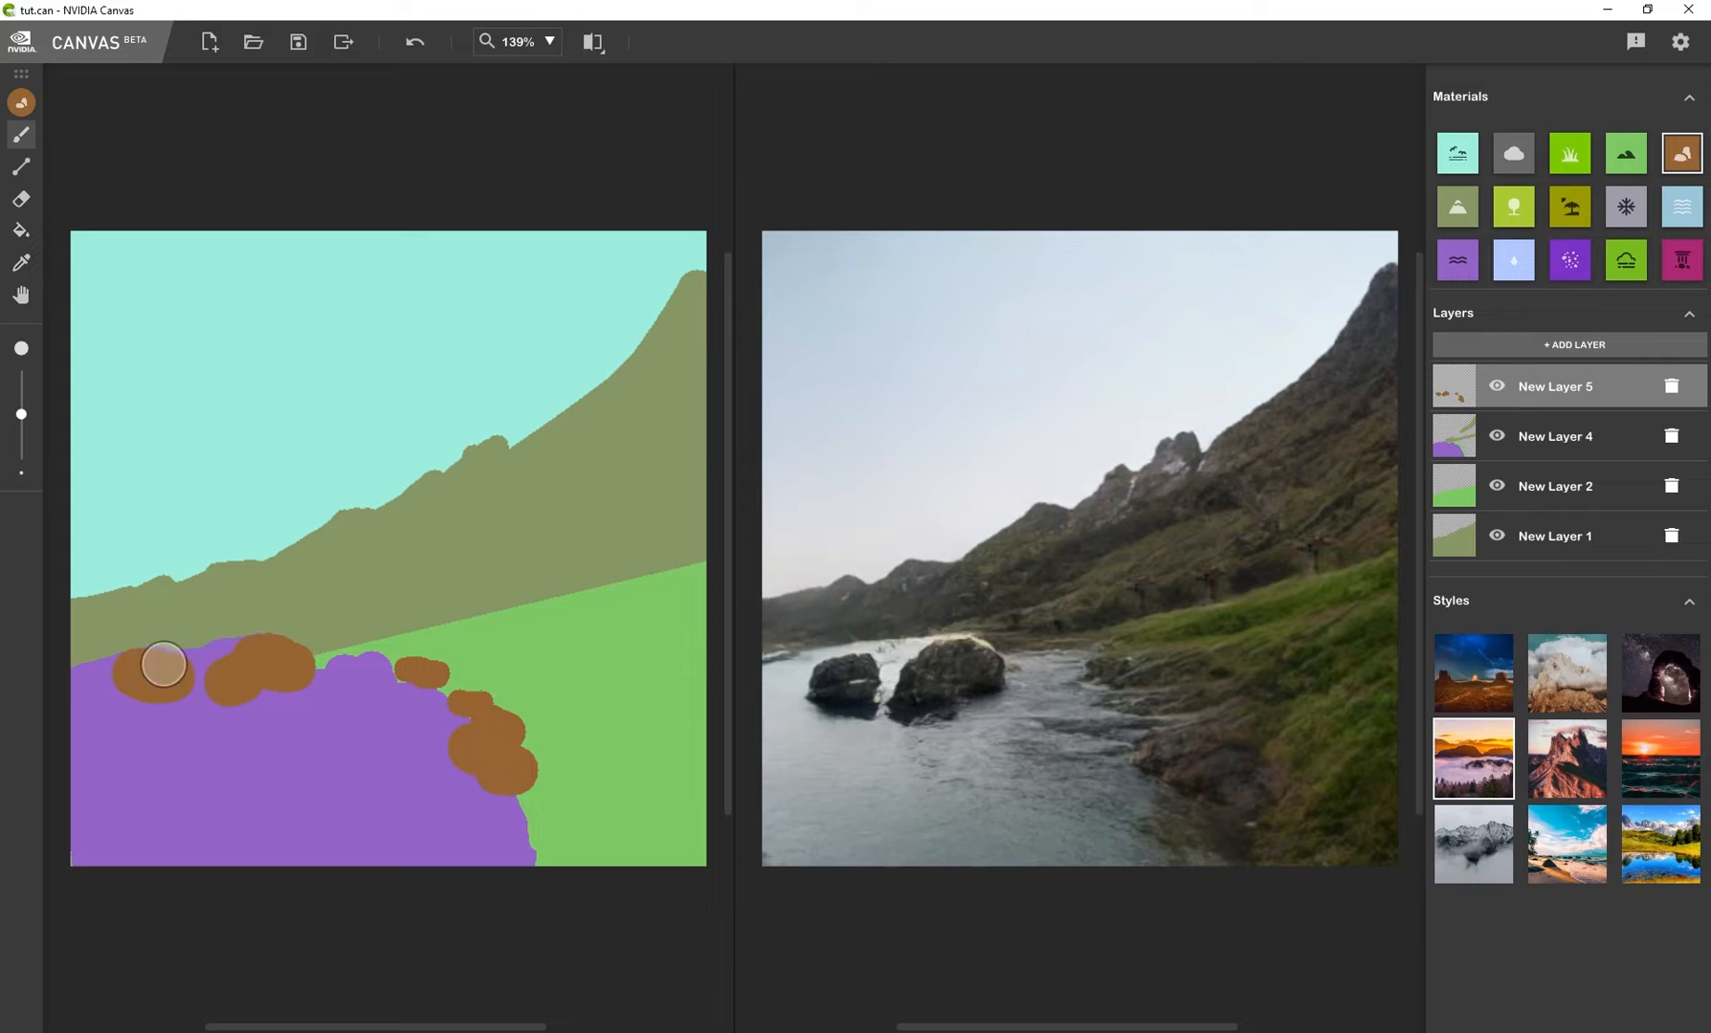
{"action": "left_click_drag", "start_coordinate": [161, 664], "coordinate": [300, 634]}
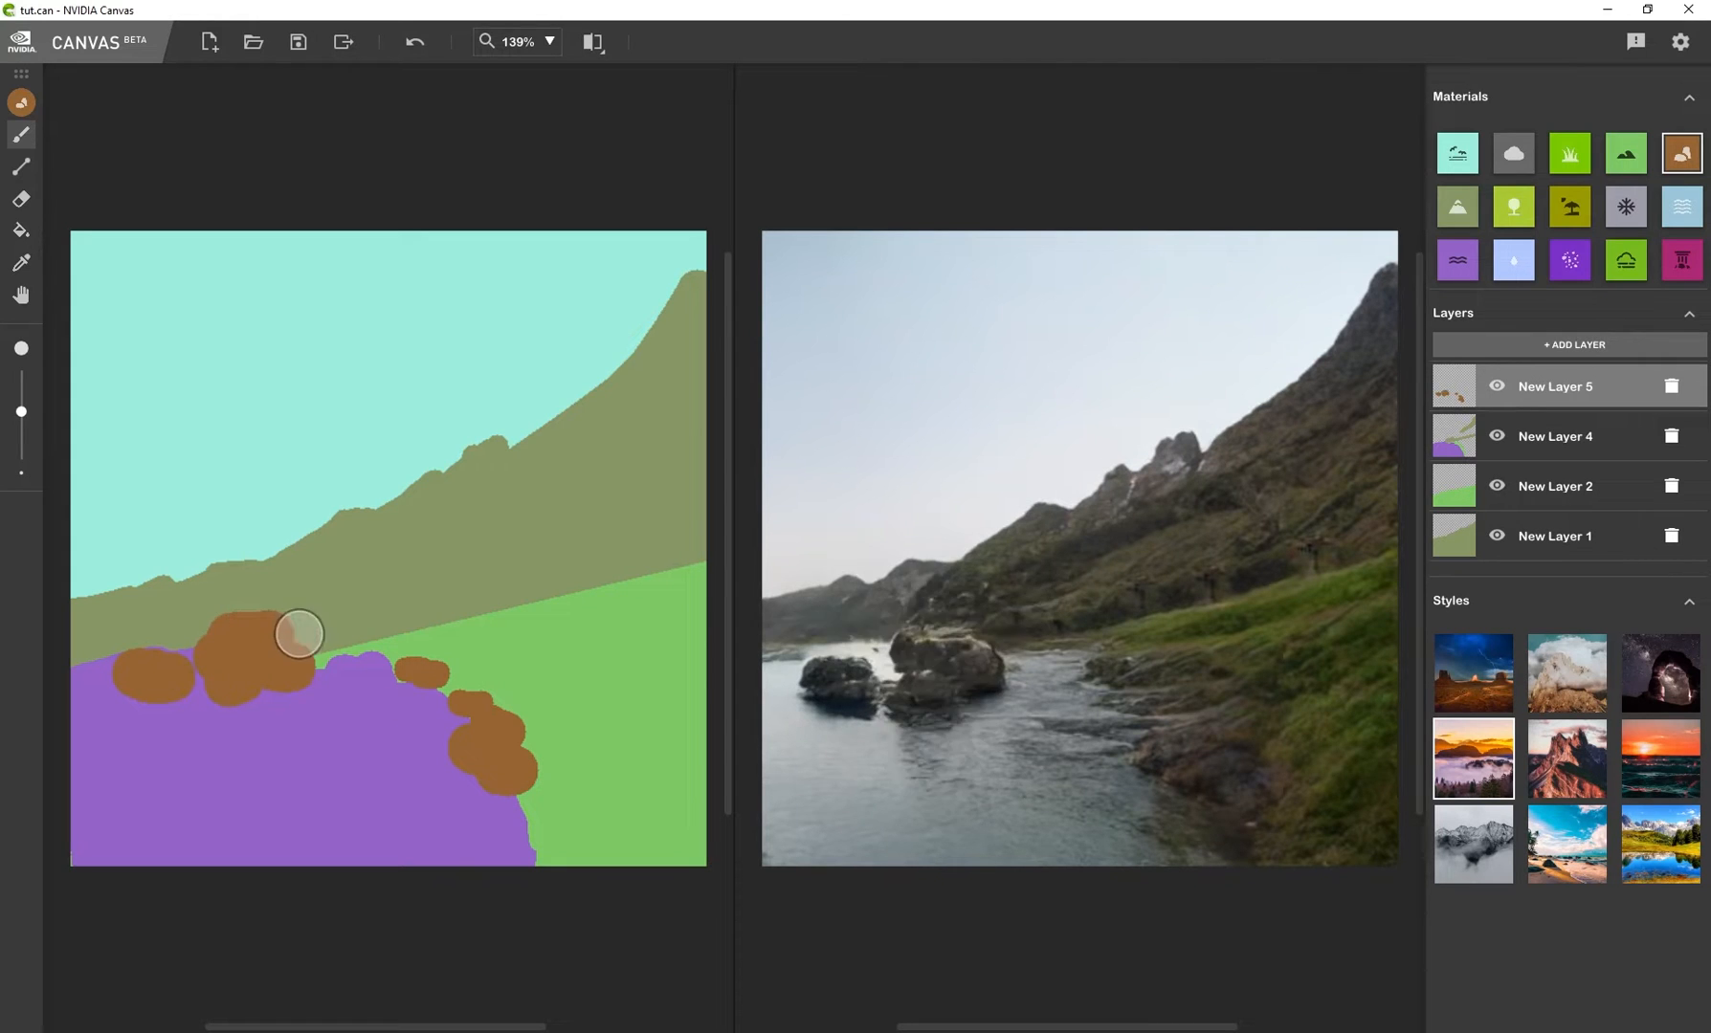
{"action": "left_click_drag", "start_coordinate": [300, 634], "coordinate": [207, 643]}
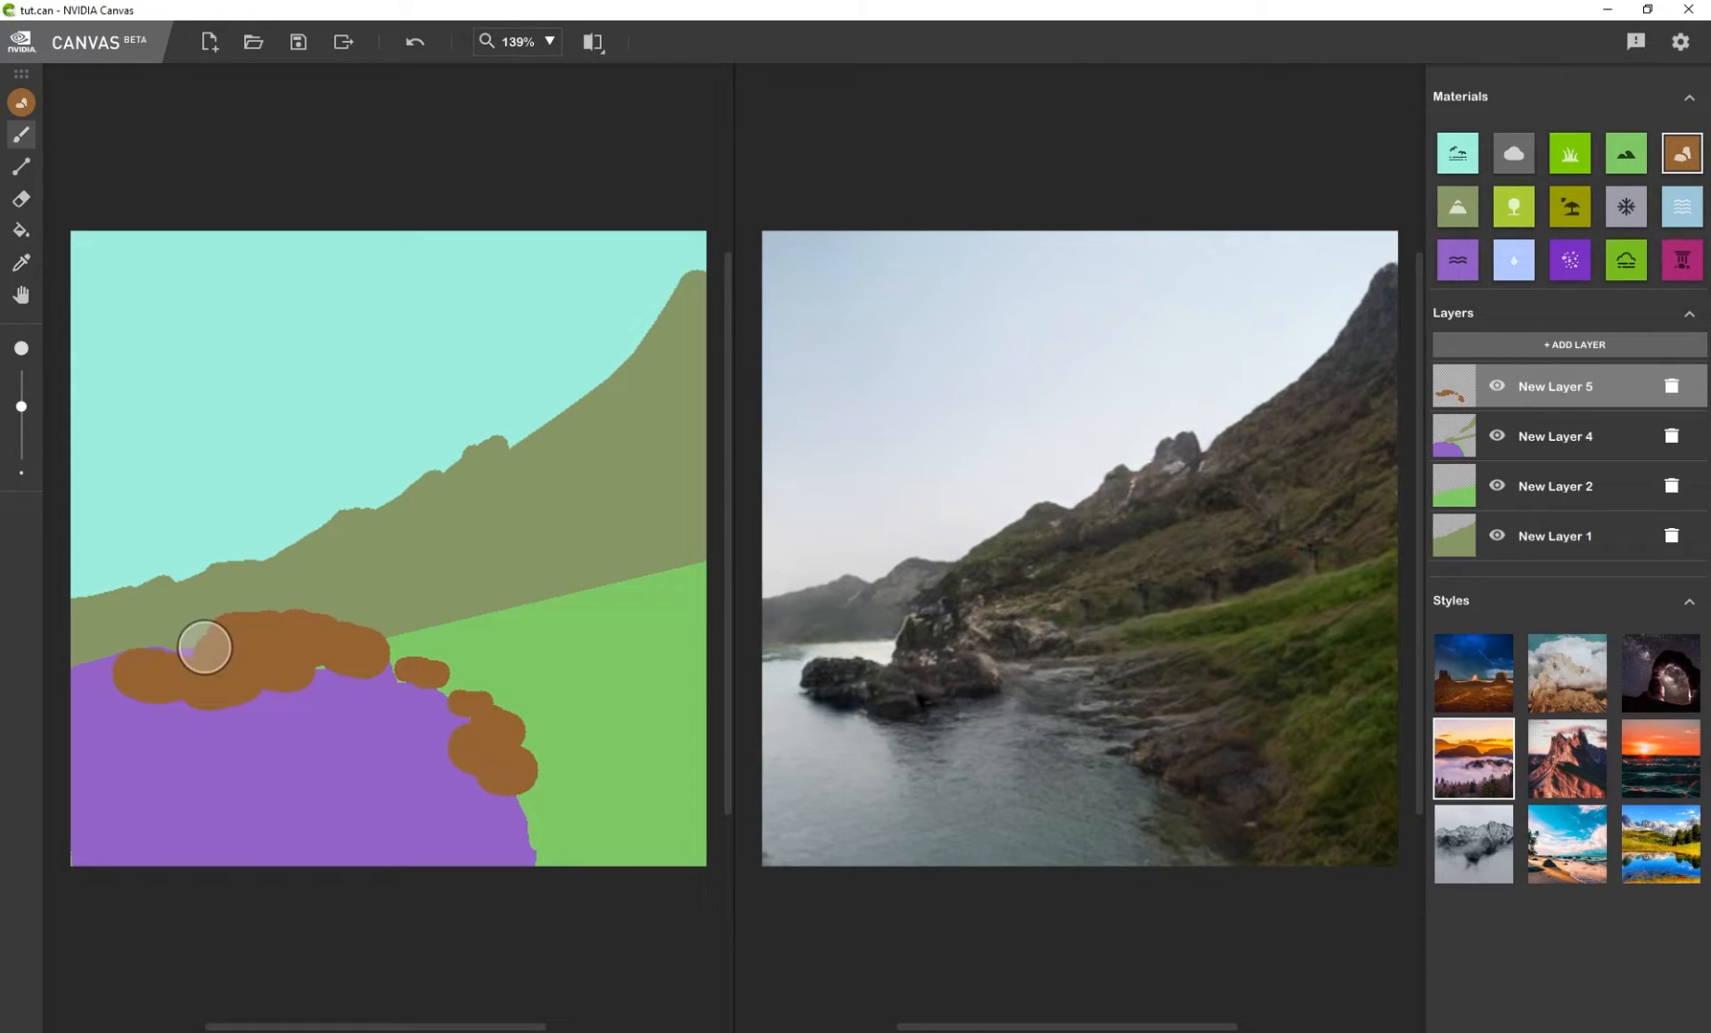
{"action": "left_click_drag", "start_coordinate": [205, 647], "coordinate": [279, 808]}
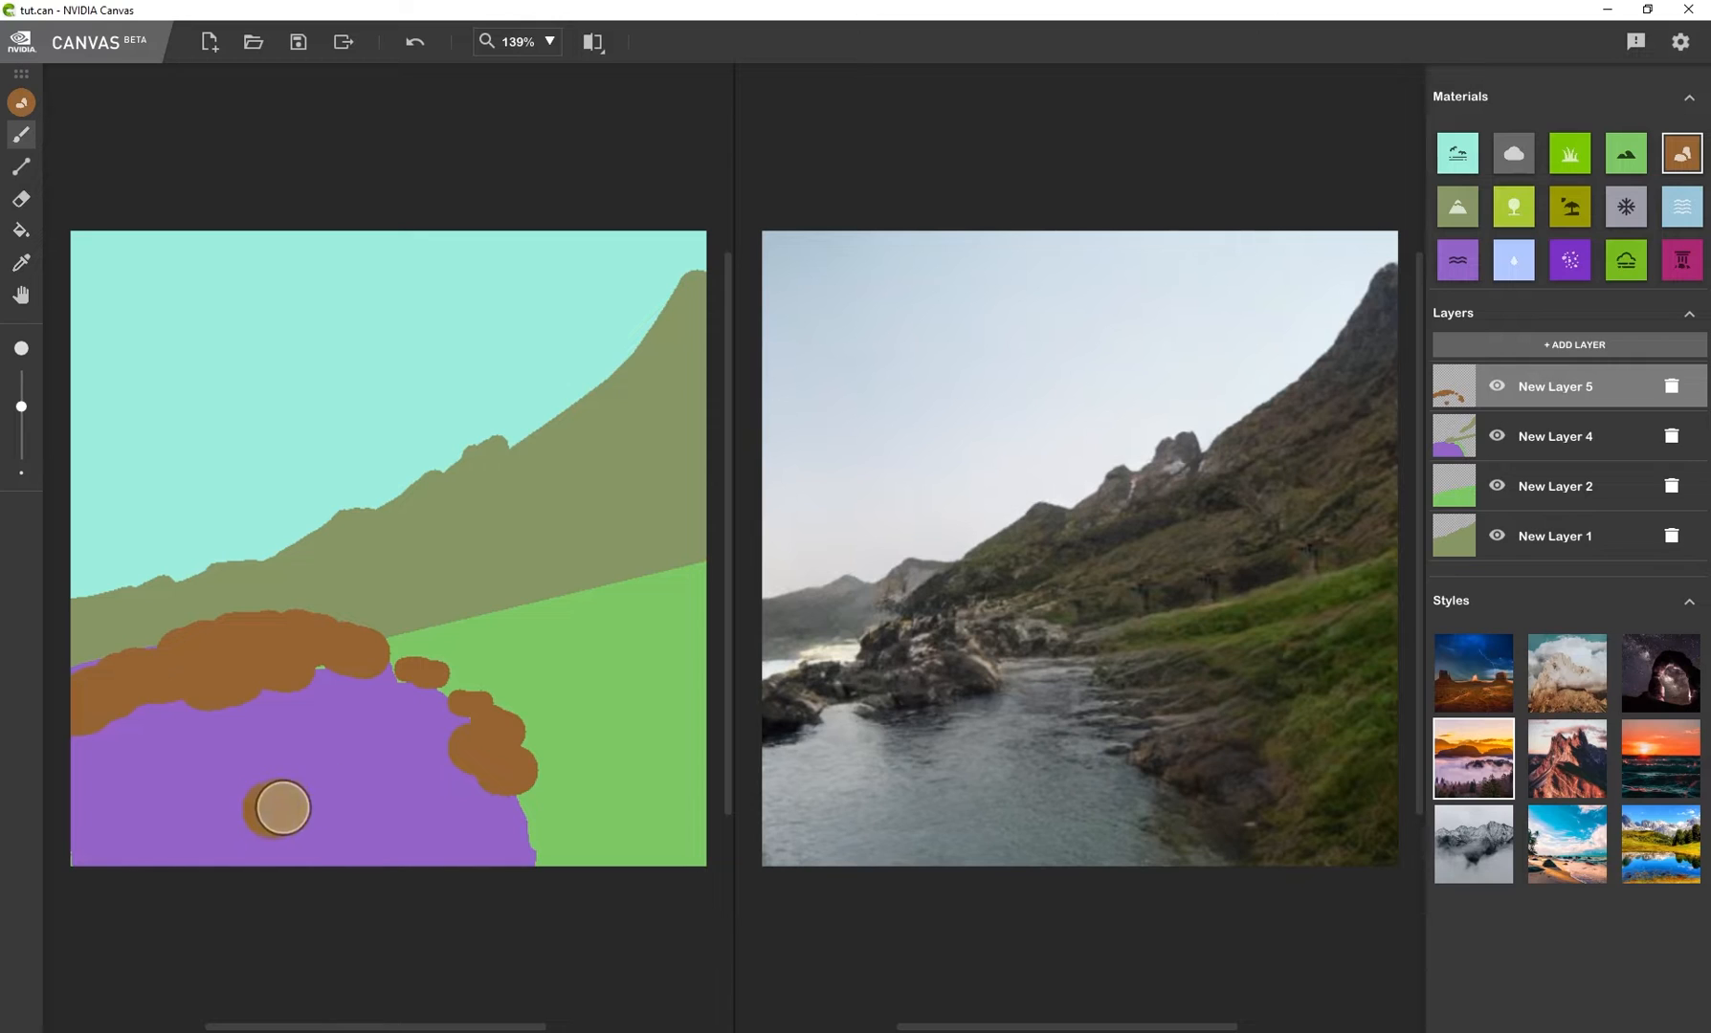
Scatter rocks across the stream and thicken the rock on the far left shore
{"action": "left_click_drag", "start_coordinate": [277, 808], "coordinate": [218, 802]}
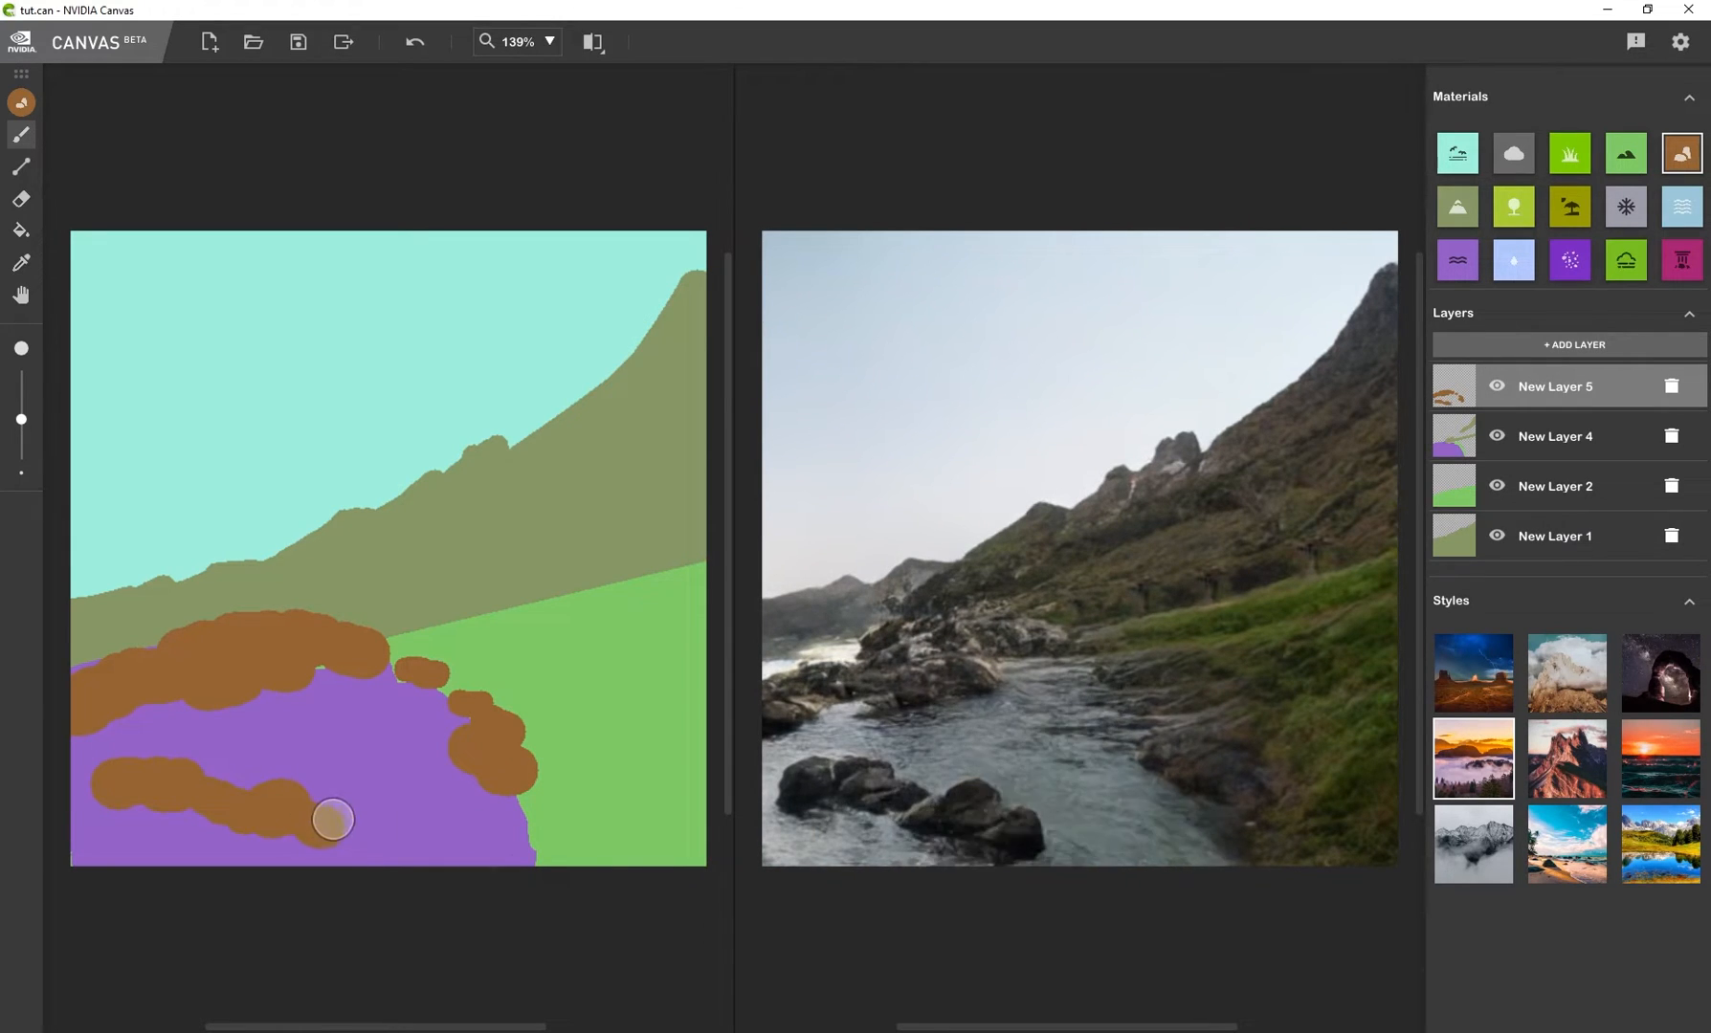
{"action": "left_click_drag", "start_coordinate": [331, 819], "coordinate": [501, 800]}
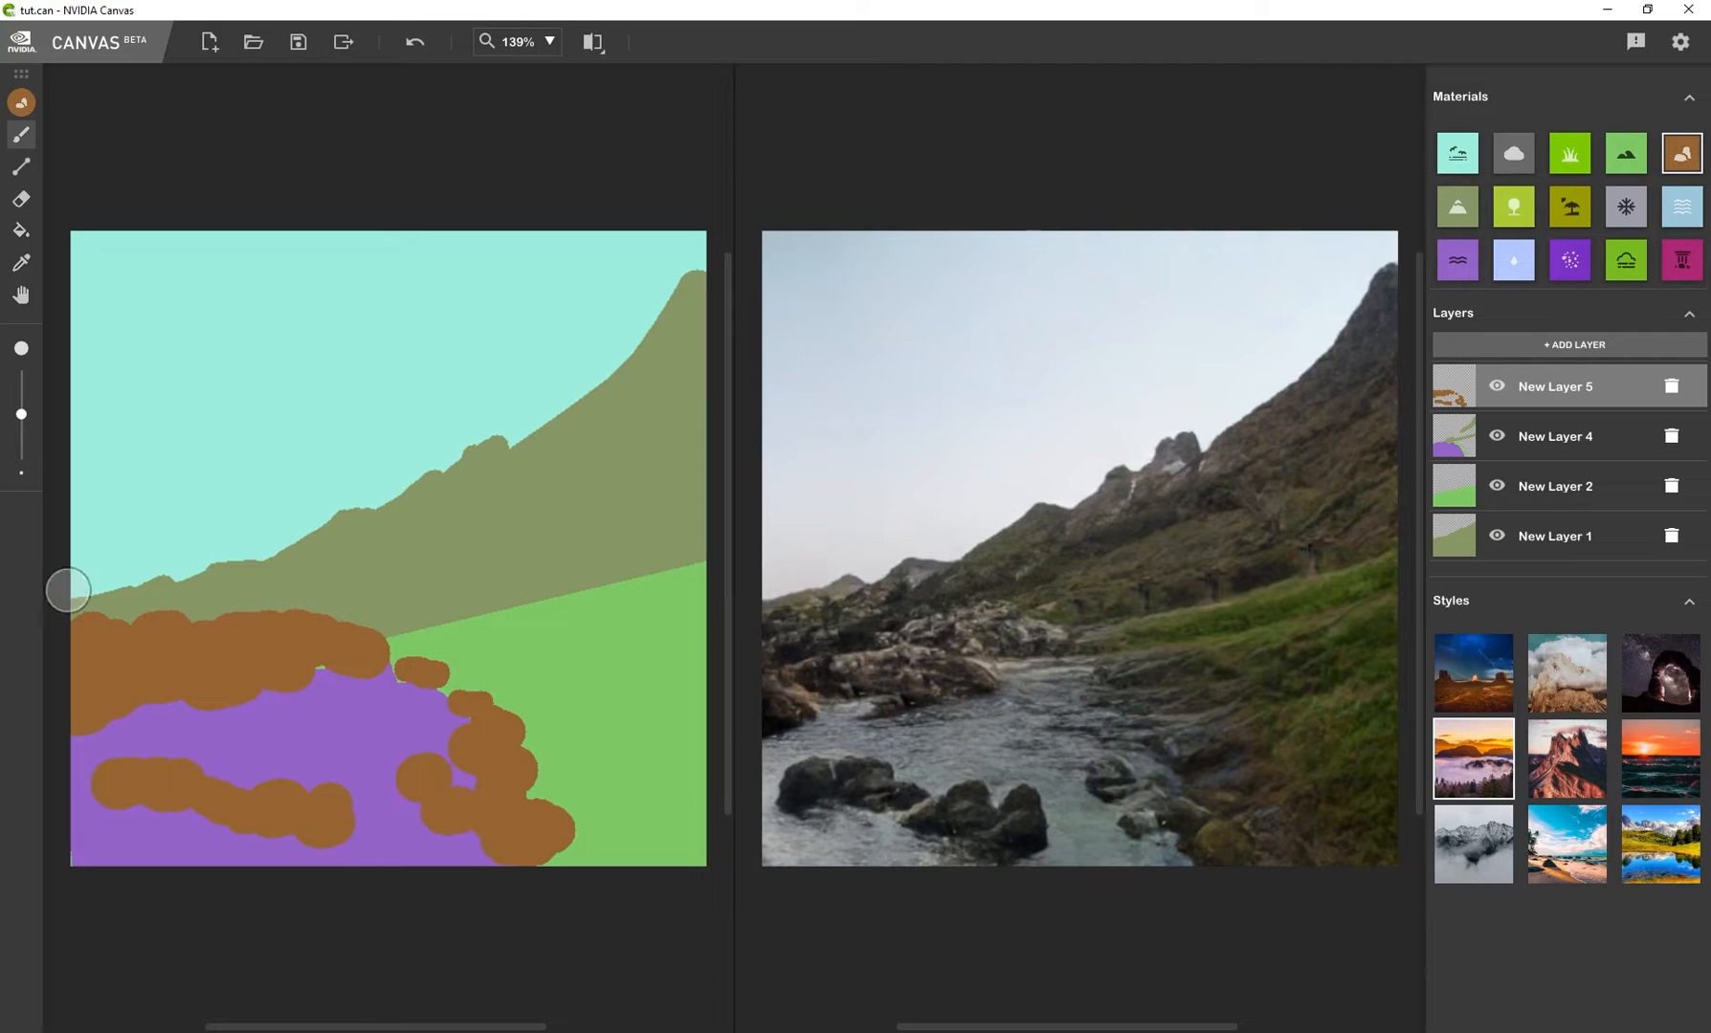
{"action": "left_click_drag", "start_coordinate": [67, 592], "coordinate": [203, 586]}
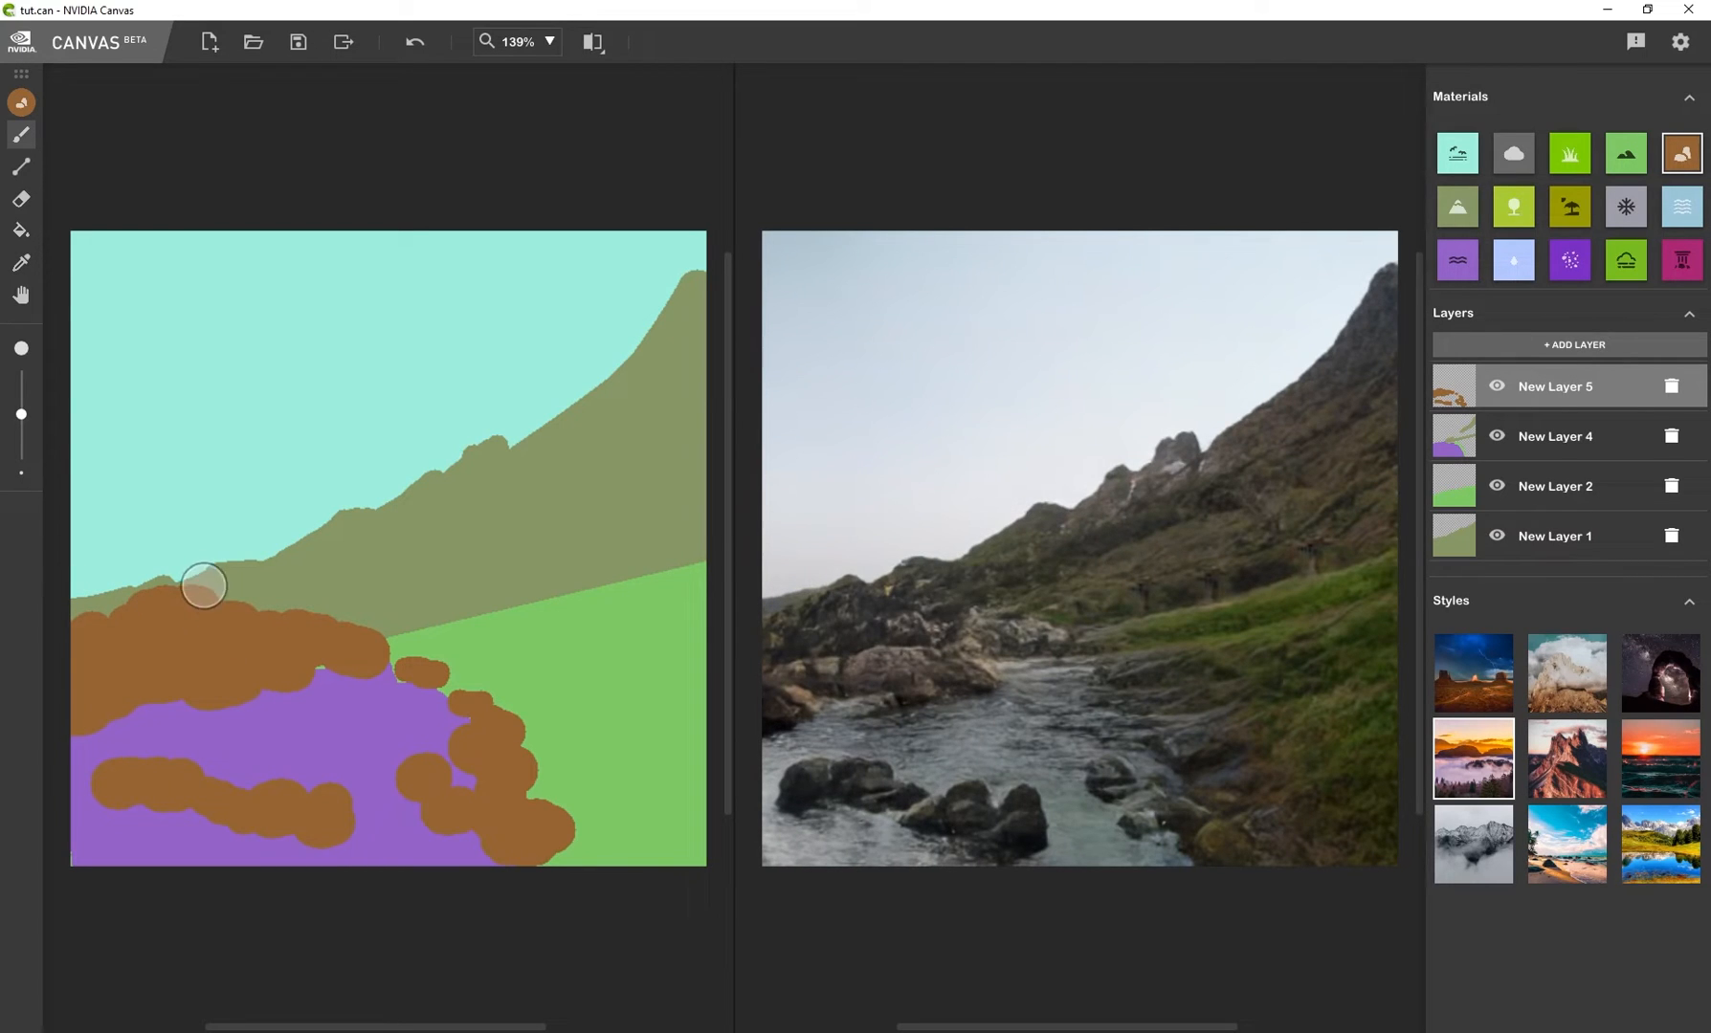
{"action": "left_click_drag", "start_coordinate": [202, 585], "coordinate": [147, 622]}
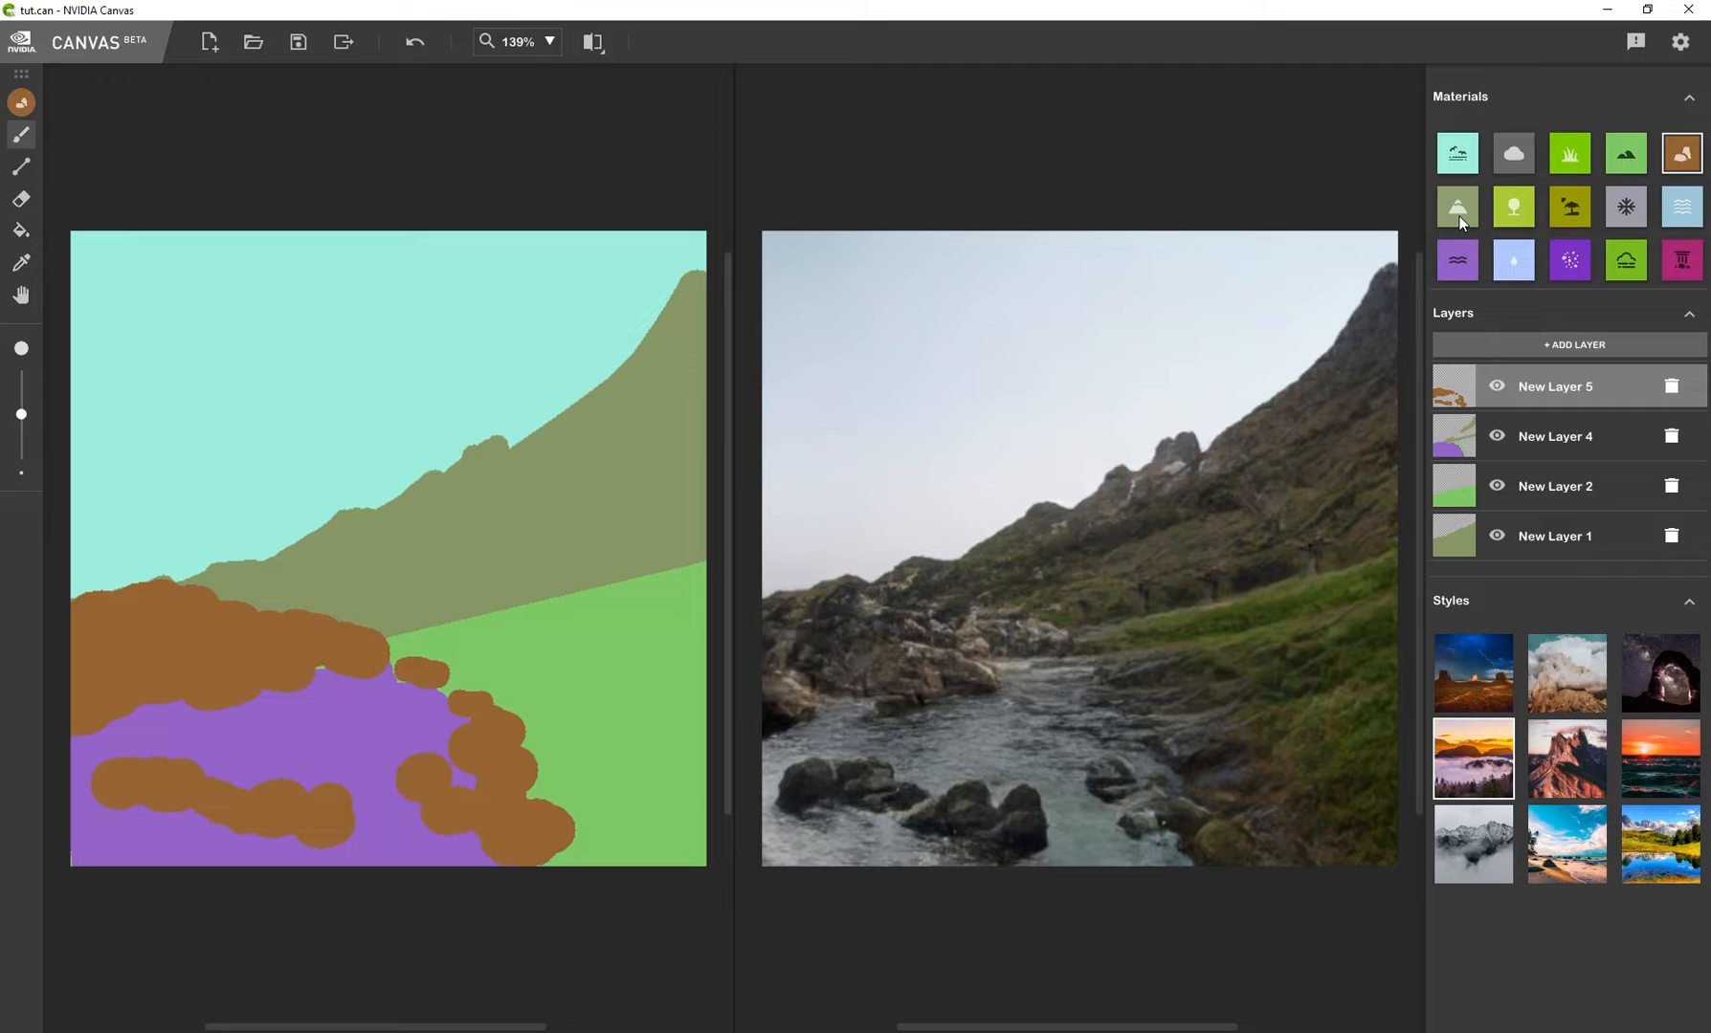
On the bottom background layer, paint a distant mountain peak on the left horizon
{"action": "left_click", "coordinate": [1554, 536]}
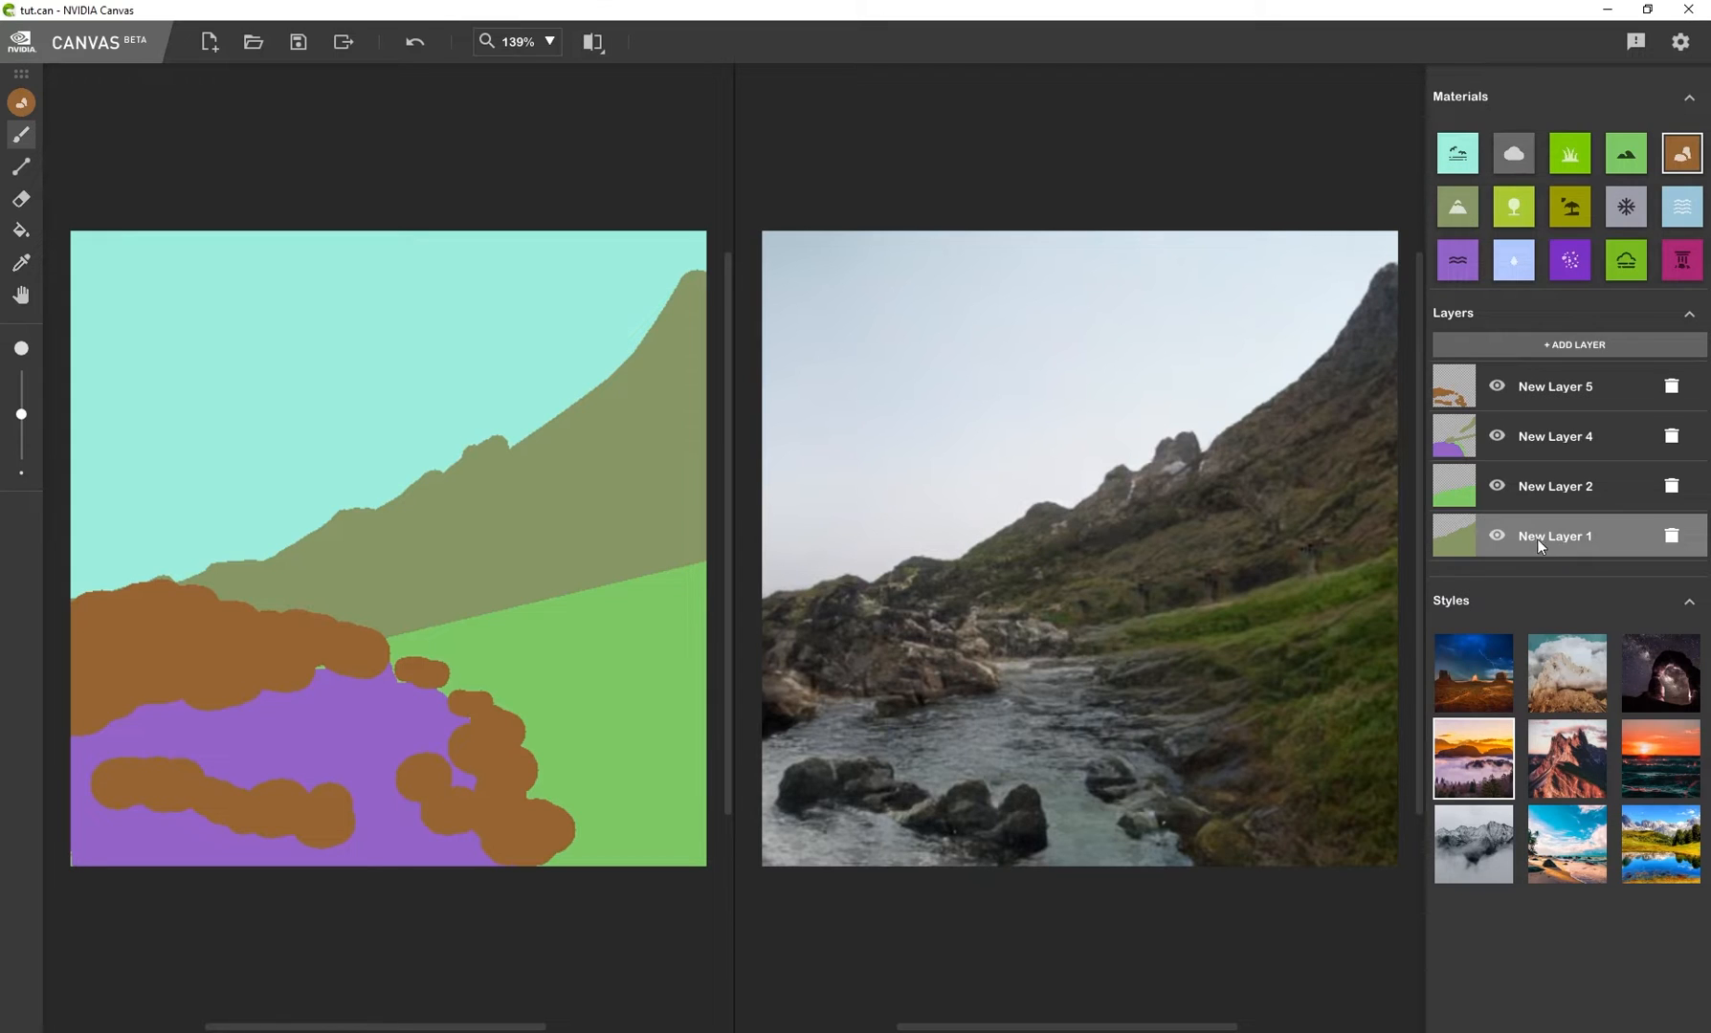
{"action": "left_click", "coordinate": [1456, 207]}
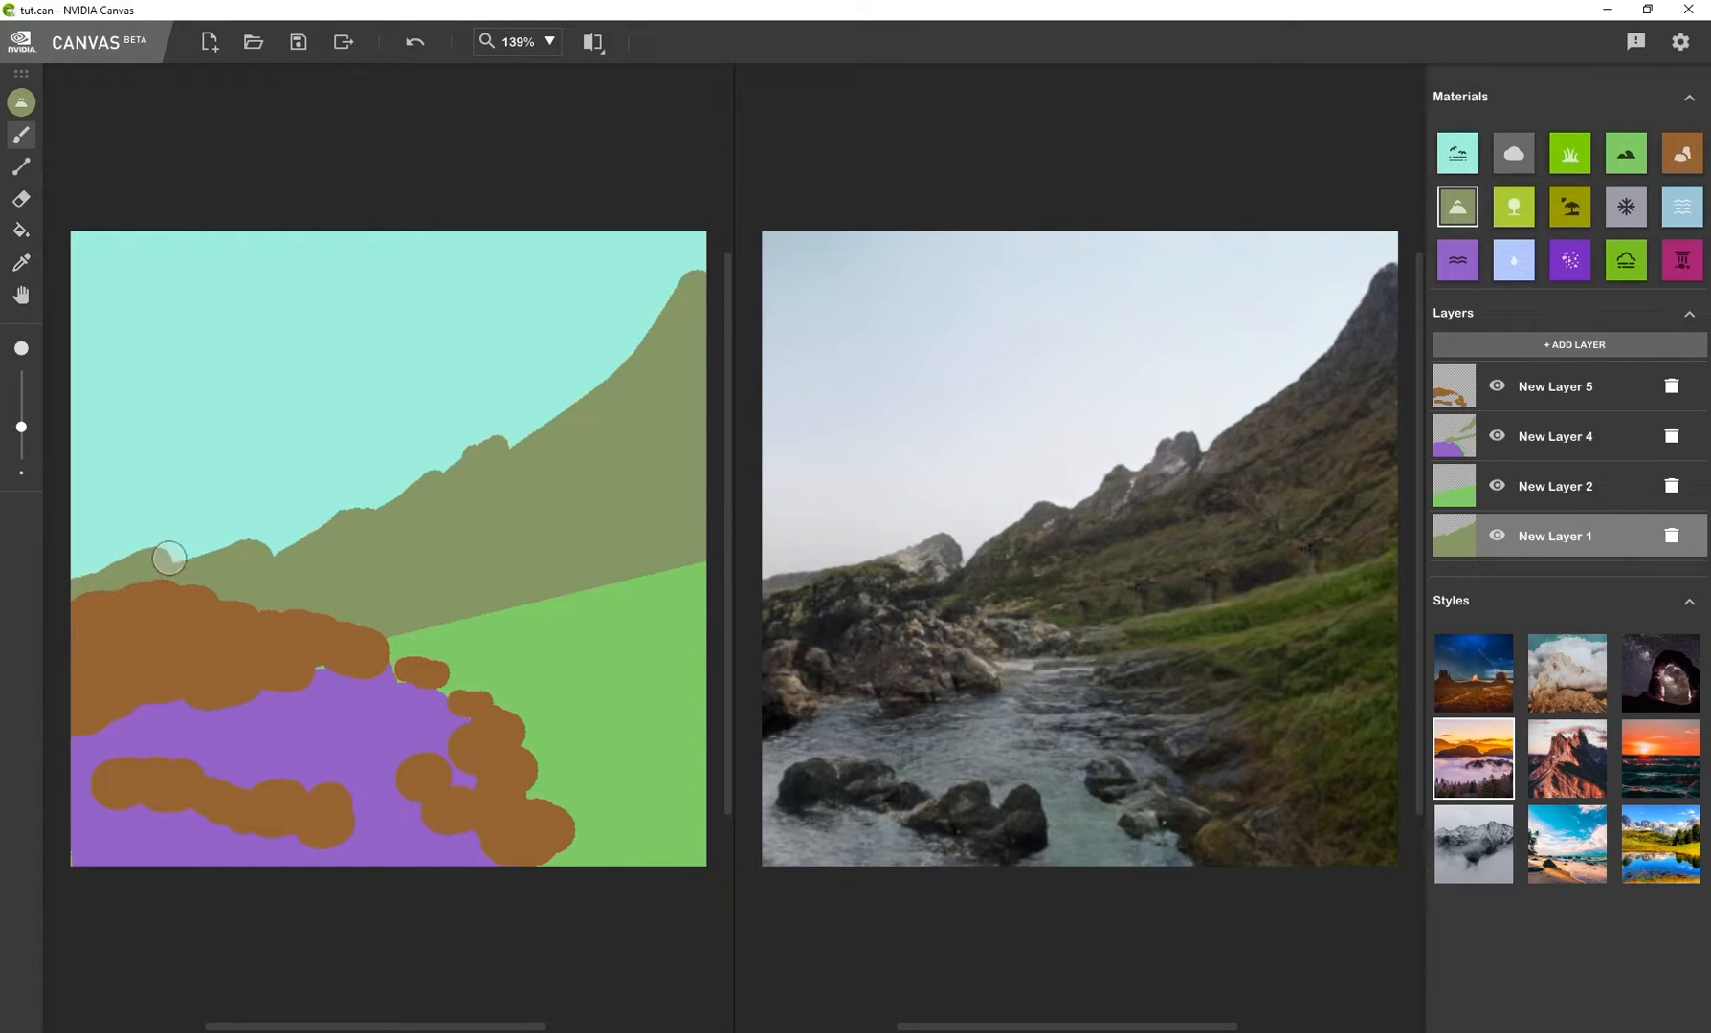
{"action": "left_click_drag", "start_coordinate": [168, 559], "coordinate": [273, 560]}
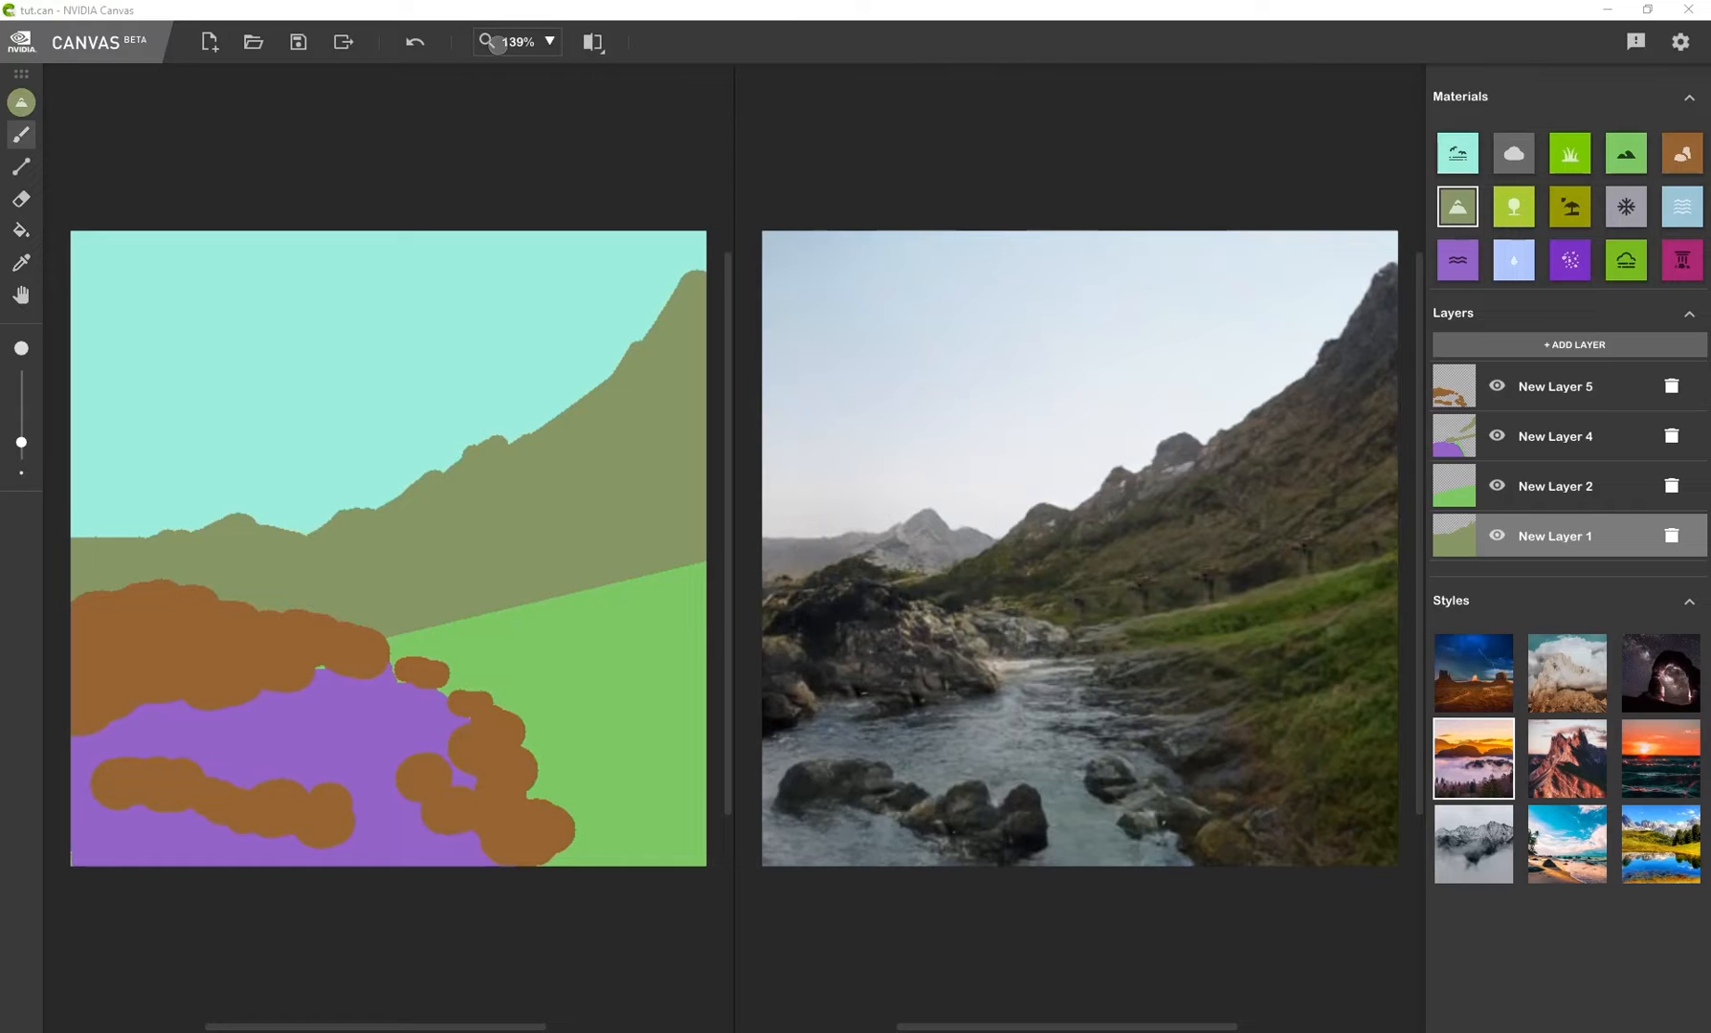
Zoom the view to 200%, then back out so the painted map and generated landscape both fit
{"action": "left_click", "coordinate": [519, 42]}
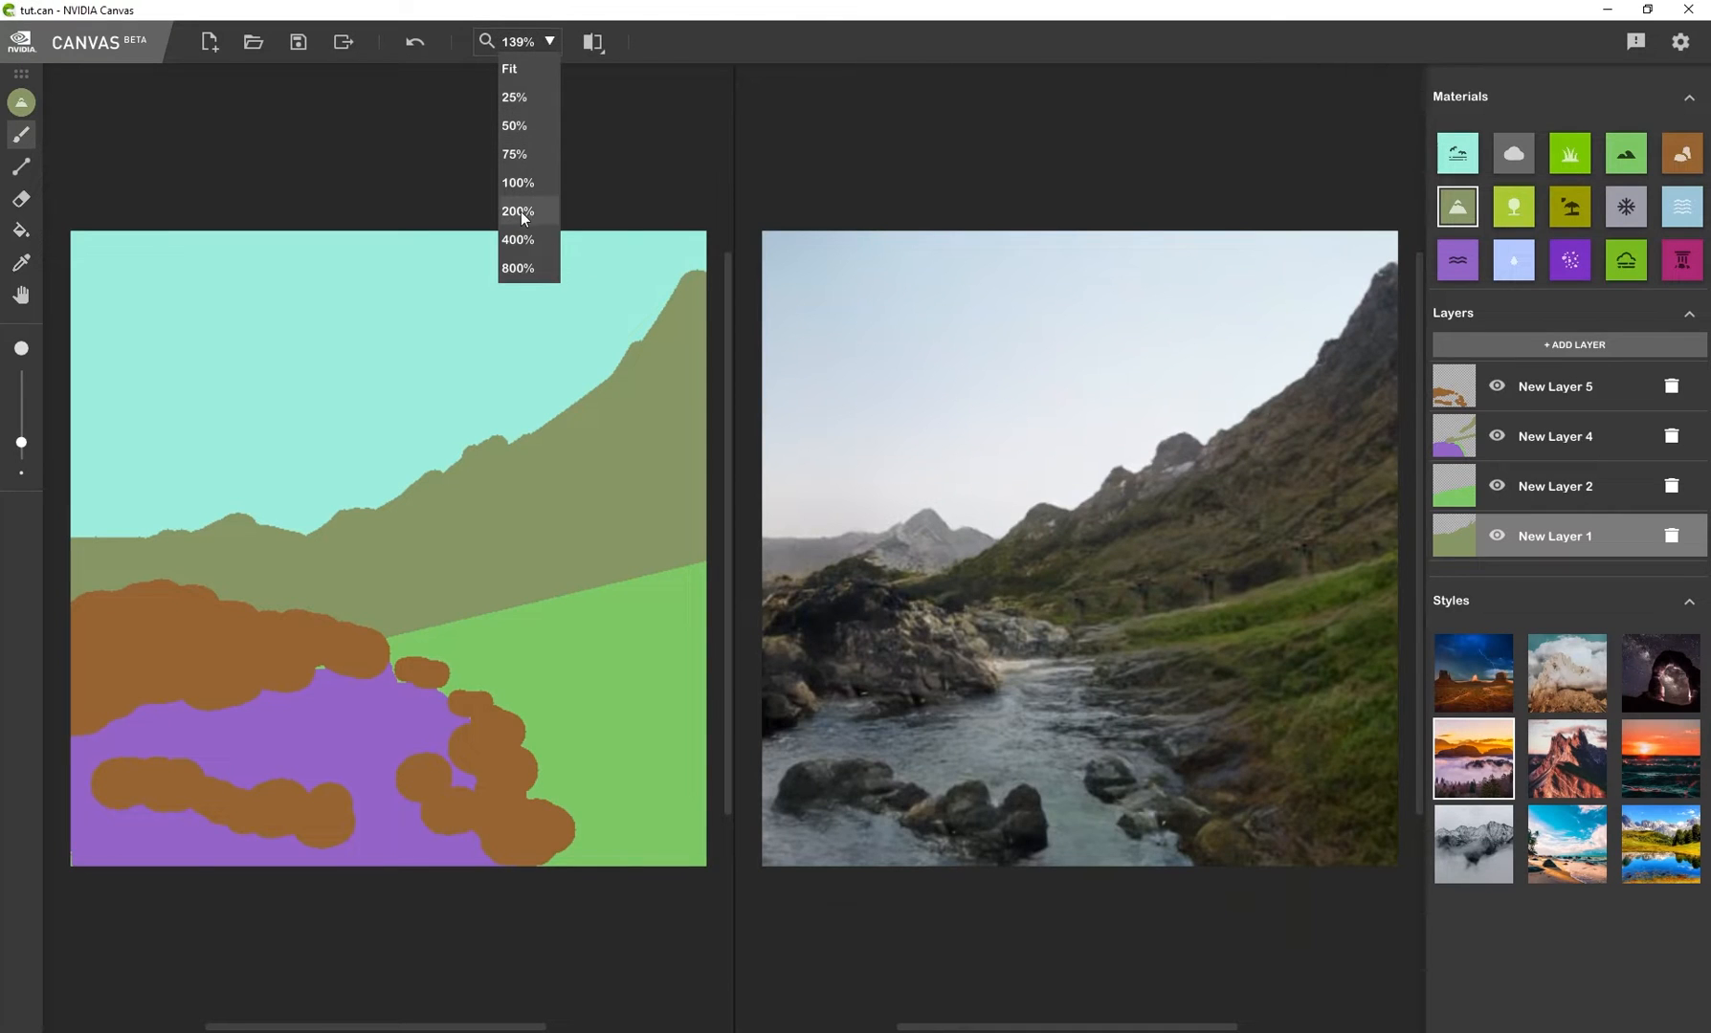
{"action": "left_click", "coordinate": [519, 212]}
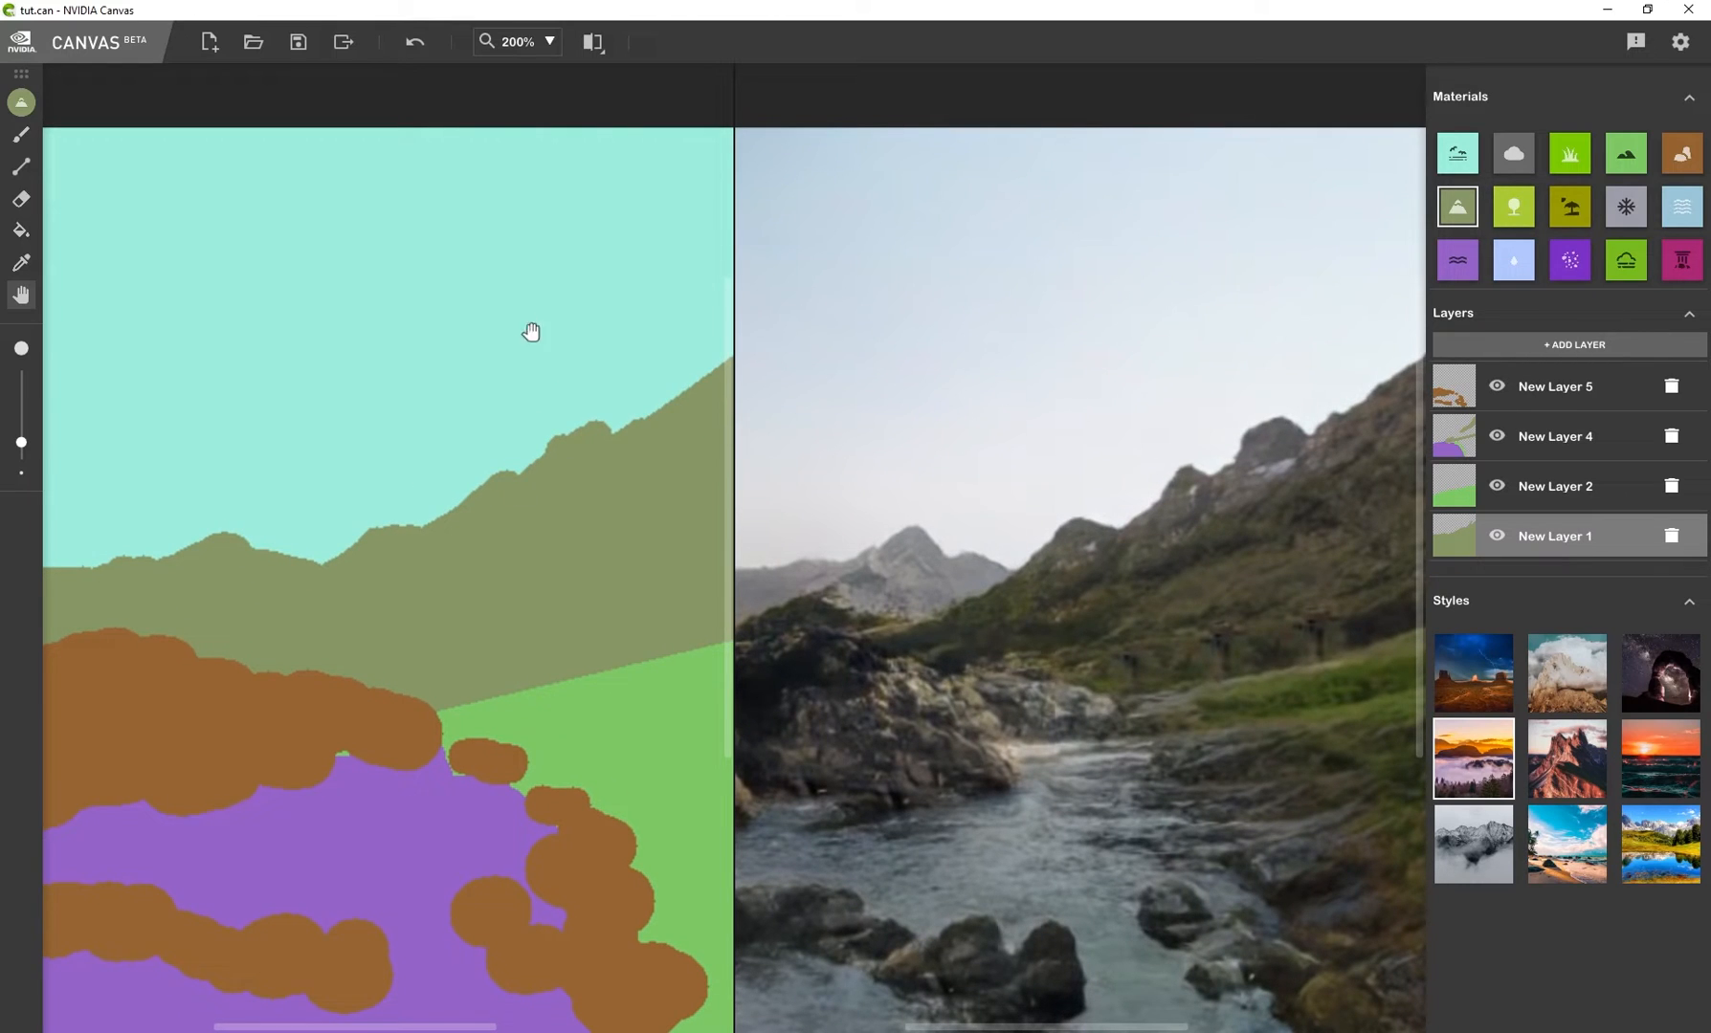
{"action": "mouse_move", "coordinate": [21, 154]}
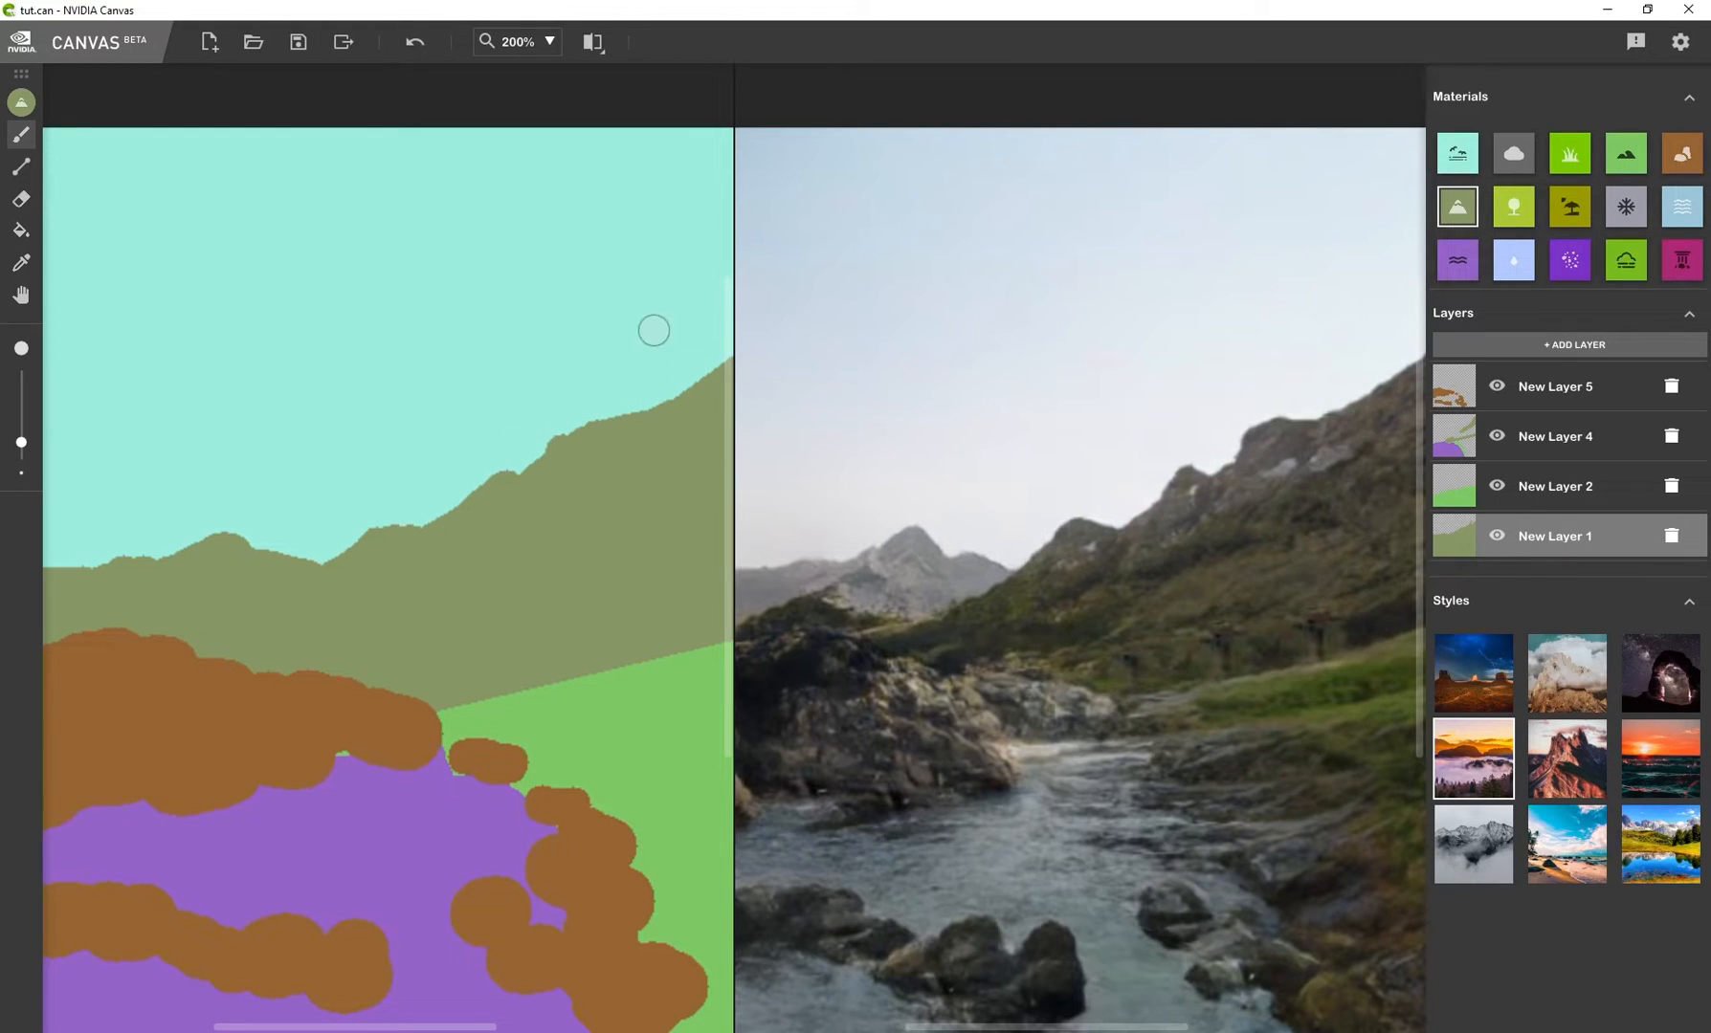
{"action": "left_click", "coordinate": [517, 42]}
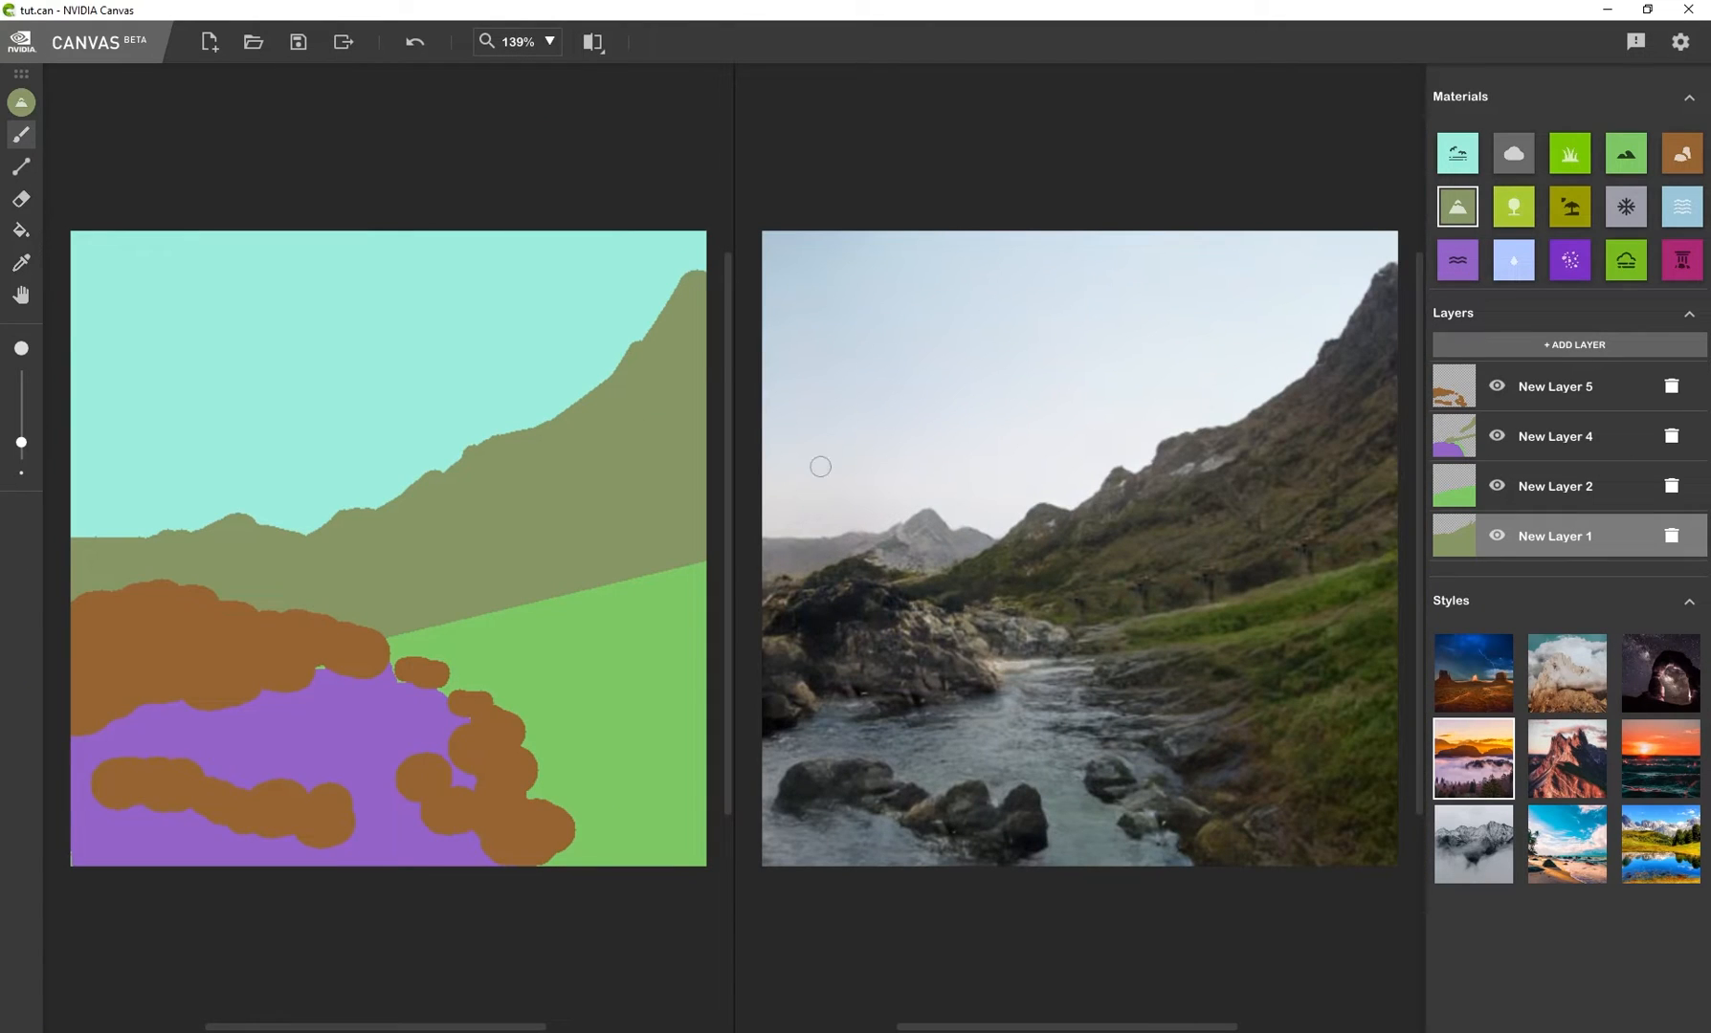
{"action": "left_click", "coordinate": [593, 42]}
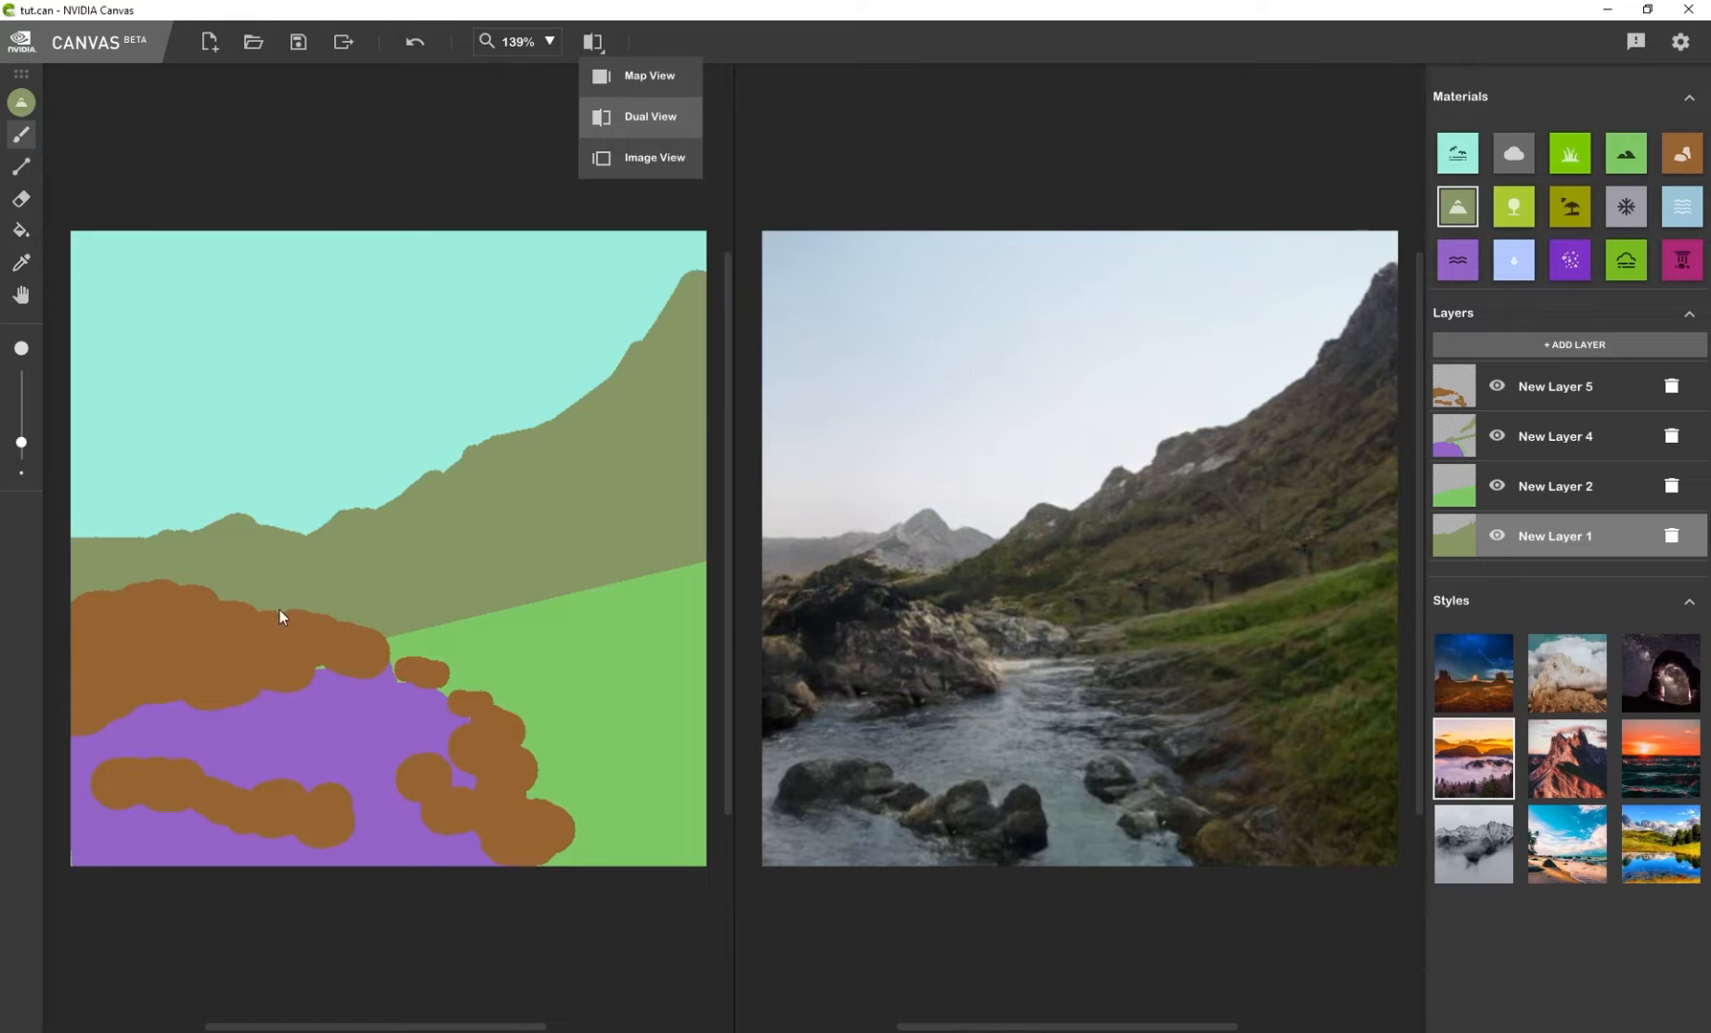
{"action": "mouse_move", "coordinate": [1089, 523]}
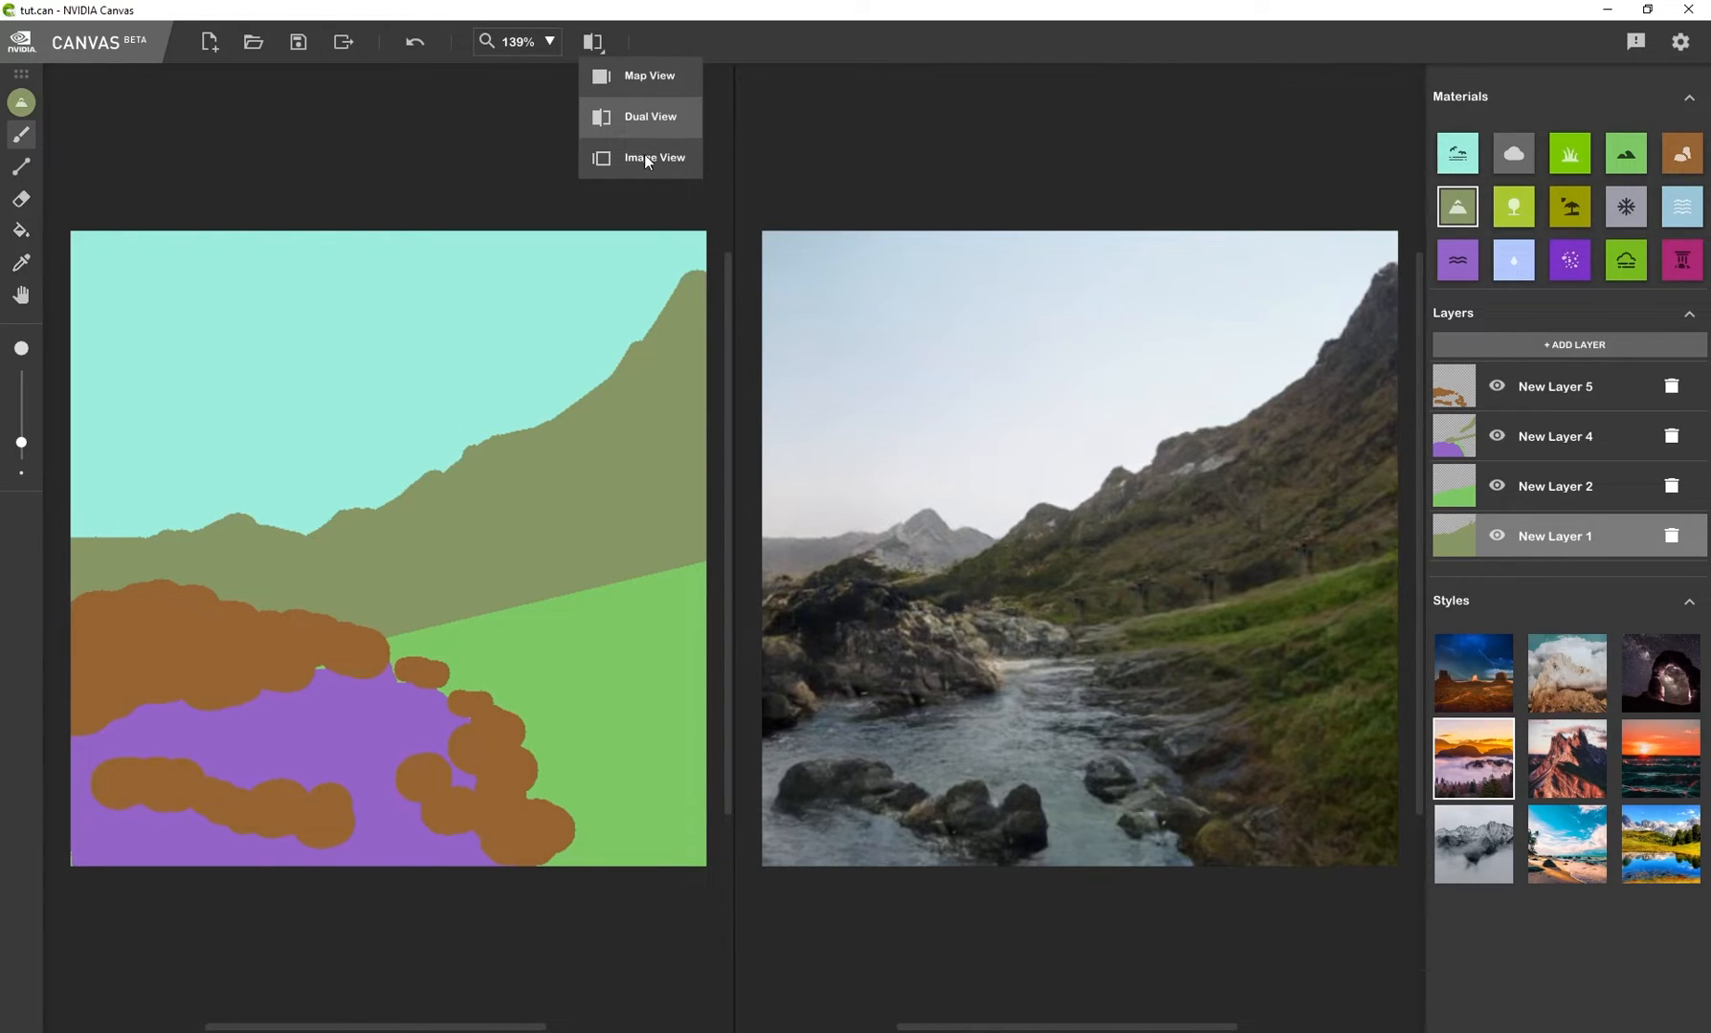
{"action": "left_click", "coordinate": [653, 157]}
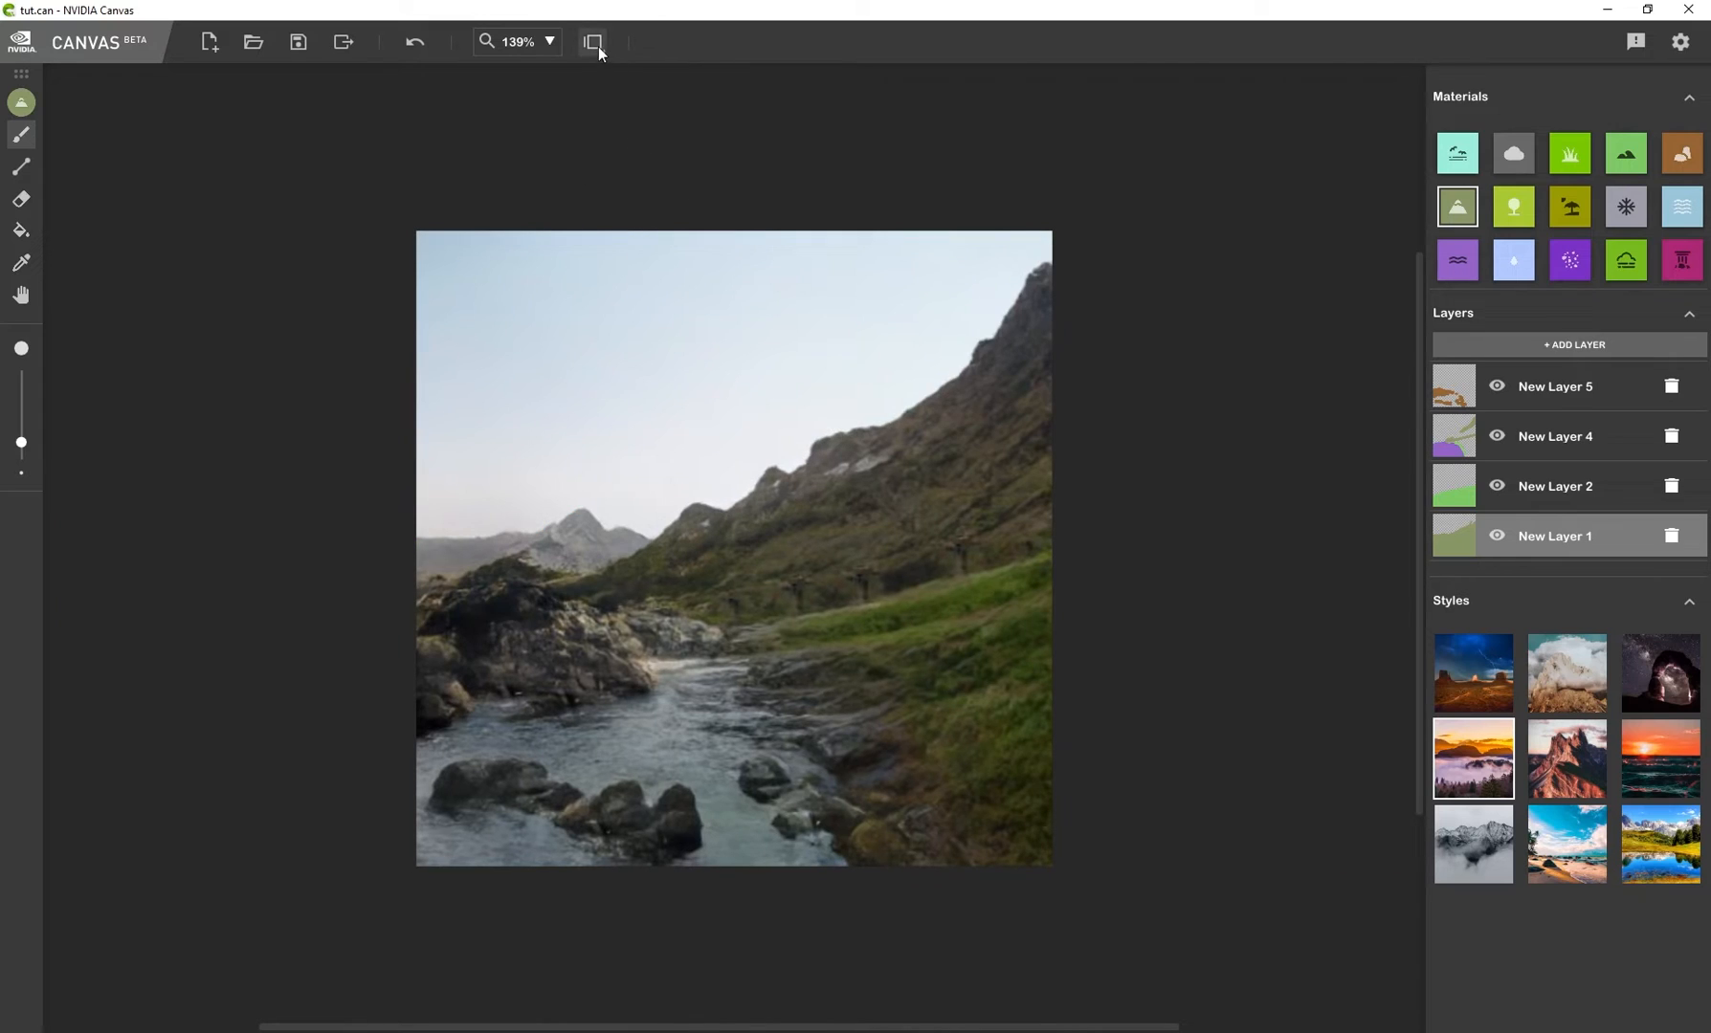
{"action": "left_click", "coordinate": [594, 42]}
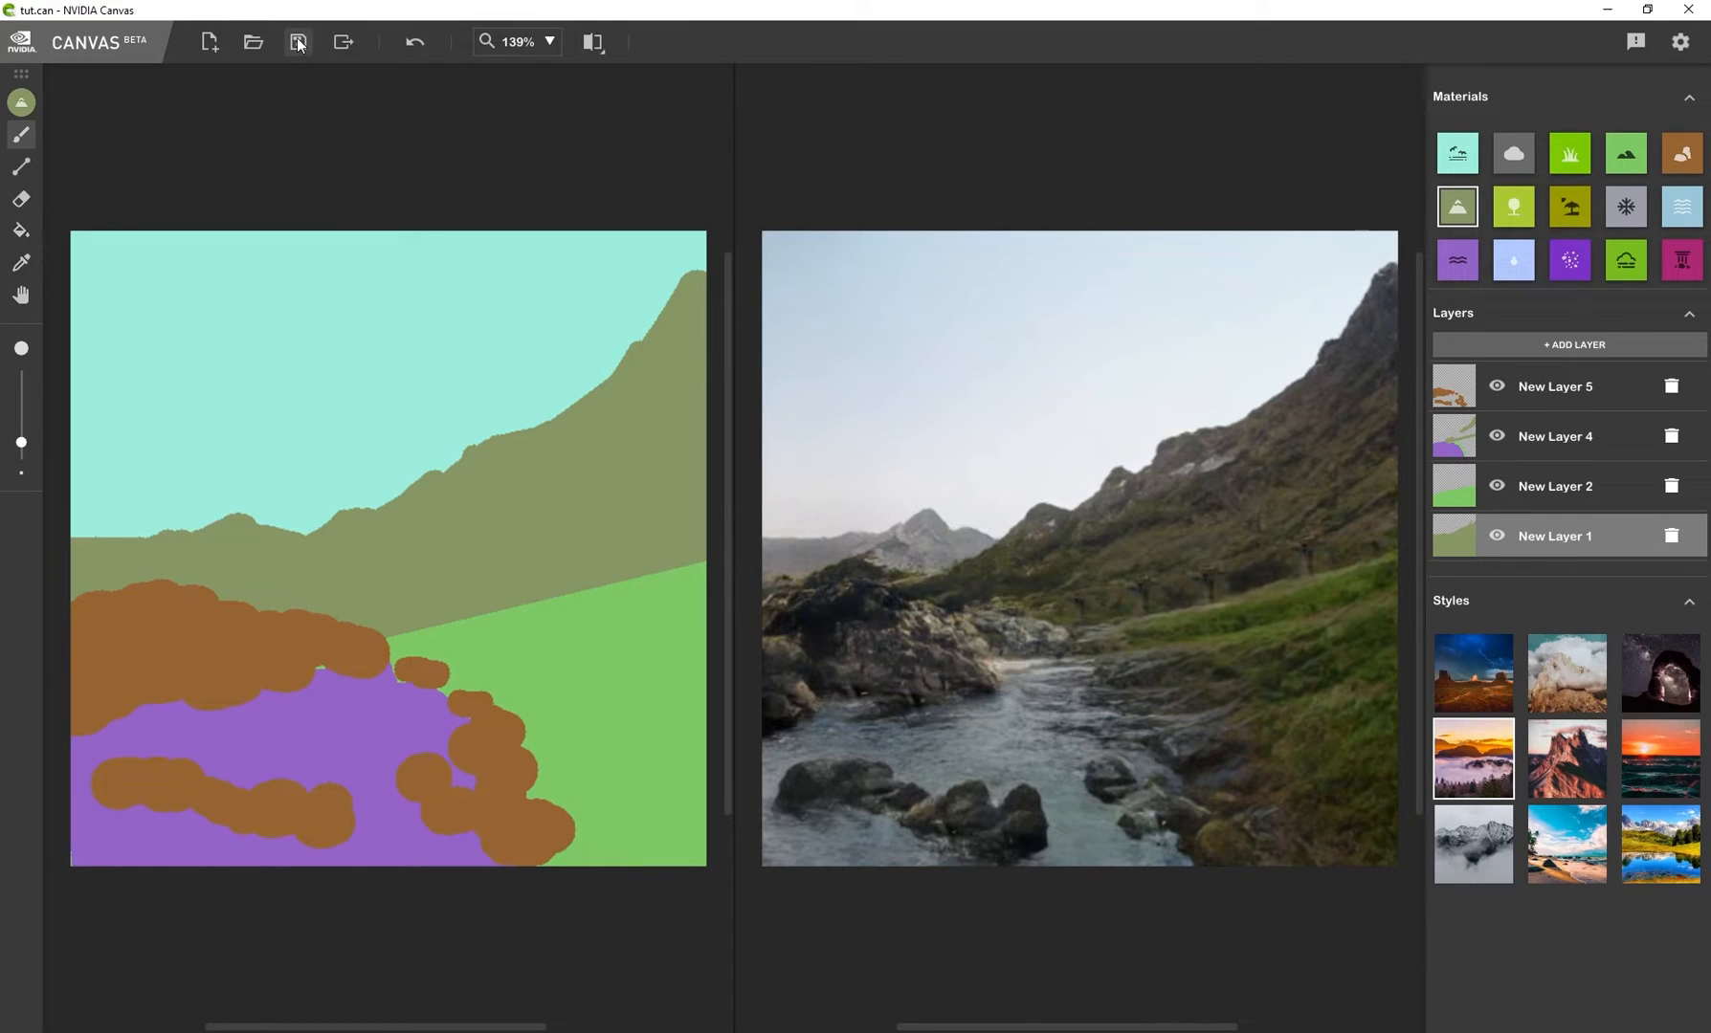
Save the painting and bring up the PSD export window on the Pictures folder
{"action": "left_click", "coordinate": [296, 42]}
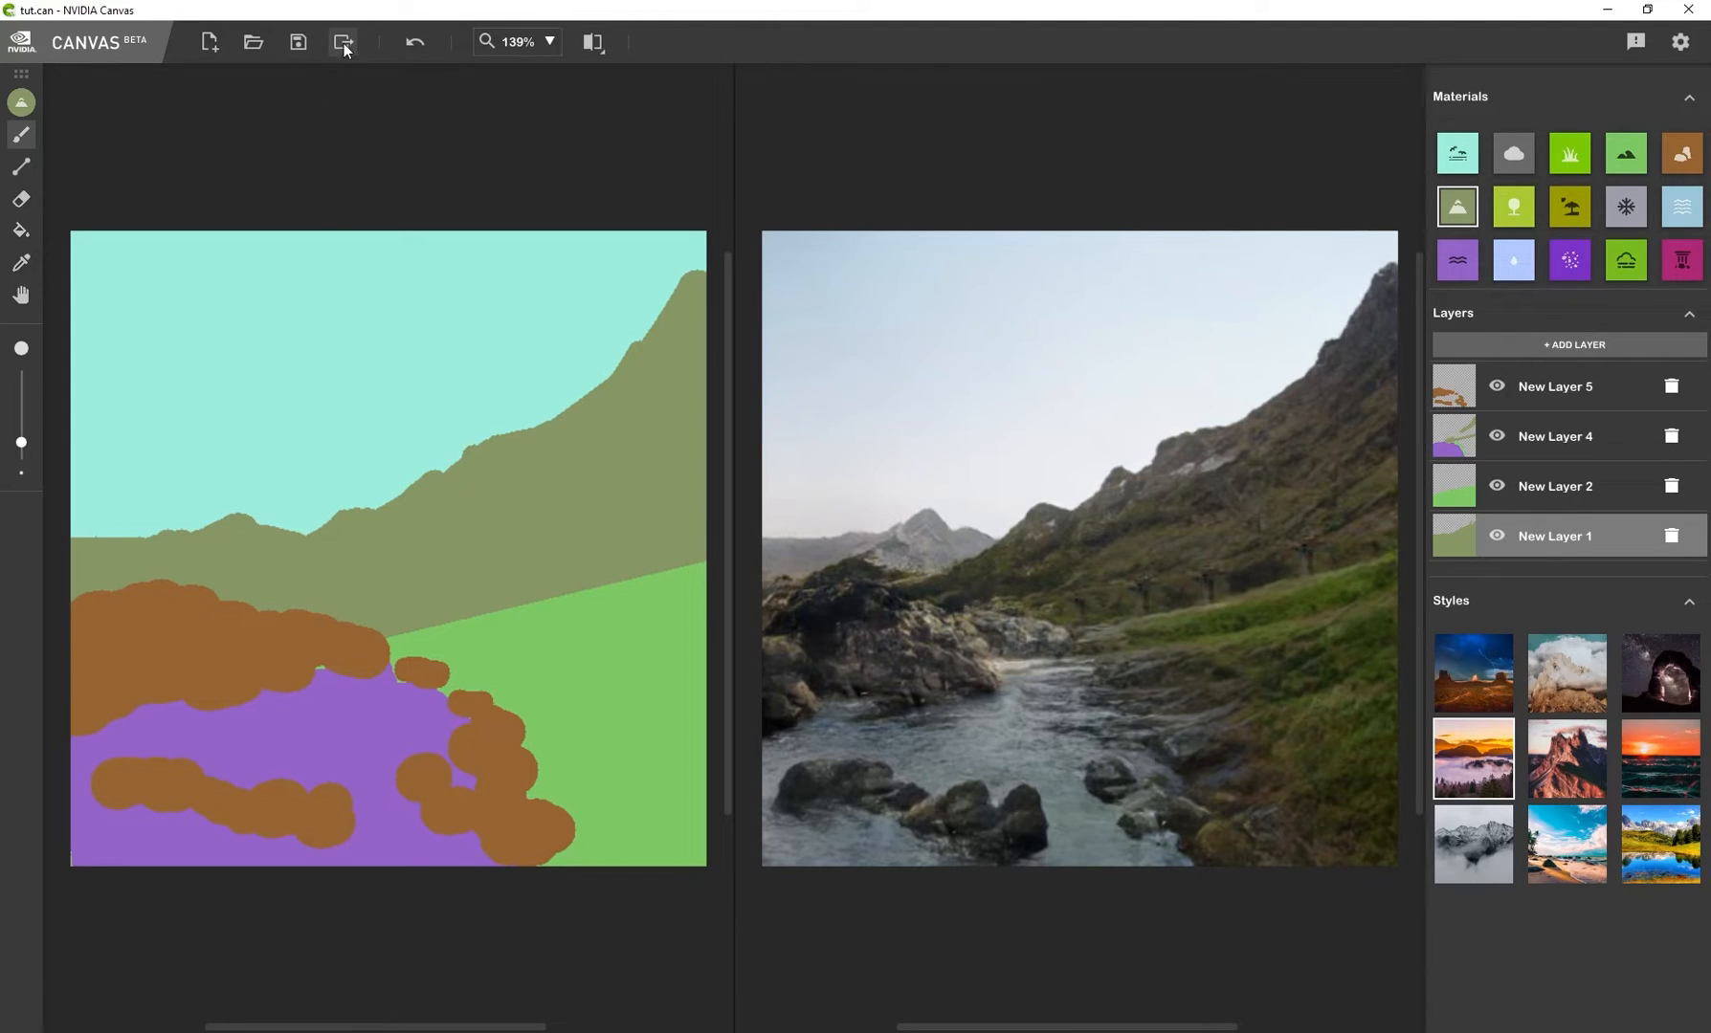
{"action": "left_click", "coordinate": [342, 42]}
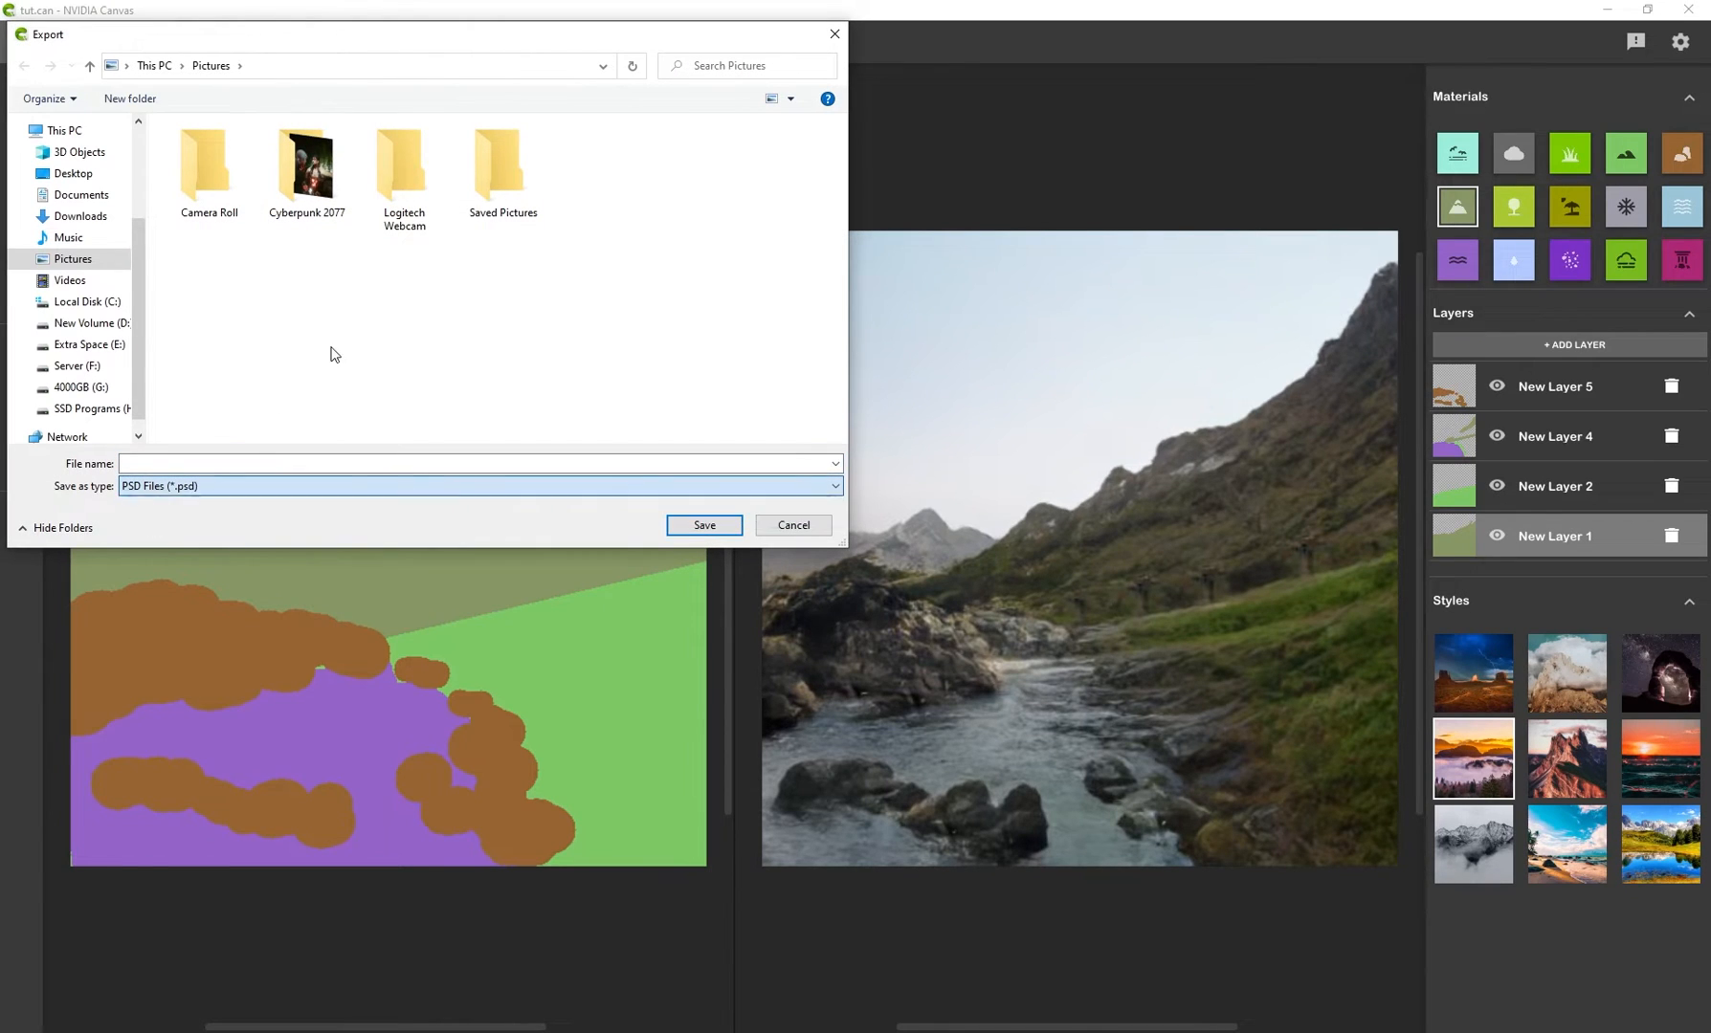
{"action": "left_click", "coordinate": [793, 525]}
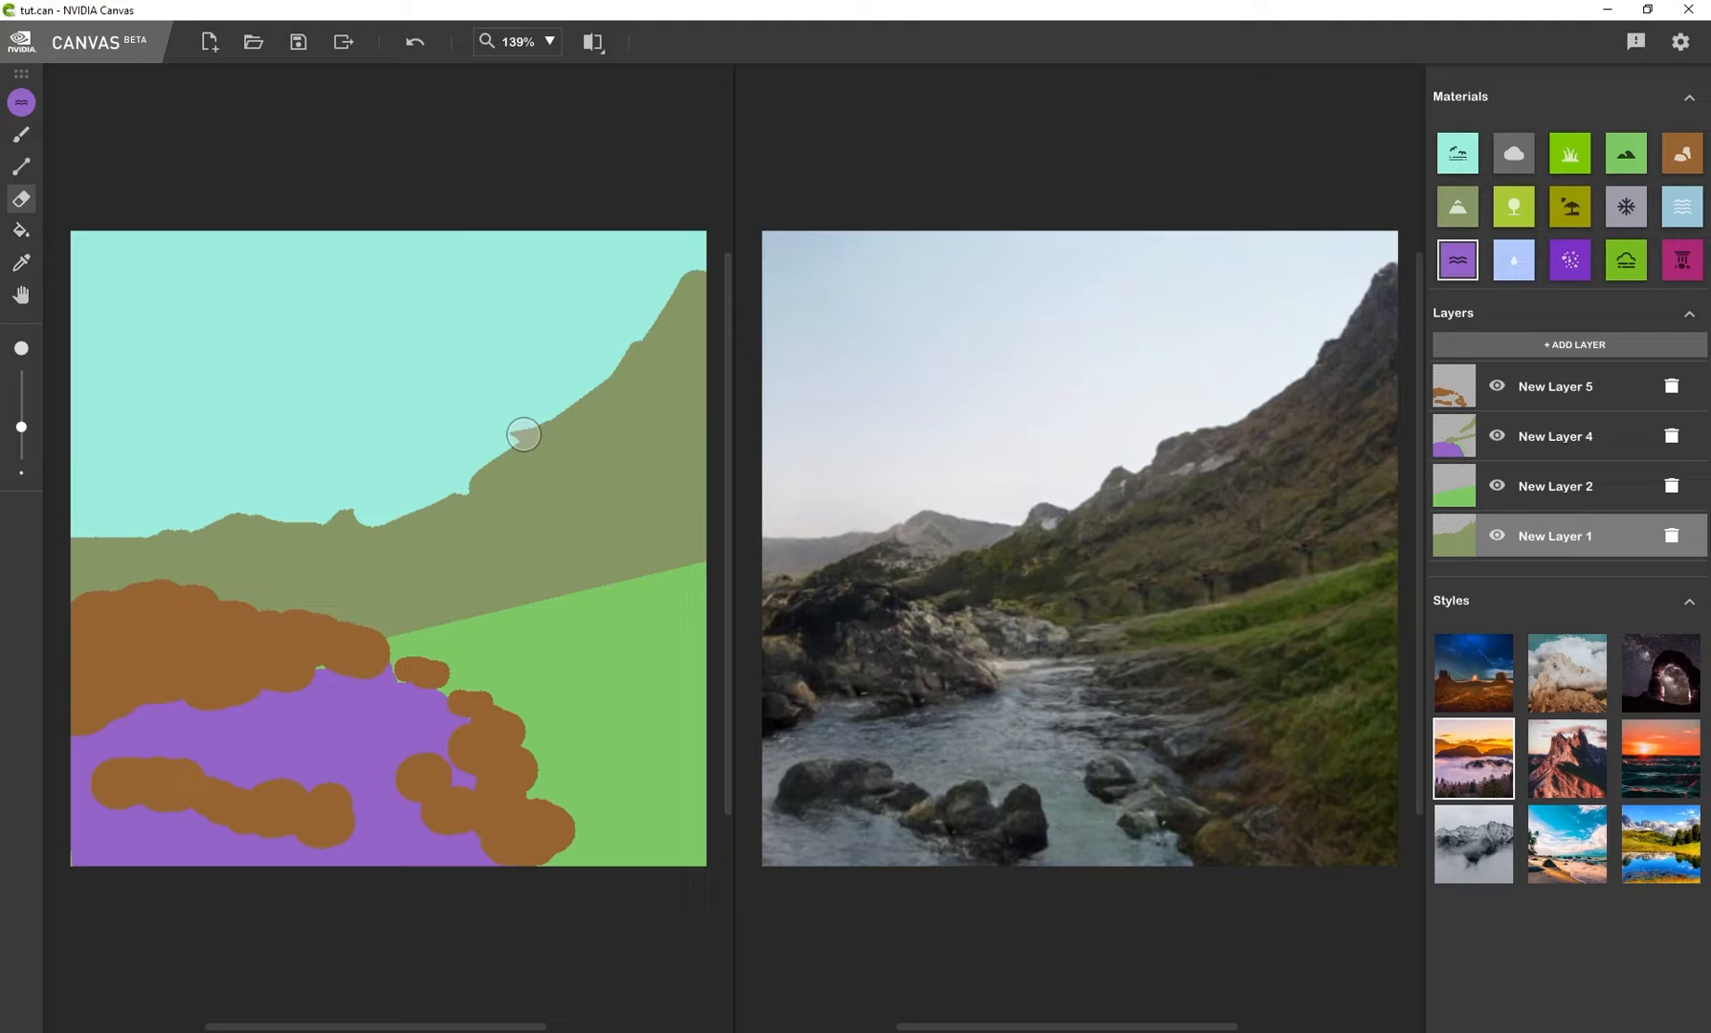
Erase part of the mountain ridge to sky and fill the grassy slope with river water
{"action": "left_click_drag", "start_coordinate": [525, 435], "coordinate": [207, 519]}
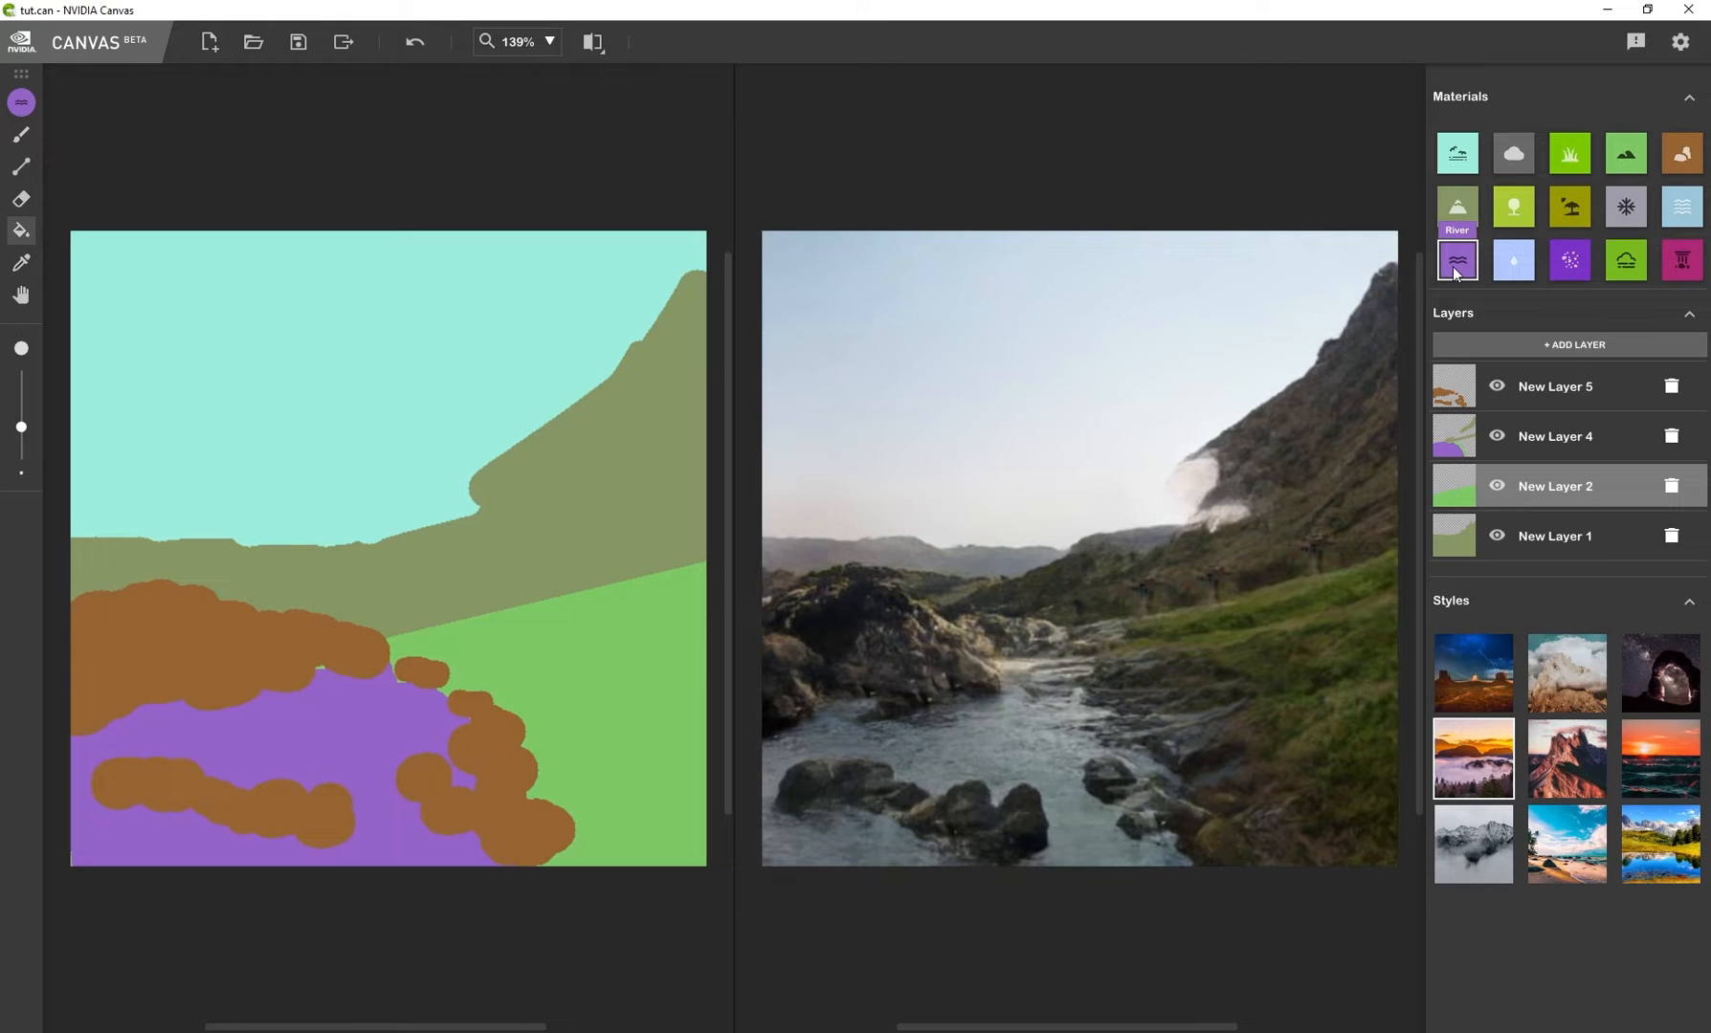
{"action": "left_click", "coordinate": [546, 652]}
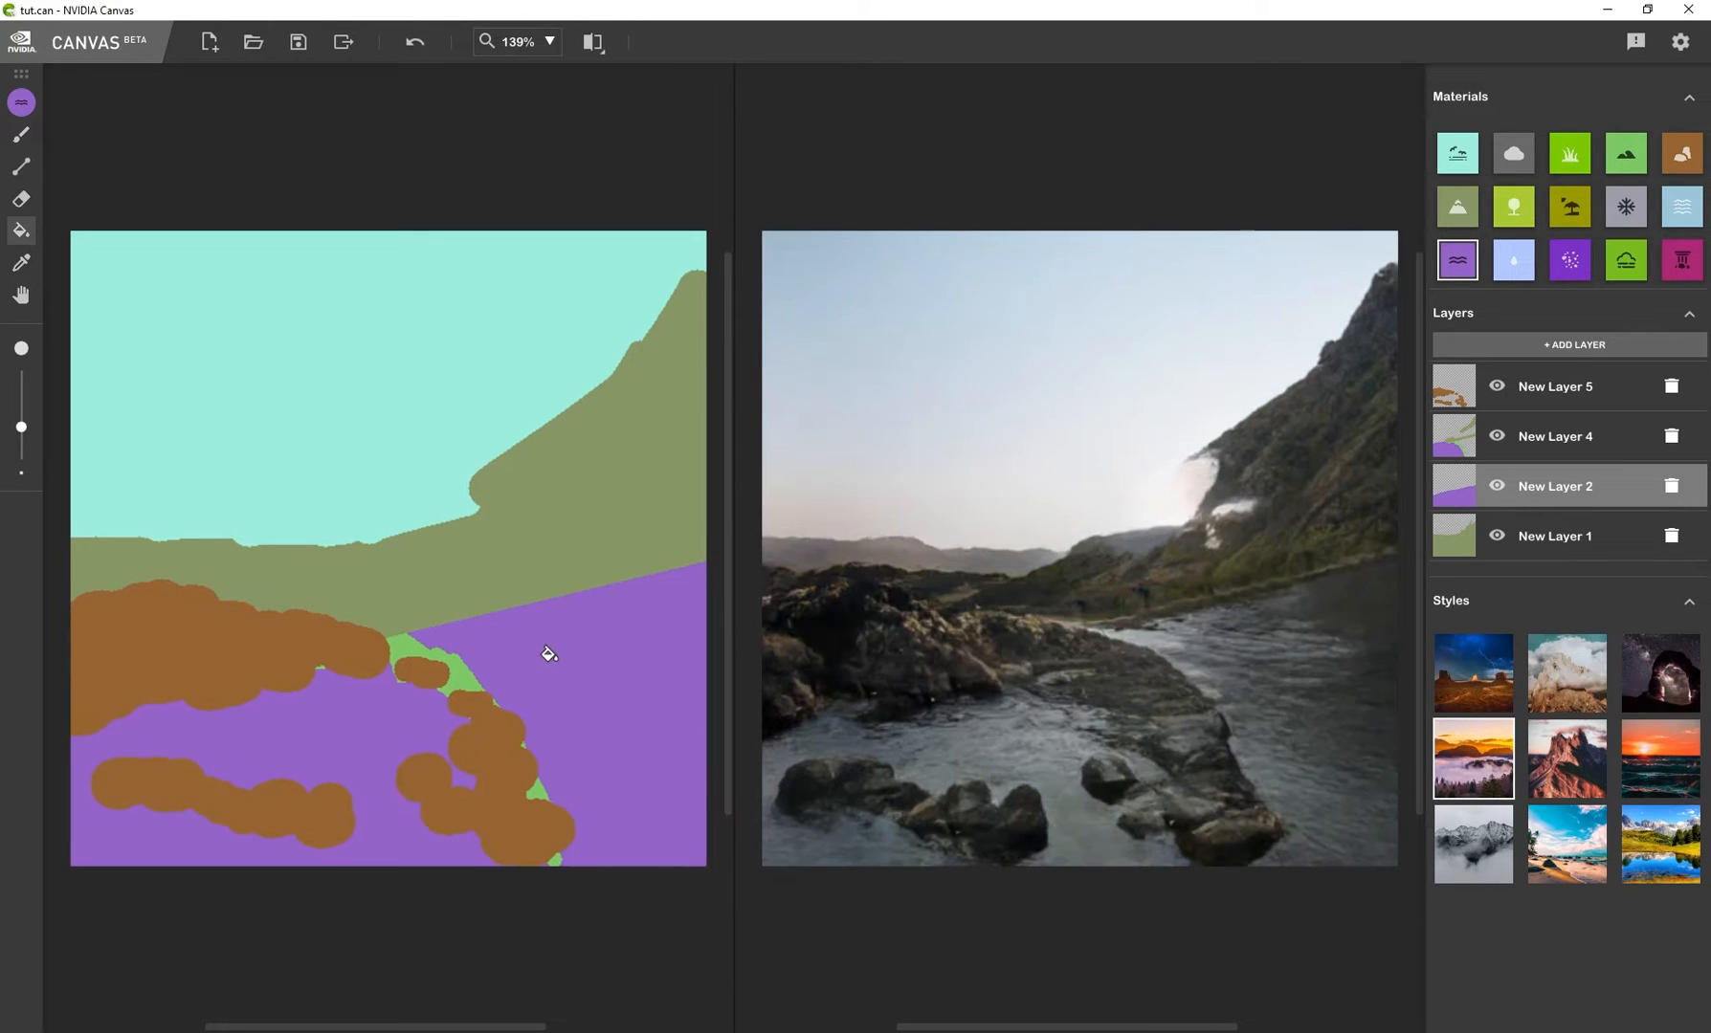
{"action": "mouse_move", "coordinate": [1343, 624]}
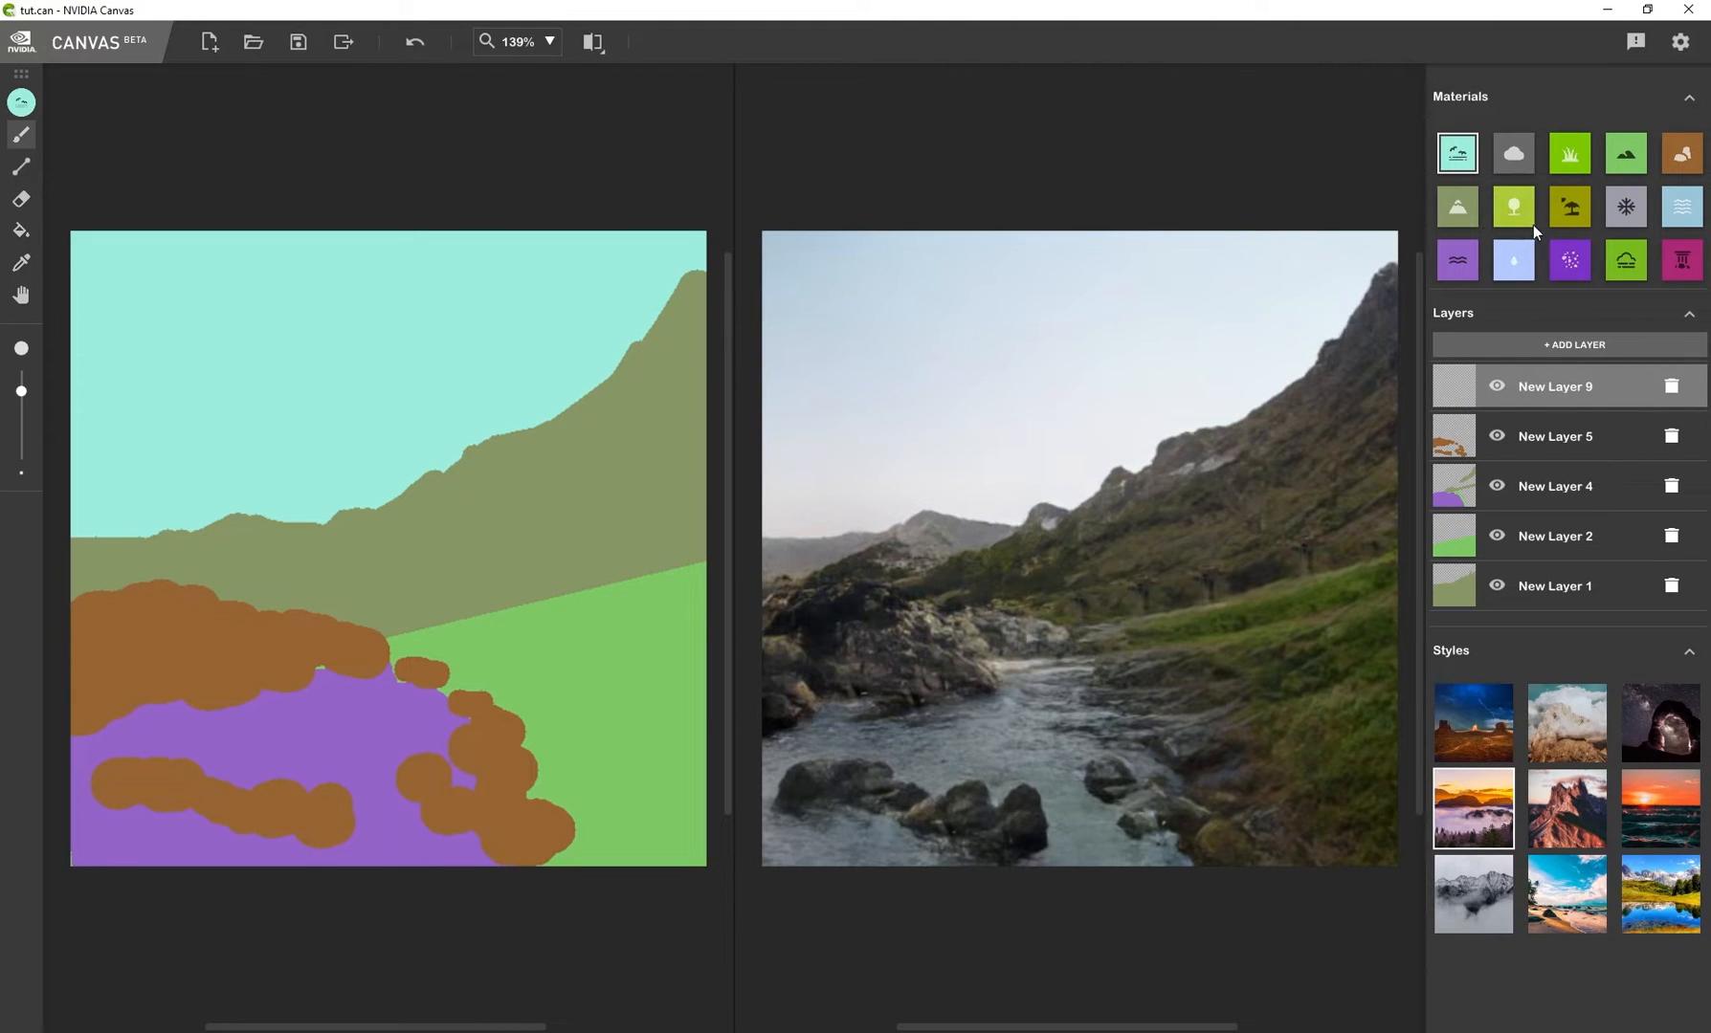
{"action": "mouse_move", "coordinate": [1570, 207]}
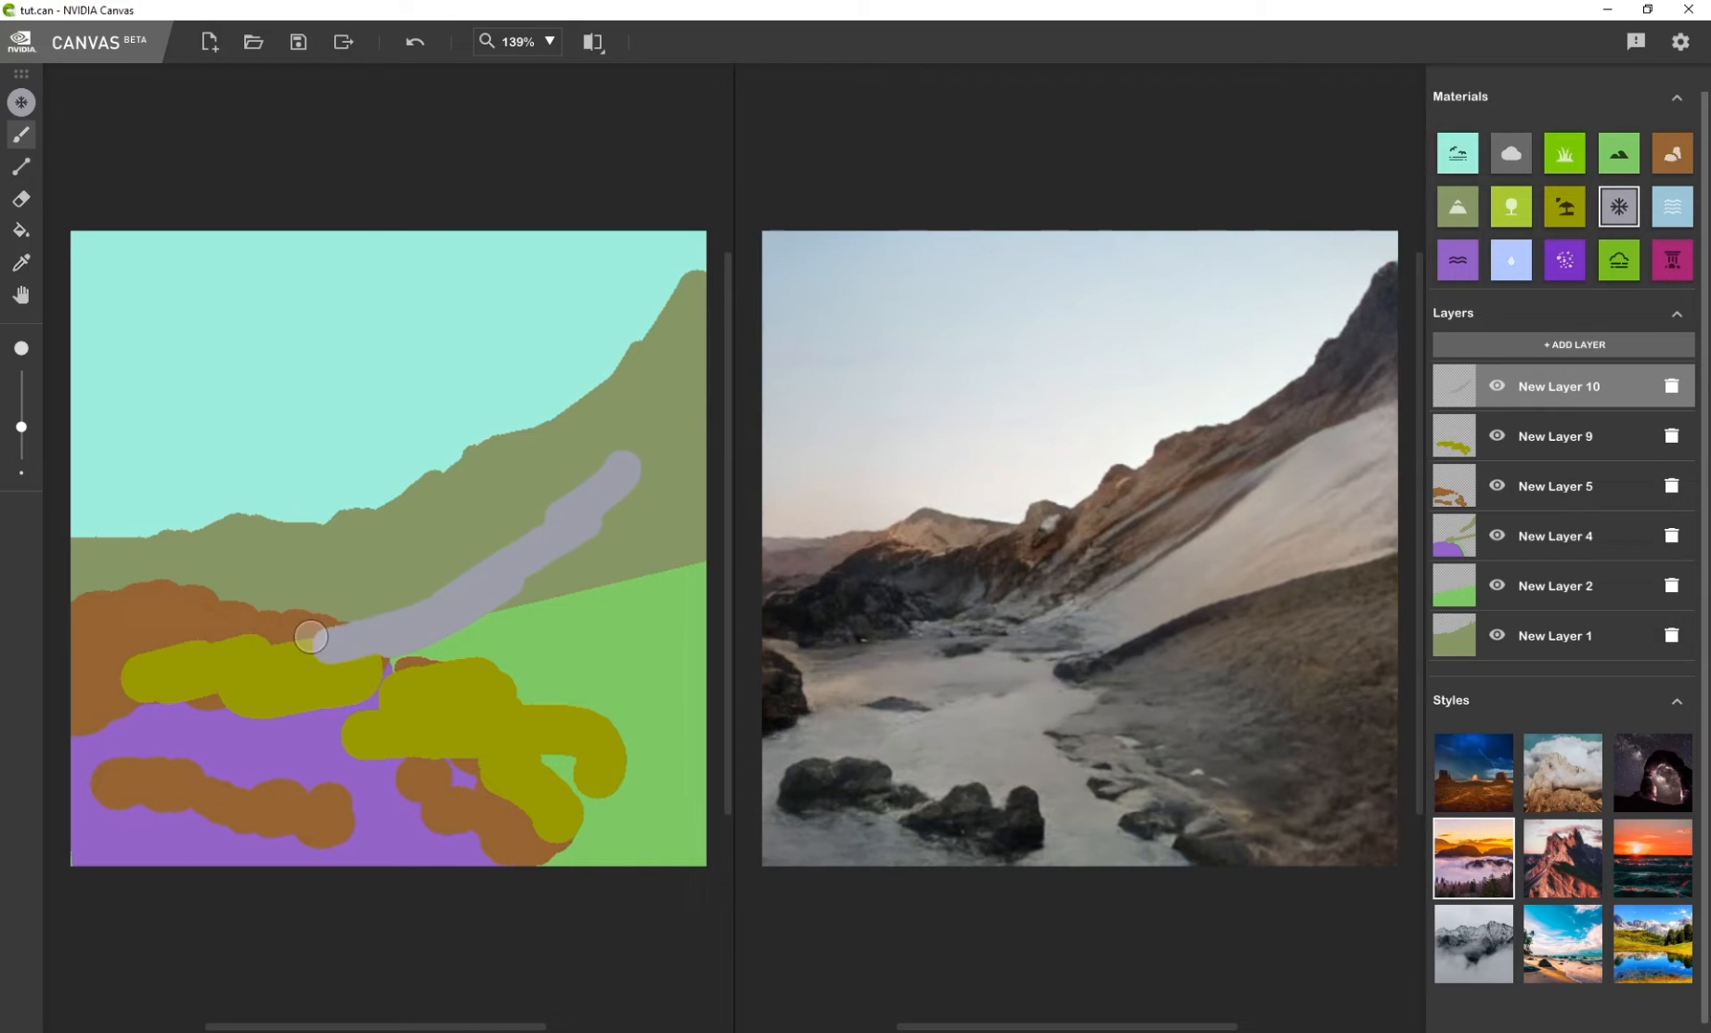
Brush snow across the green meadow and over the left-hand rocks
{"action": "left_click_drag", "start_coordinate": [310, 635], "coordinate": [609, 651]}
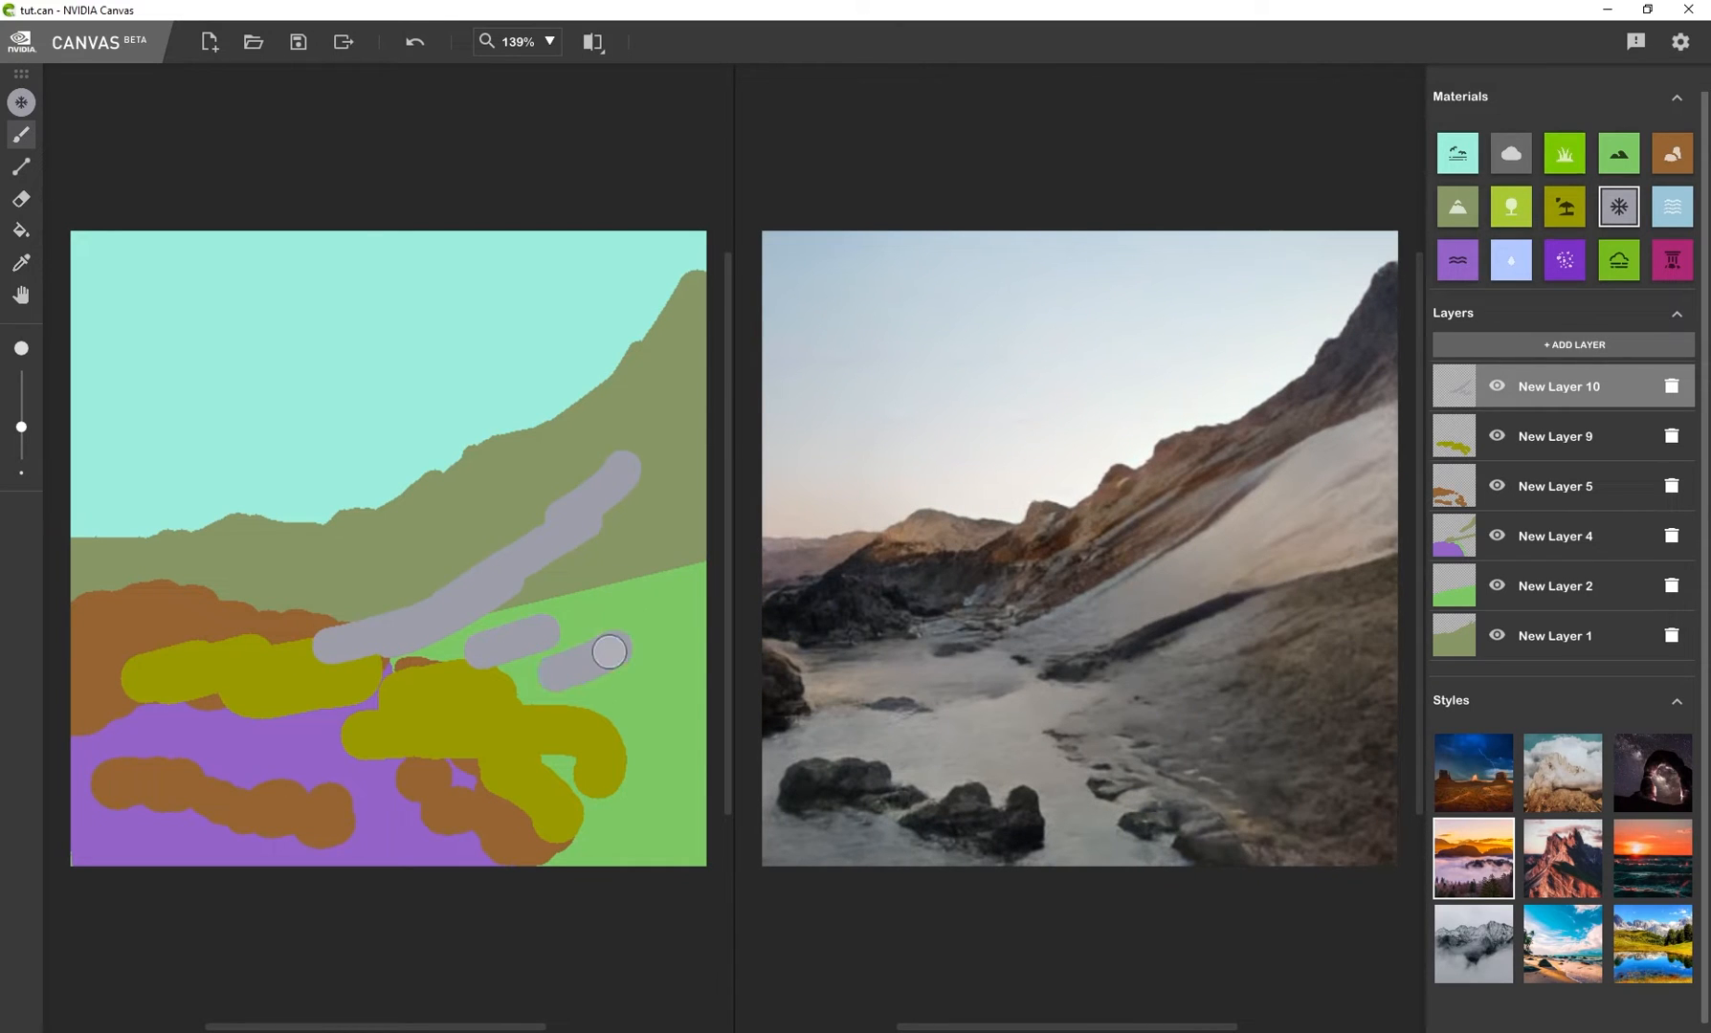
{"action": "left_click_drag", "start_coordinate": [608, 651], "coordinate": [313, 608]}
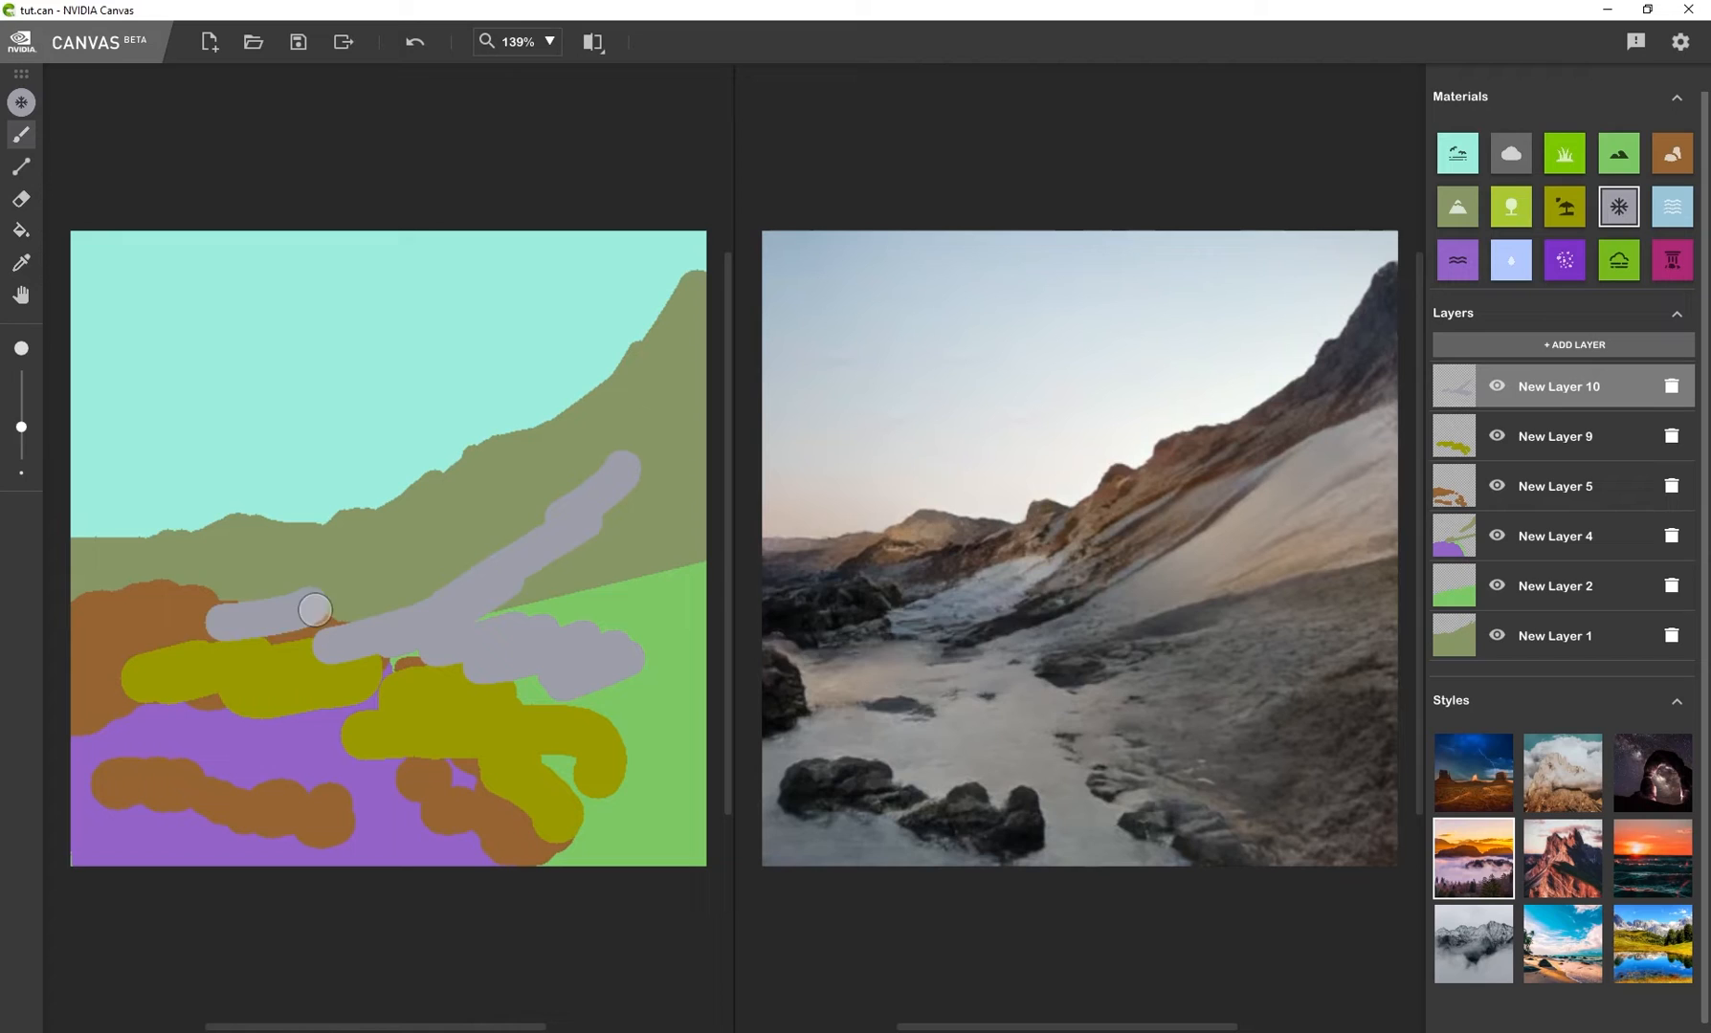
{"action": "left_click_drag", "start_coordinate": [314, 609], "coordinate": [275, 639]}
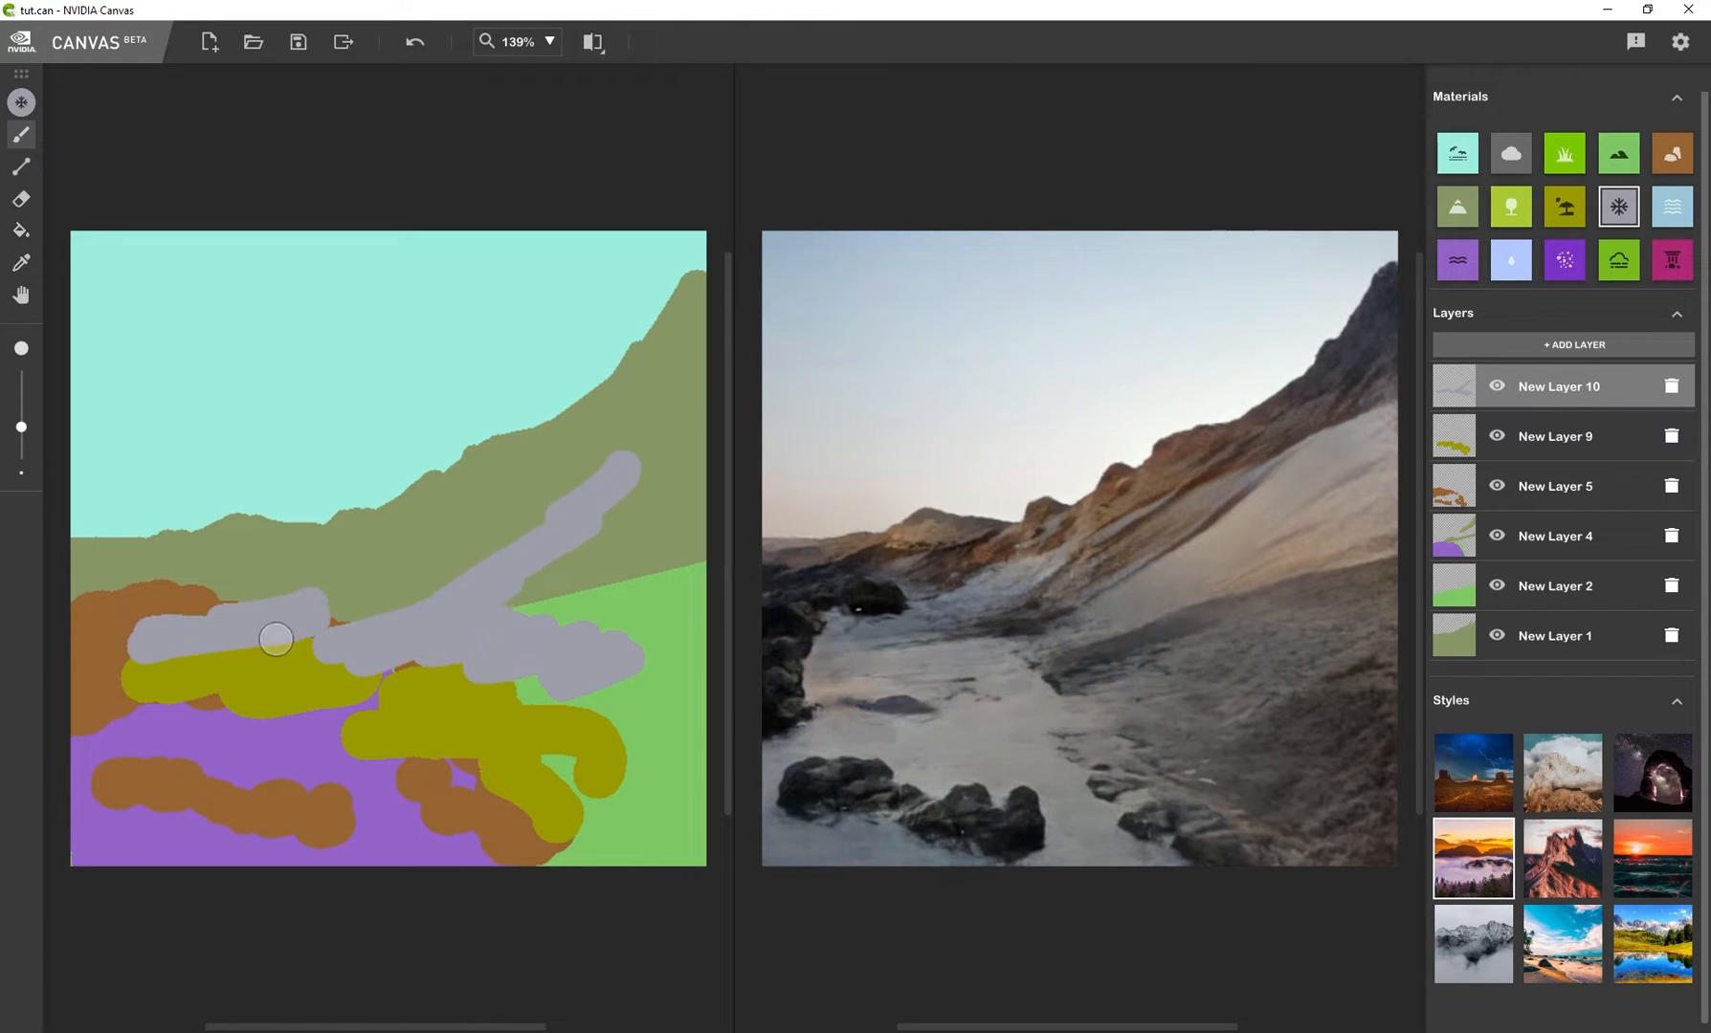
Paint rock along the middle and build a rock cliff up the right slope
{"action": "left_click", "coordinate": [1671, 151]}
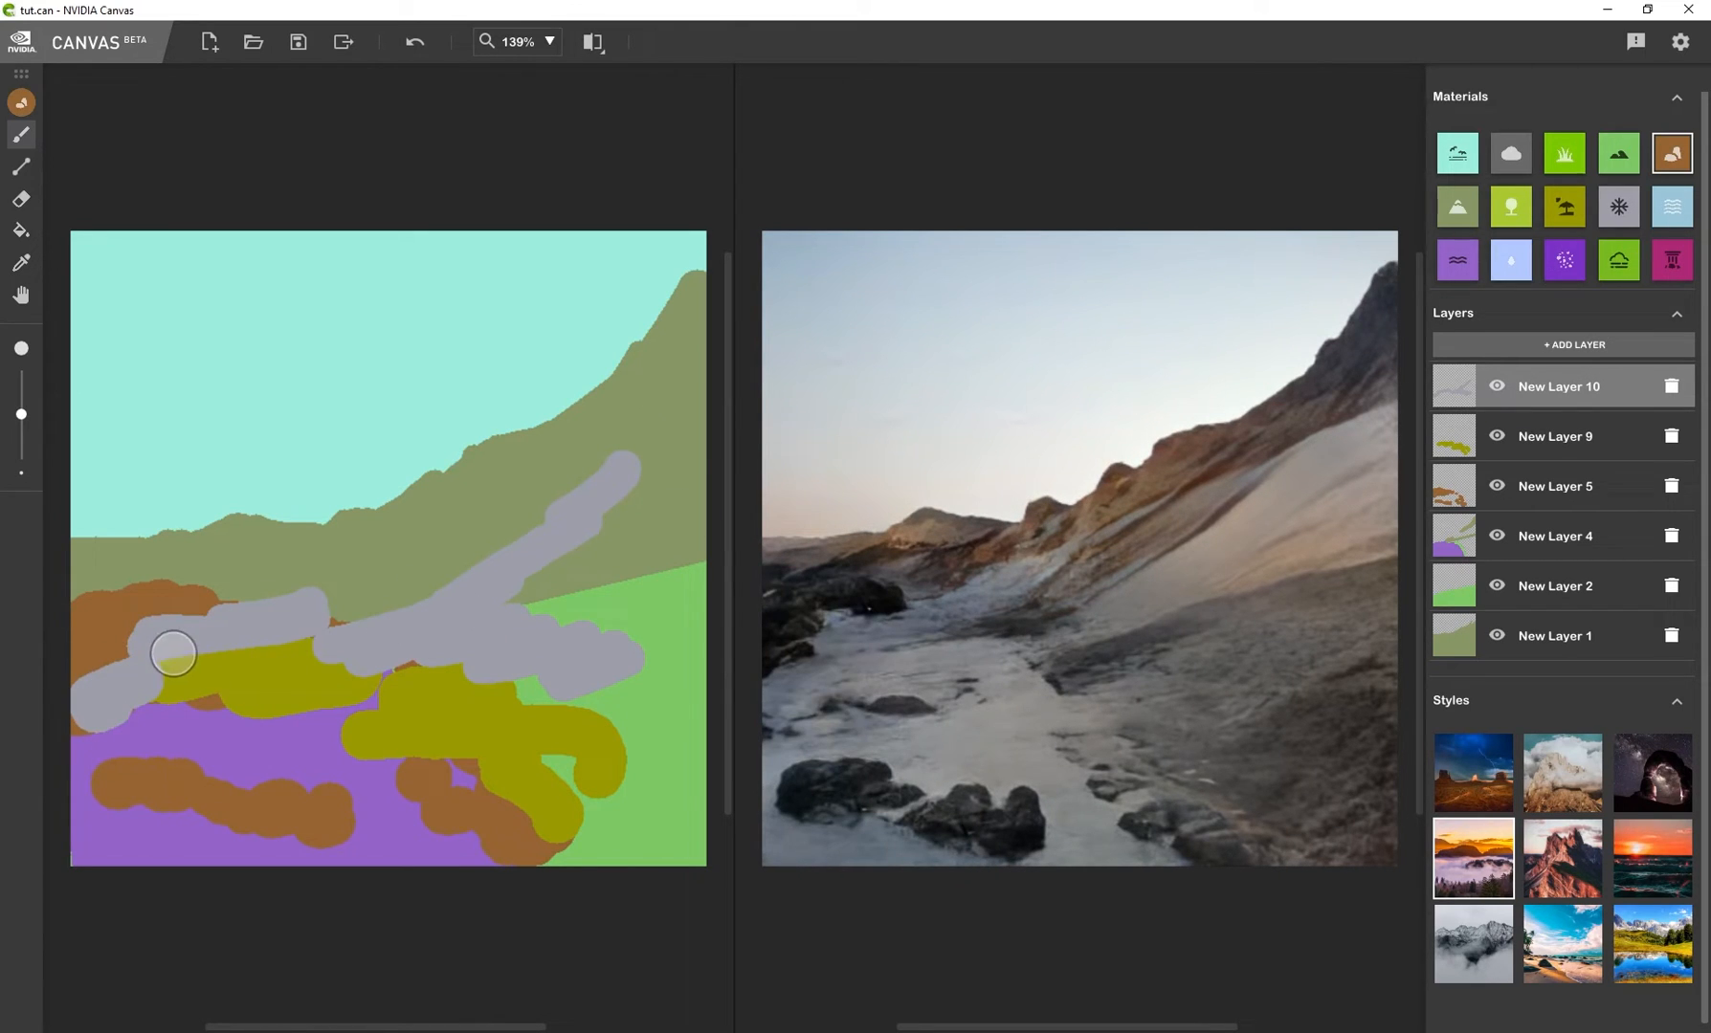
{"action": "left_click_drag", "start_coordinate": [175, 651], "coordinate": [308, 641]}
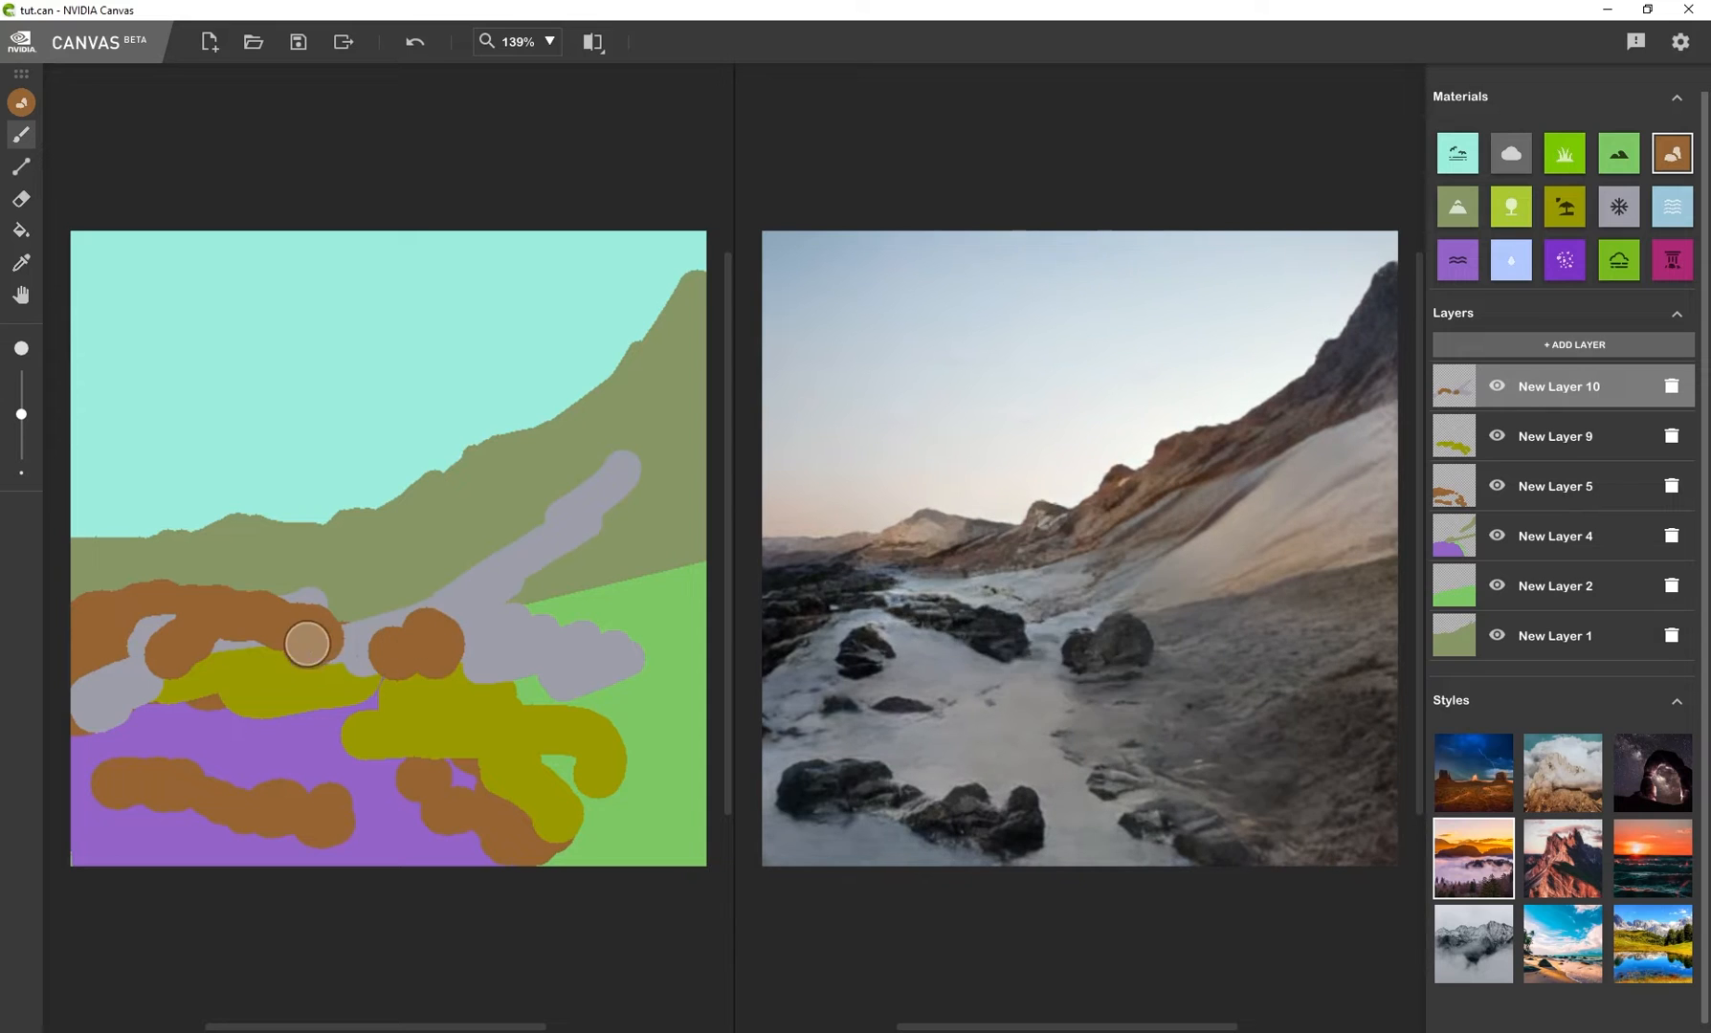
{"action": "left_click_drag", "start_coordinate": [308, 643], "coordinate": [370, 683]}
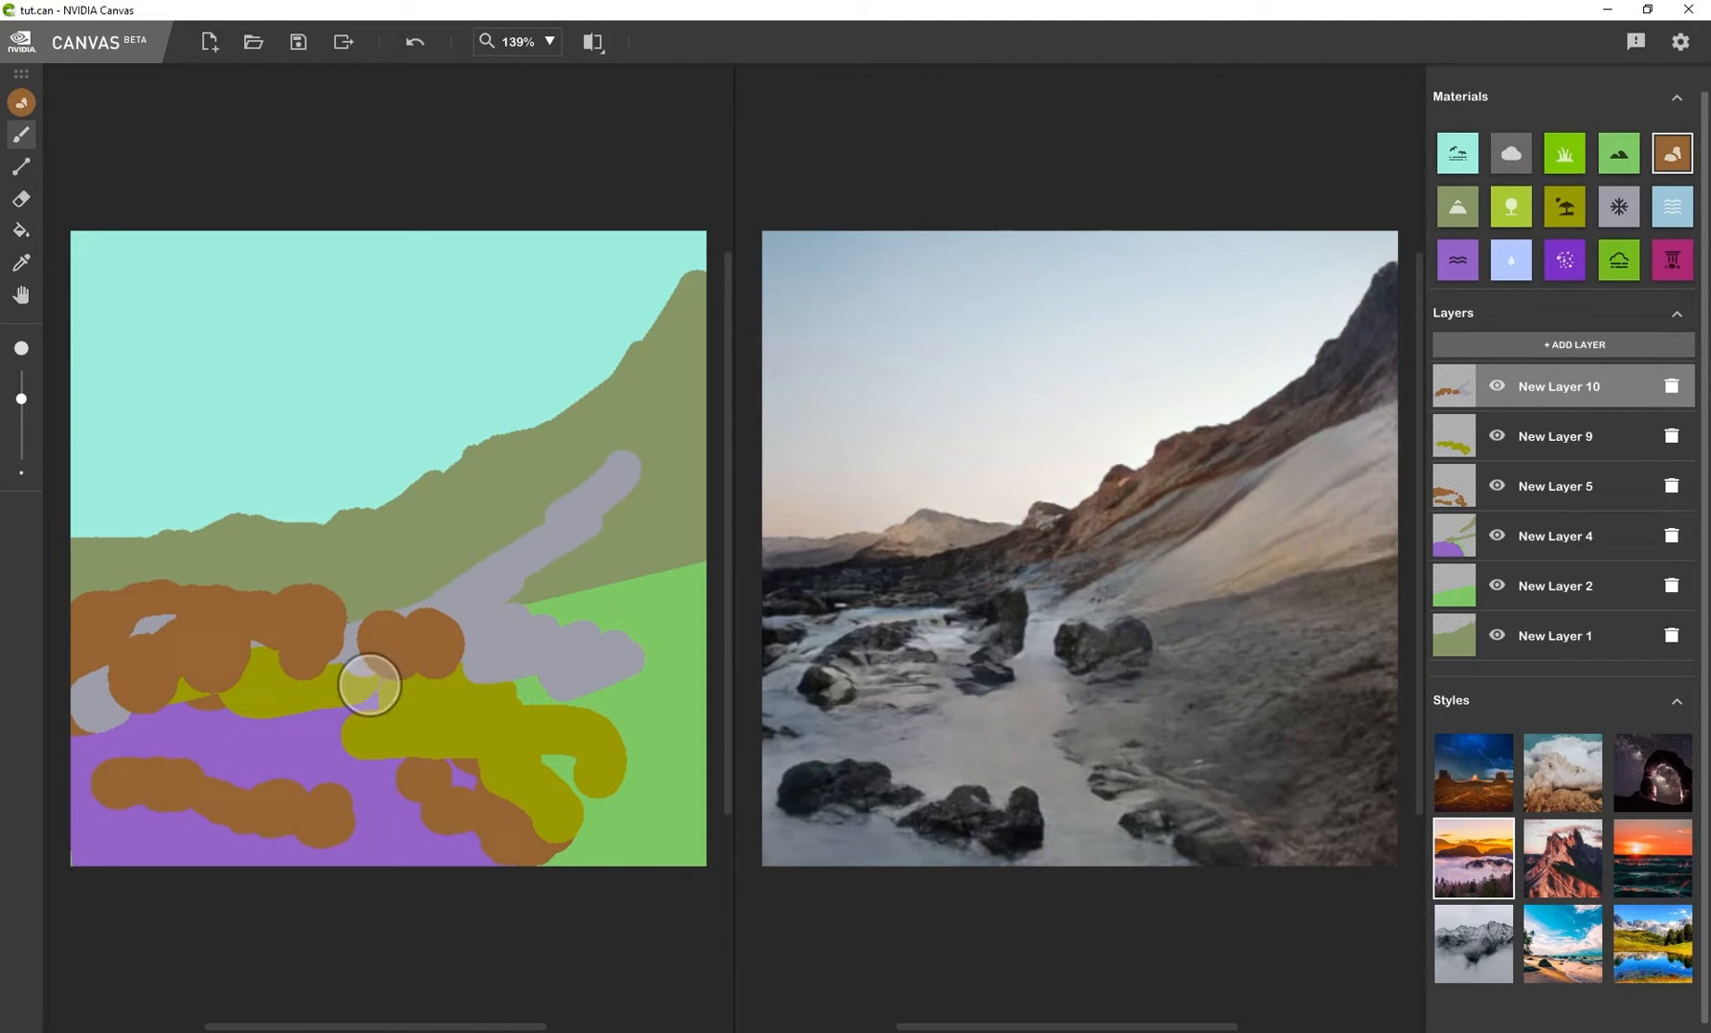
{"action": "left_click_drag", "start_coordinate": [371, 685], "coordinate": [565, 471]}
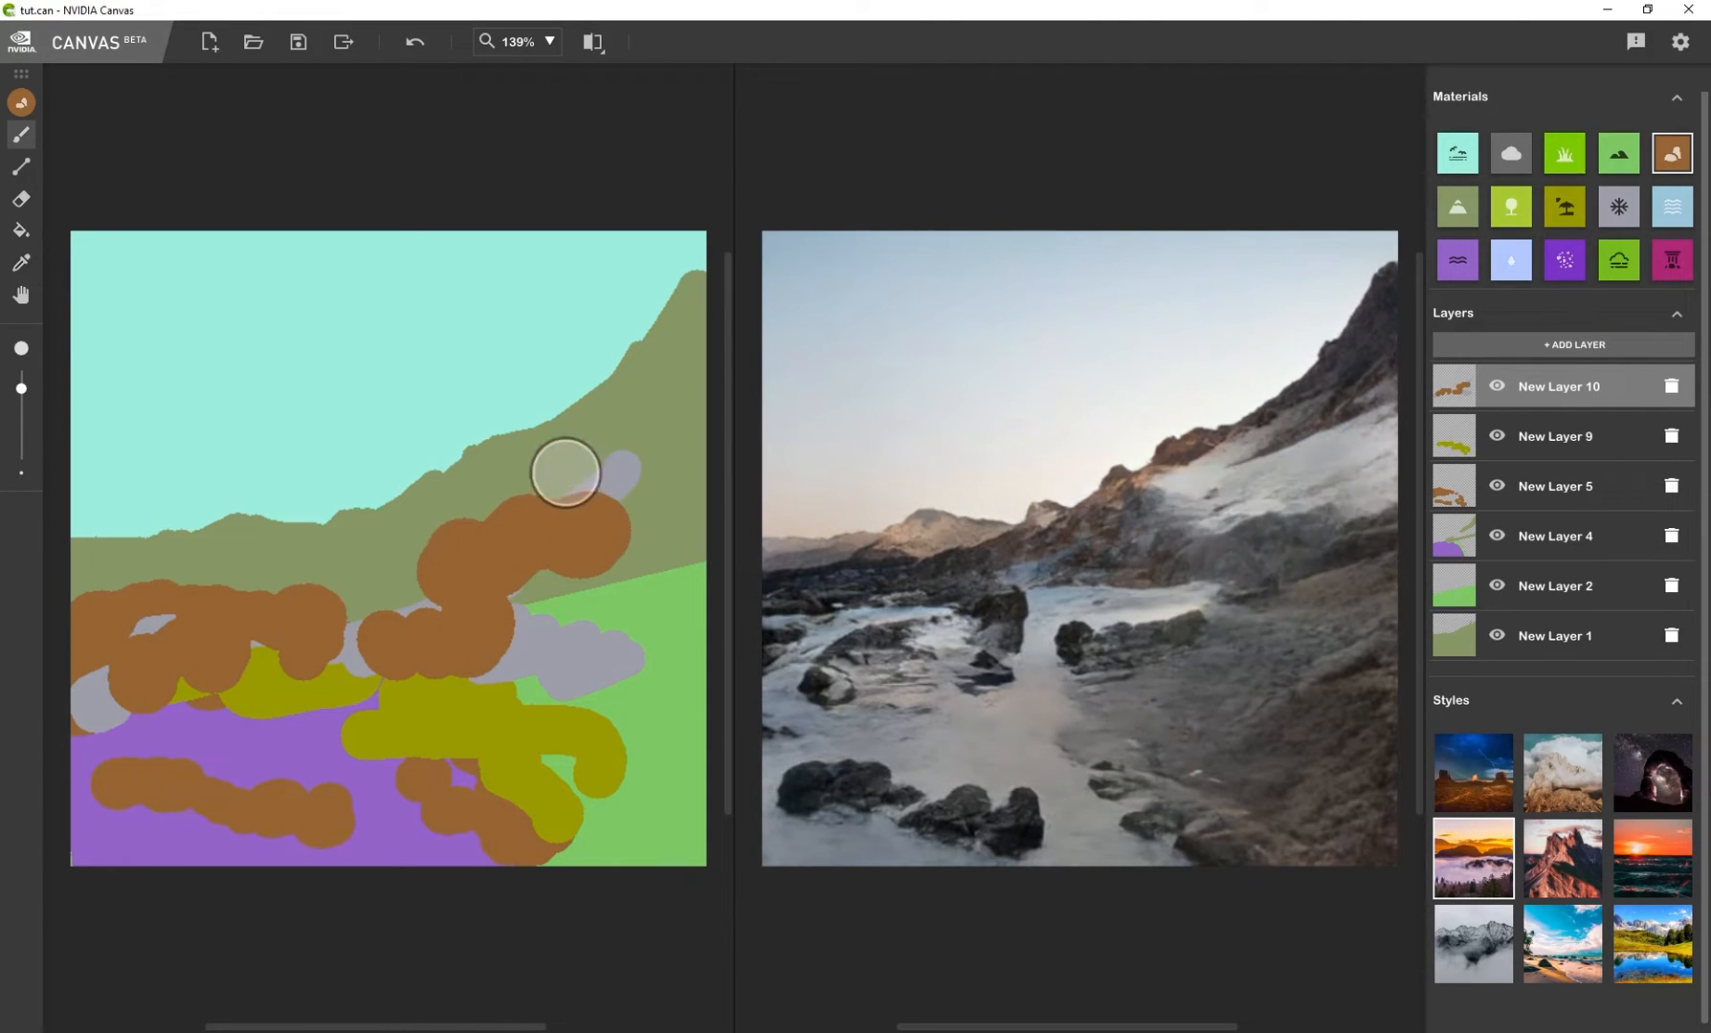
{"action": "left_click_drag", "start_coordinate": [565, 471], "coordinate": [650, 577]}
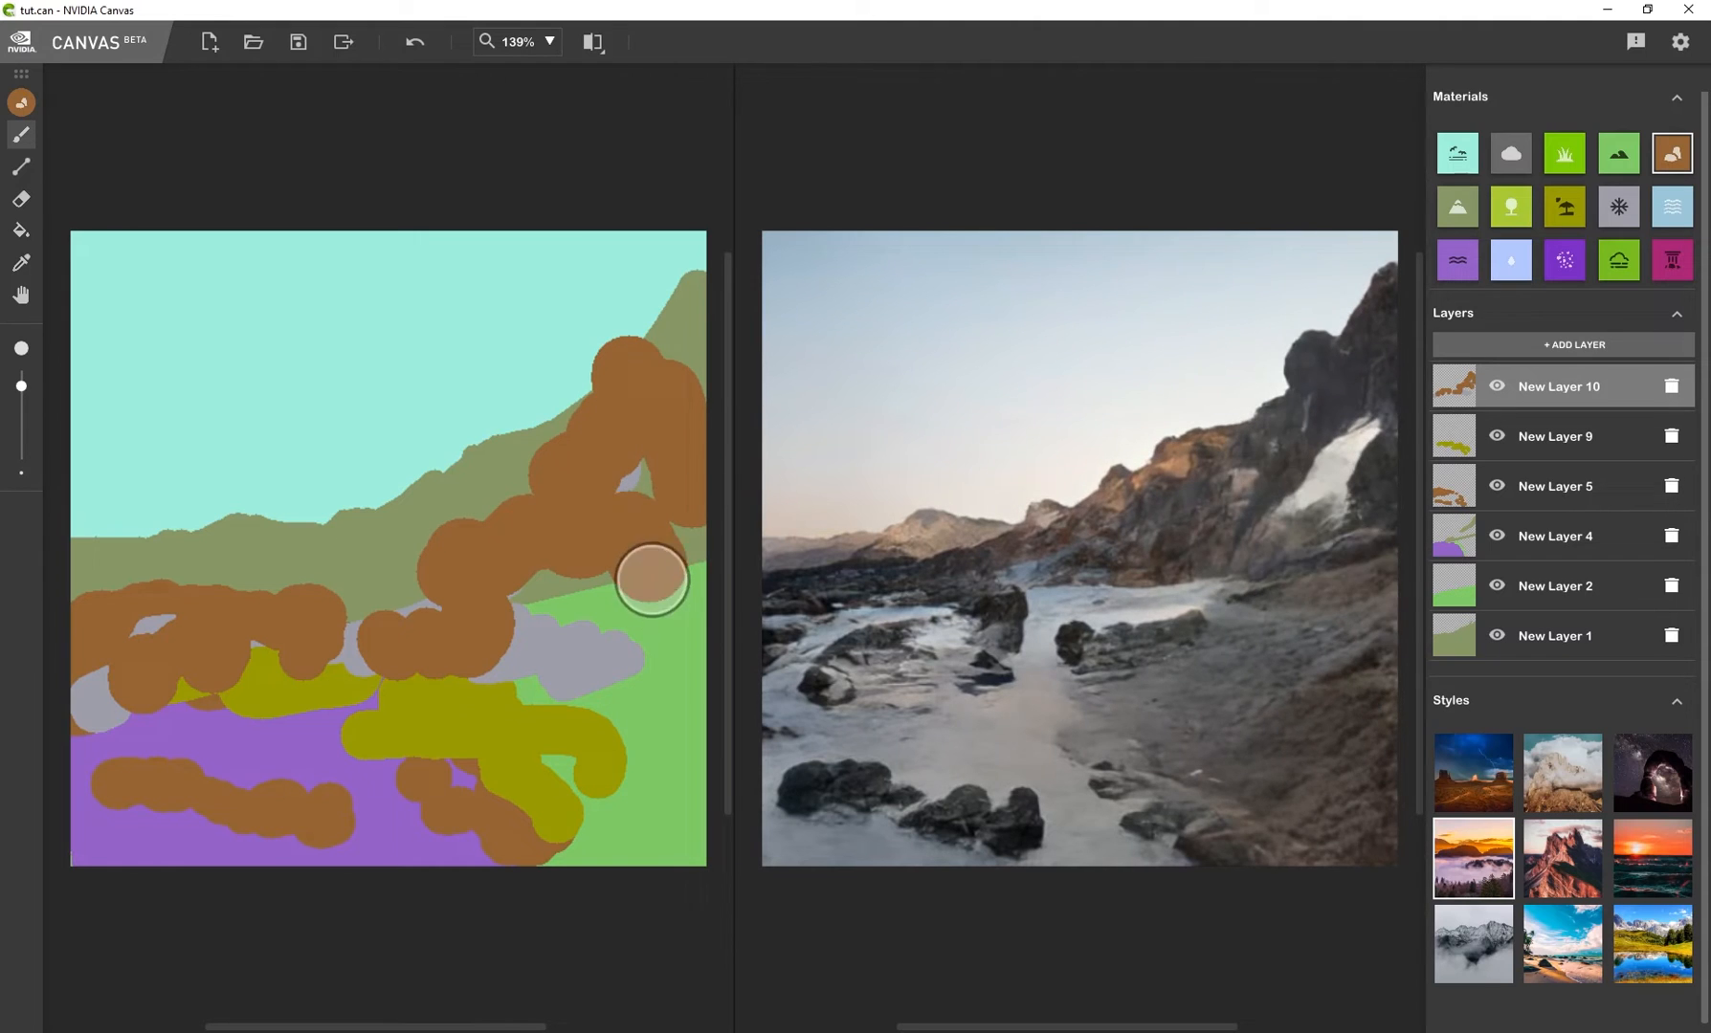
{"action": "left_click_drag", "start_coordinate": [653, 578], "coordinate": [362, 654]}
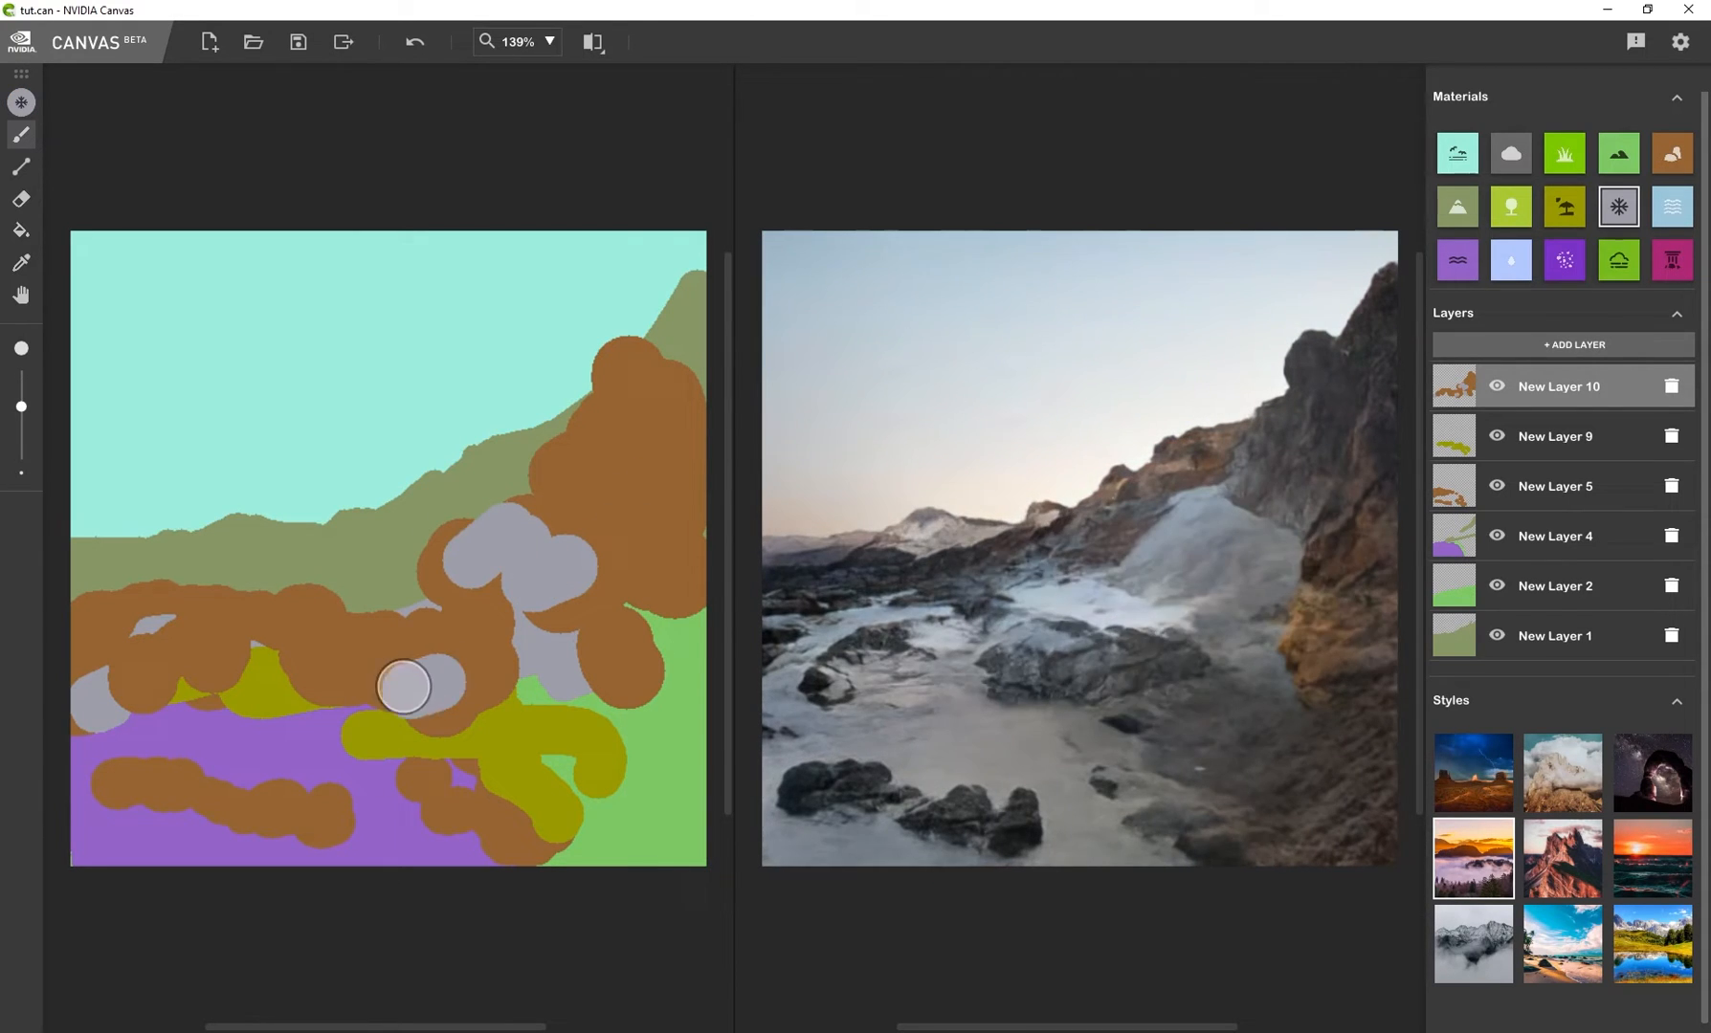
Spread snow patches over the lower left and central hillside
{"action": "left_click_drag", "start_coordinate": [403, 687], "coordinate": [193, 720]}
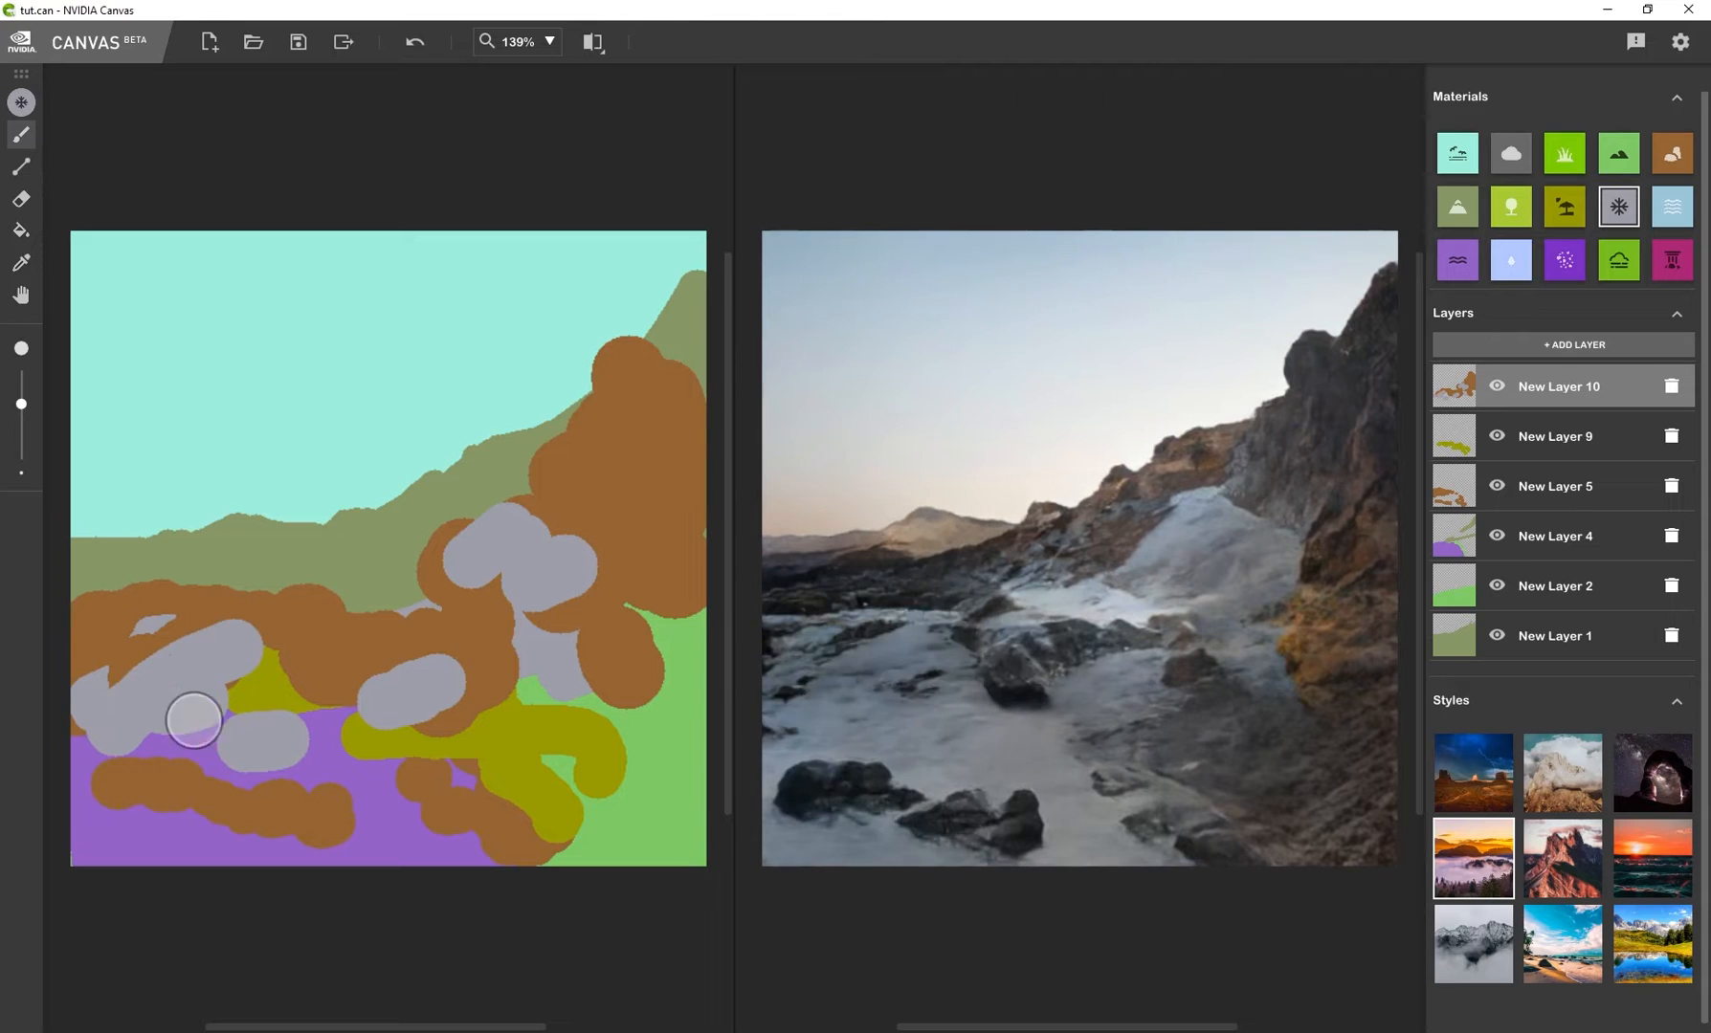
{"action": "left_click_drag", "start_coordinate": [195, 720], "coordinate": [494, 503]}
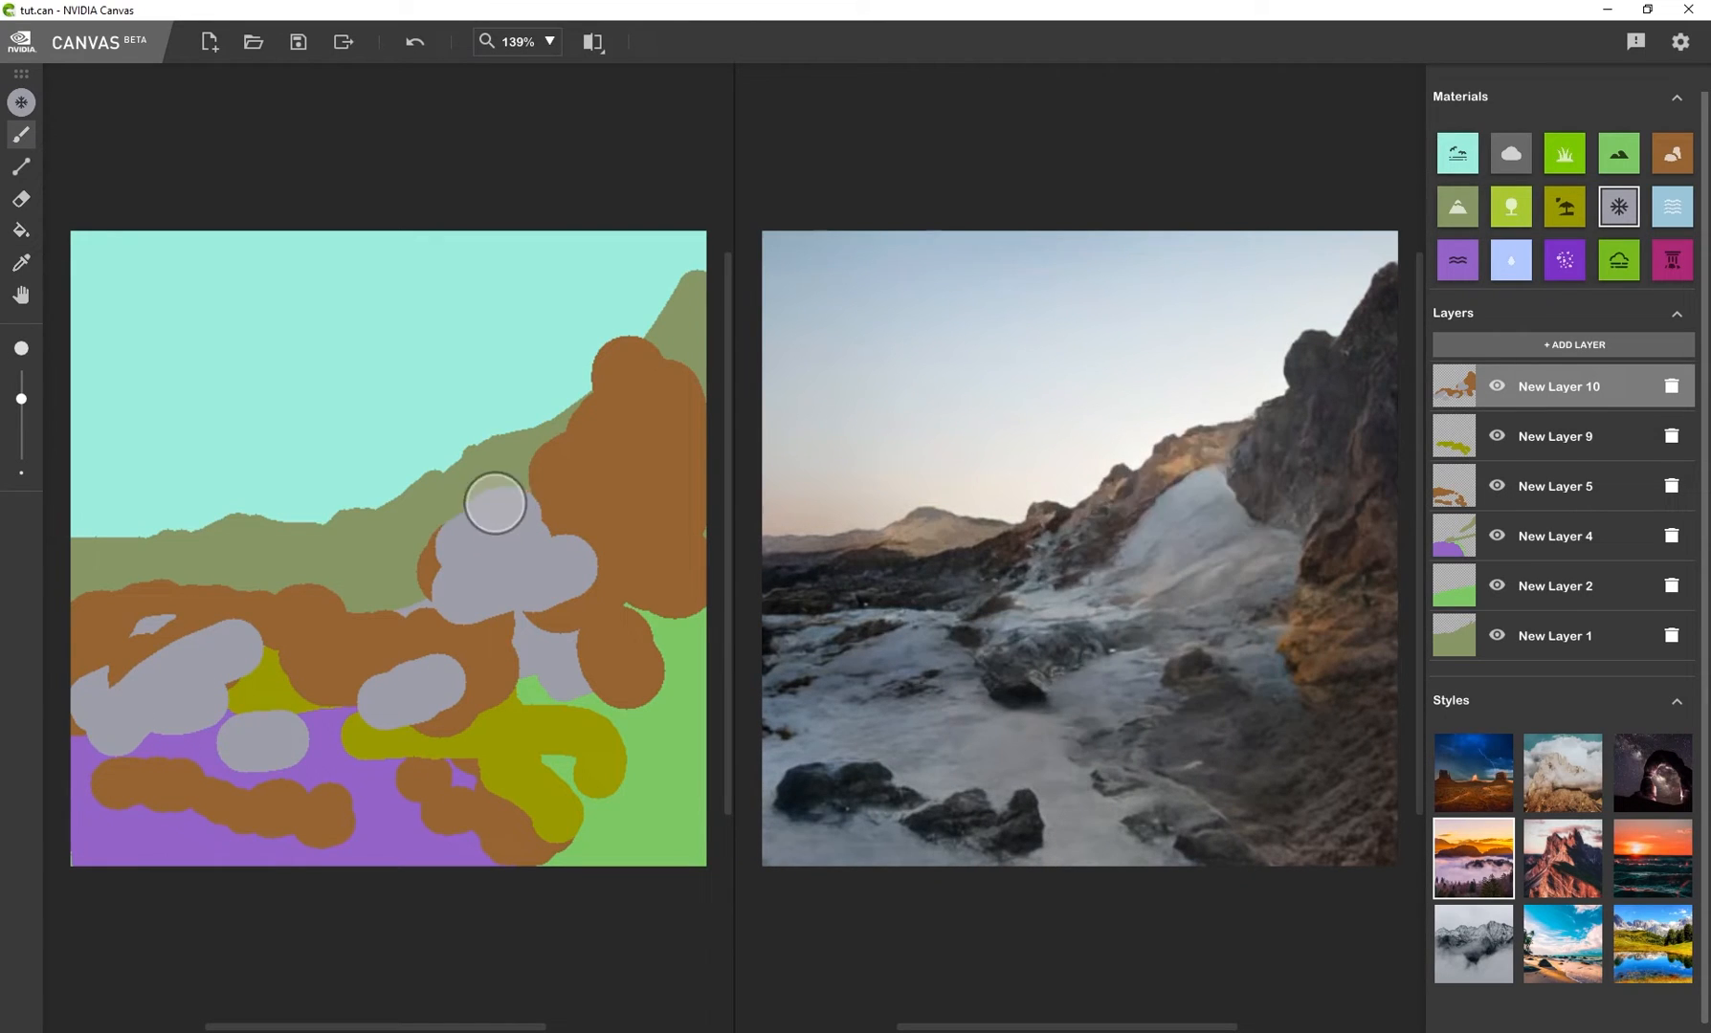
{"action": "left_click_drag", "start_coordinate": [494, 501], "coordinate": [201, 614]}
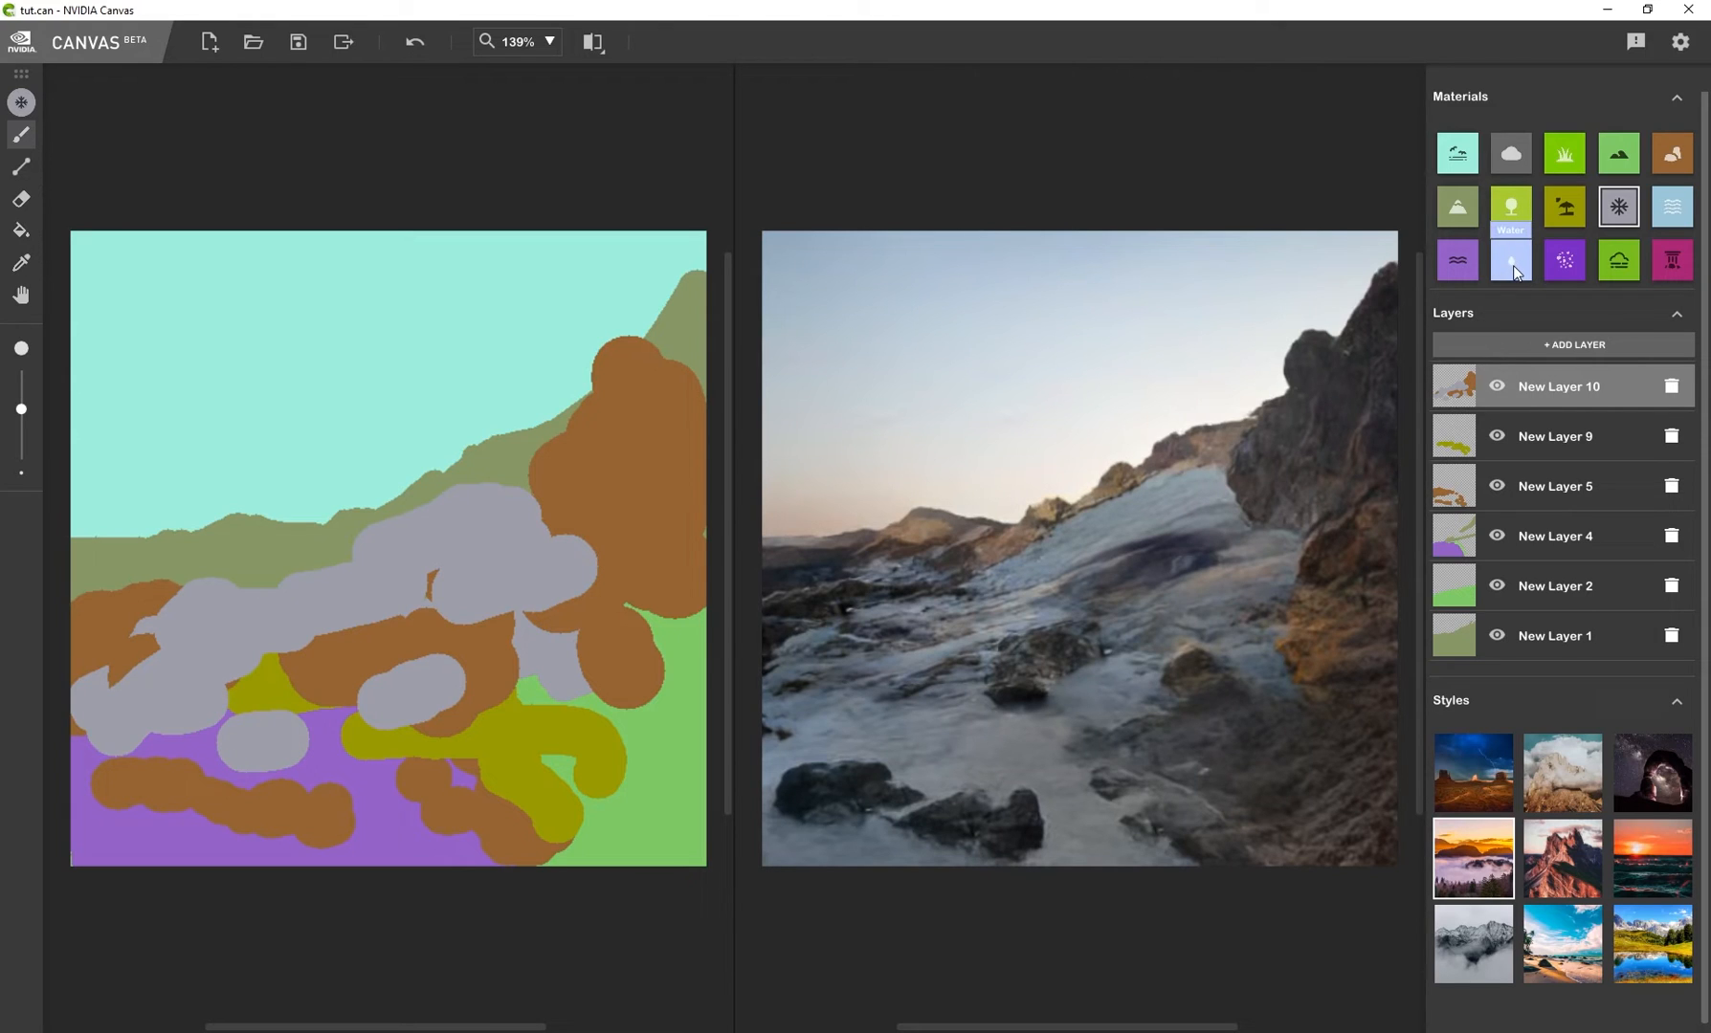
Paint two water streams down the right cliff with a pool running out to the lower left
{"action": "left_click", "coordinate": [1510, 261]}
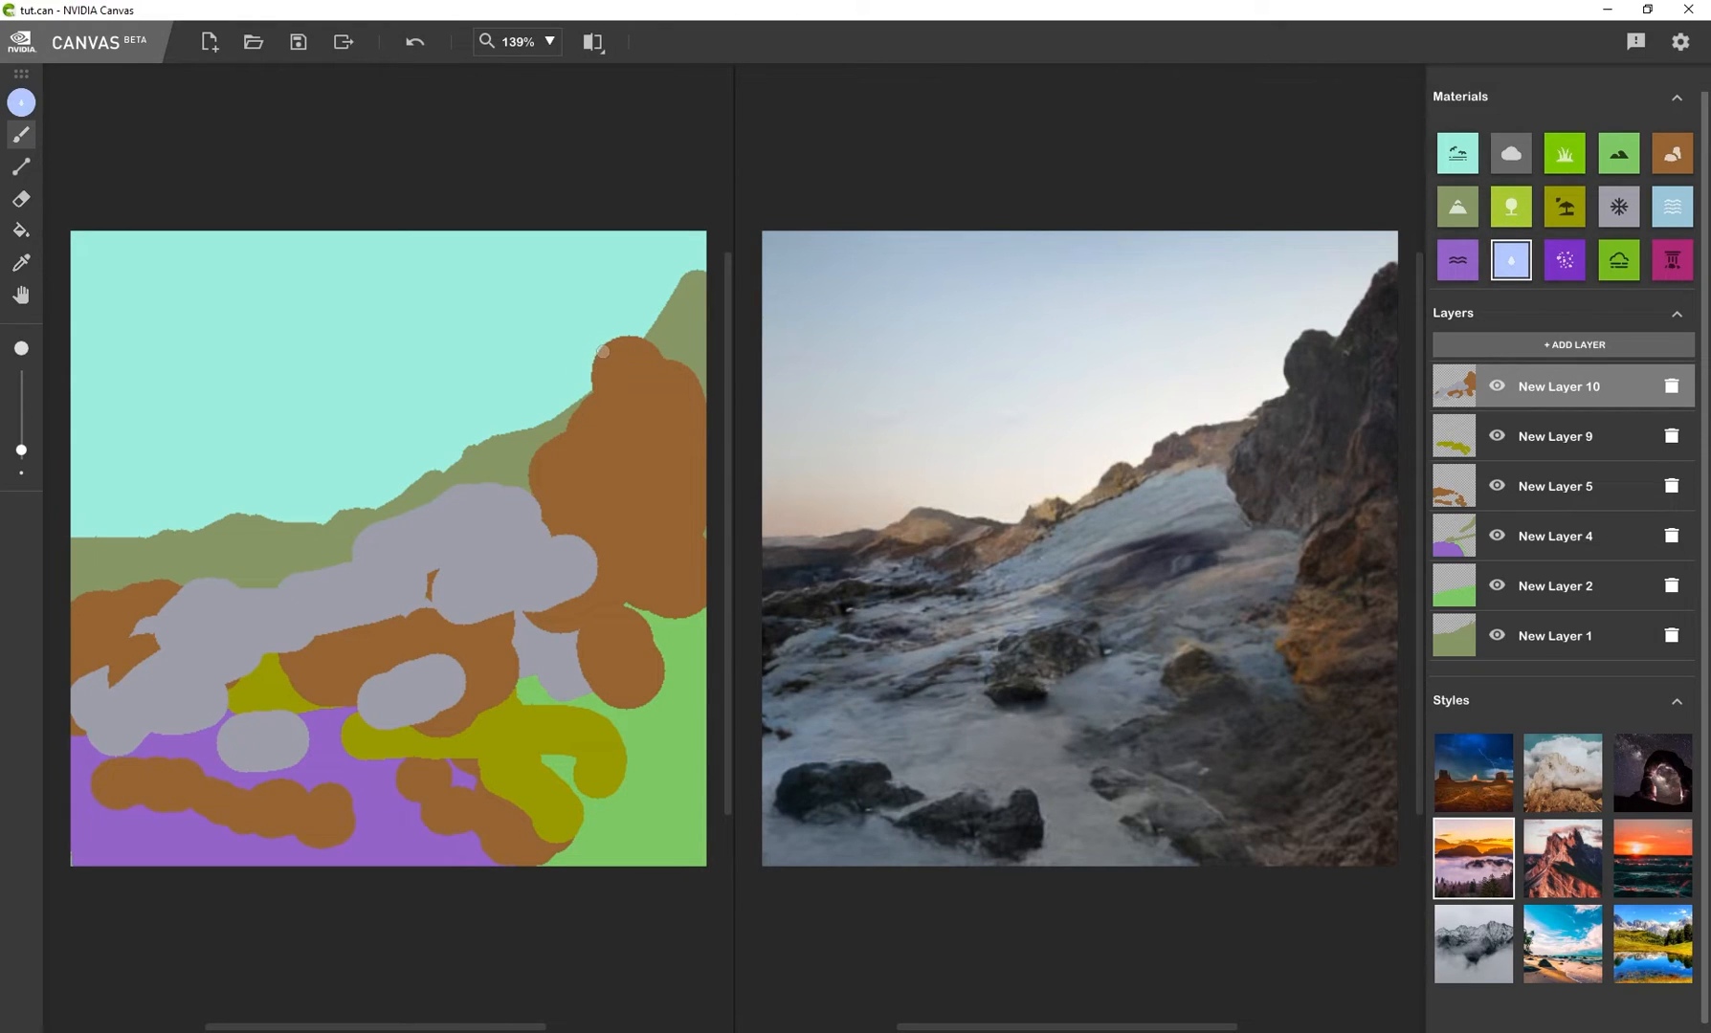
{"action": "left_click_drag", "start_coordinate": [604, 344], "coordinate": [557, 710]}
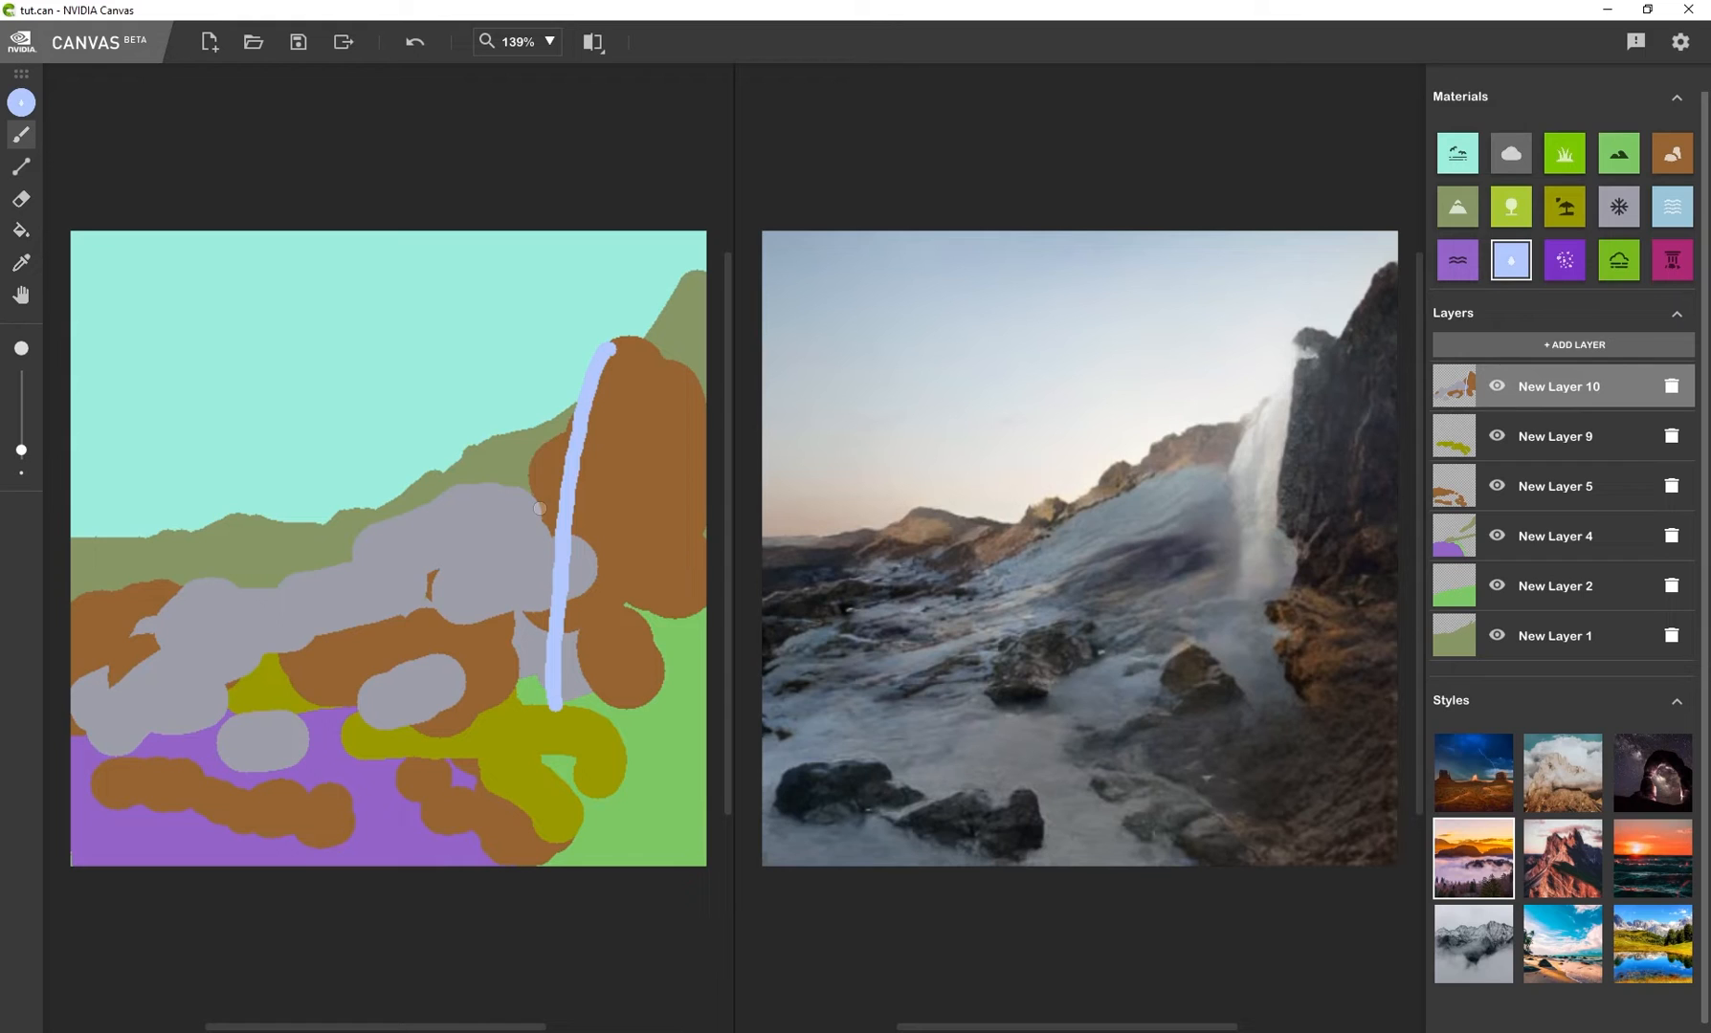
{"action": "left_click_drag", "start_coordinate": [525, 421], "coordinate": [501, 681]}
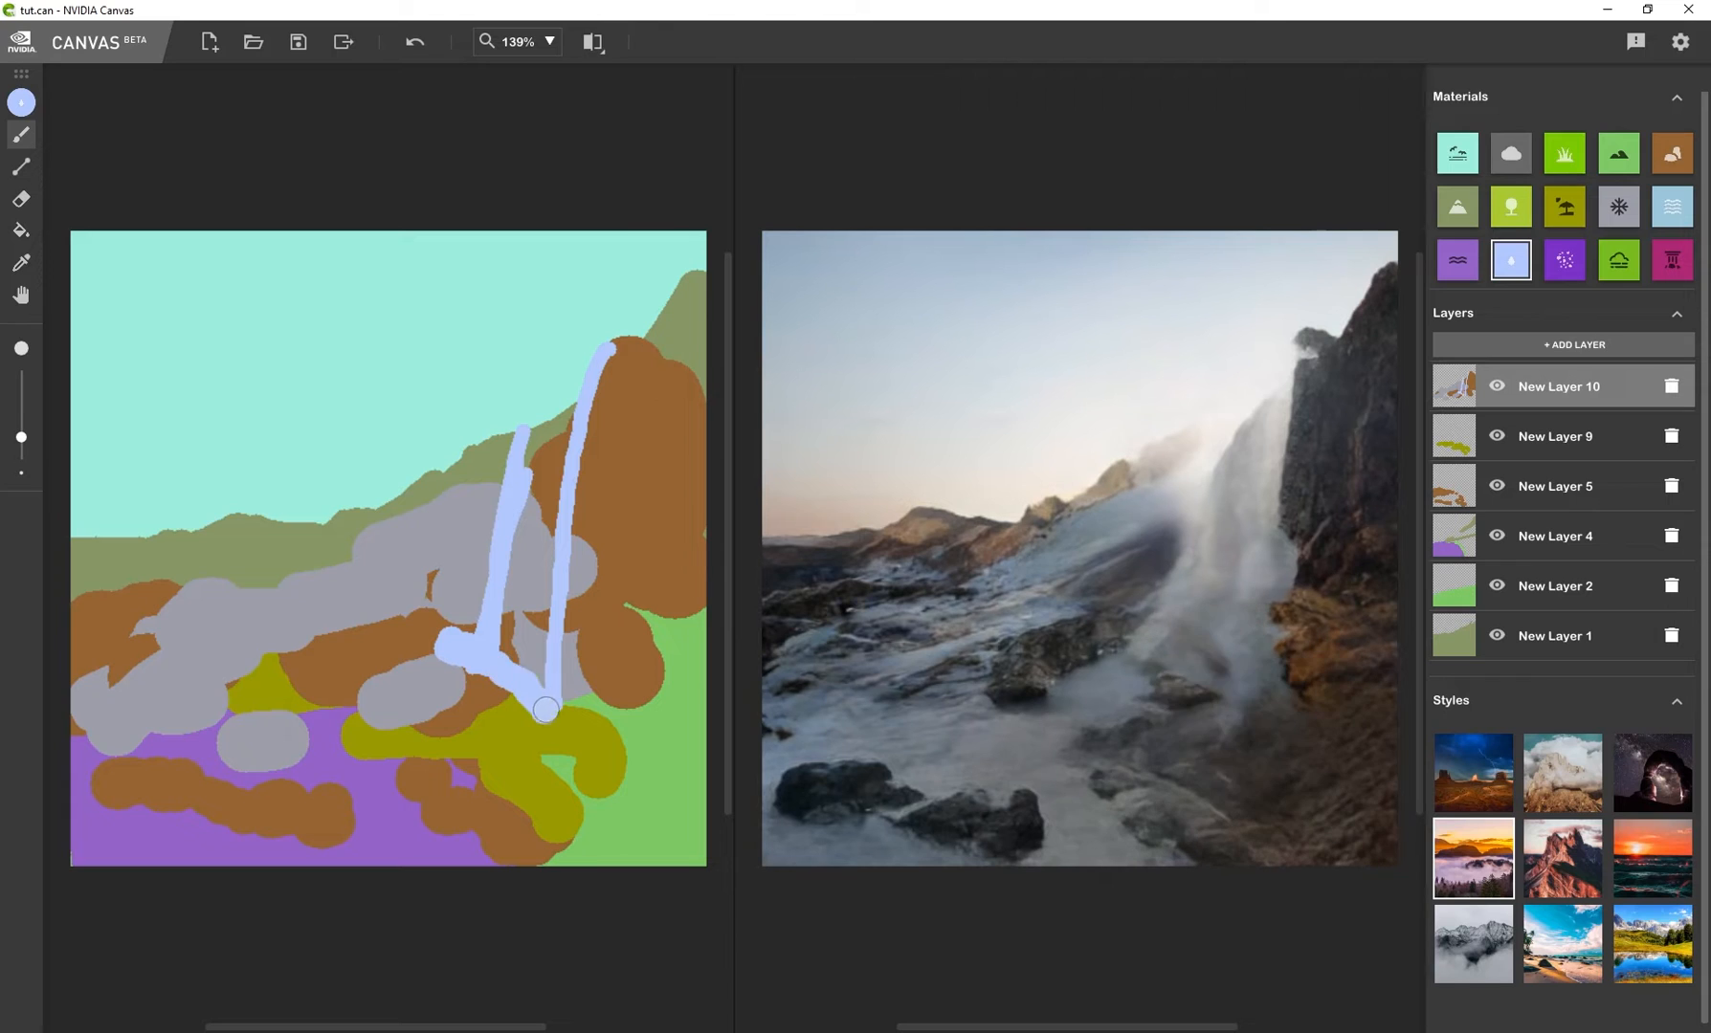
{"action": "left_click_drag", "start_coordinate": [545, 710], "coordinate": [467, 704]}
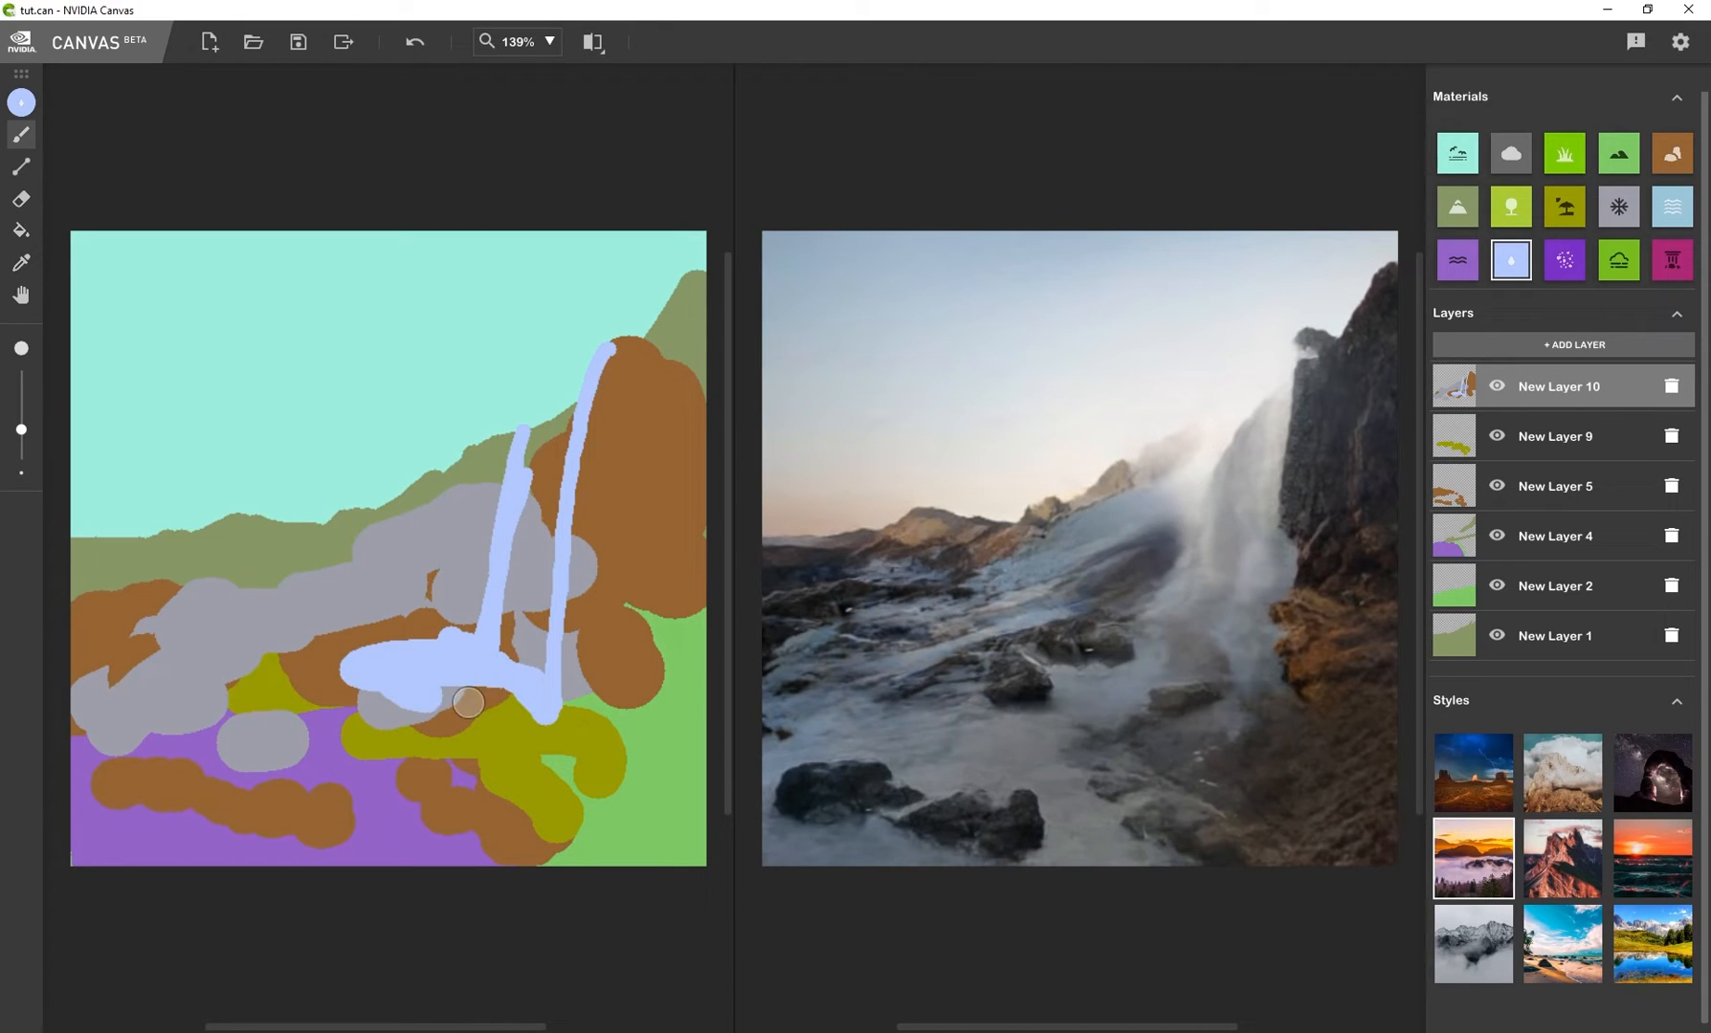
{"action": "left_click_drag", "start_coordinate": [457, 704], "coordinate": [377, 787]}
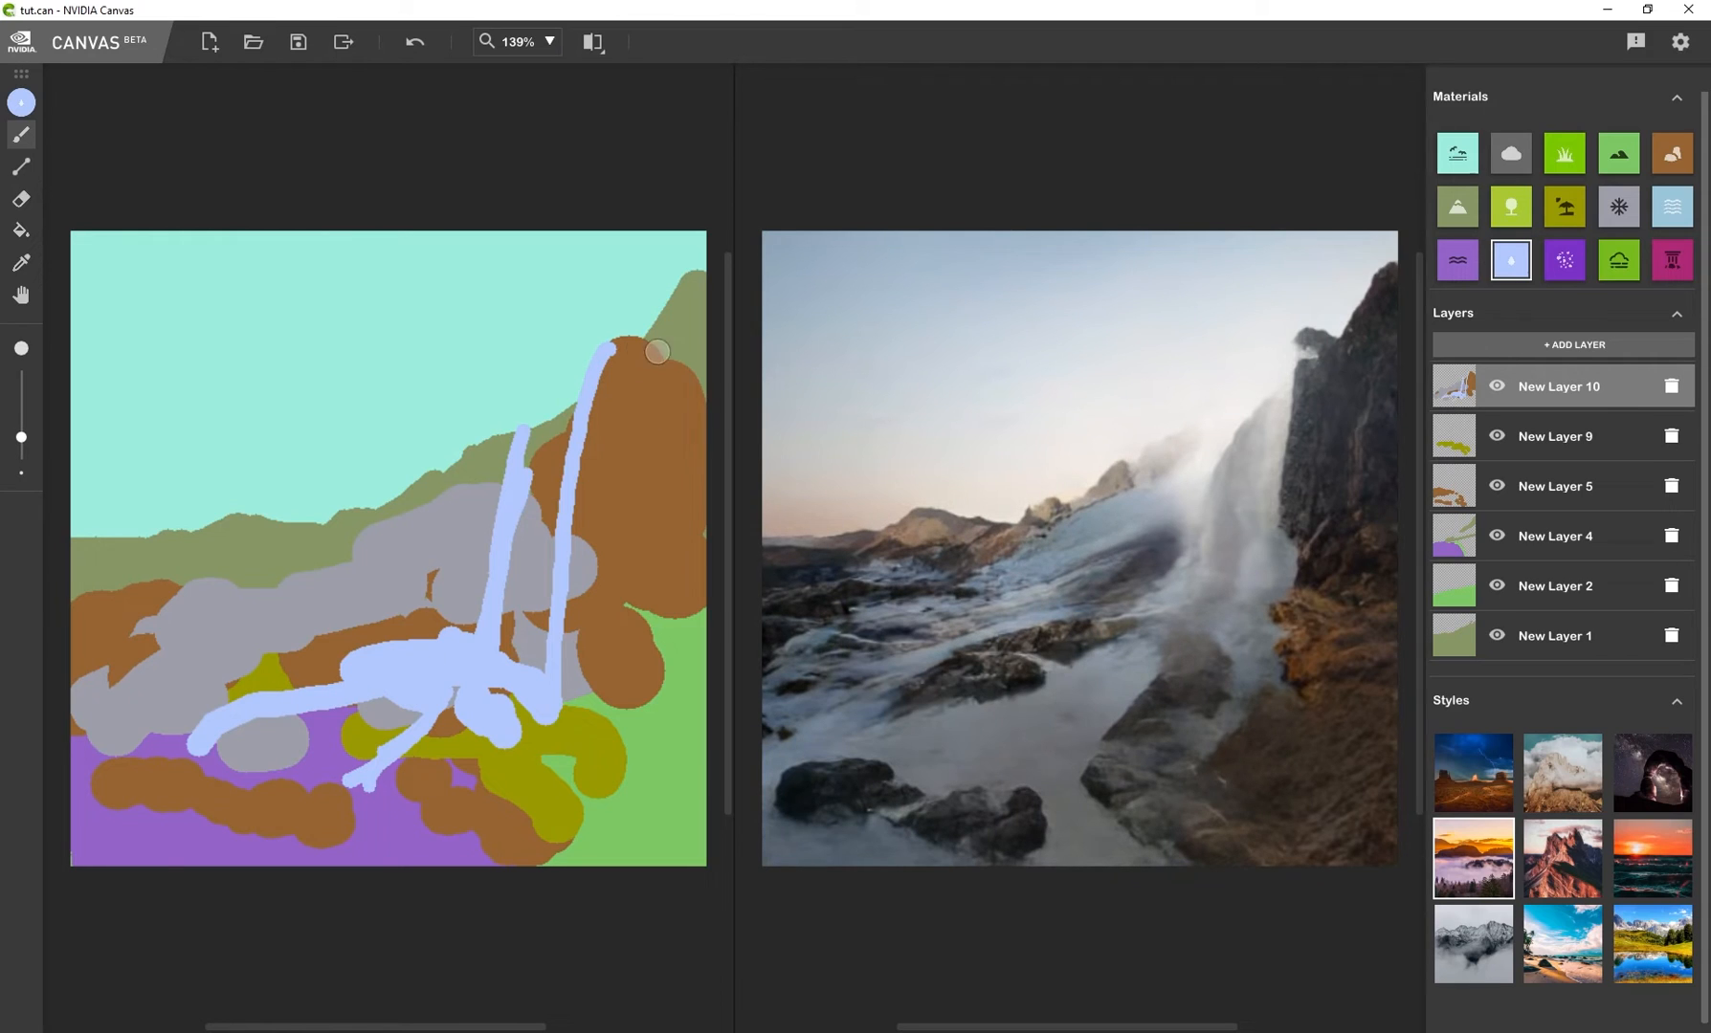
{"action": "left_click_drag", "start_coordinate": [654, 349], "coordinate": [666, 338]}
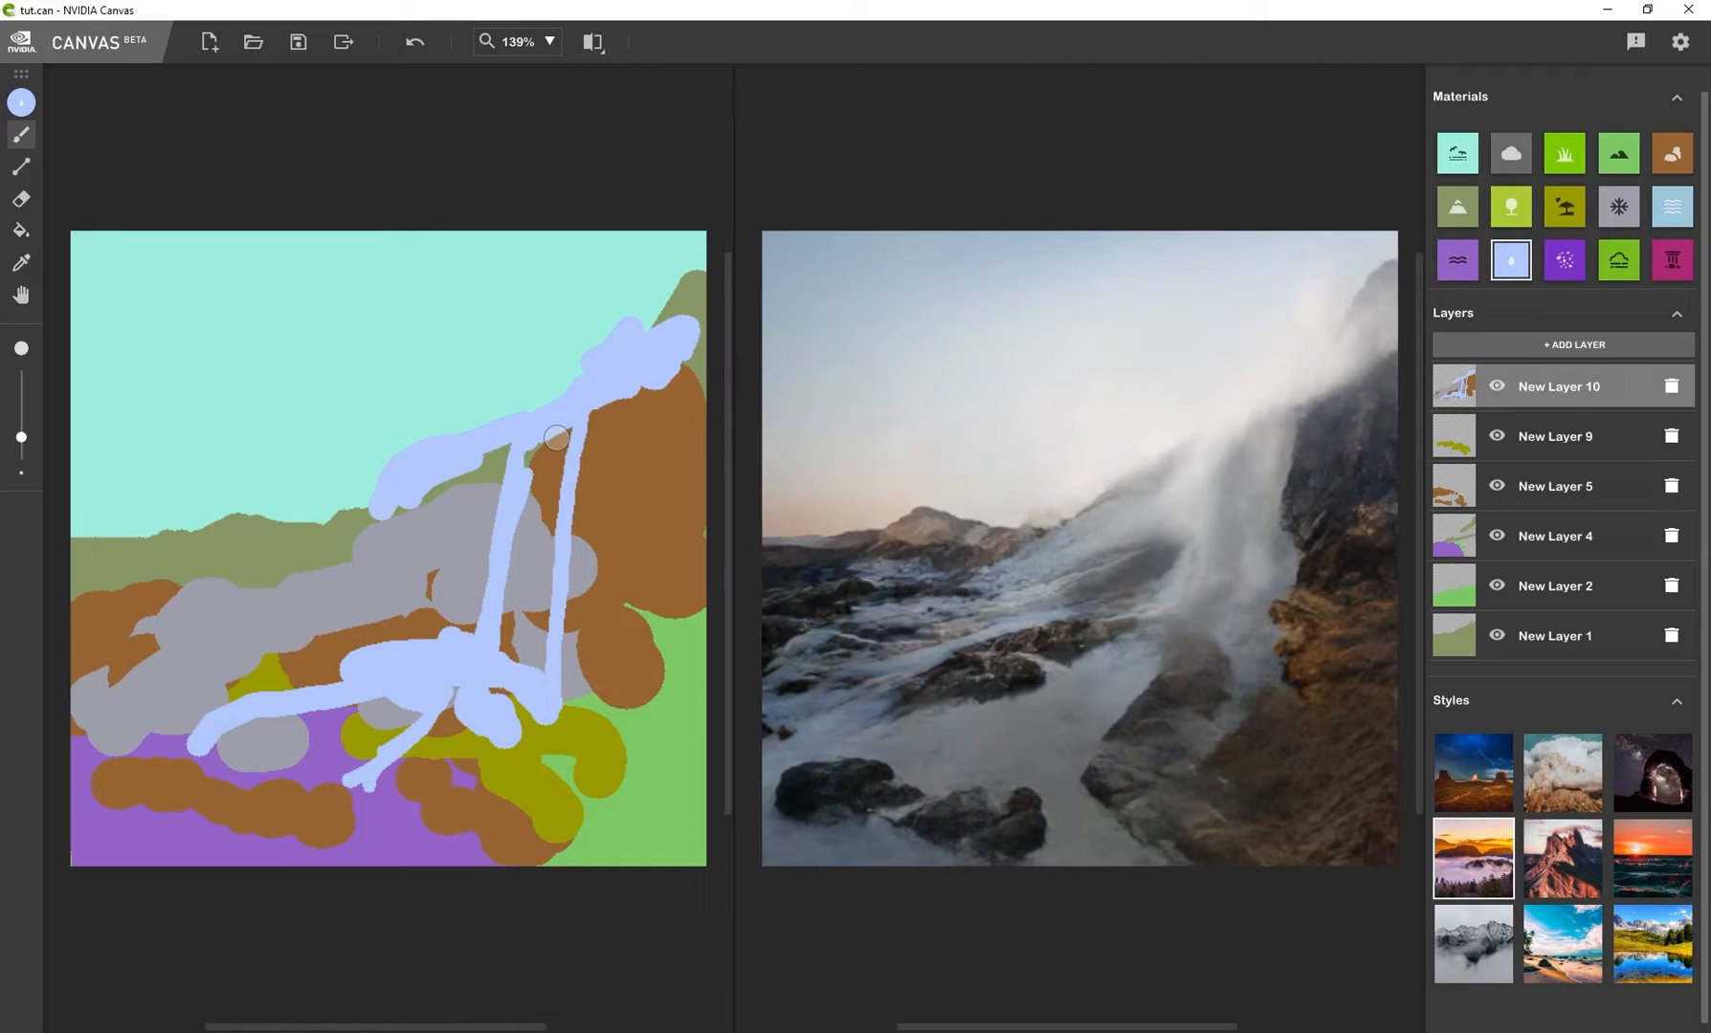
Refine the waterfall streams down the hillside below the cliff top
{"action": "left_click", "coordinate": [1457, 206]}
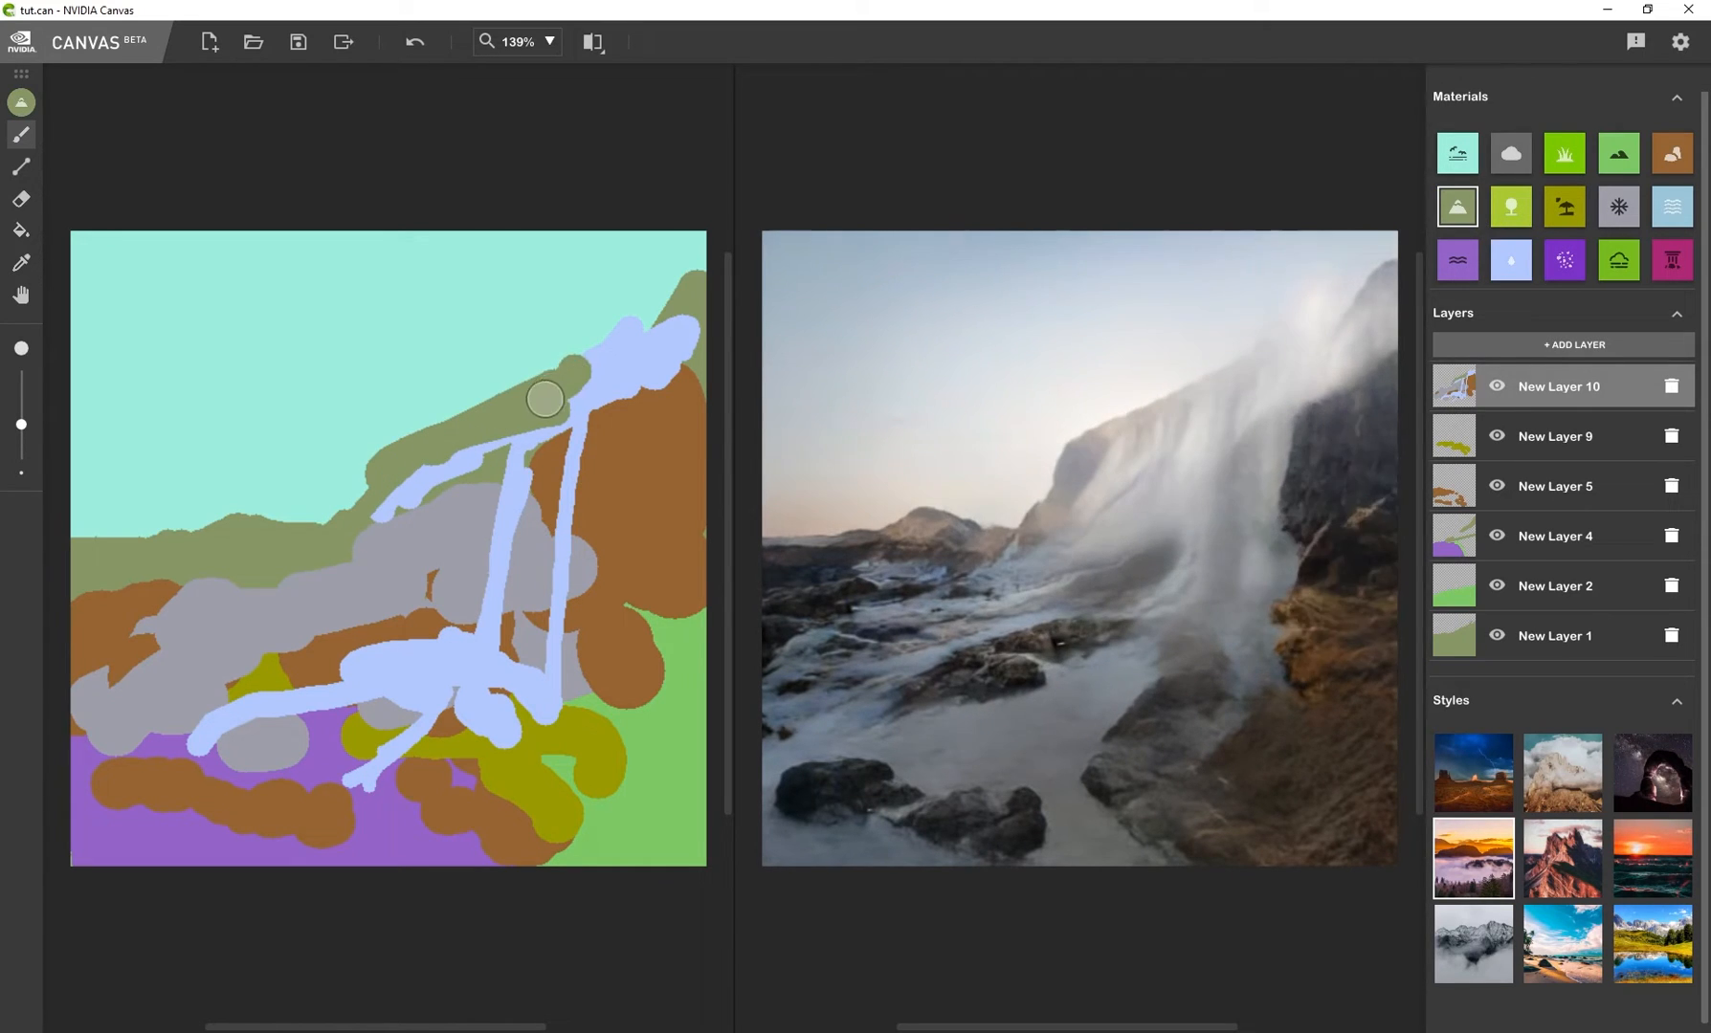
{"action": "left_click_drag", "start_coordinate": [545, 398], "coordinate": [643, 360]}
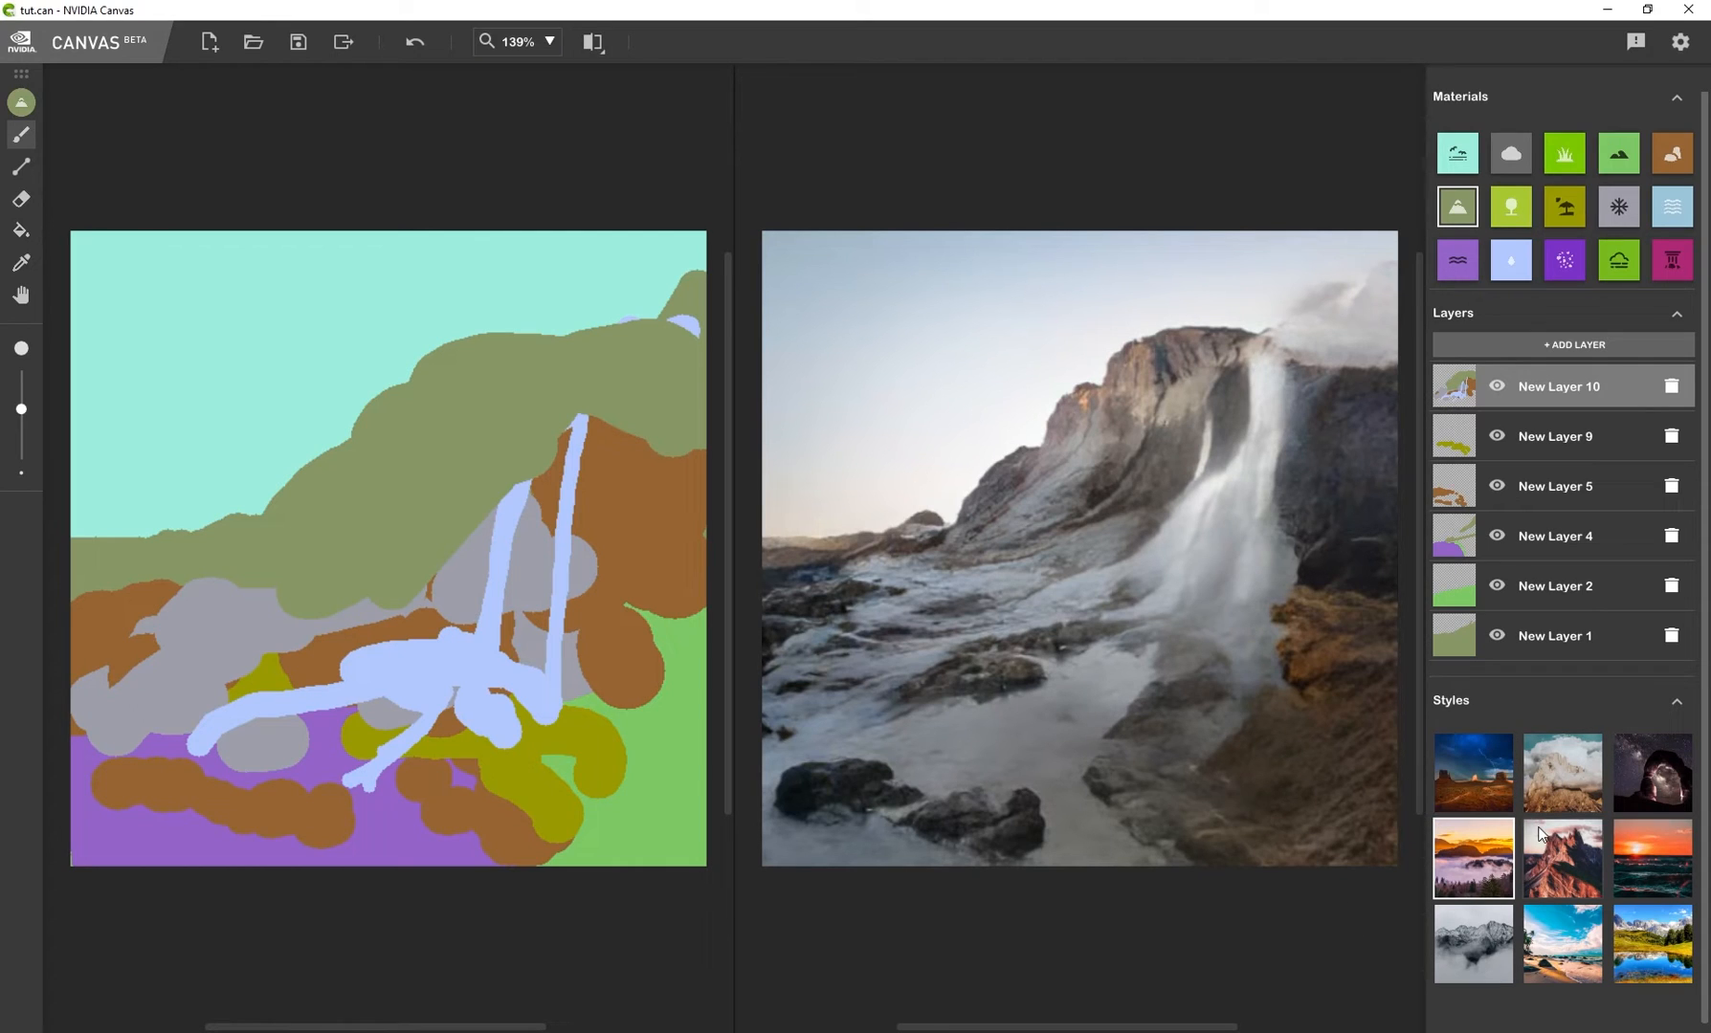
{"action": "mouse_move", "coordinate": [1581, 877]}
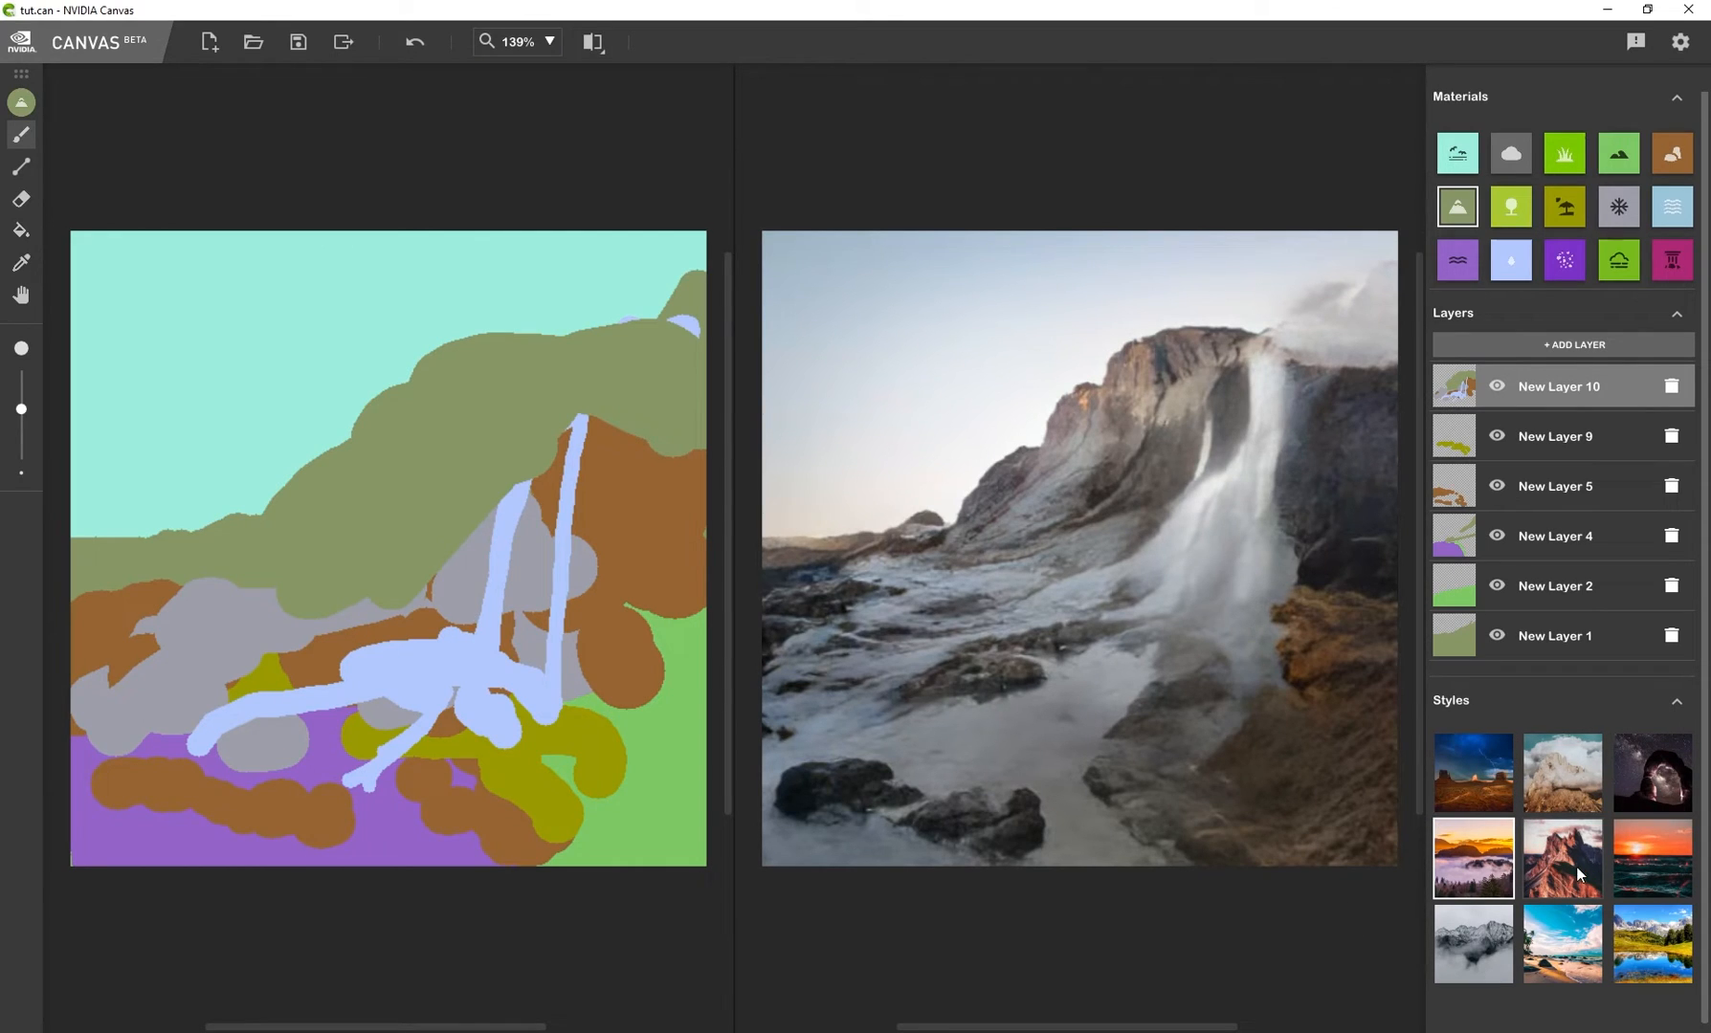
Preview sunset, snowy daylight, night and blue-sky styles, then return to the rocky cliff style
{"action": "left_click", "coordinate": [1651, 858]}
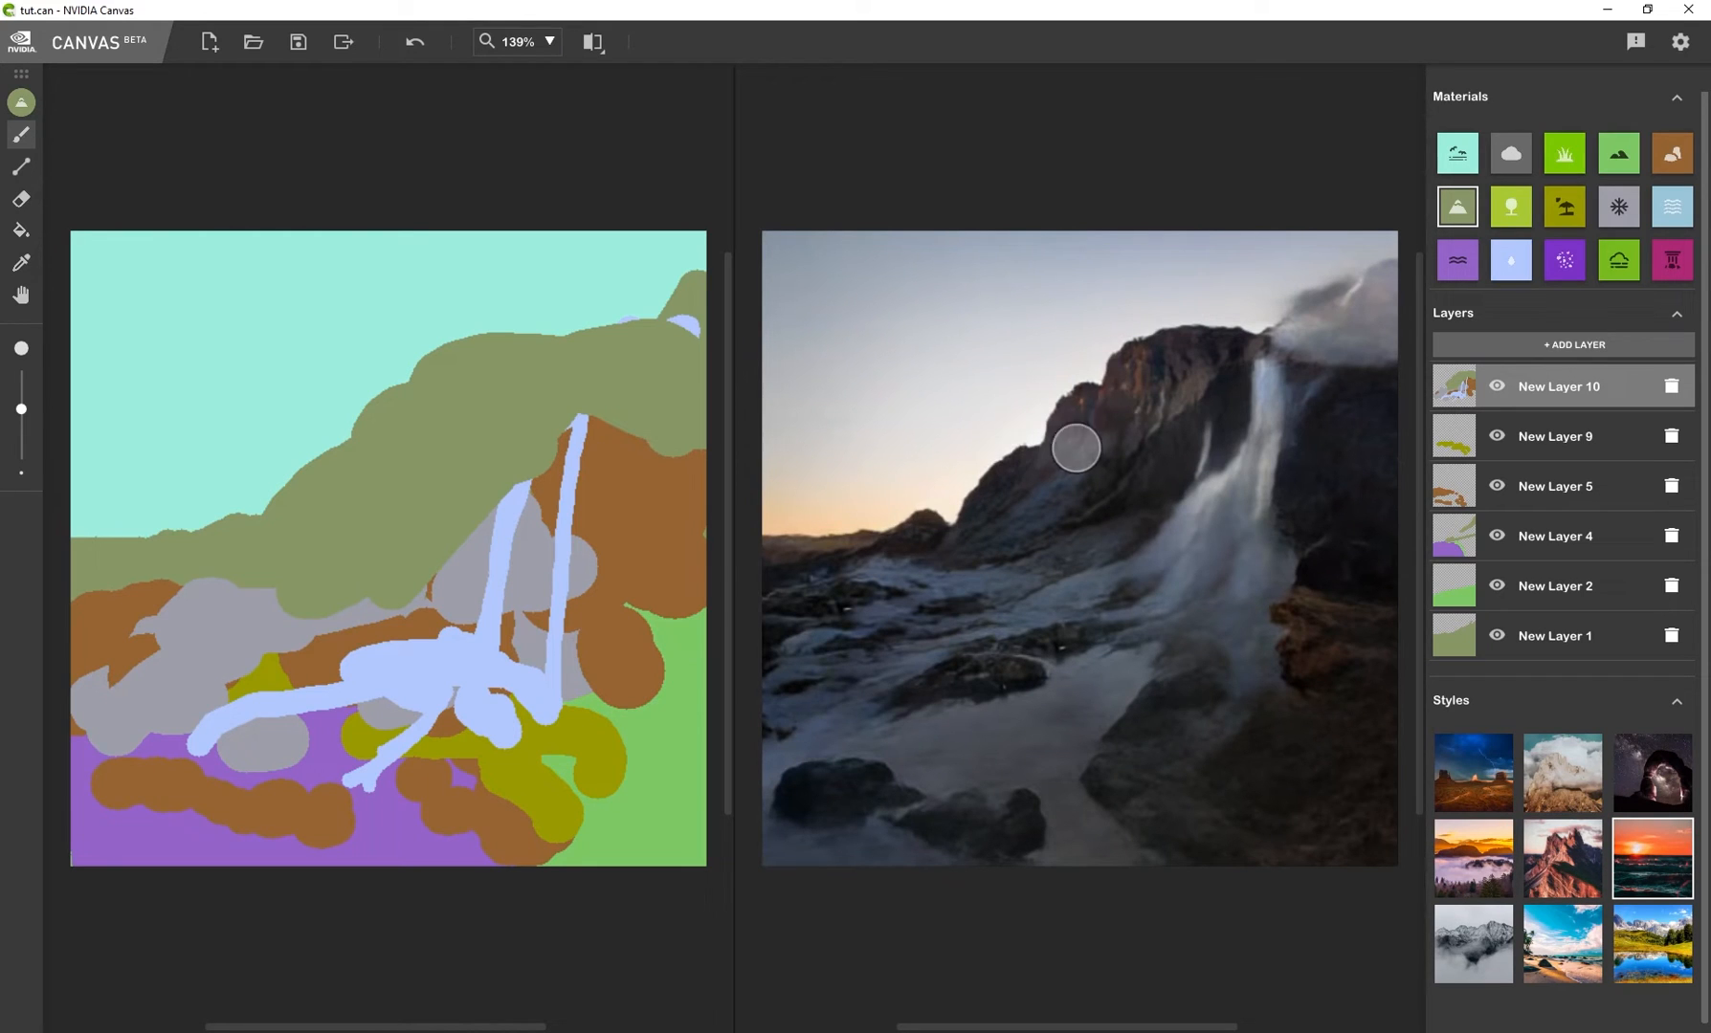
{"action": "mouse_move", "coordinate": [1110, 429]}
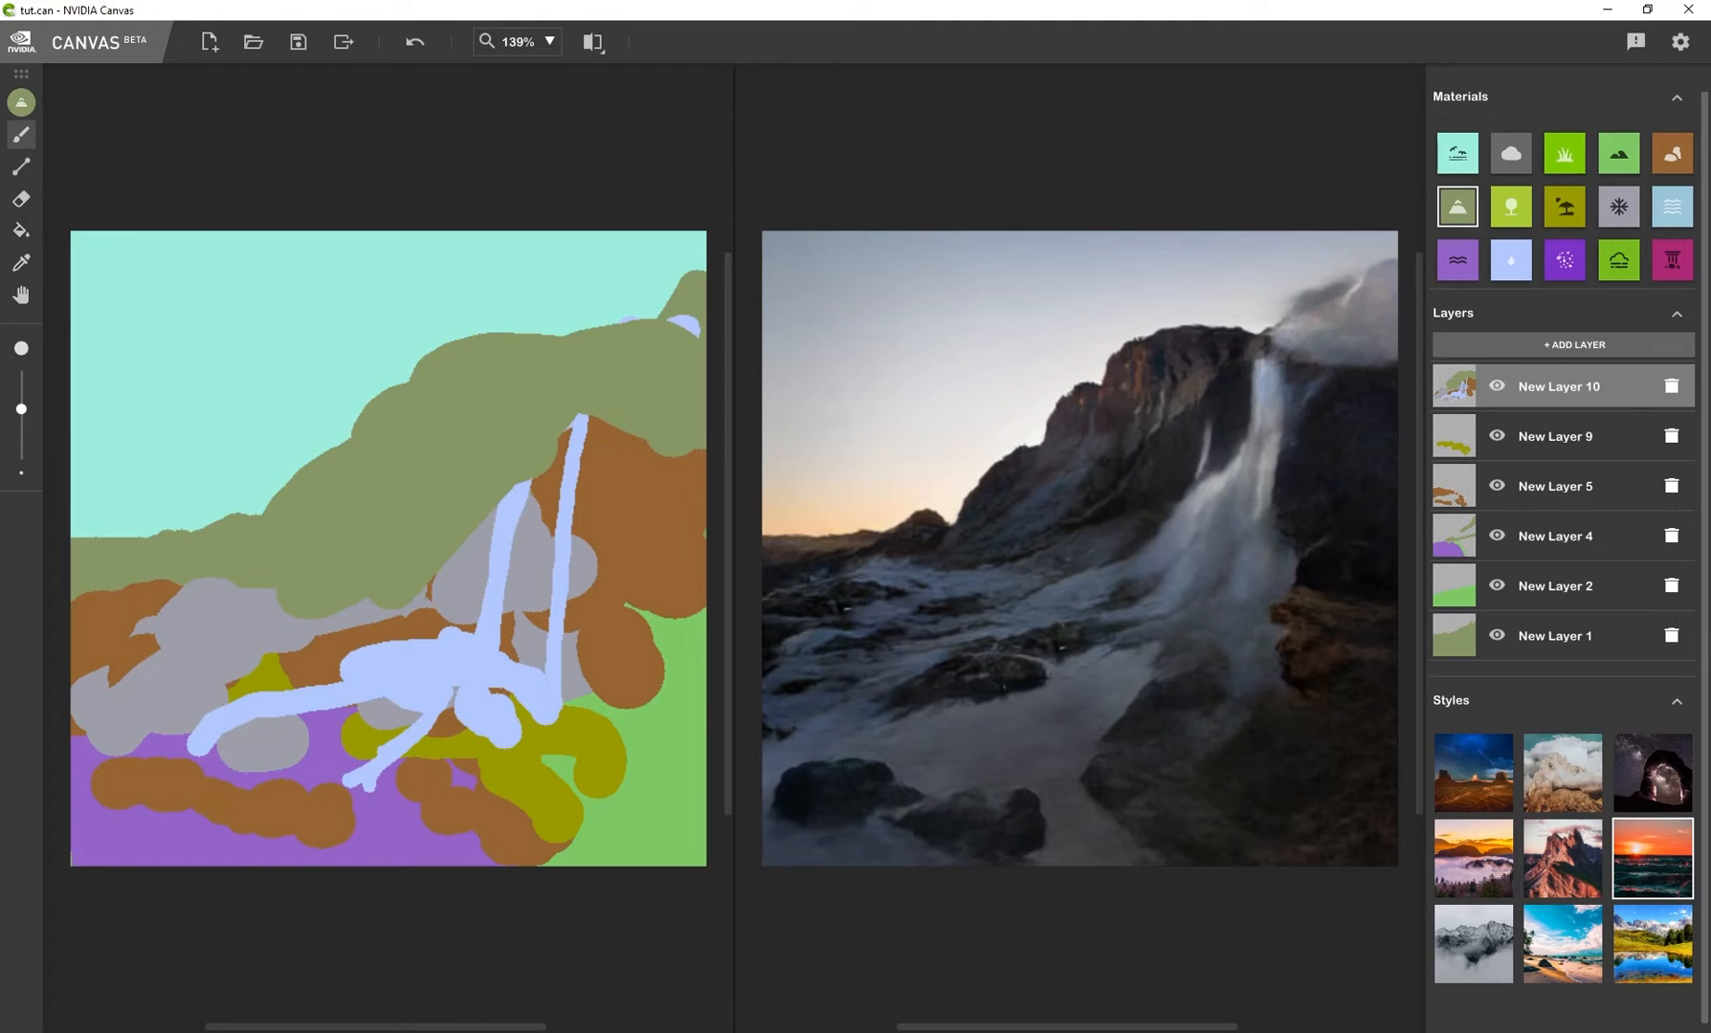
{"action": "left_click", "coordinate": [1562, 773]}
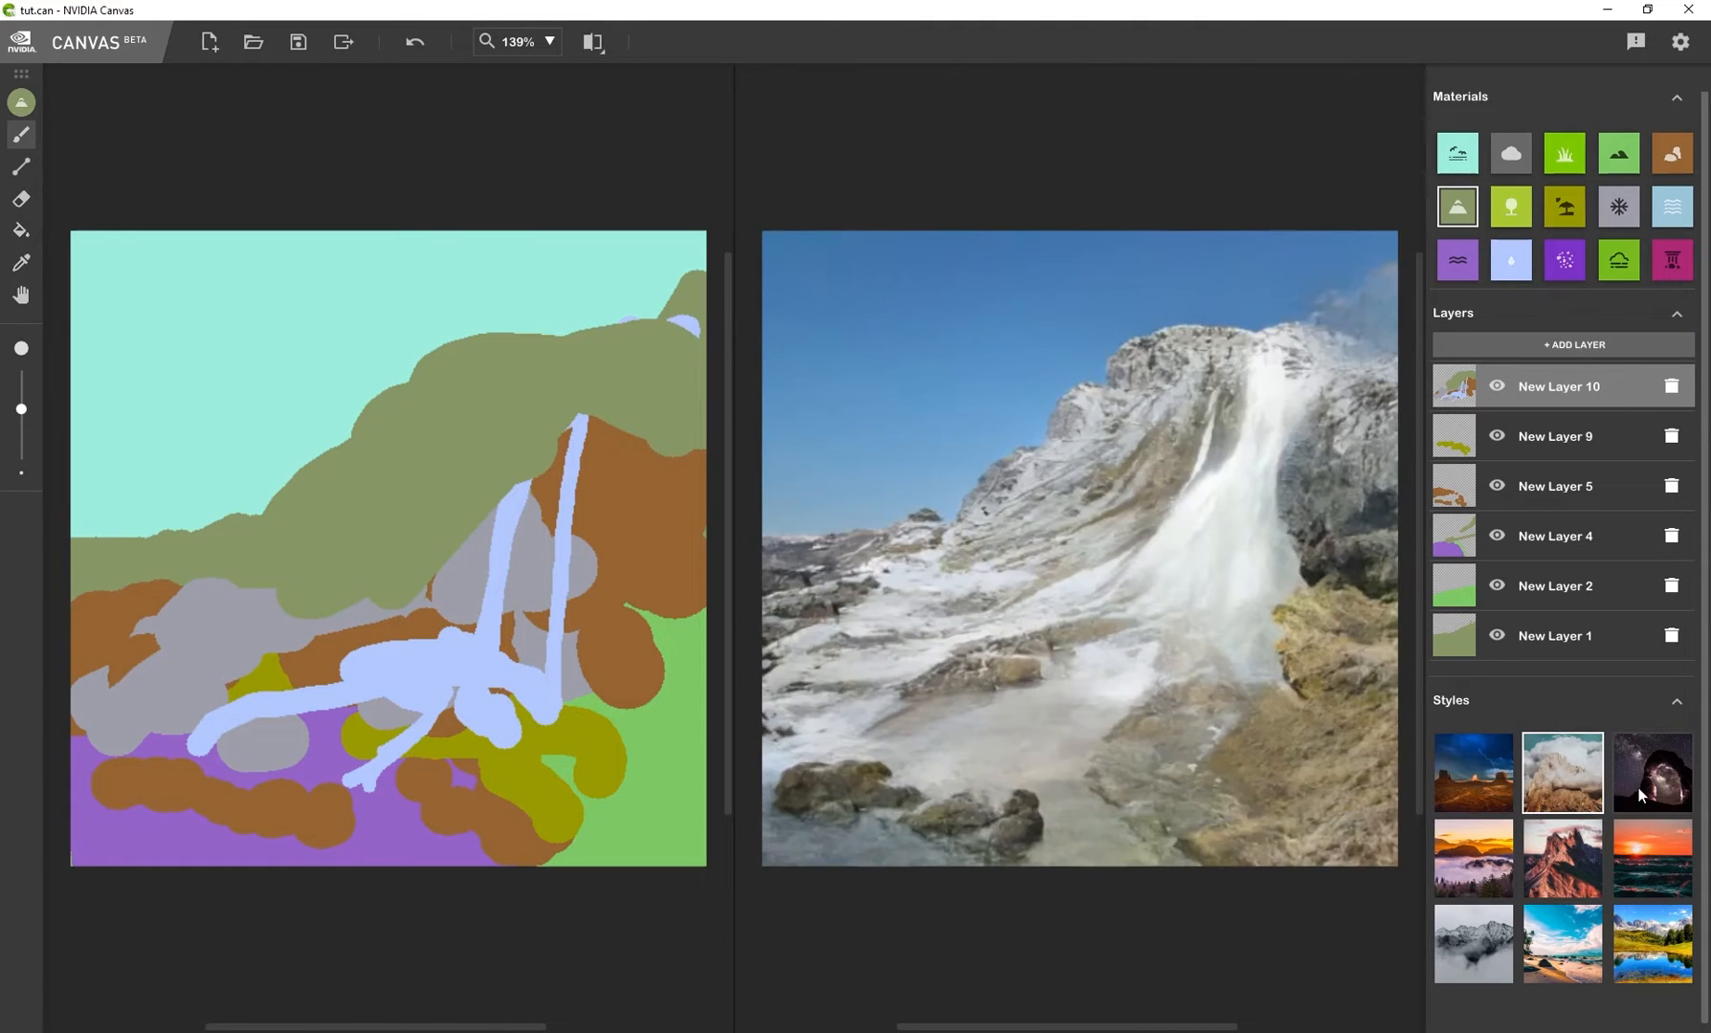
{"action": "left_click", "coordinate": [1651, 773]}
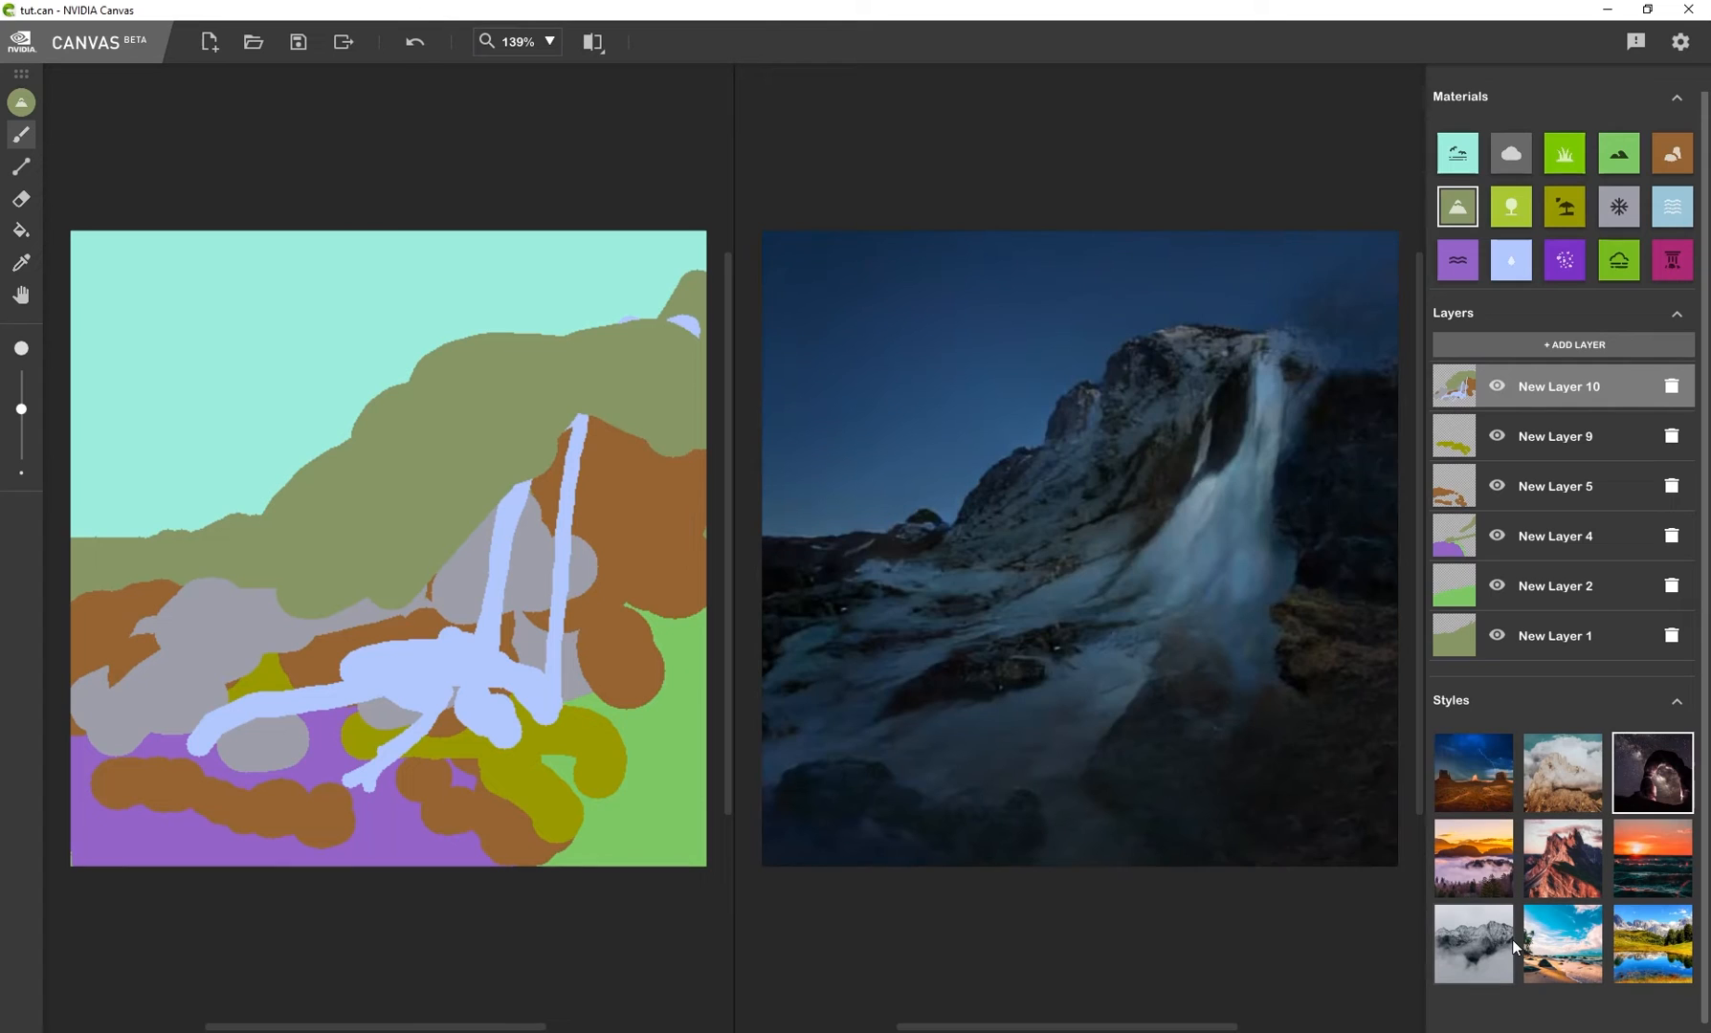
{"action": "left_click", "coordinate": [1651, 942]}
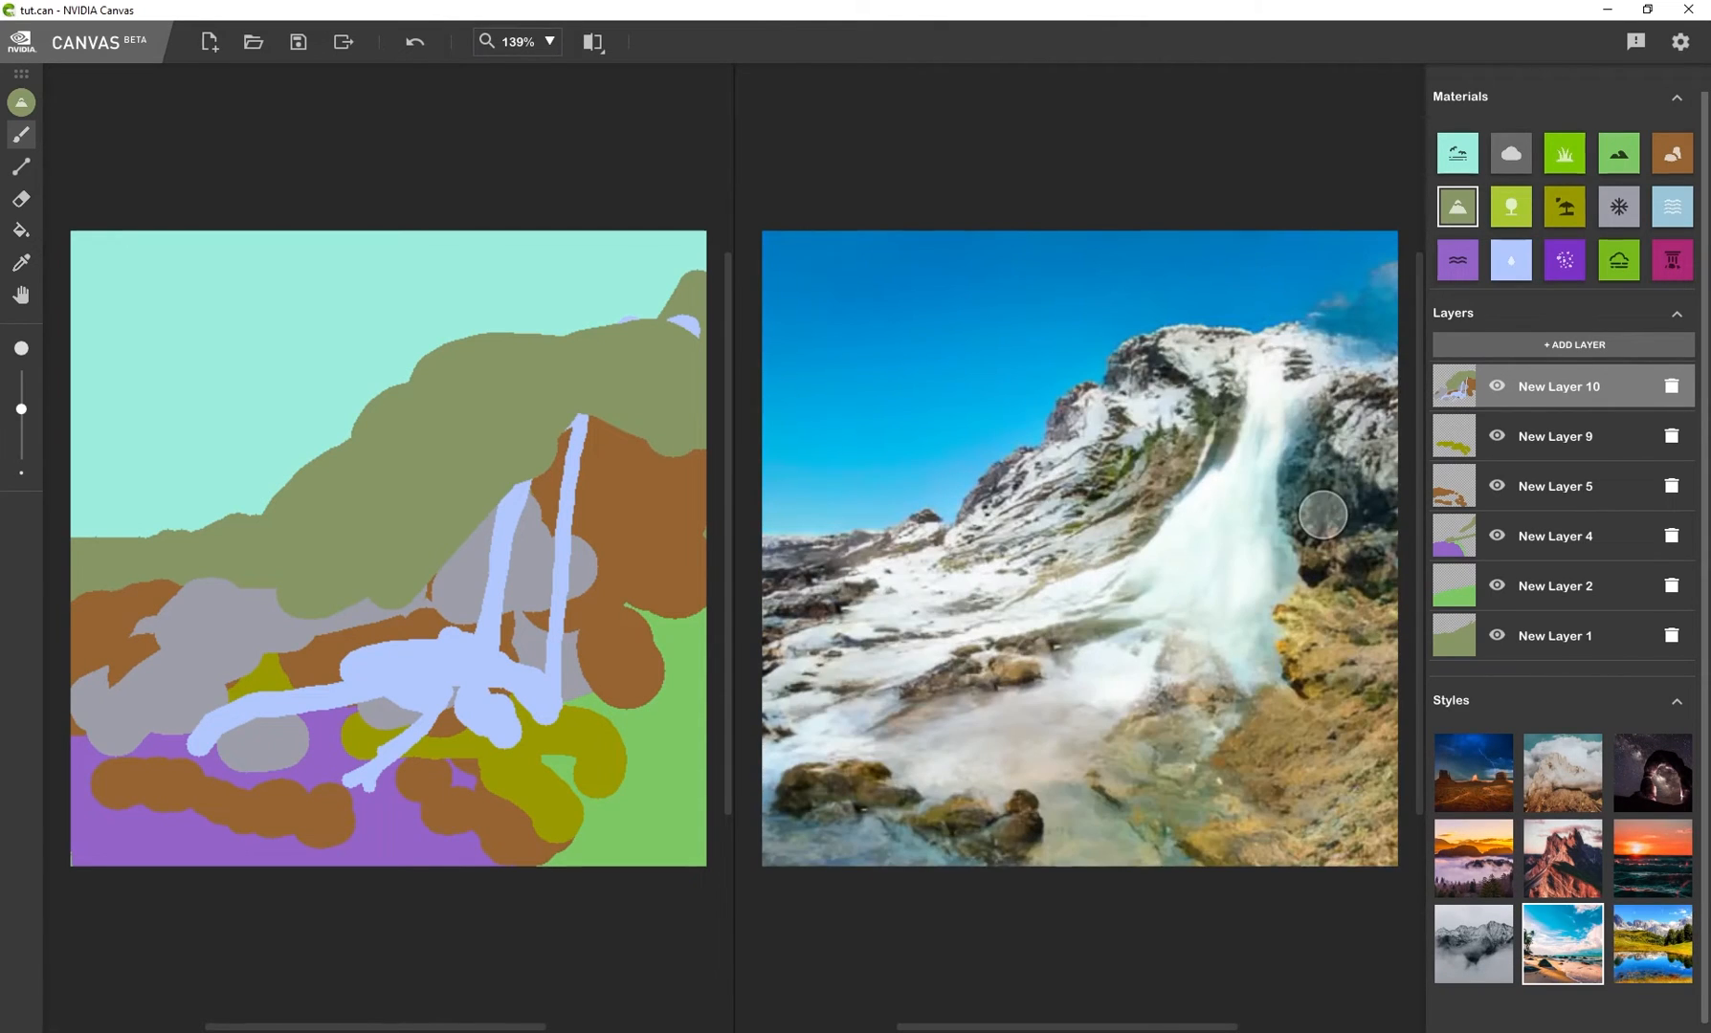
{"action": "left_click", "coordinate": [1562, 773]}
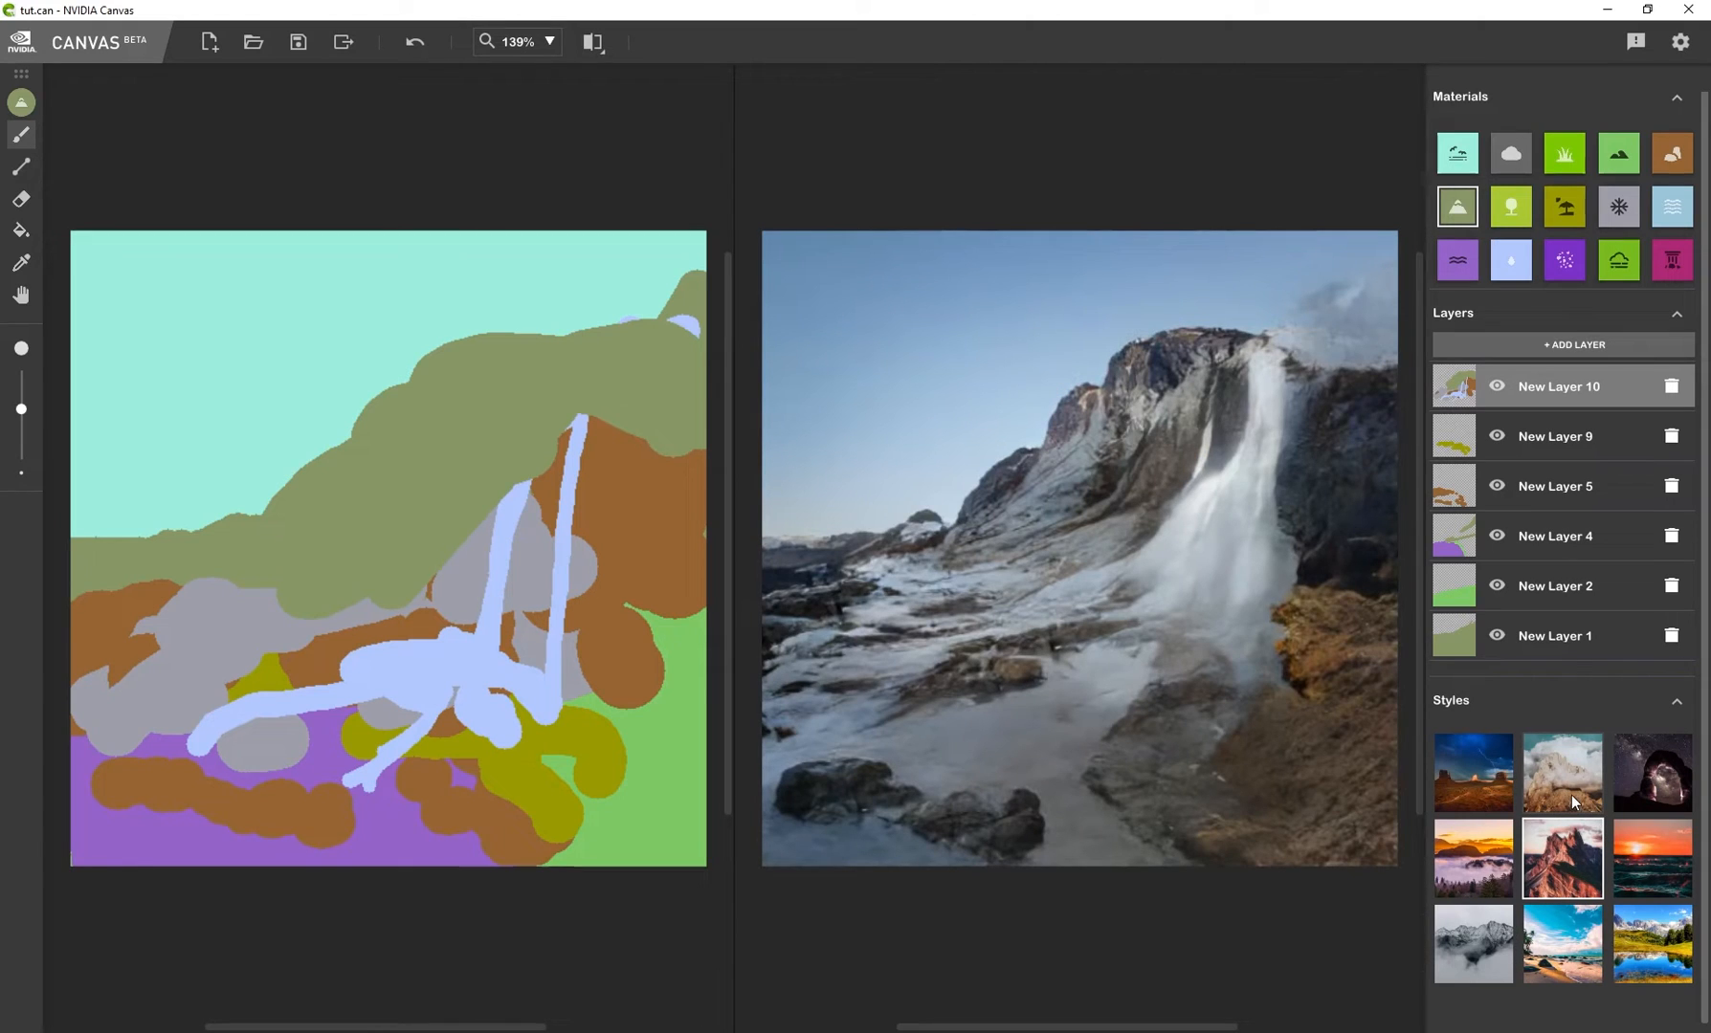
{"action": "mouse_move", "coordinate": [1613, 809]}
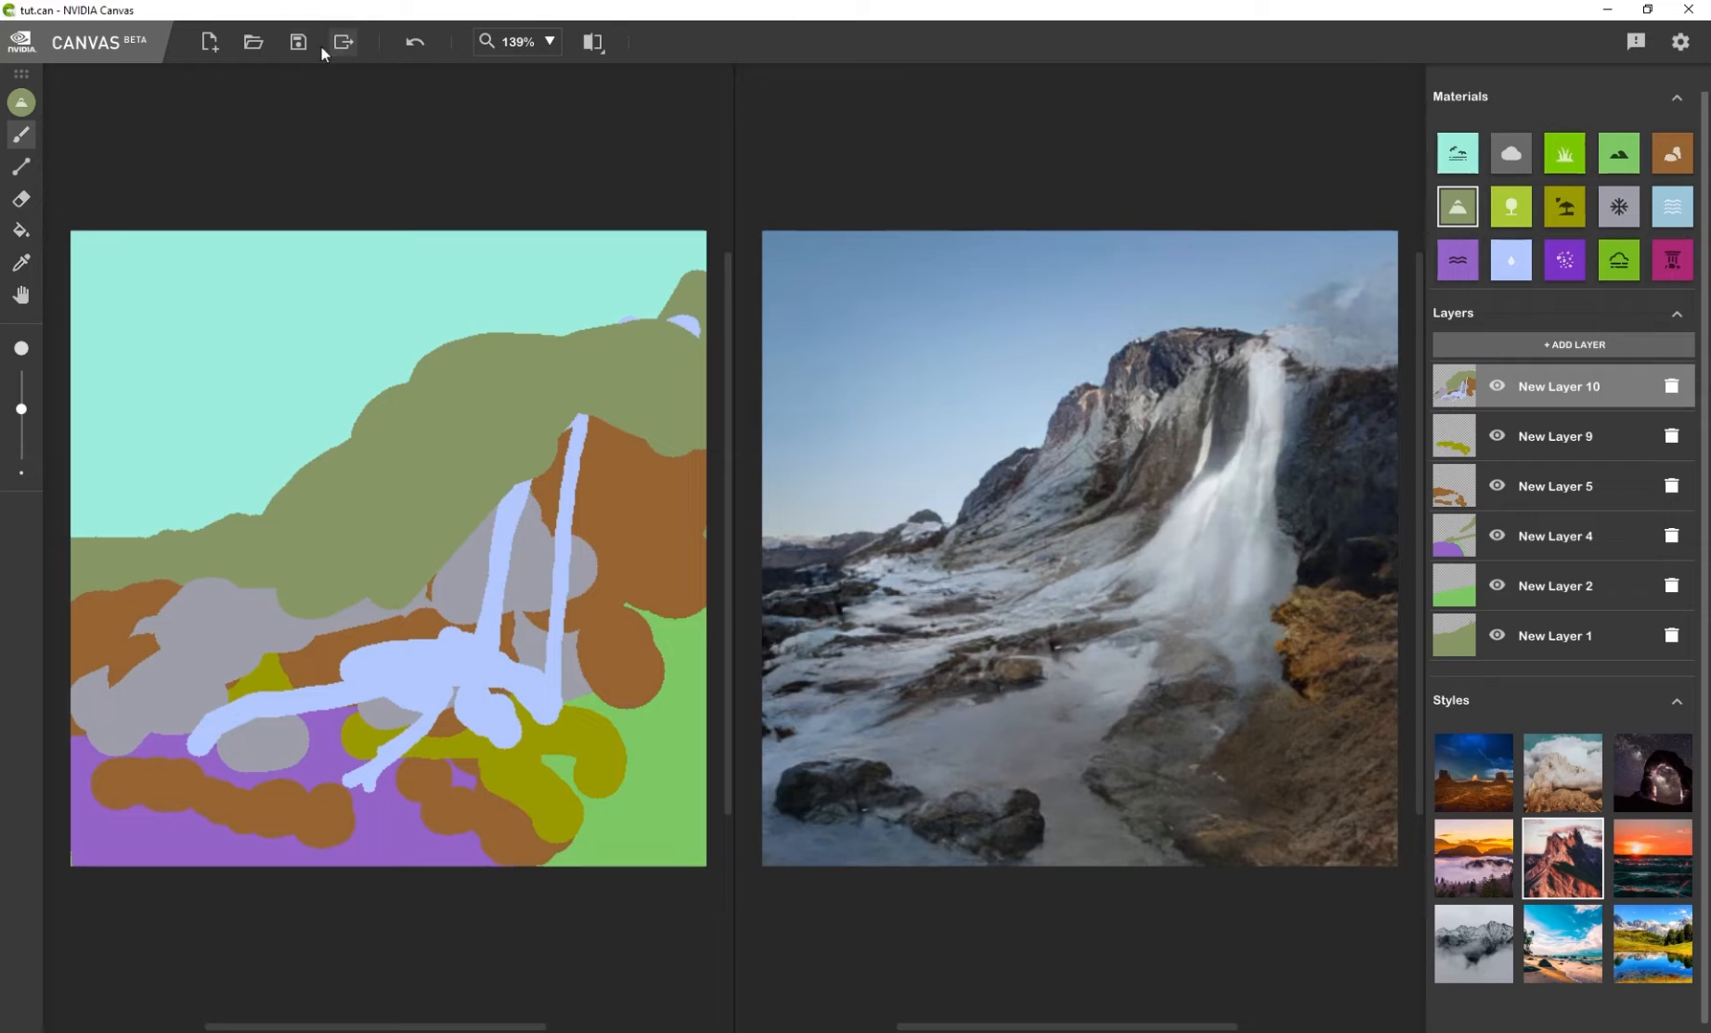
Cancel the waterfall export and switch back to the earlier mountain stream canvas
{"action": "left_click", "coordinate": [342, 42]}
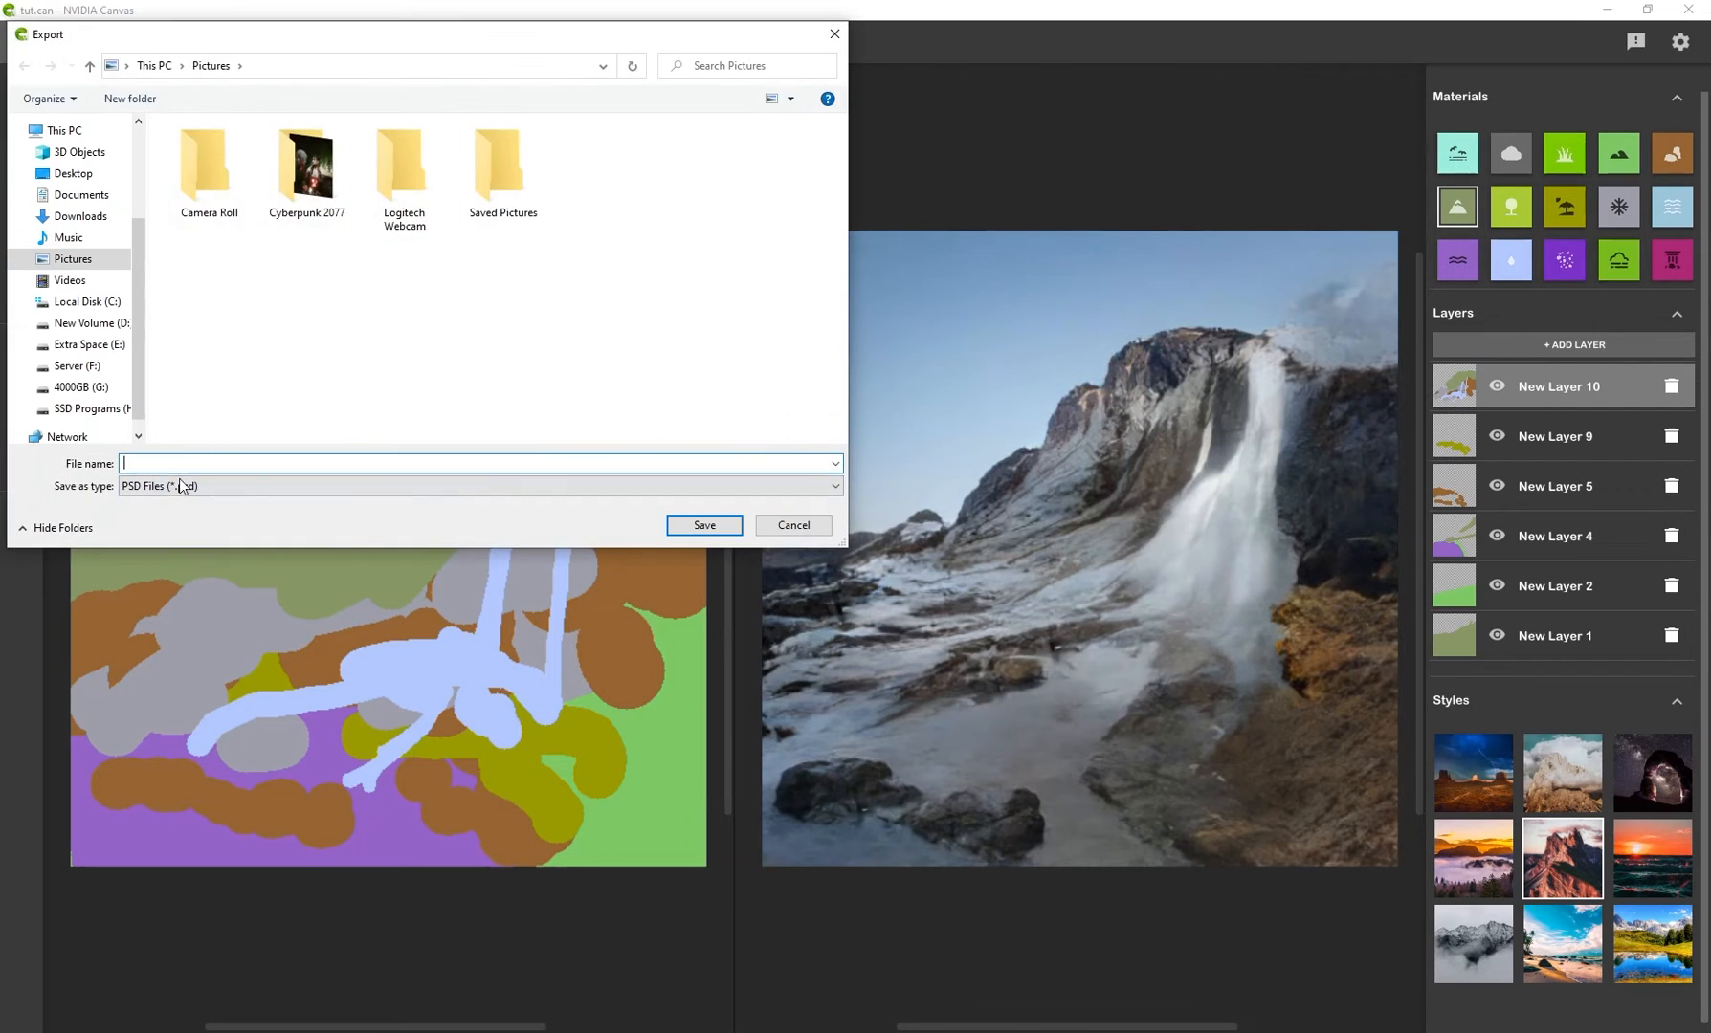
{"action": "left_click", "coordinate": [479, 486]}
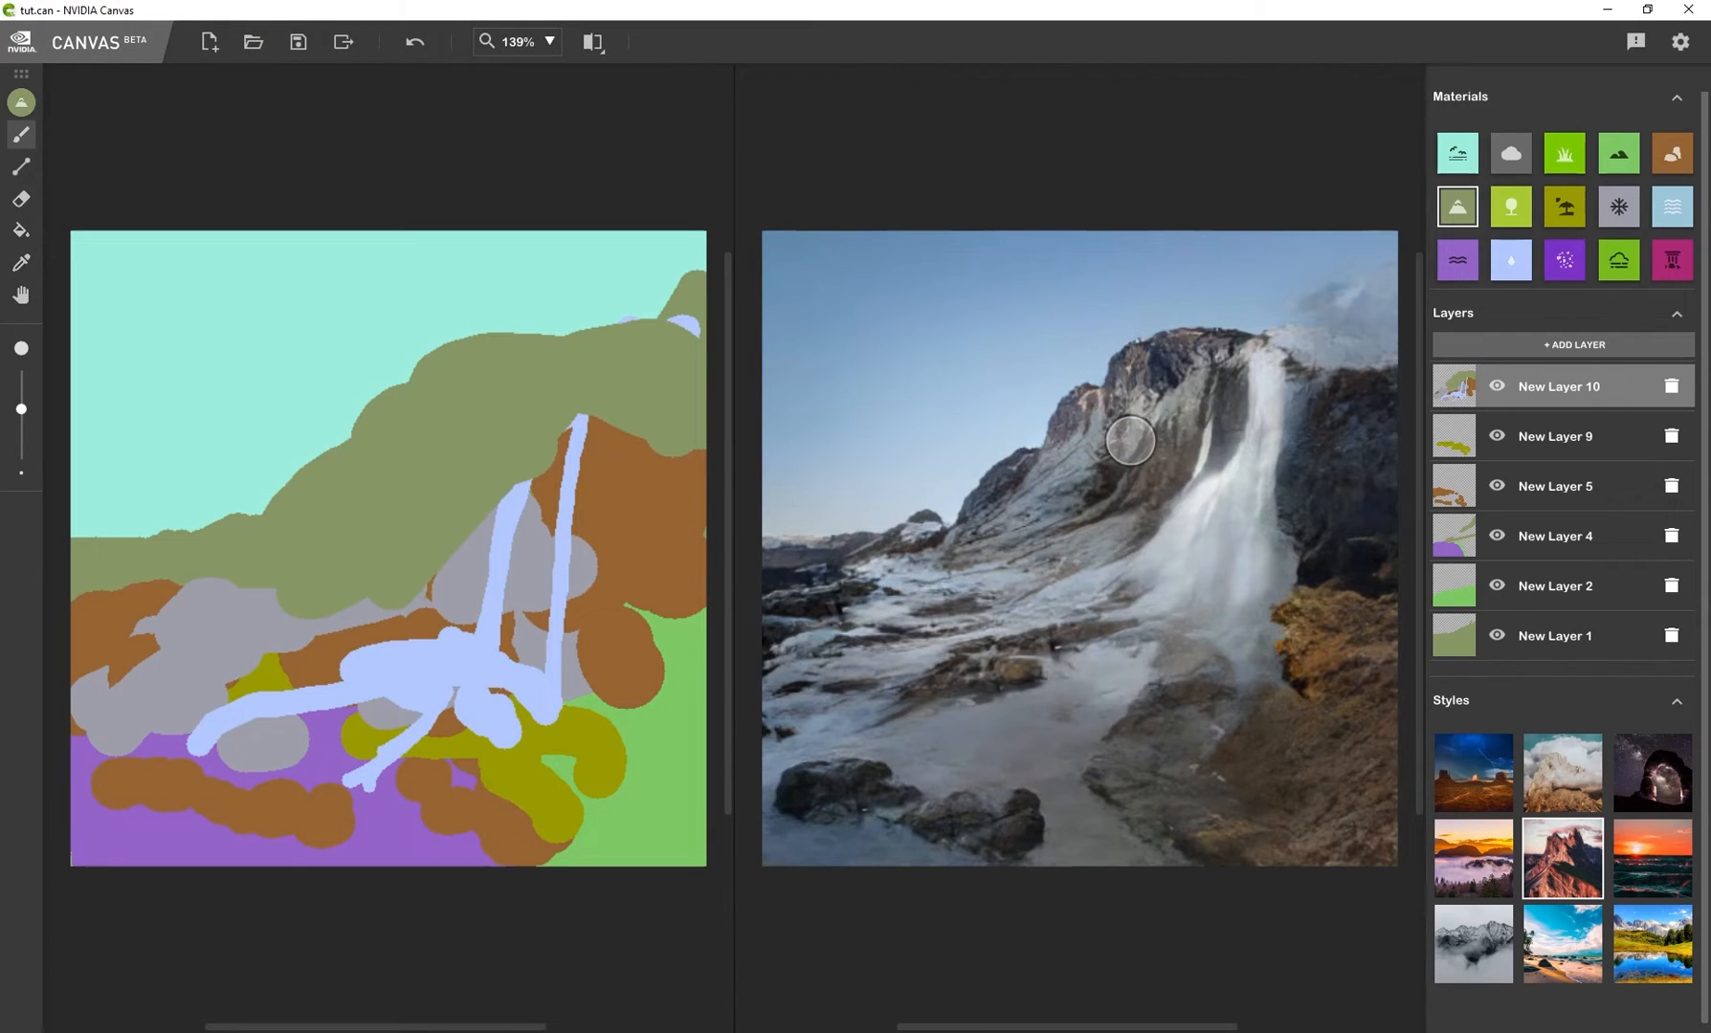
{"action": "mouse_move", "coordinate": [1116, 421]}
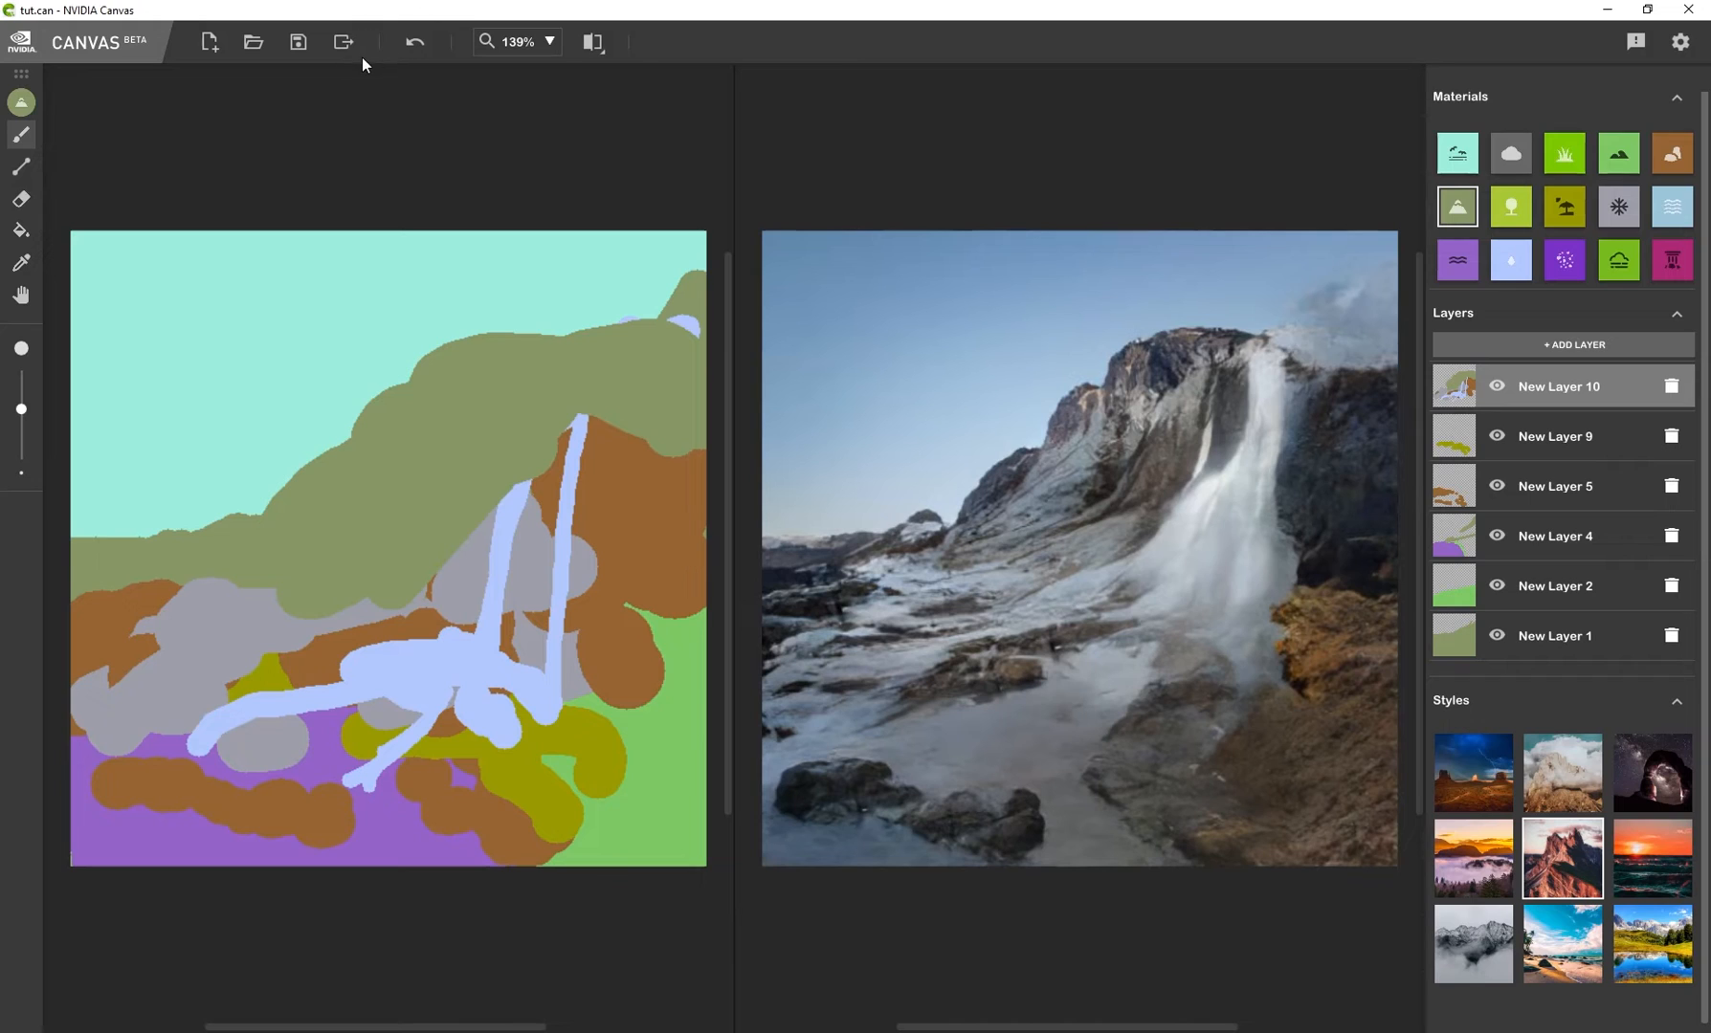
{"action": "mouse_move", "coordinate": [1130, 555]}
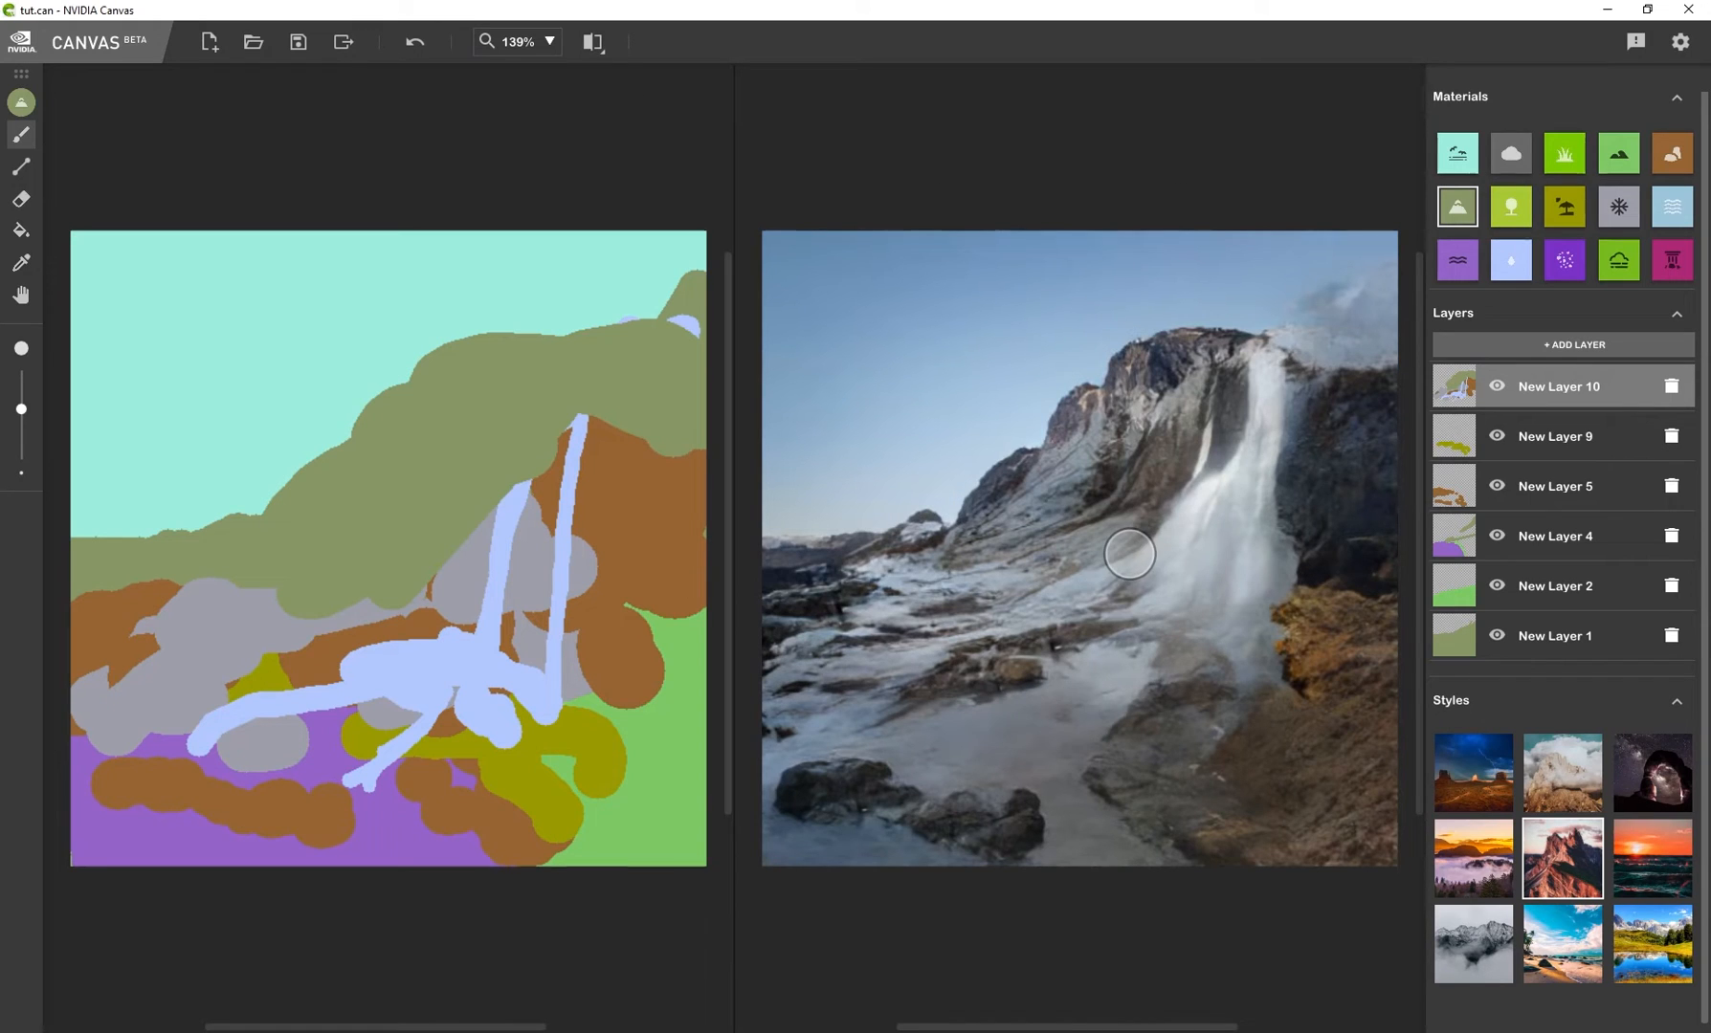
{"action": "mouse_move", "coordinate": [1077, 222]}
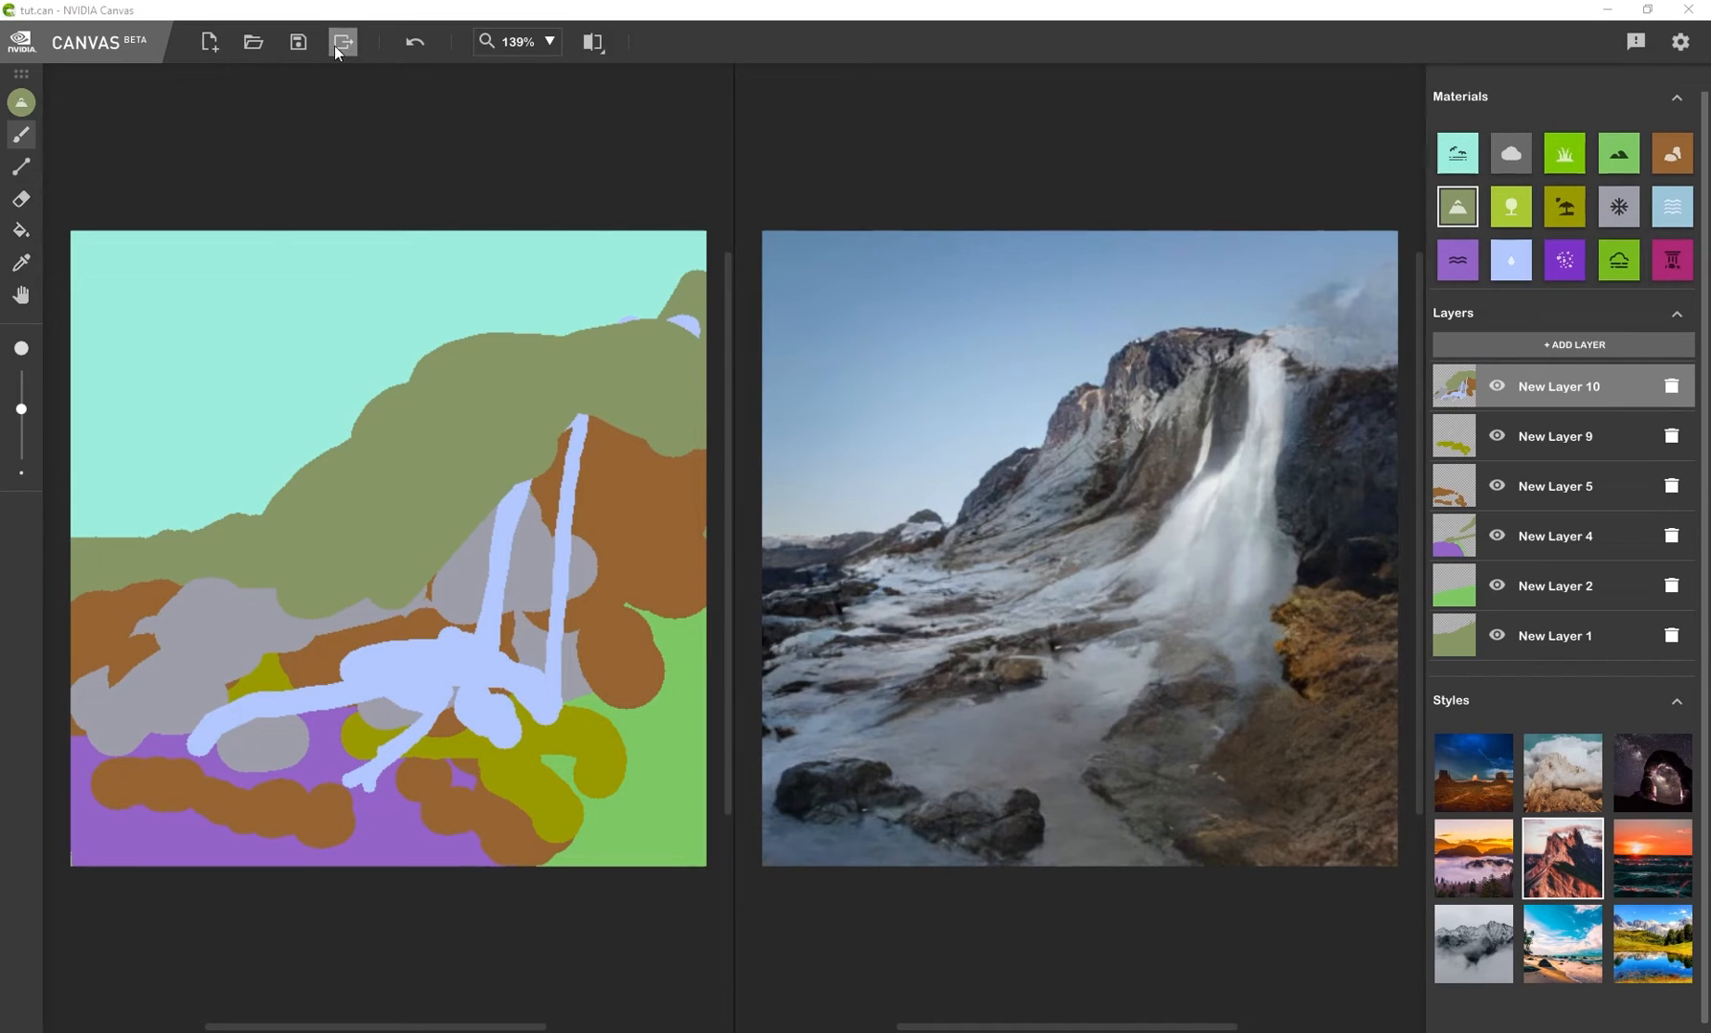
{"action": "left_click", "coordinate": [341, 42]}
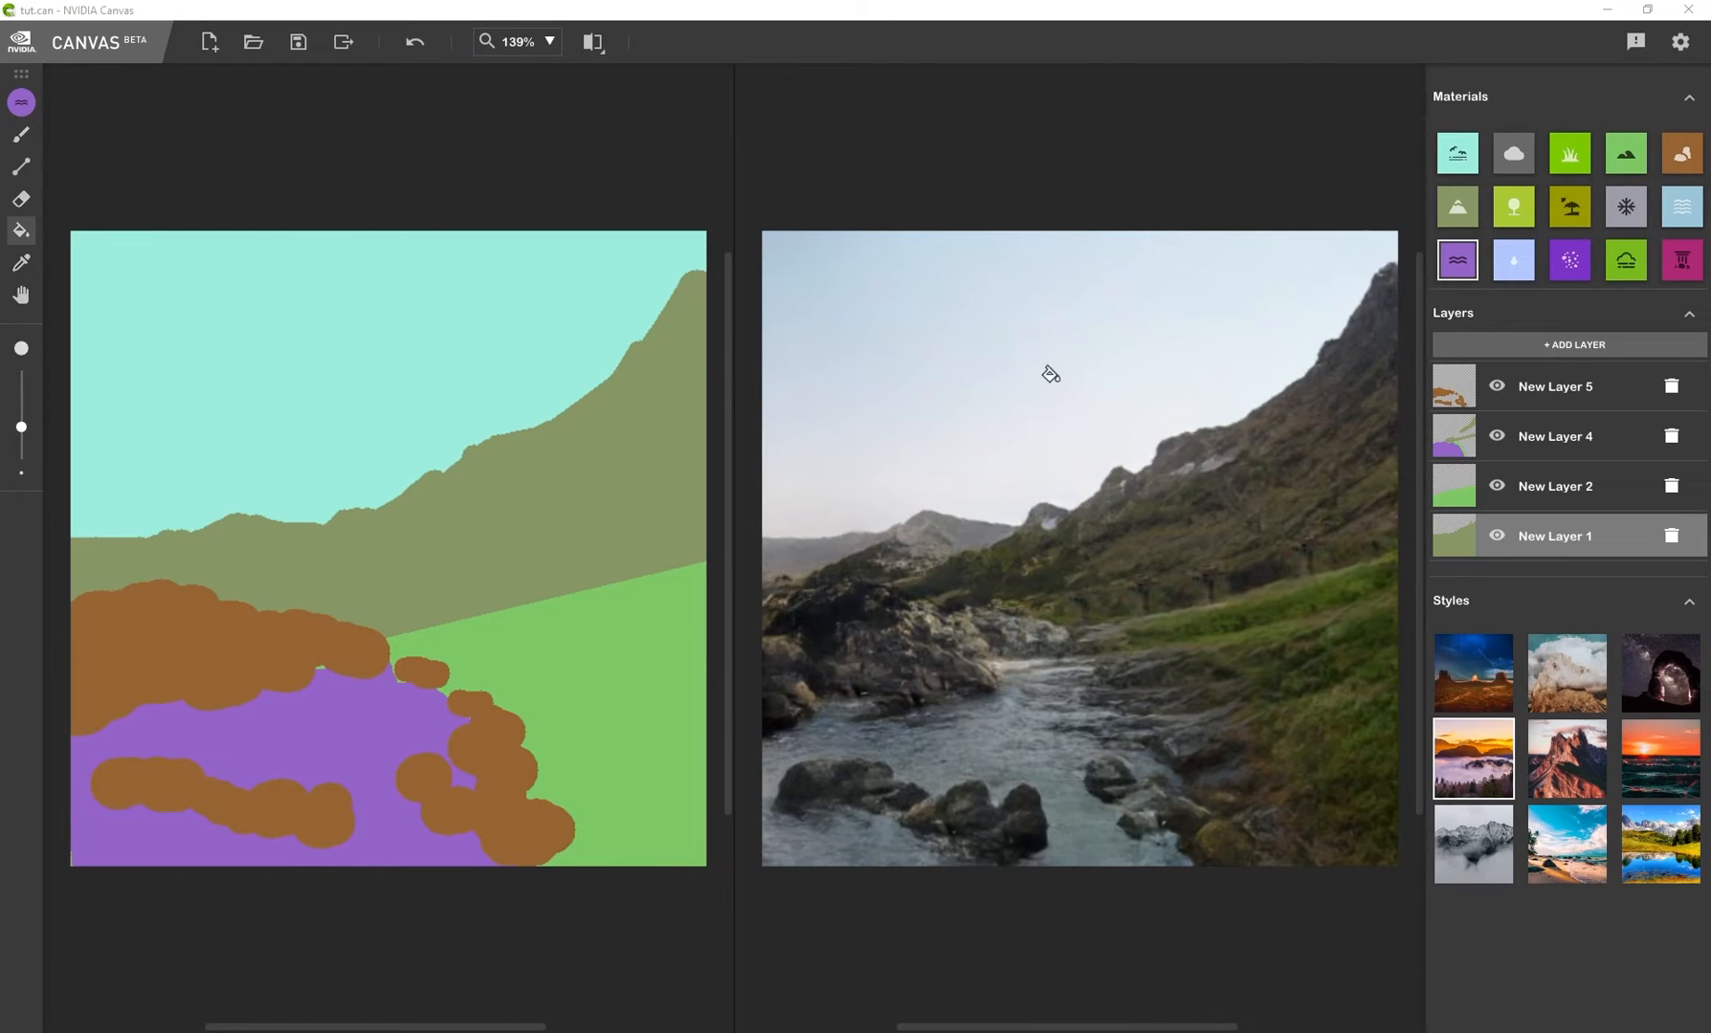
Export the stream scene to the destination folder as Final Nvidia Canvas Image PSD and PNG
{"action": "left_click", "coordinate": [342, 42]}
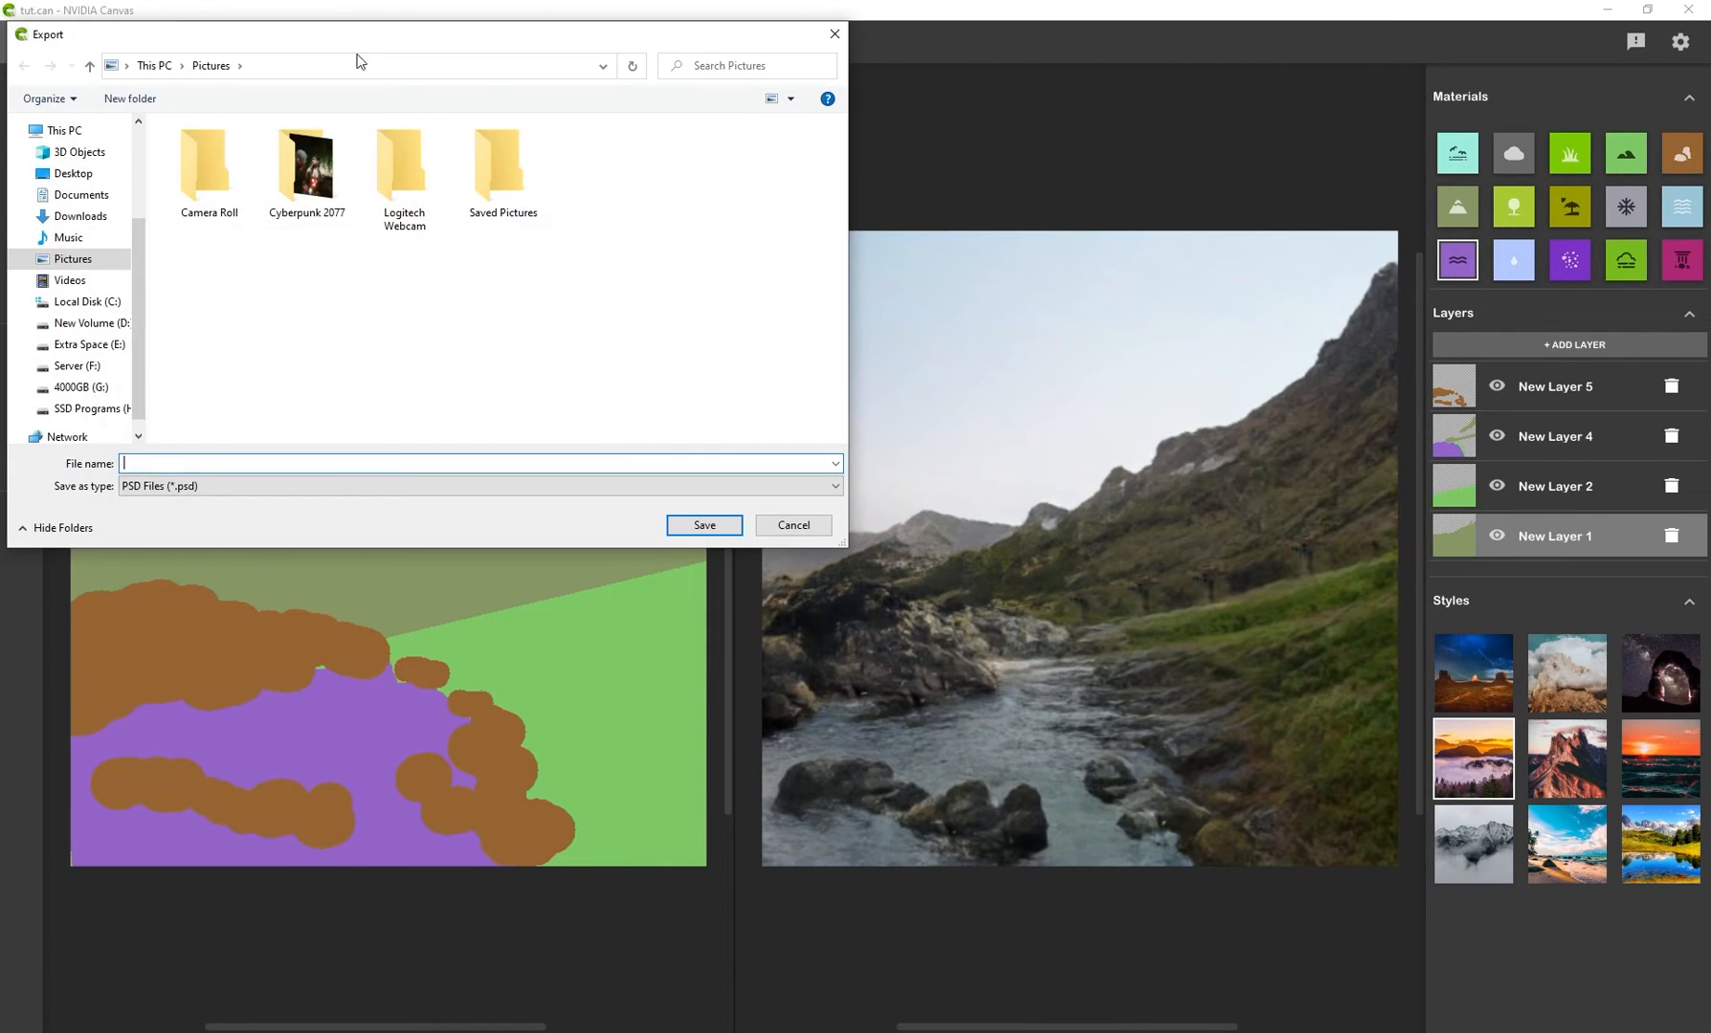
{"action": "left_click", "coordinate": [793, 525]}
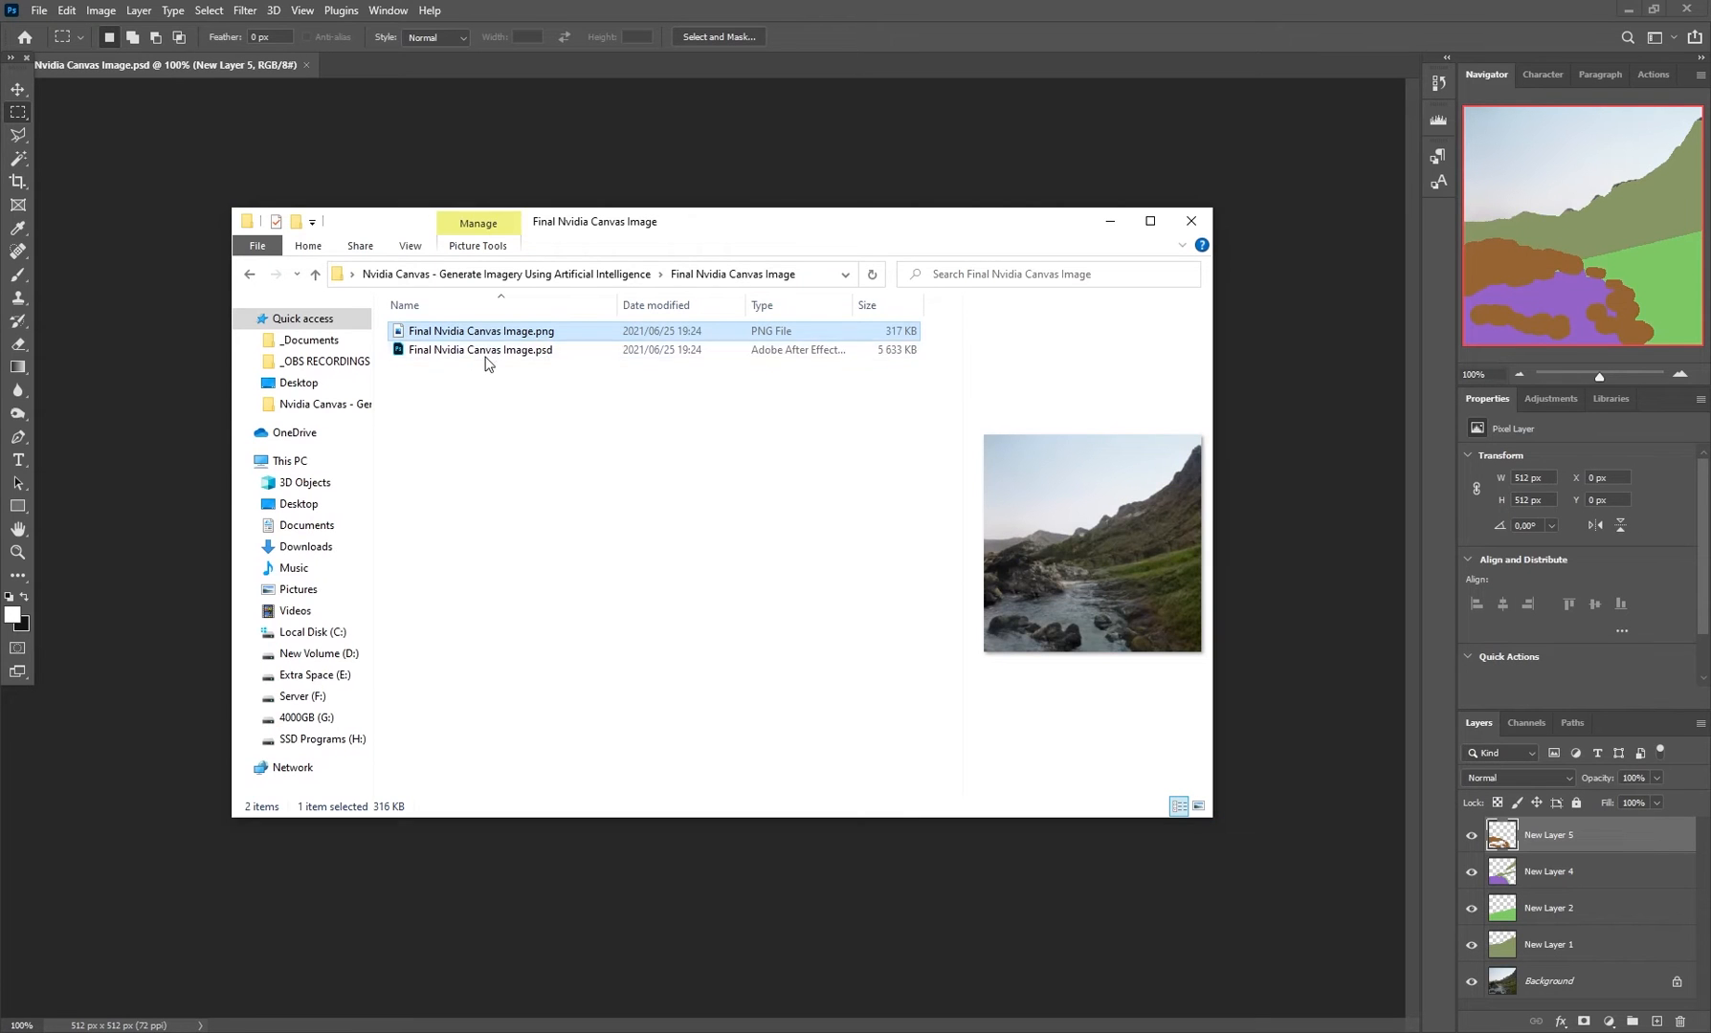
Open the exported layered PSD in Photoshop from File Explorer
{"action": "double_click", "coordinate": [482, 331]}
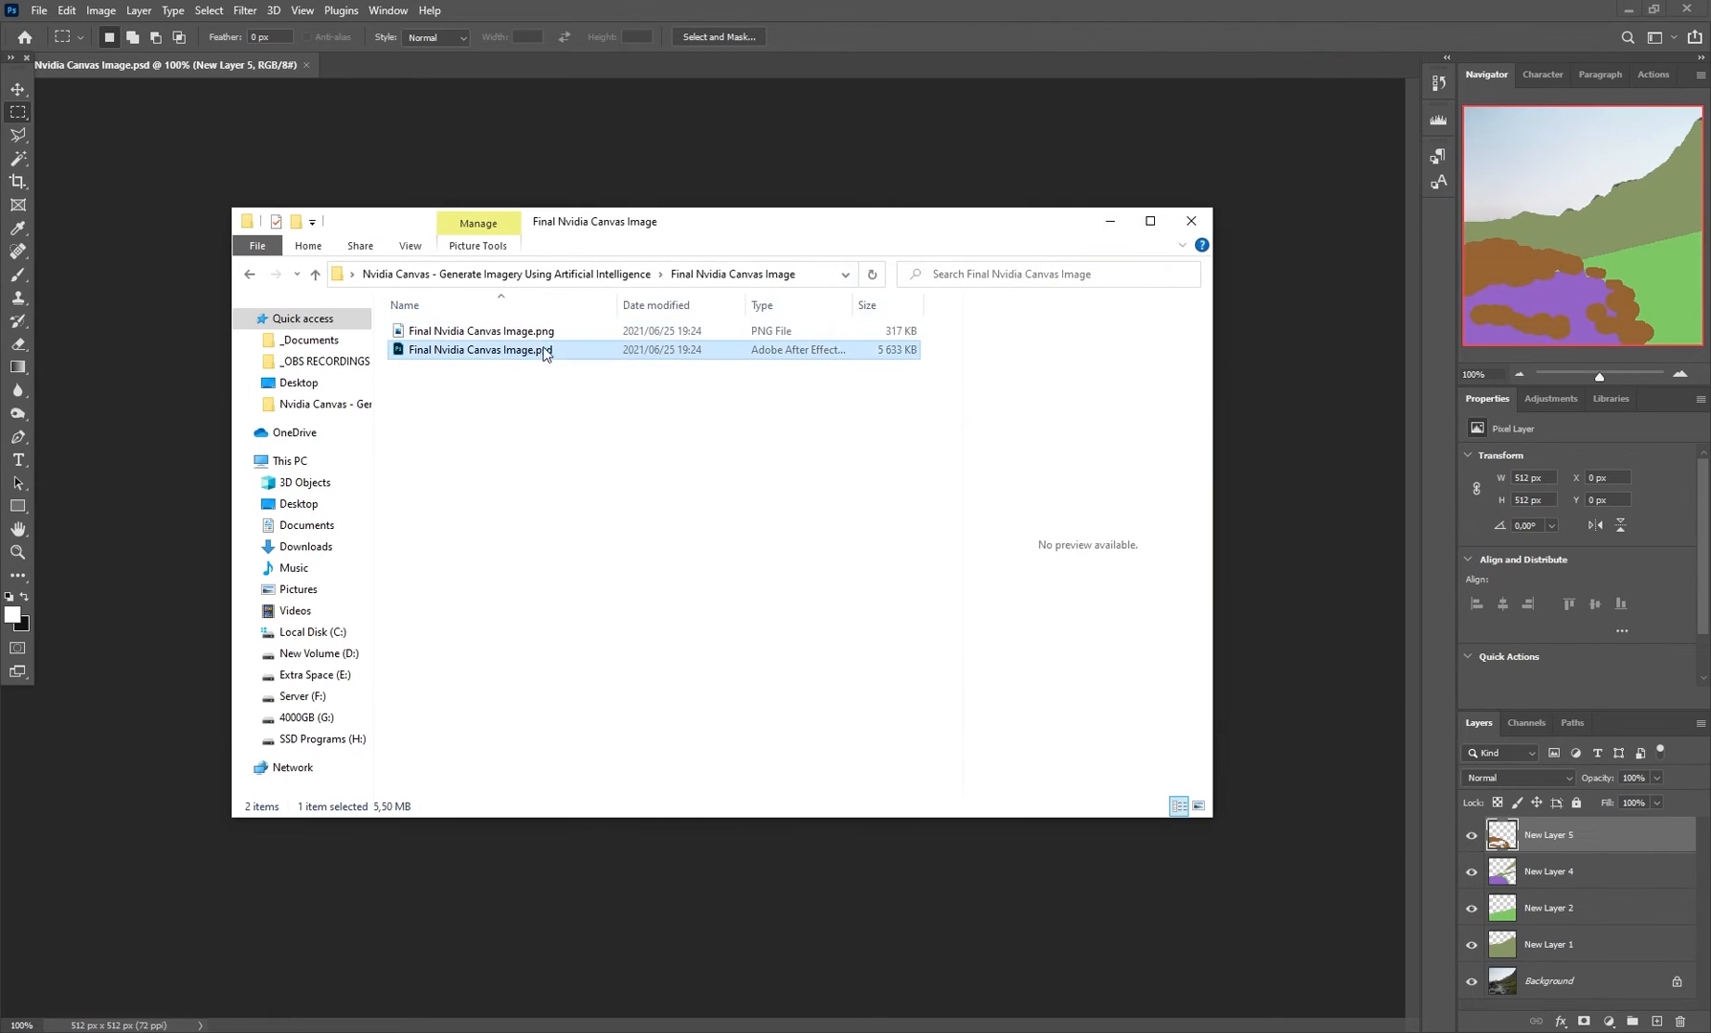
{"action": "left_click", "coordinate": [100, 9]}
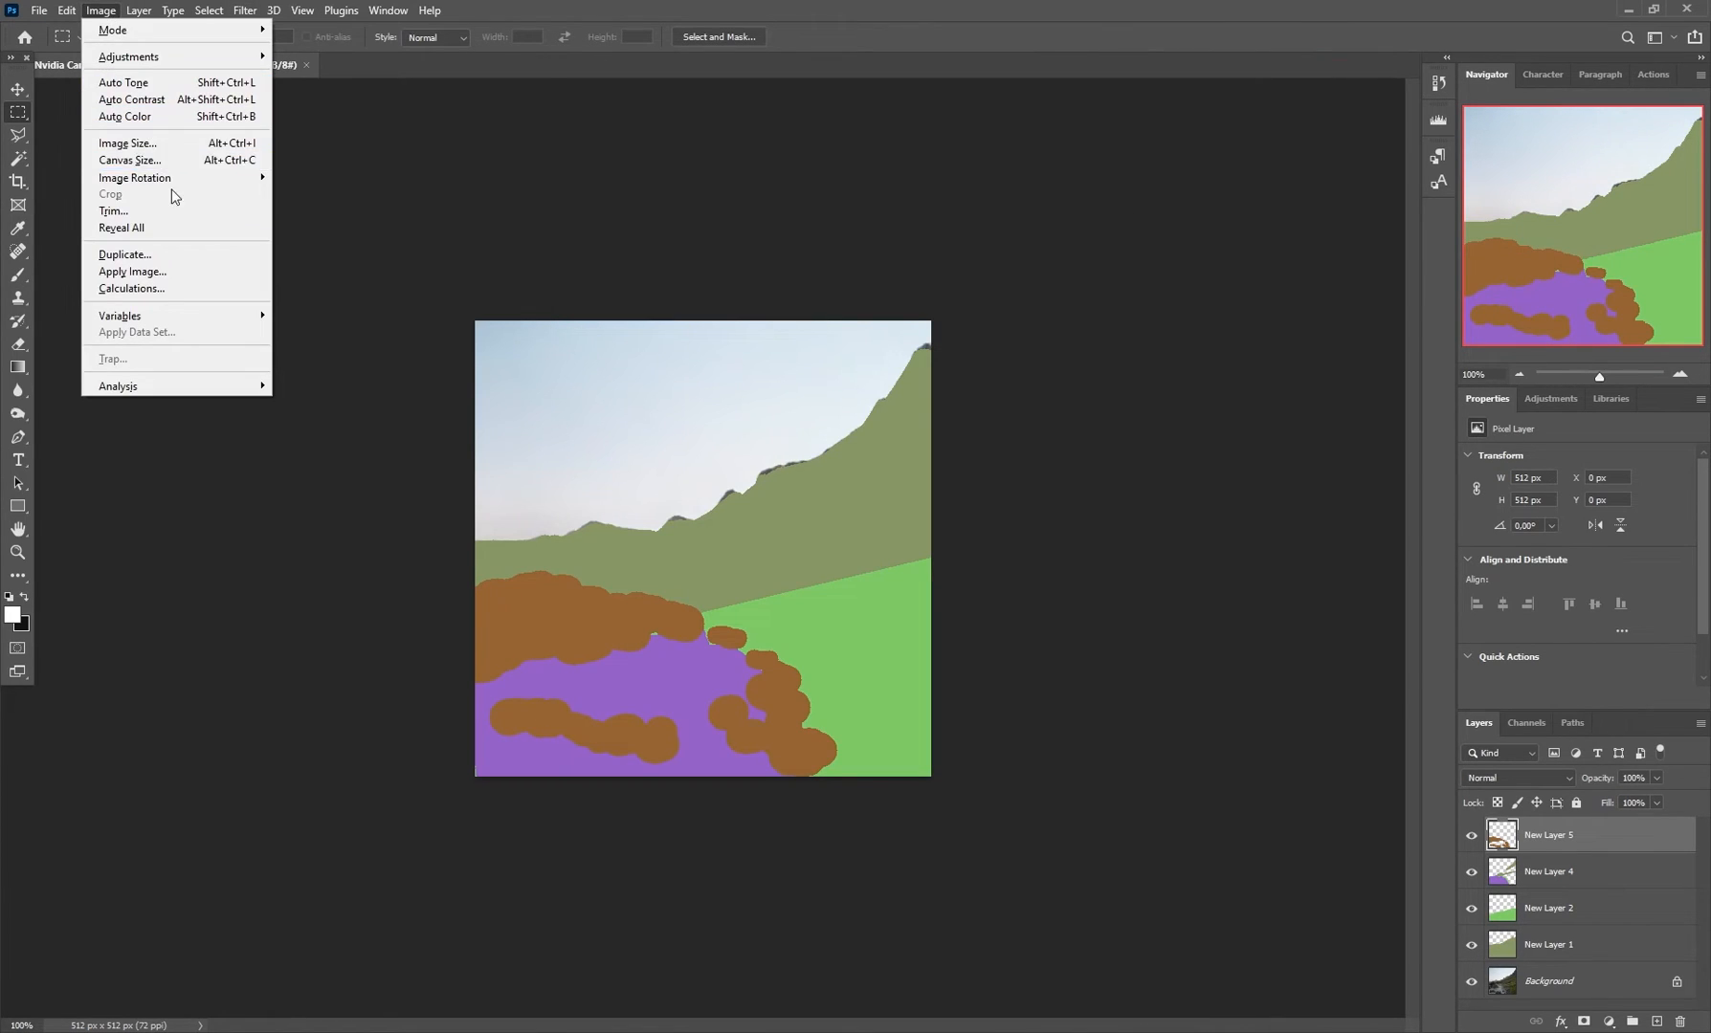
Check that the image is 512 × 512 px in Image Size and leave it unchanged
{"action": "left_click", "coordinate": [129, 143]}
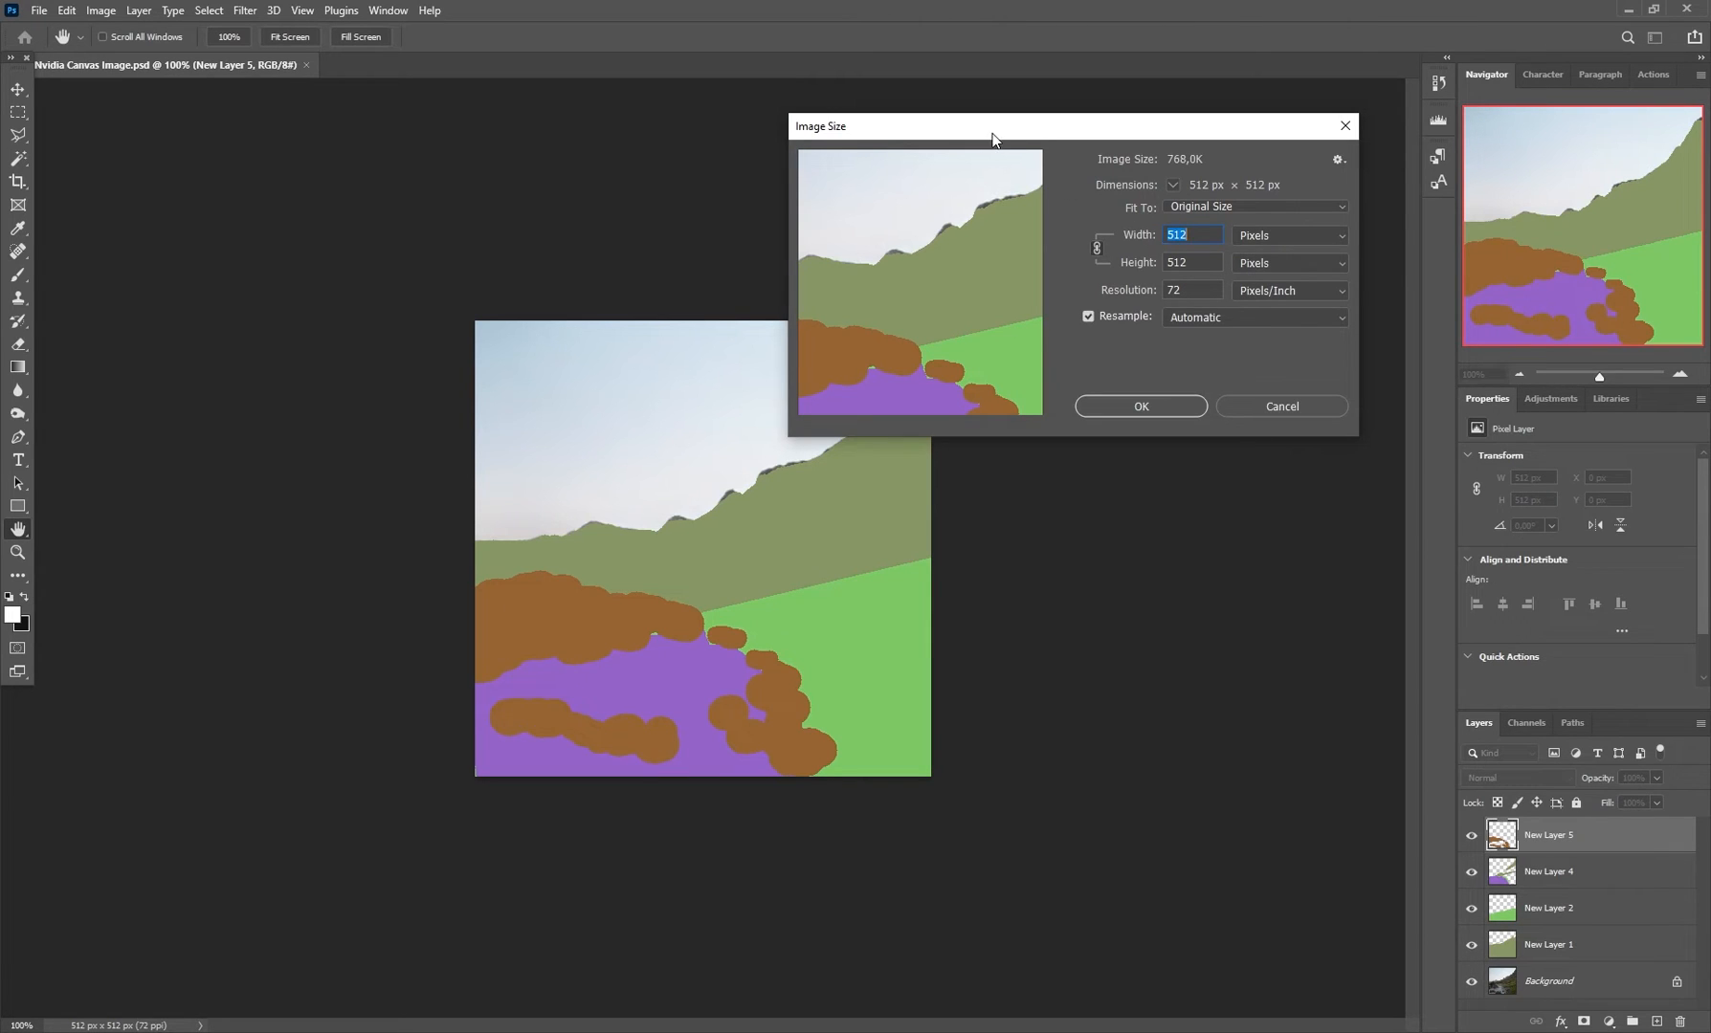
{"action": "left_click", "coordinate": [1280, 406]}
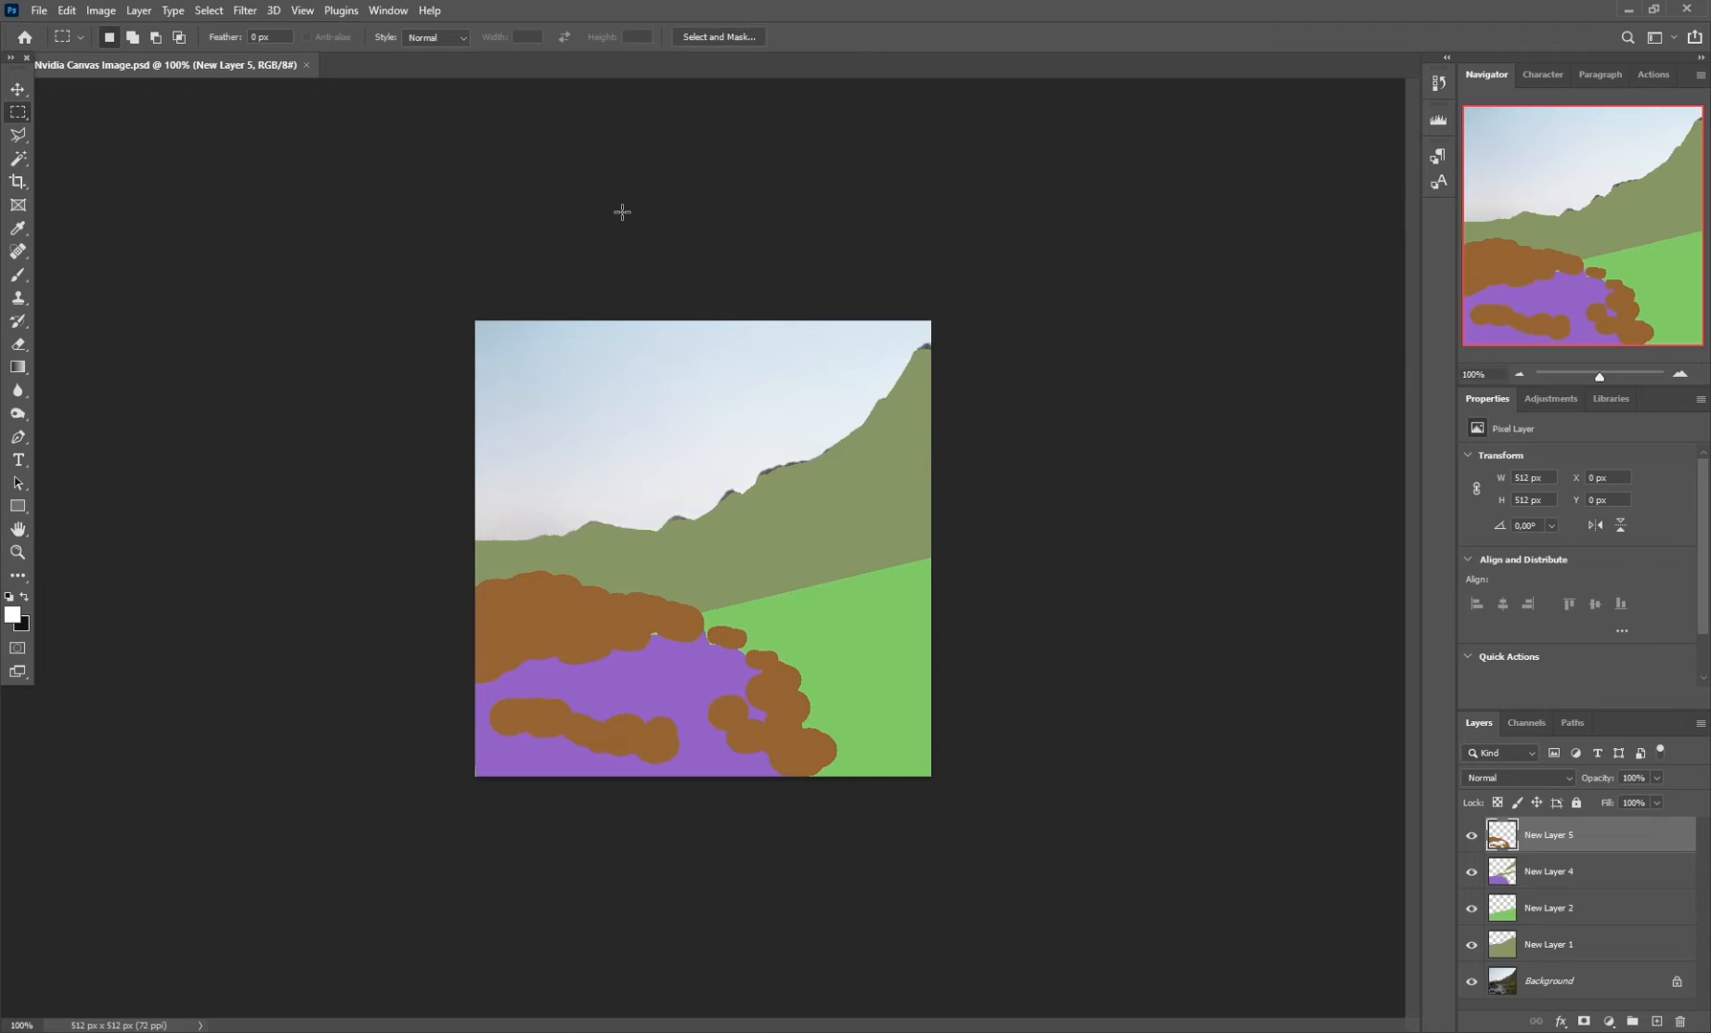
{"action": "left_click", "coordinate": [1472, 834]}
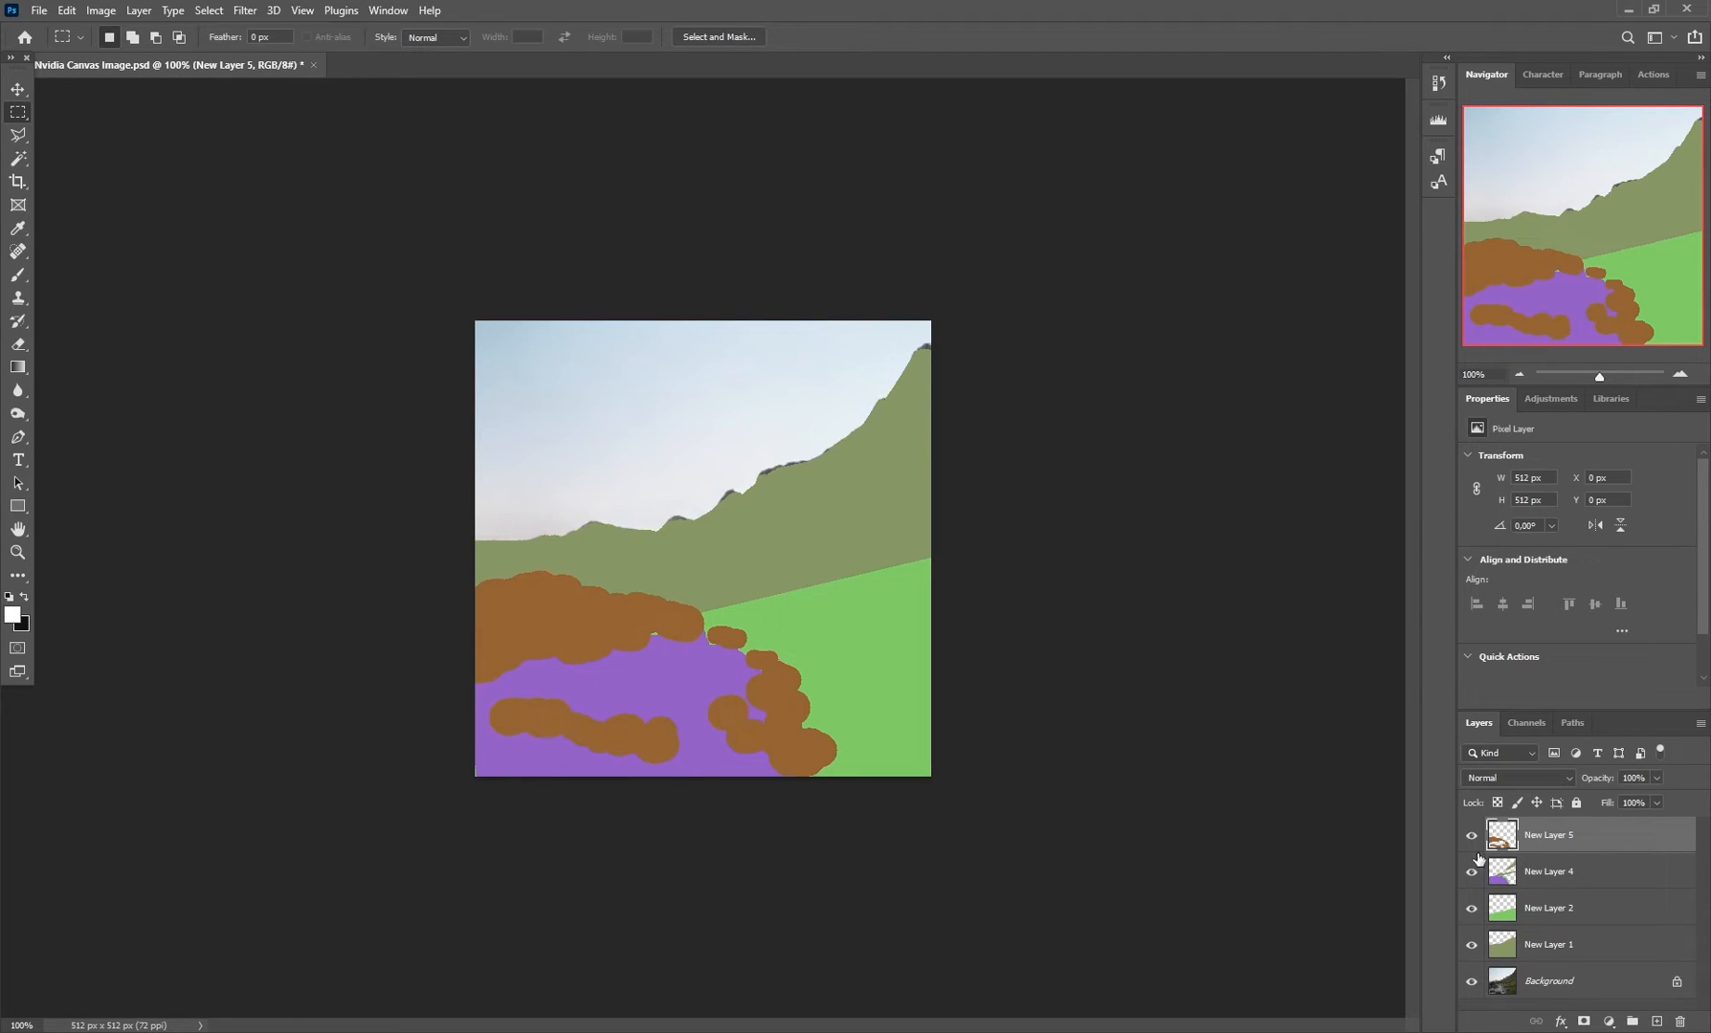
{"action": "mouse_move", "coordinate": [245, 347]}
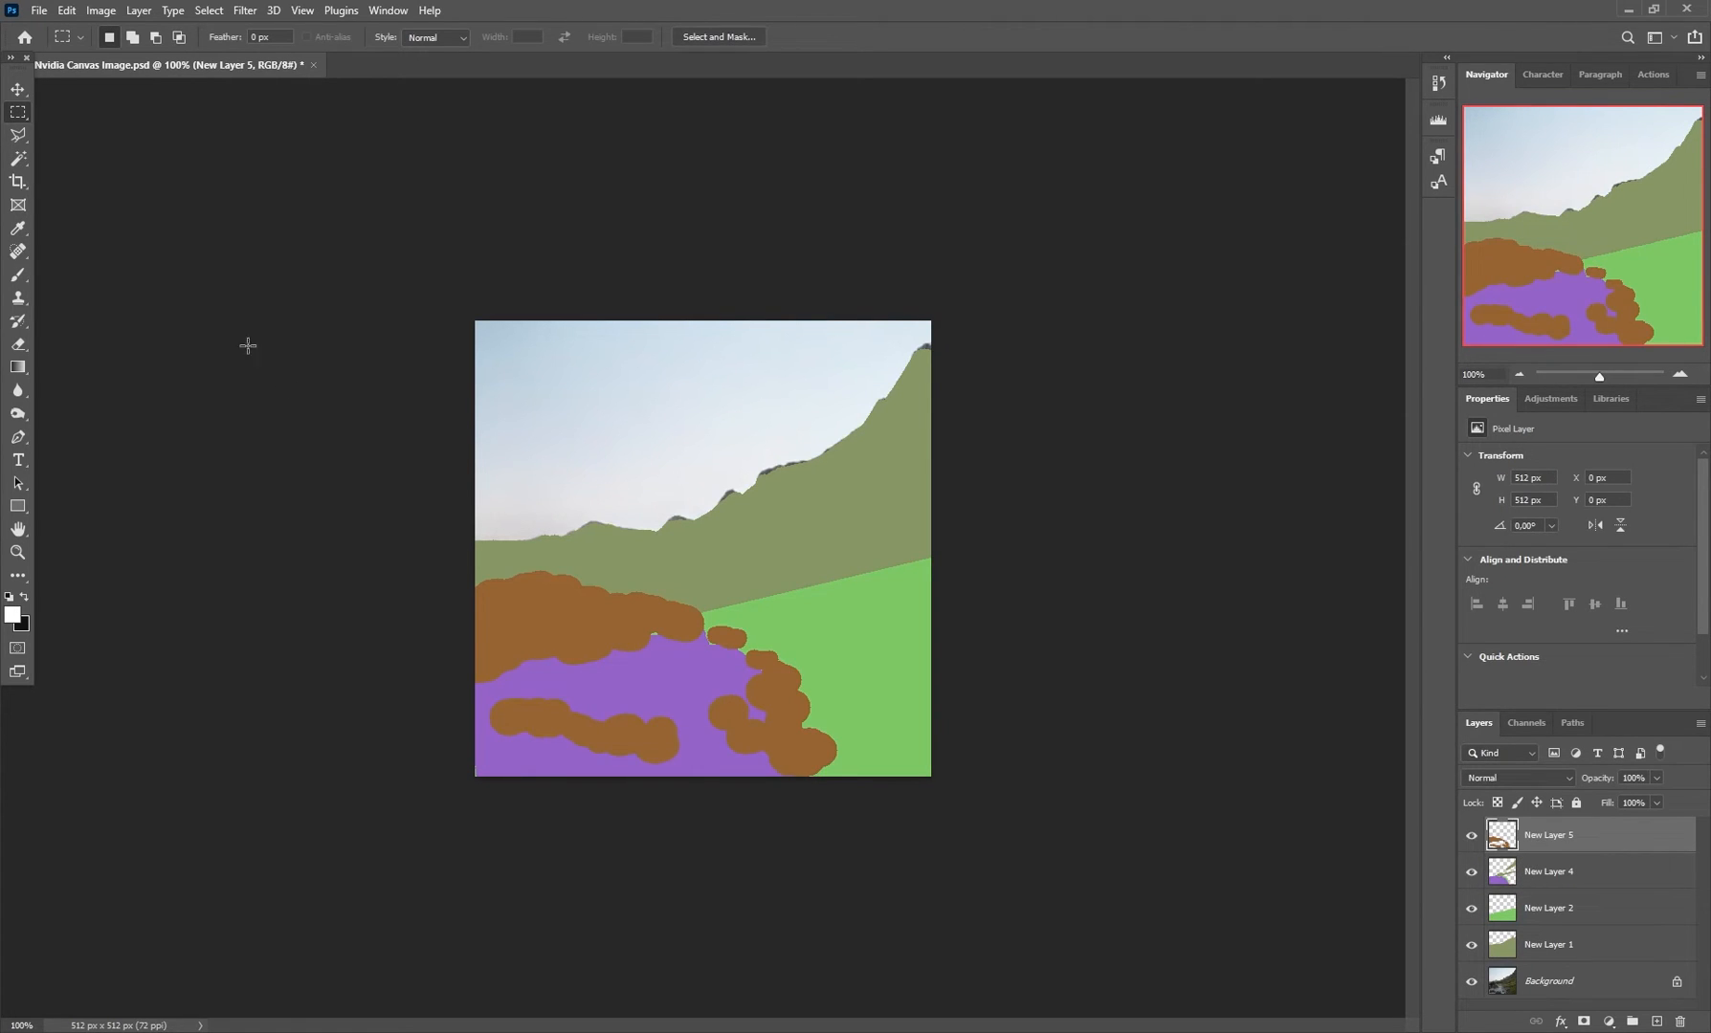
Magic Wand the upper brown rock patch and set white as the brush colour to paint it
{"action": "left_click", "coordinate": [17, 276]}
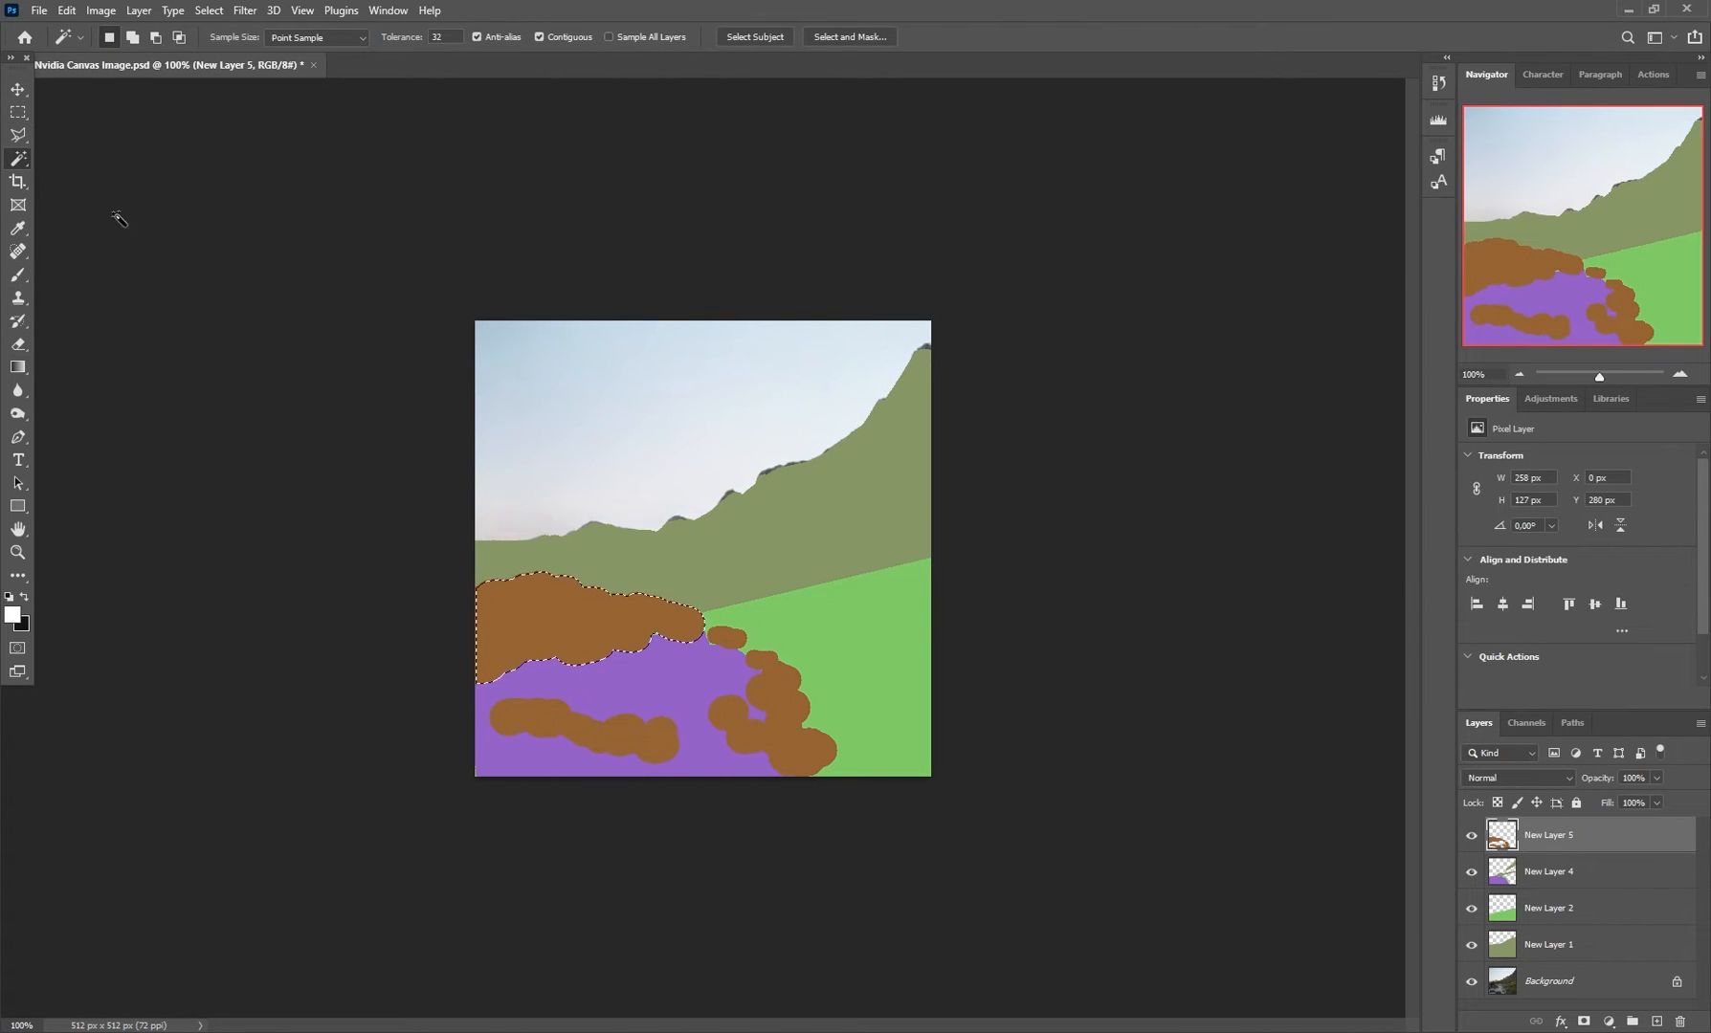
{"action": "left_click", "coordinate": [11, 612]}
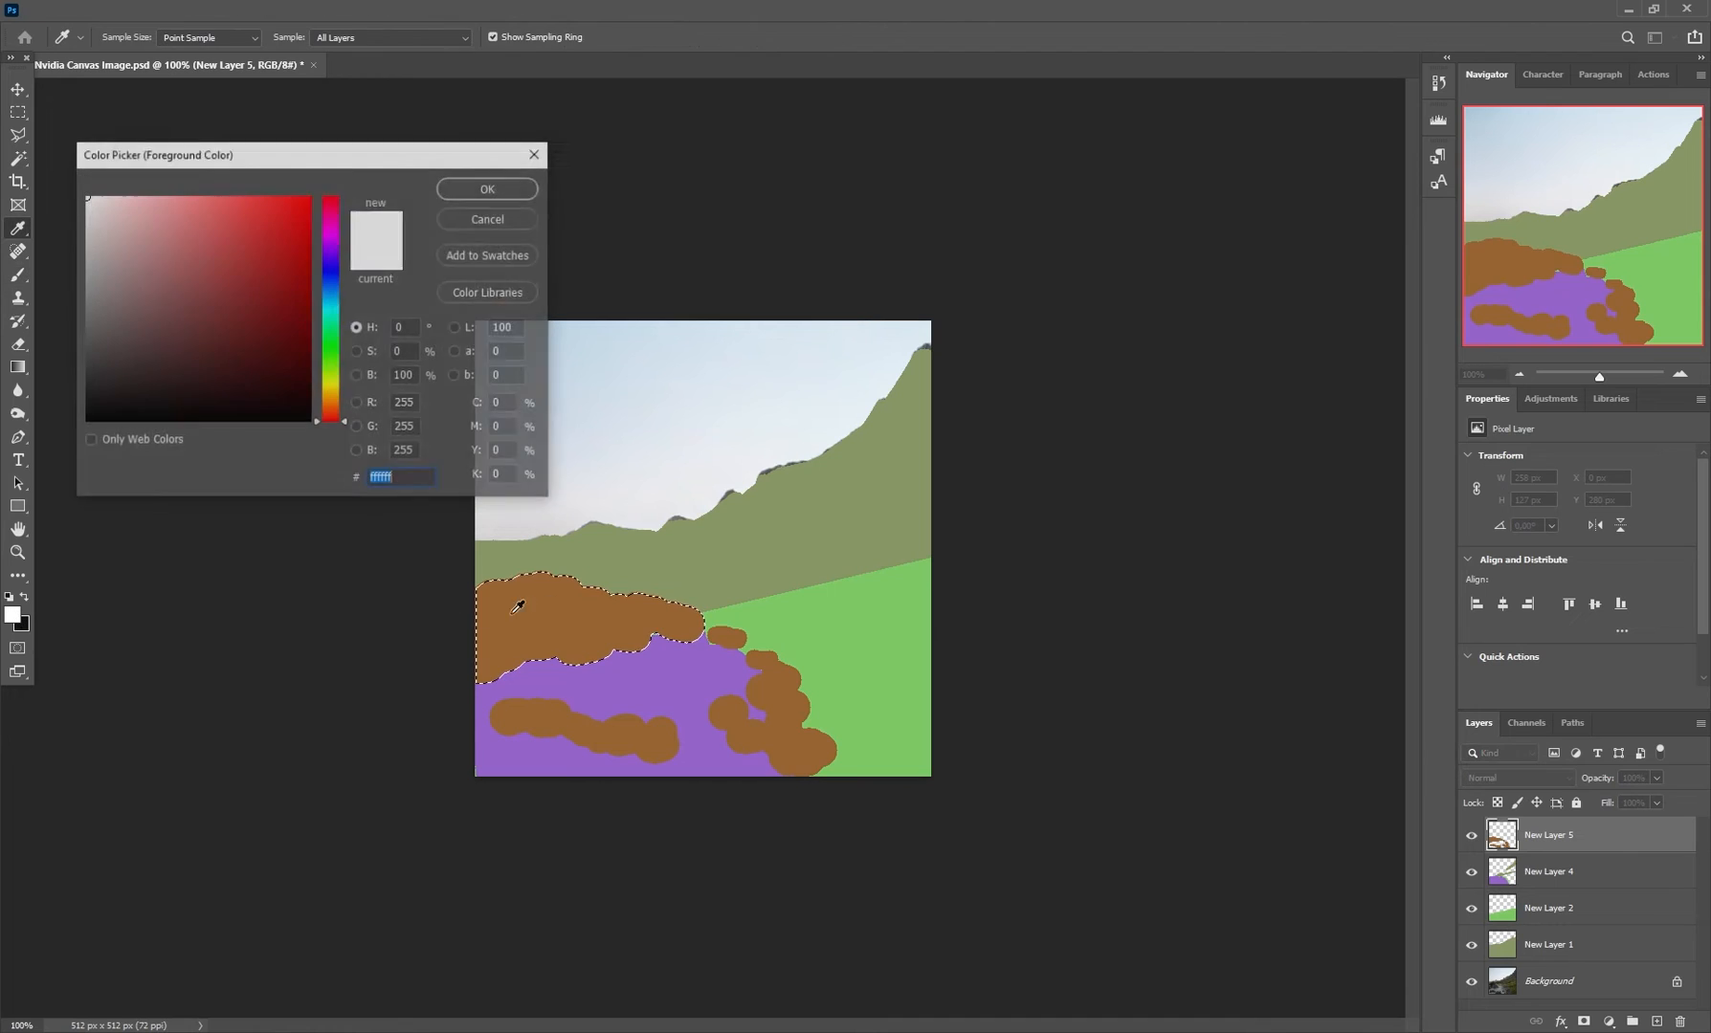
{"action": "left_click", "coordinate": [486, 190]}
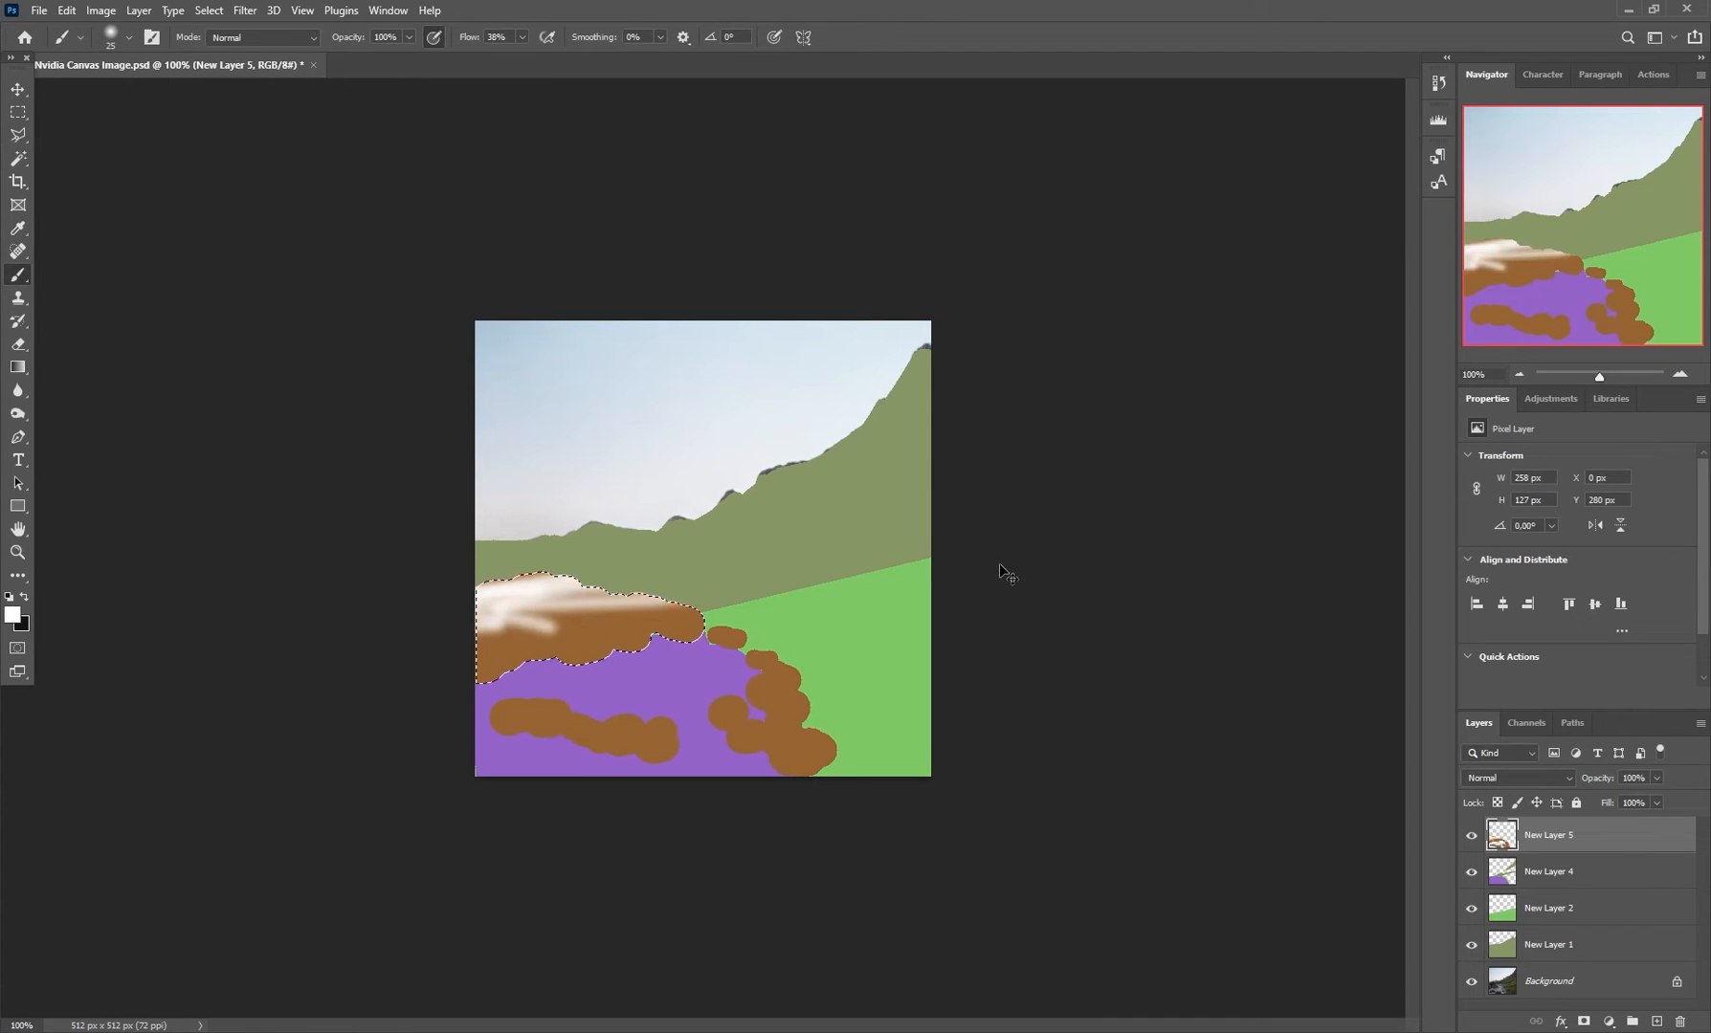
{"action": "left_click", "coordinate": [17, 111]}
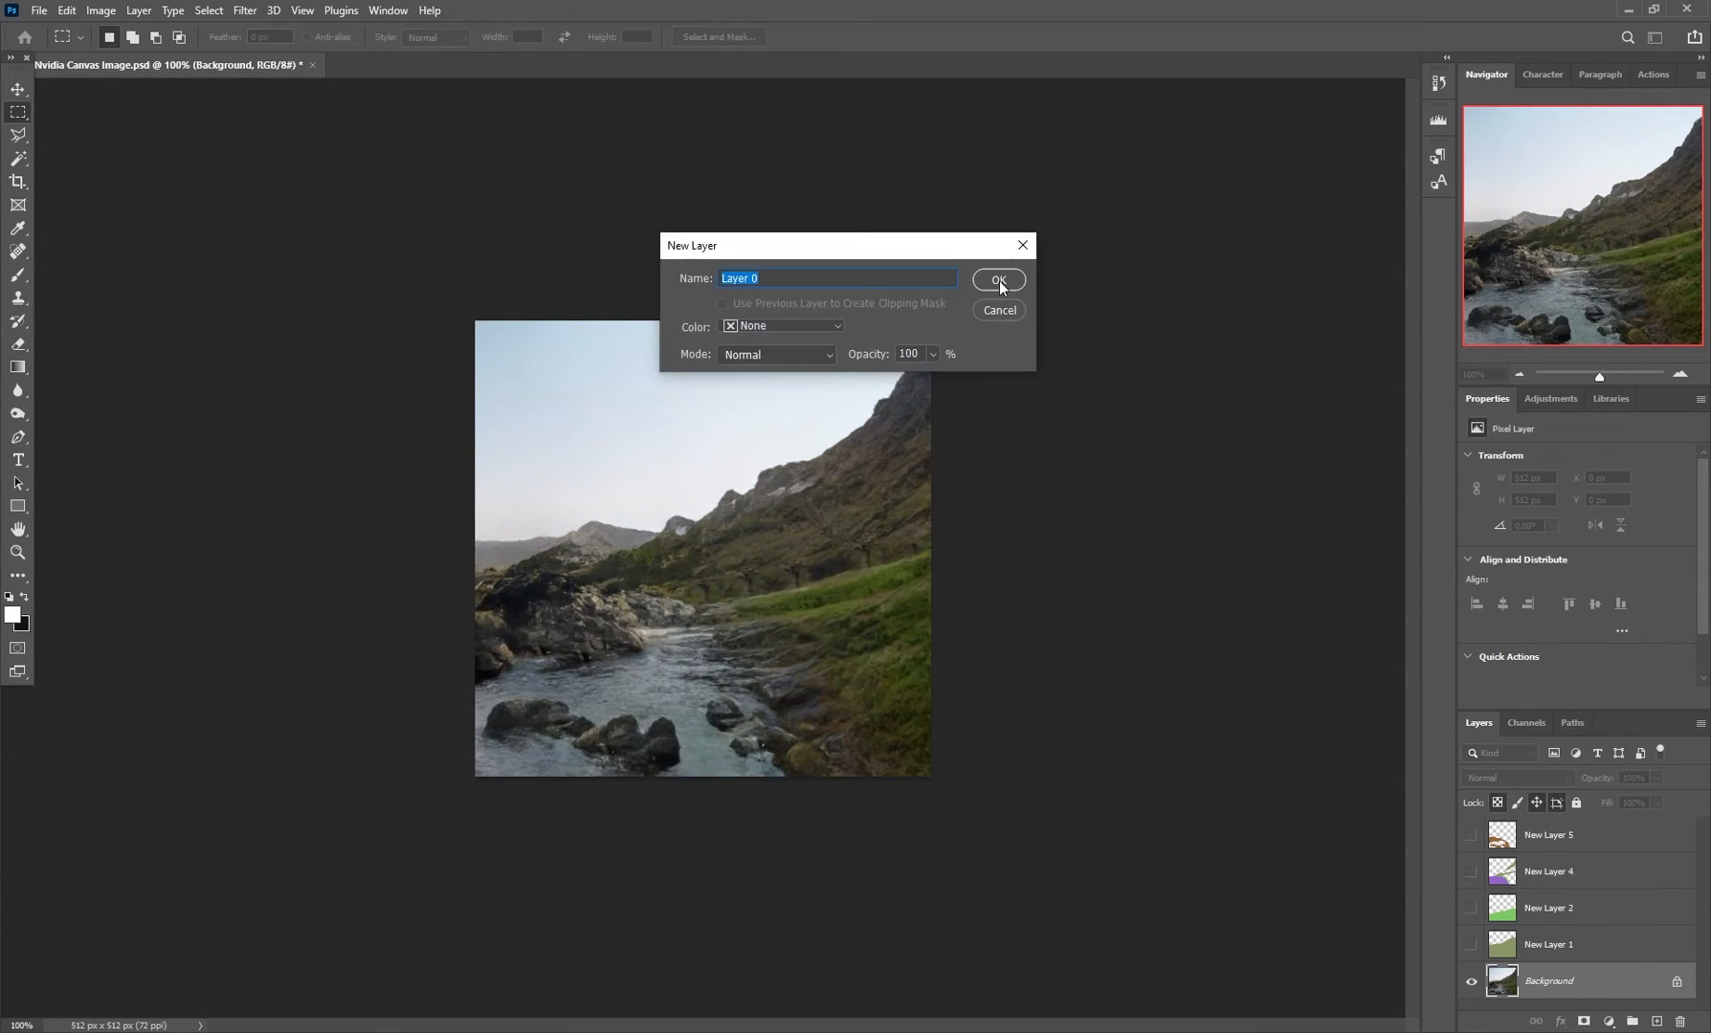
Convert the Background to Layer 0 and zoom in on the rocky stream landscape via the Navigator
{"action": "left_click", "coordinate": [997, 280]}
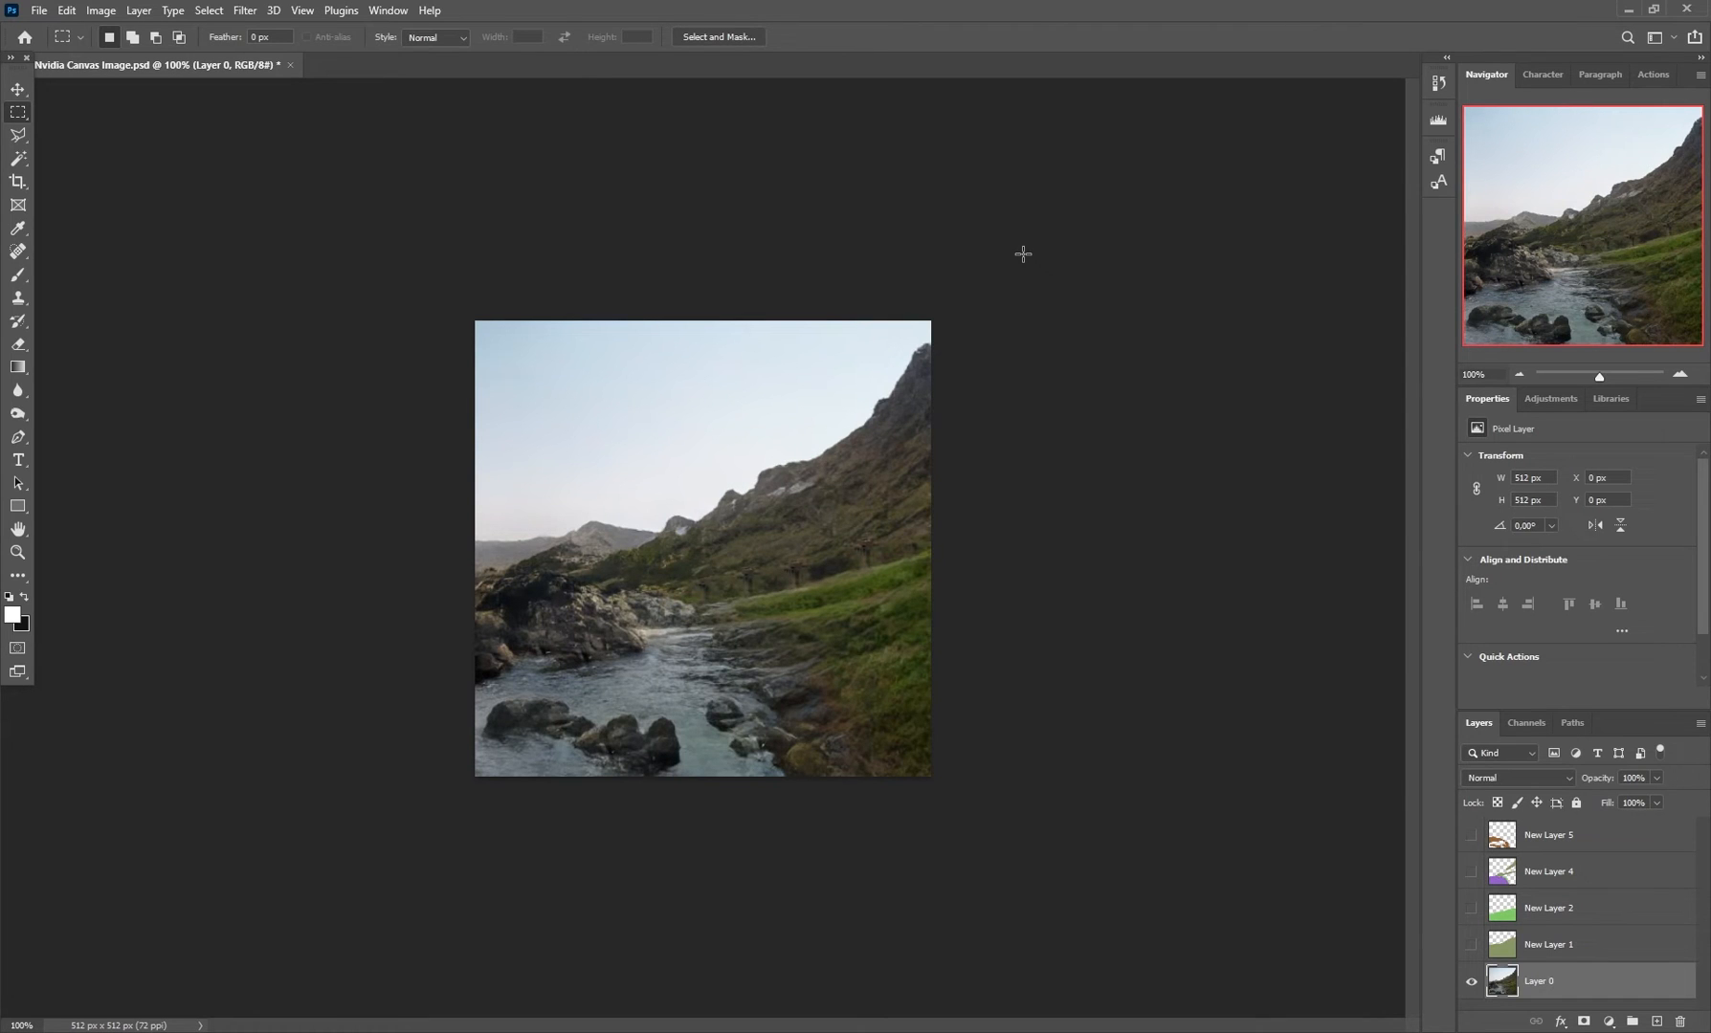
{"action": "left_click_drag", "start_coordinate": [1598, 375], "coordinate": [1605, 375]}
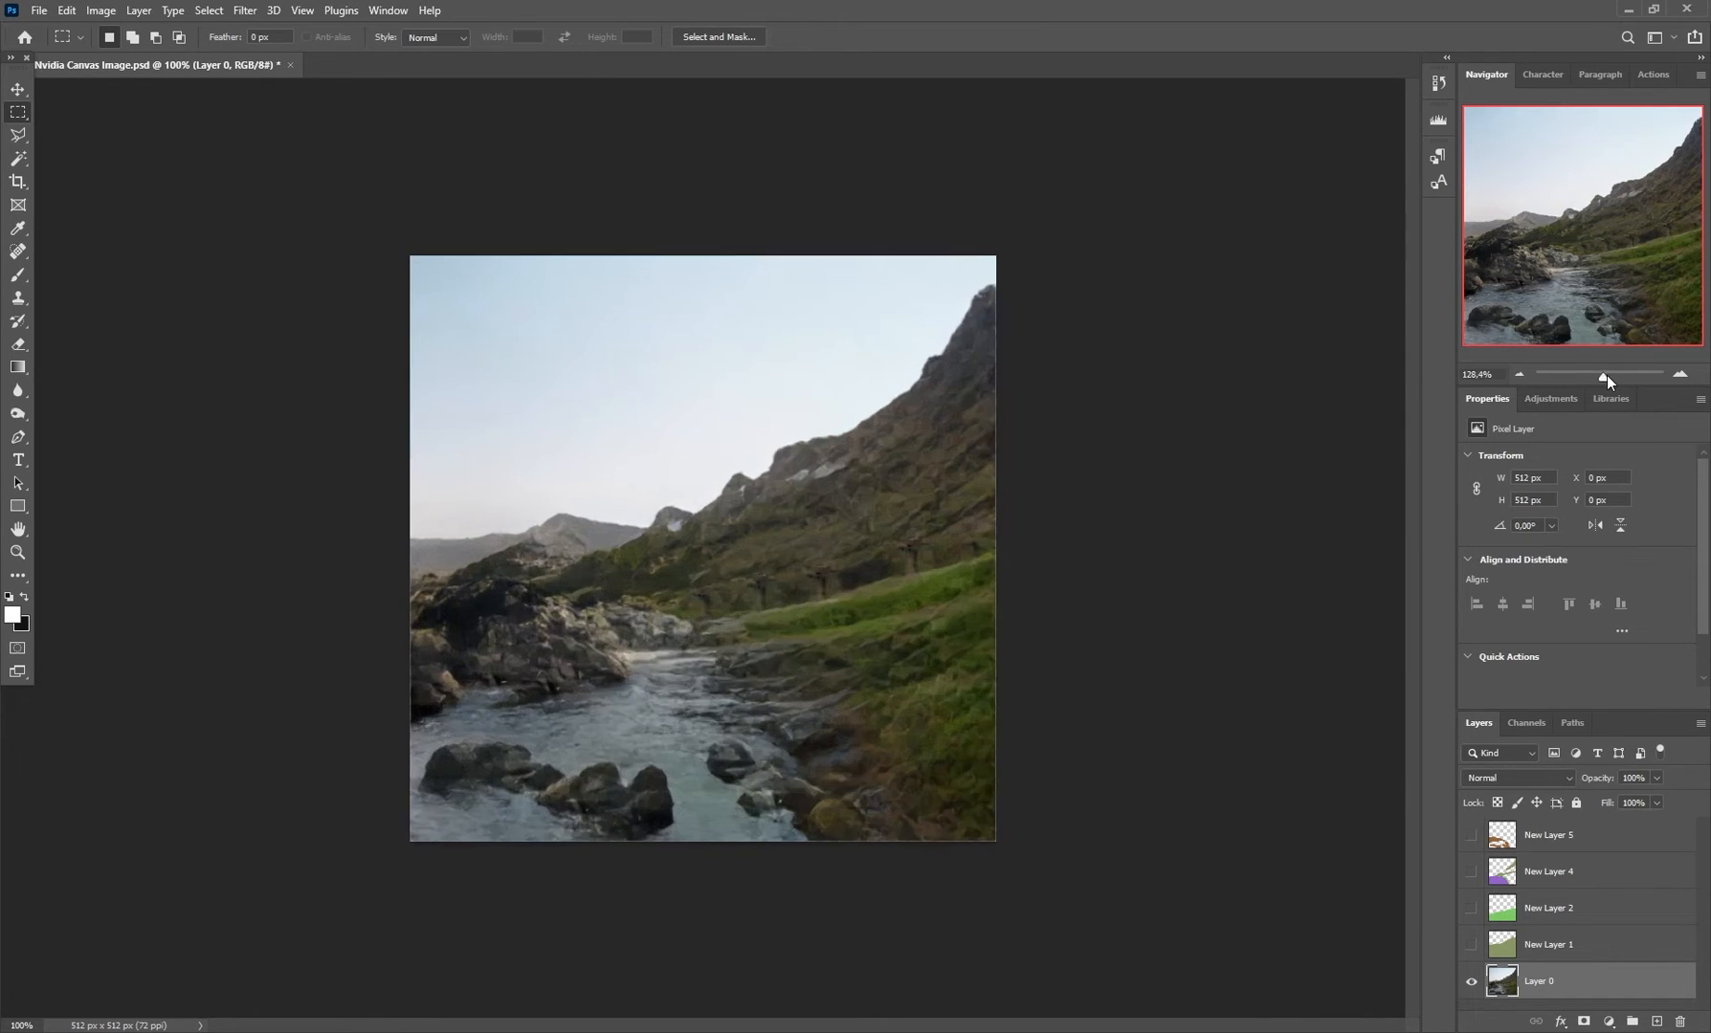
{"action": "left_click_drag", "start_coordinate": [1599, 376], "coordinate": [1626, 375]}
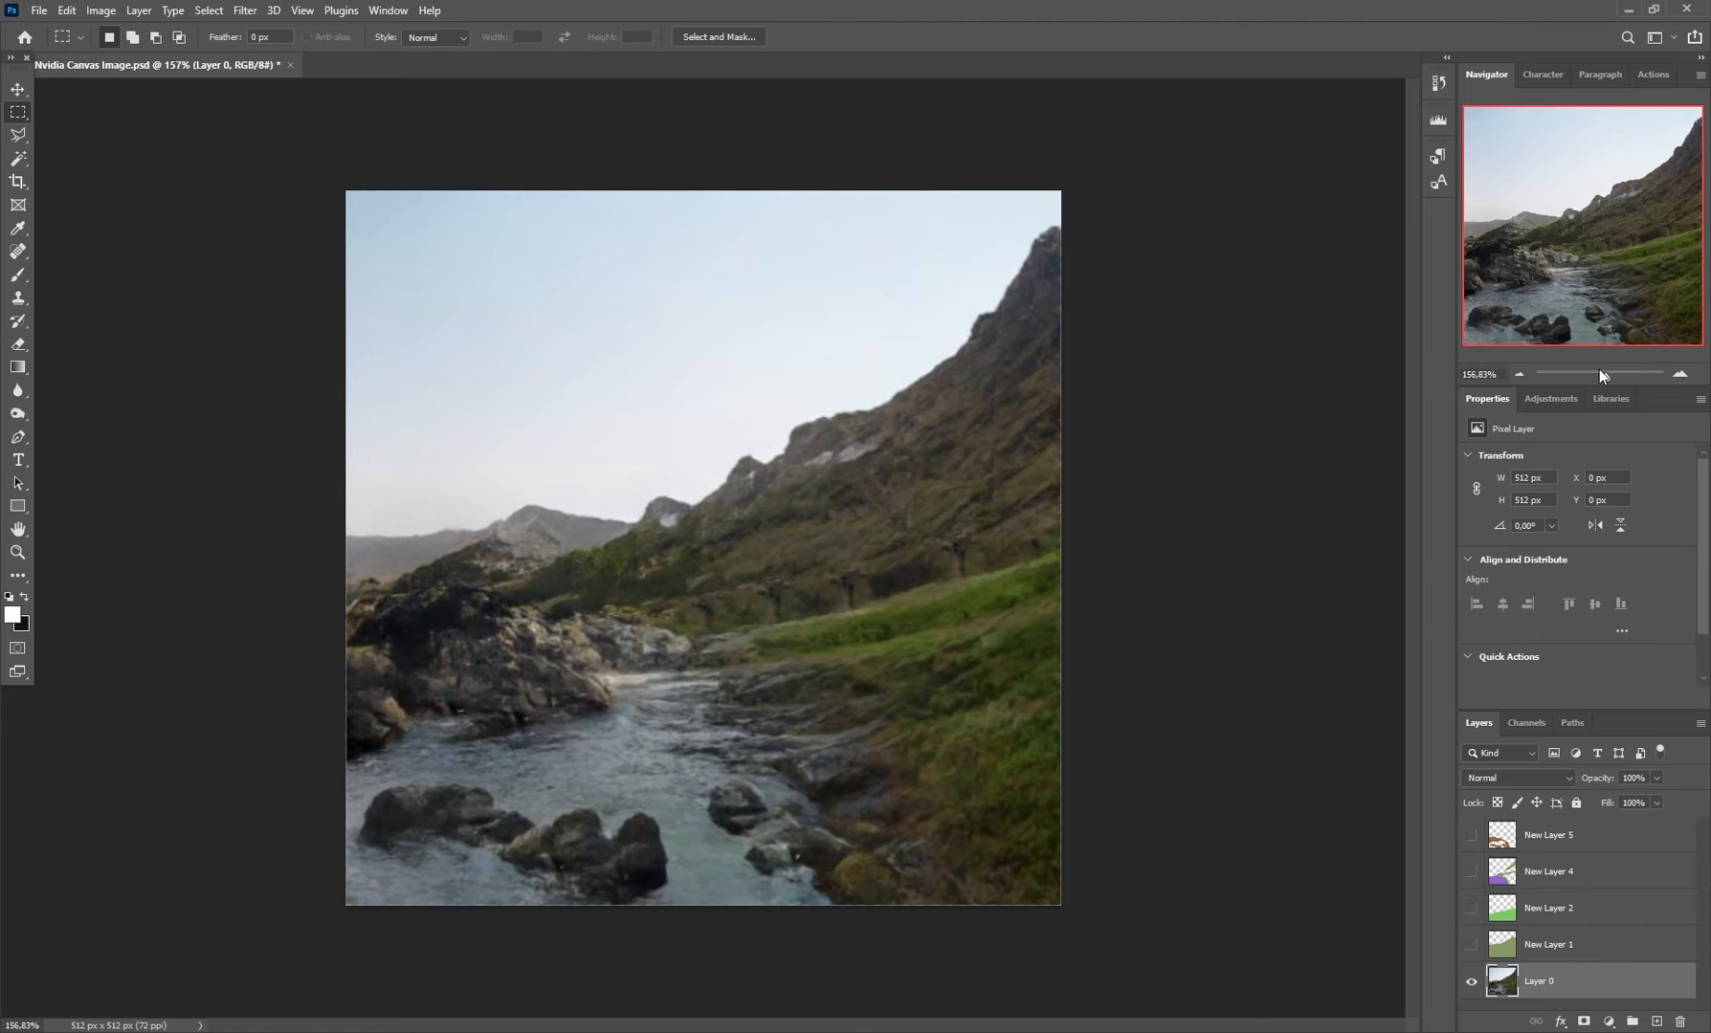
{"action": "mouse_move", "coordinate": [1601, 375]}
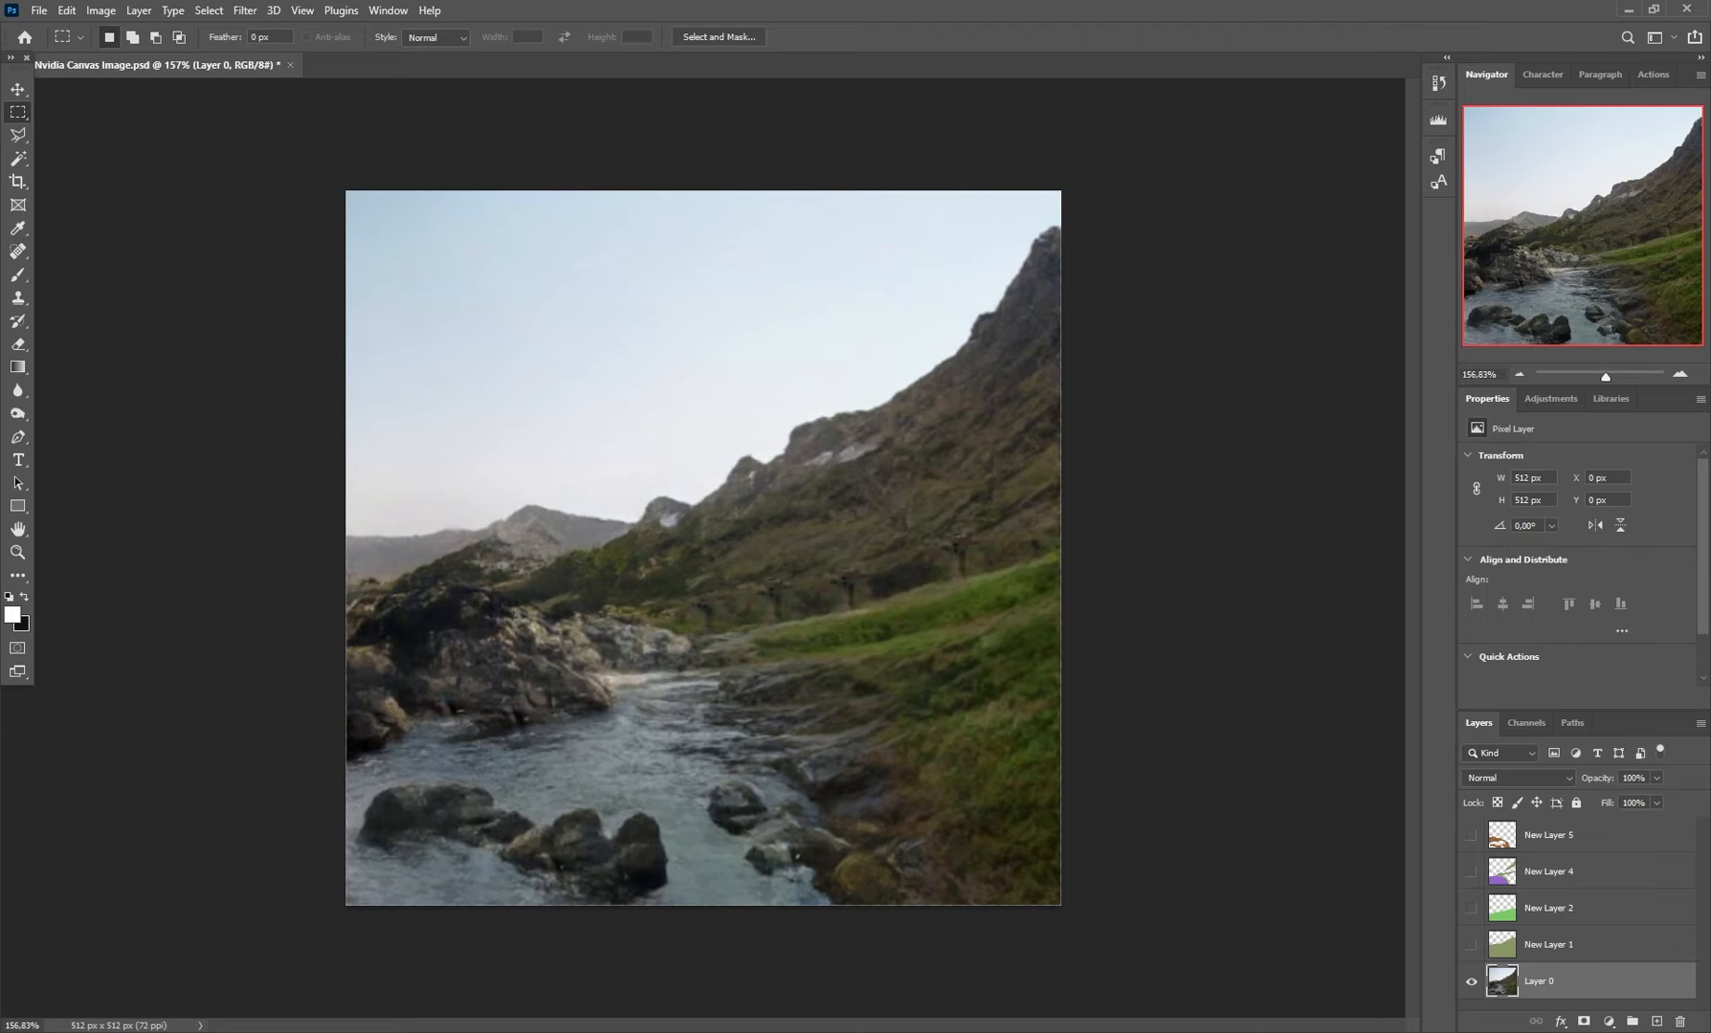
{"action": "left_click", "coordinate": [323, 13]}
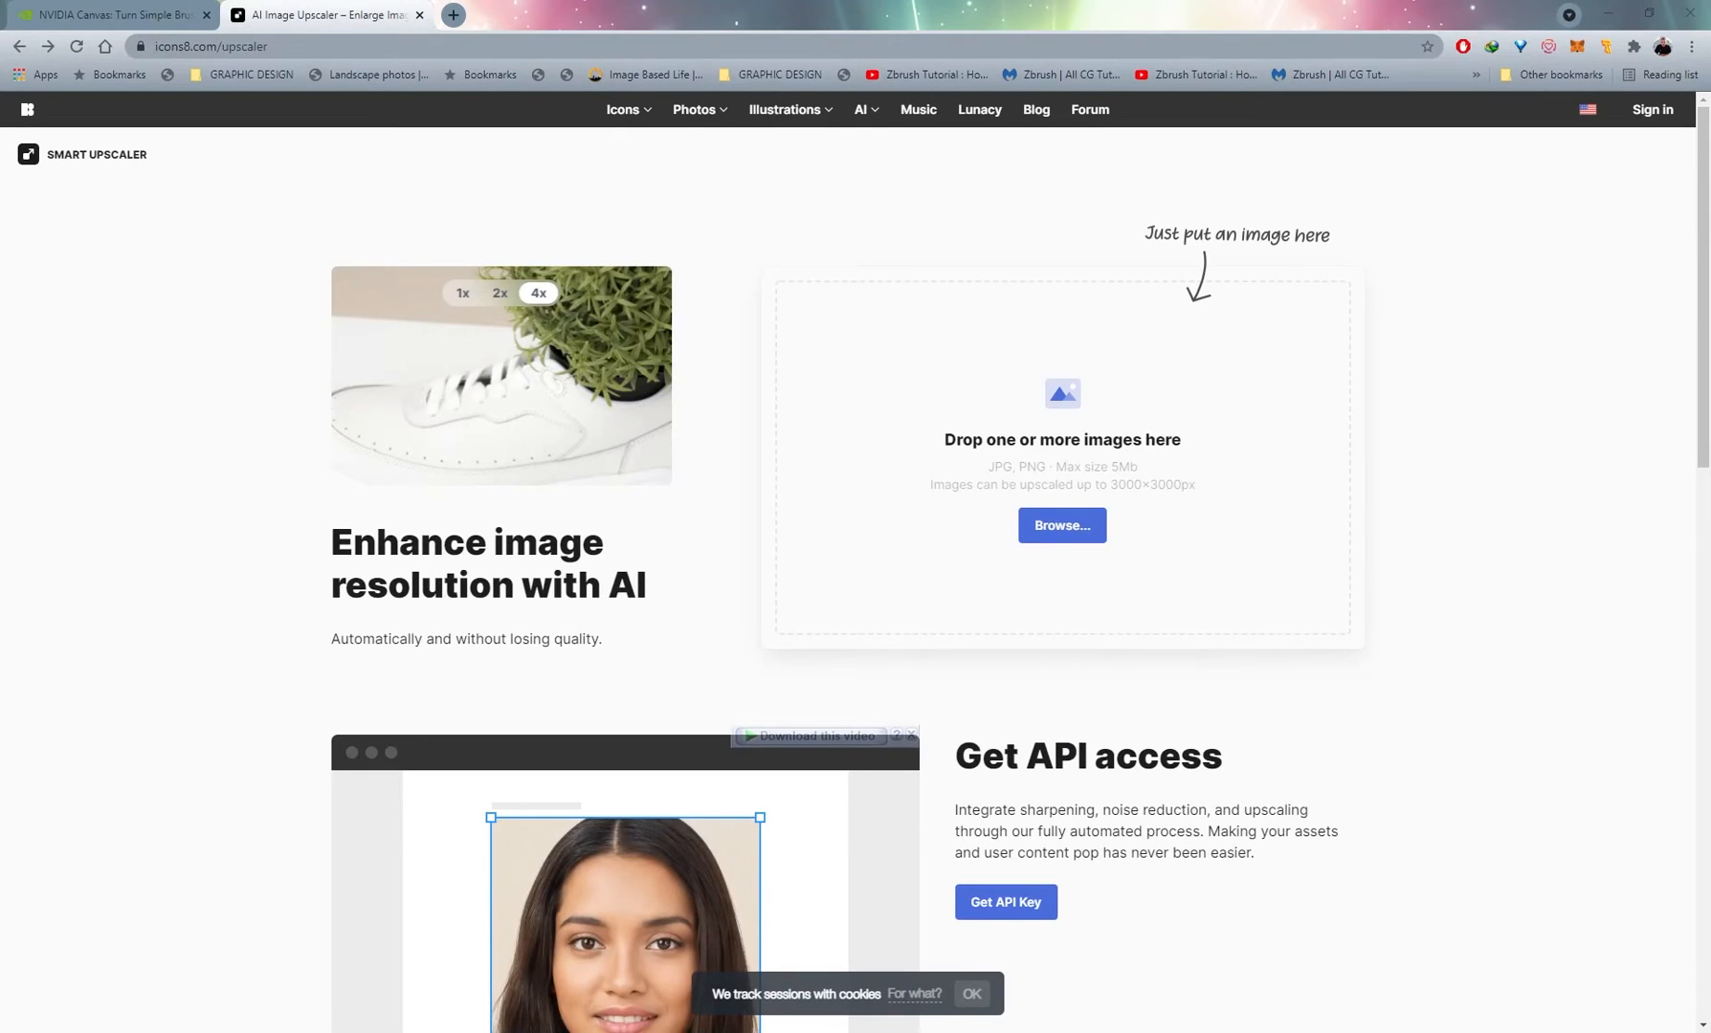
{"action": "left_click", "coordinate": [463, 293]}
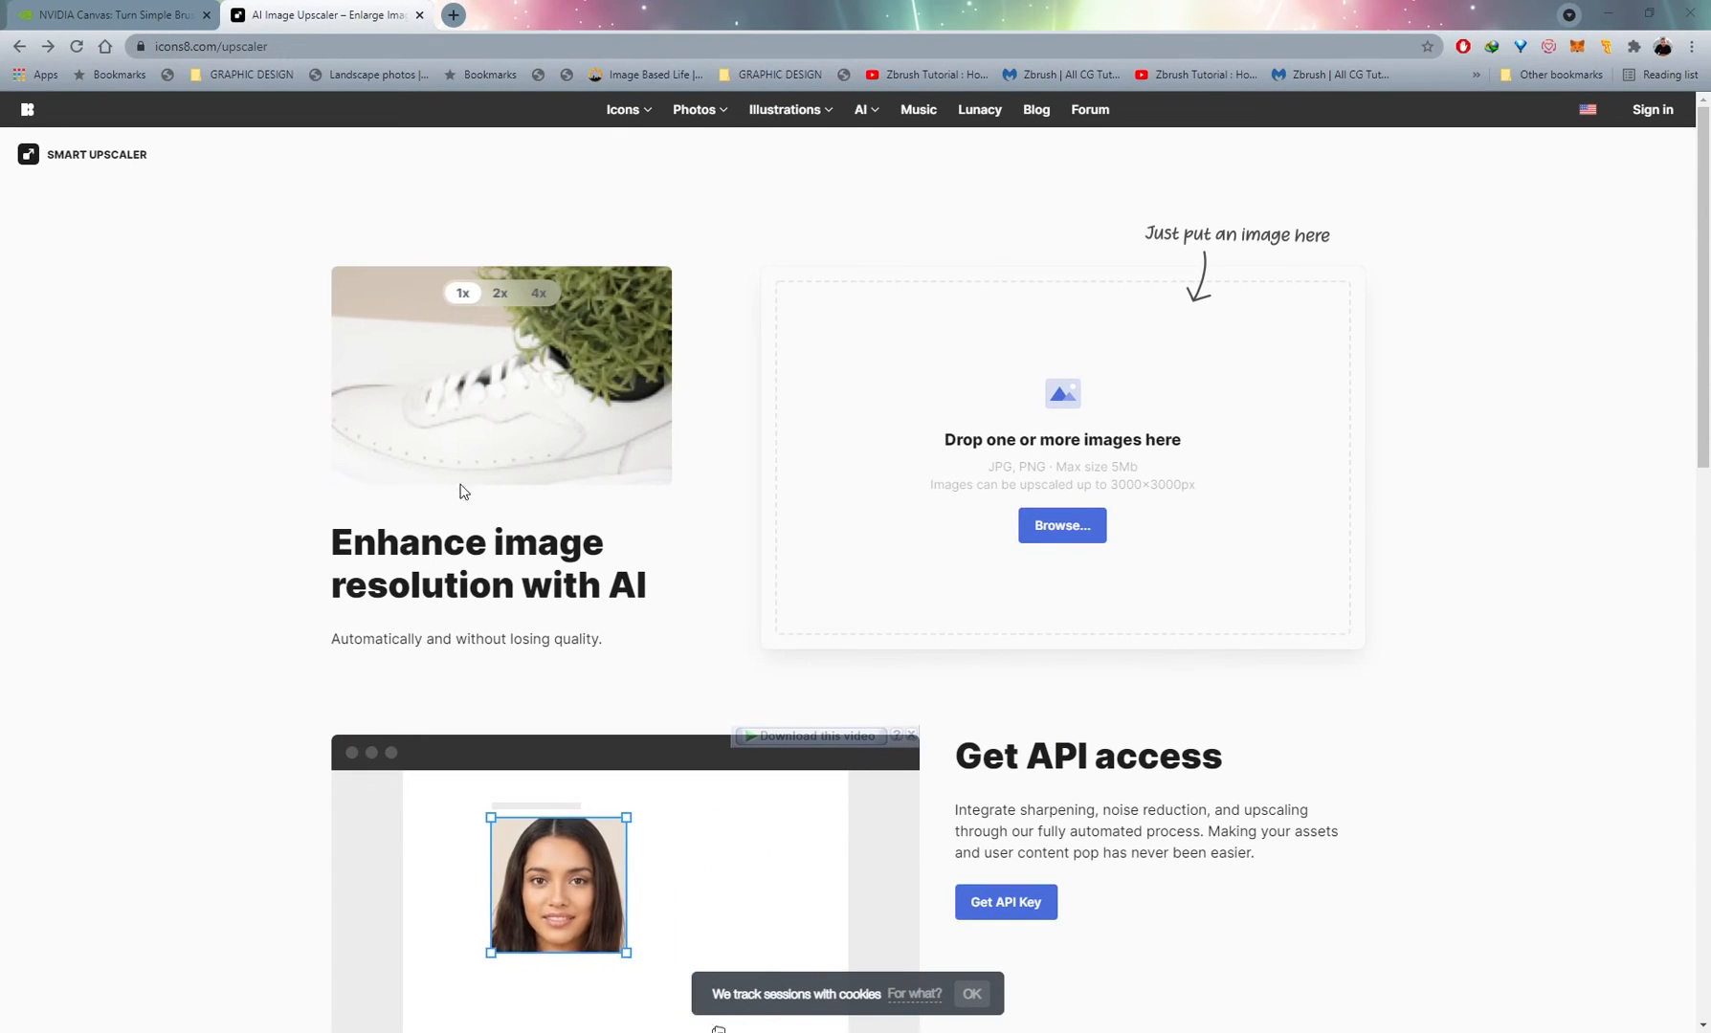
{"action": "left_click", "coordinate": [500, 293]}
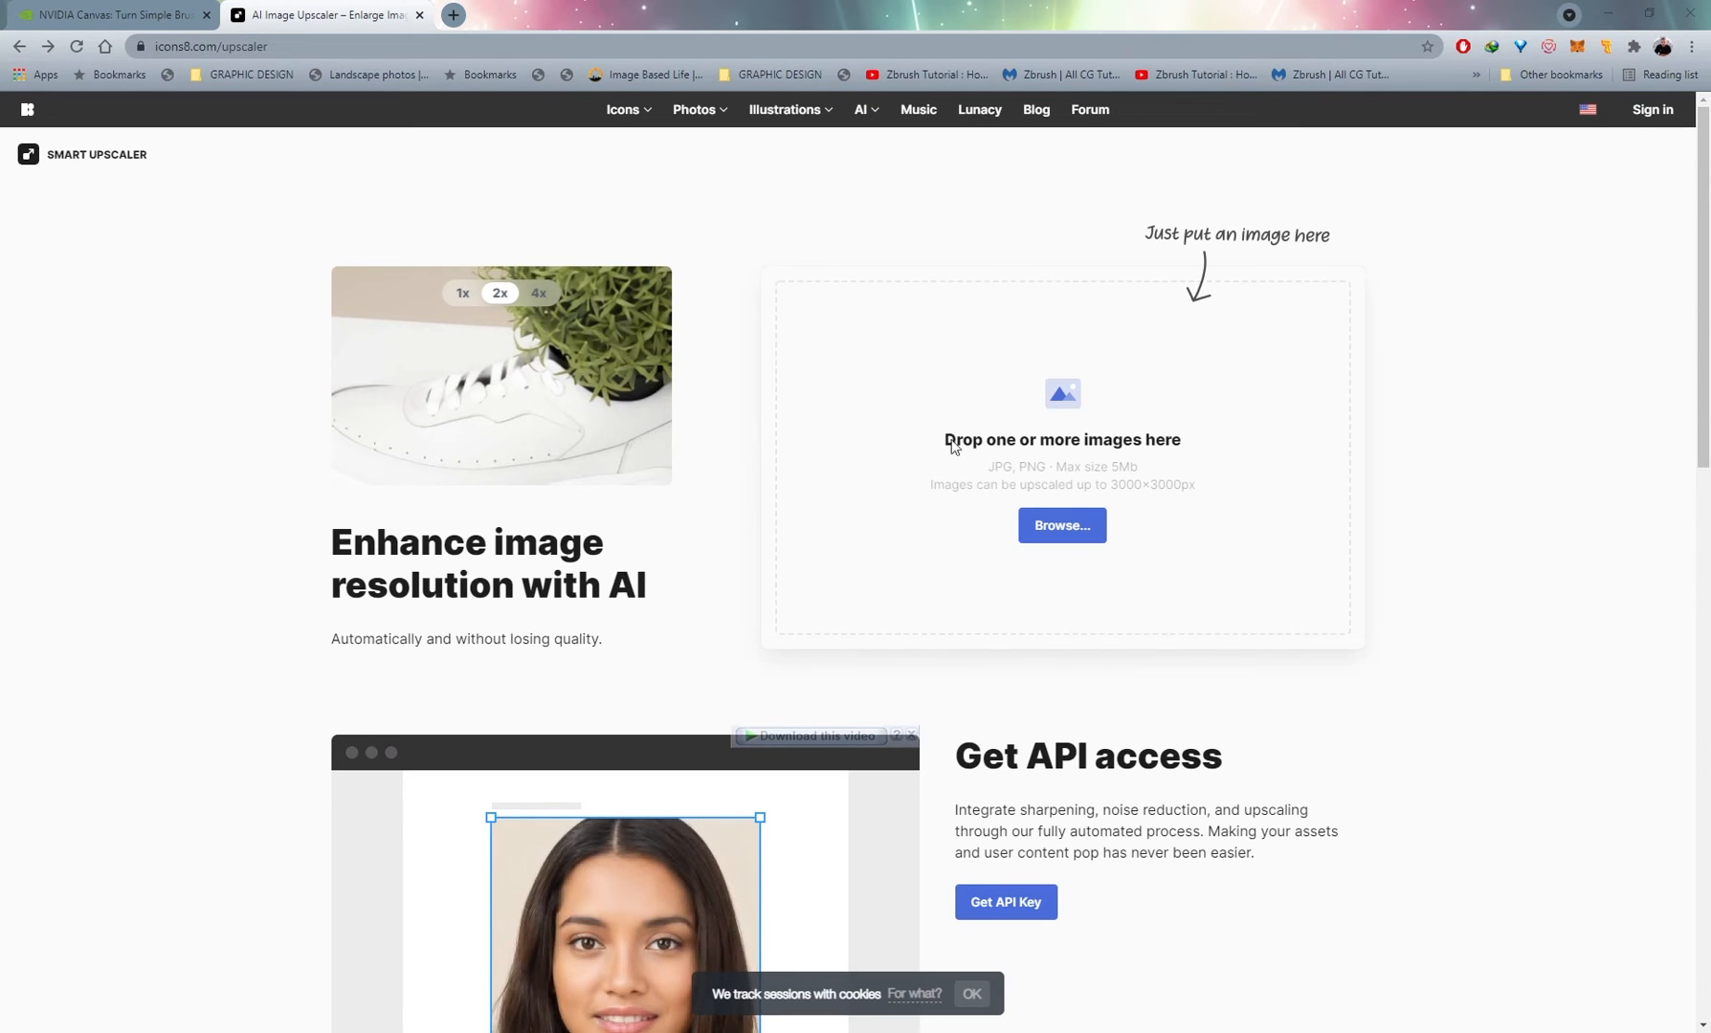
{"action": "left_click", "coordinate": [538, 293]}
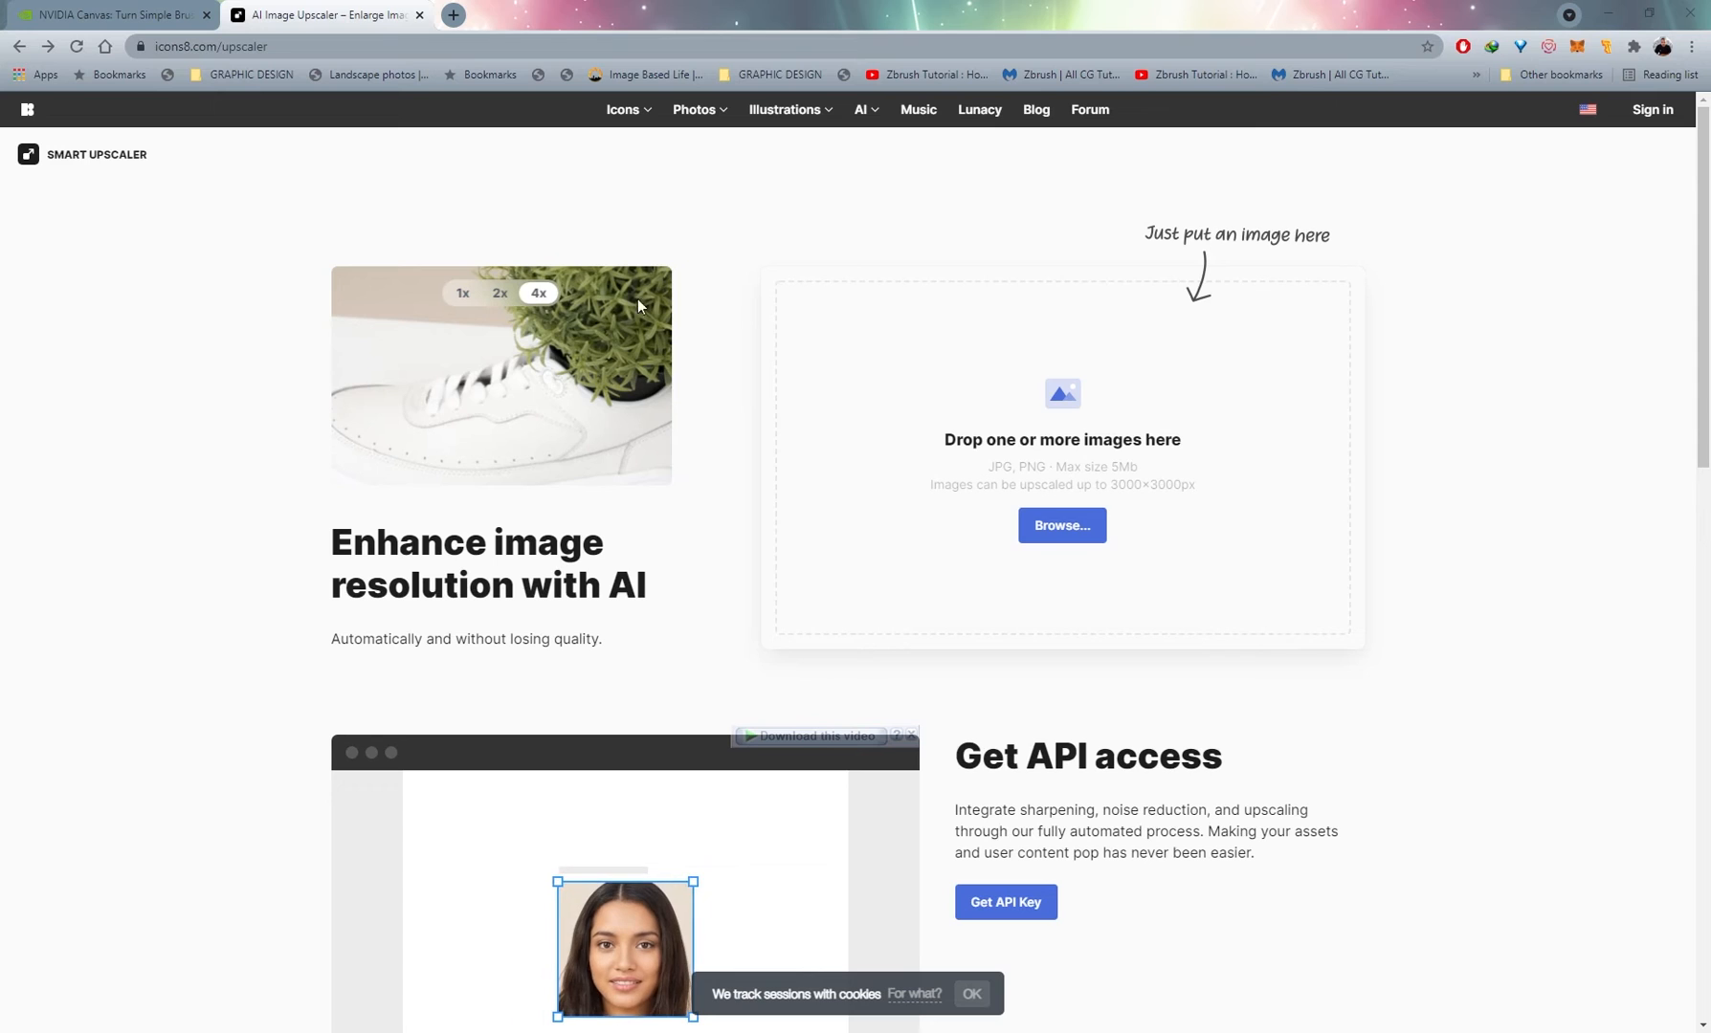
{"action": "left_click", "coordinate": [463, 292]}
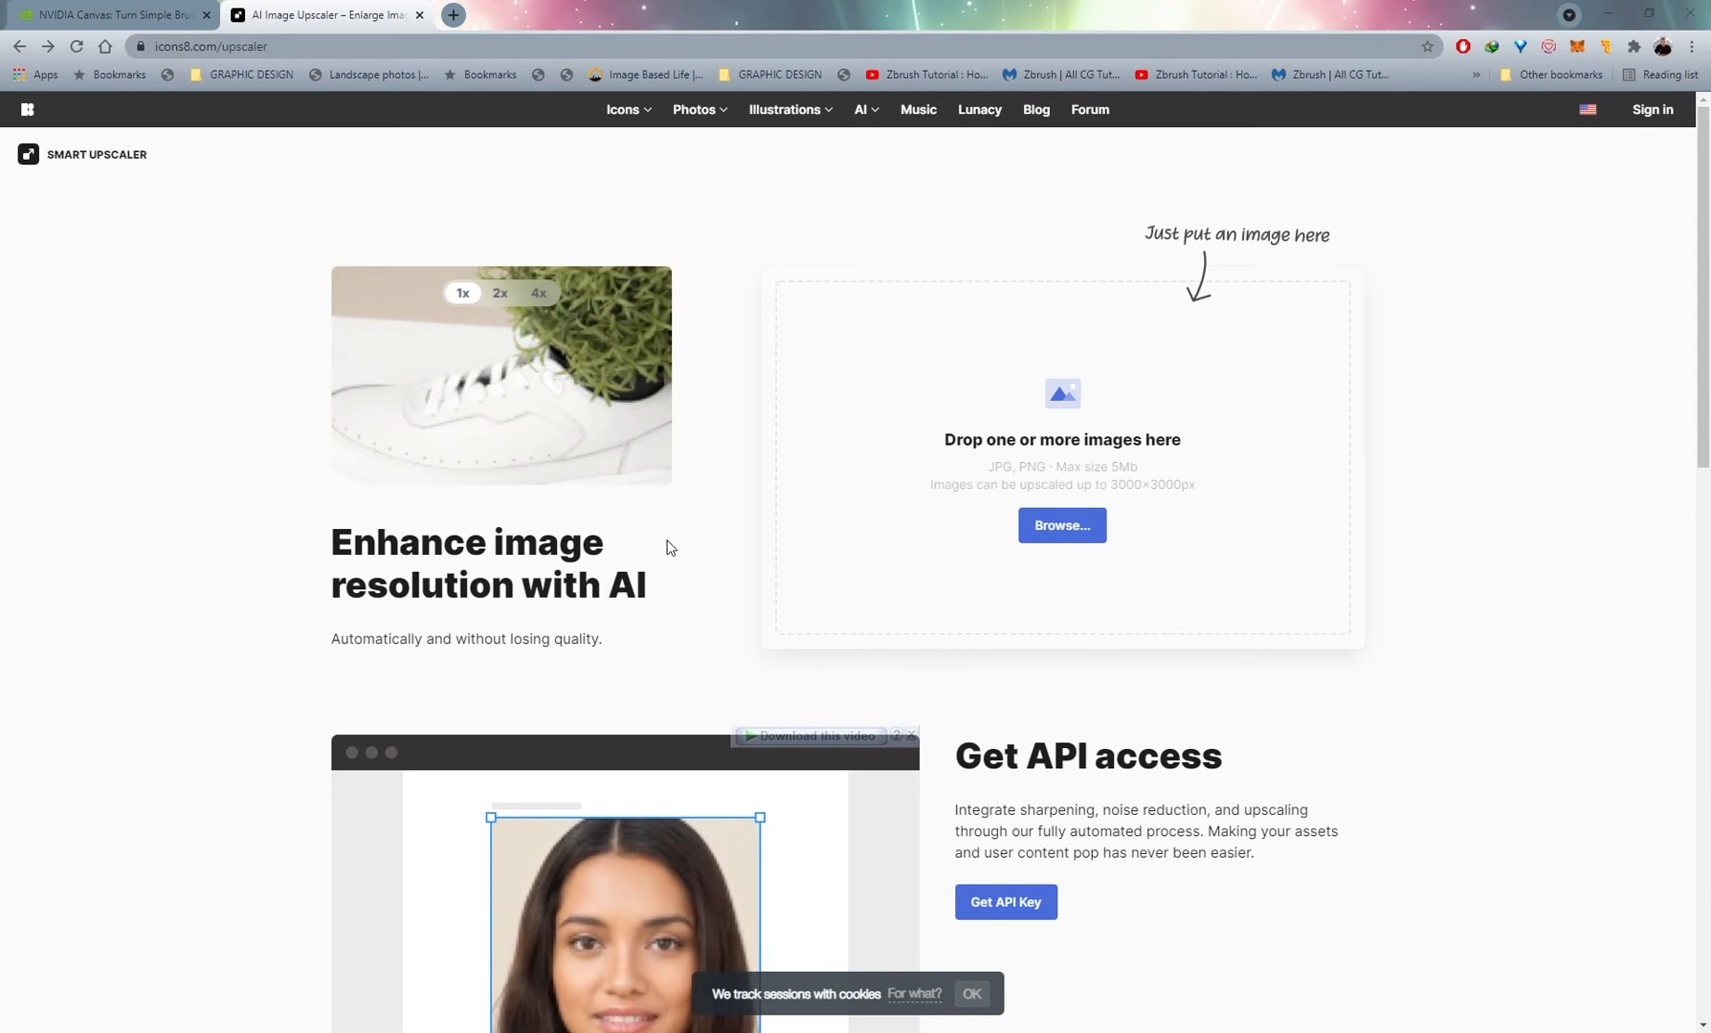
{"action": "mouse_move", "coordinate": [438, 625]}
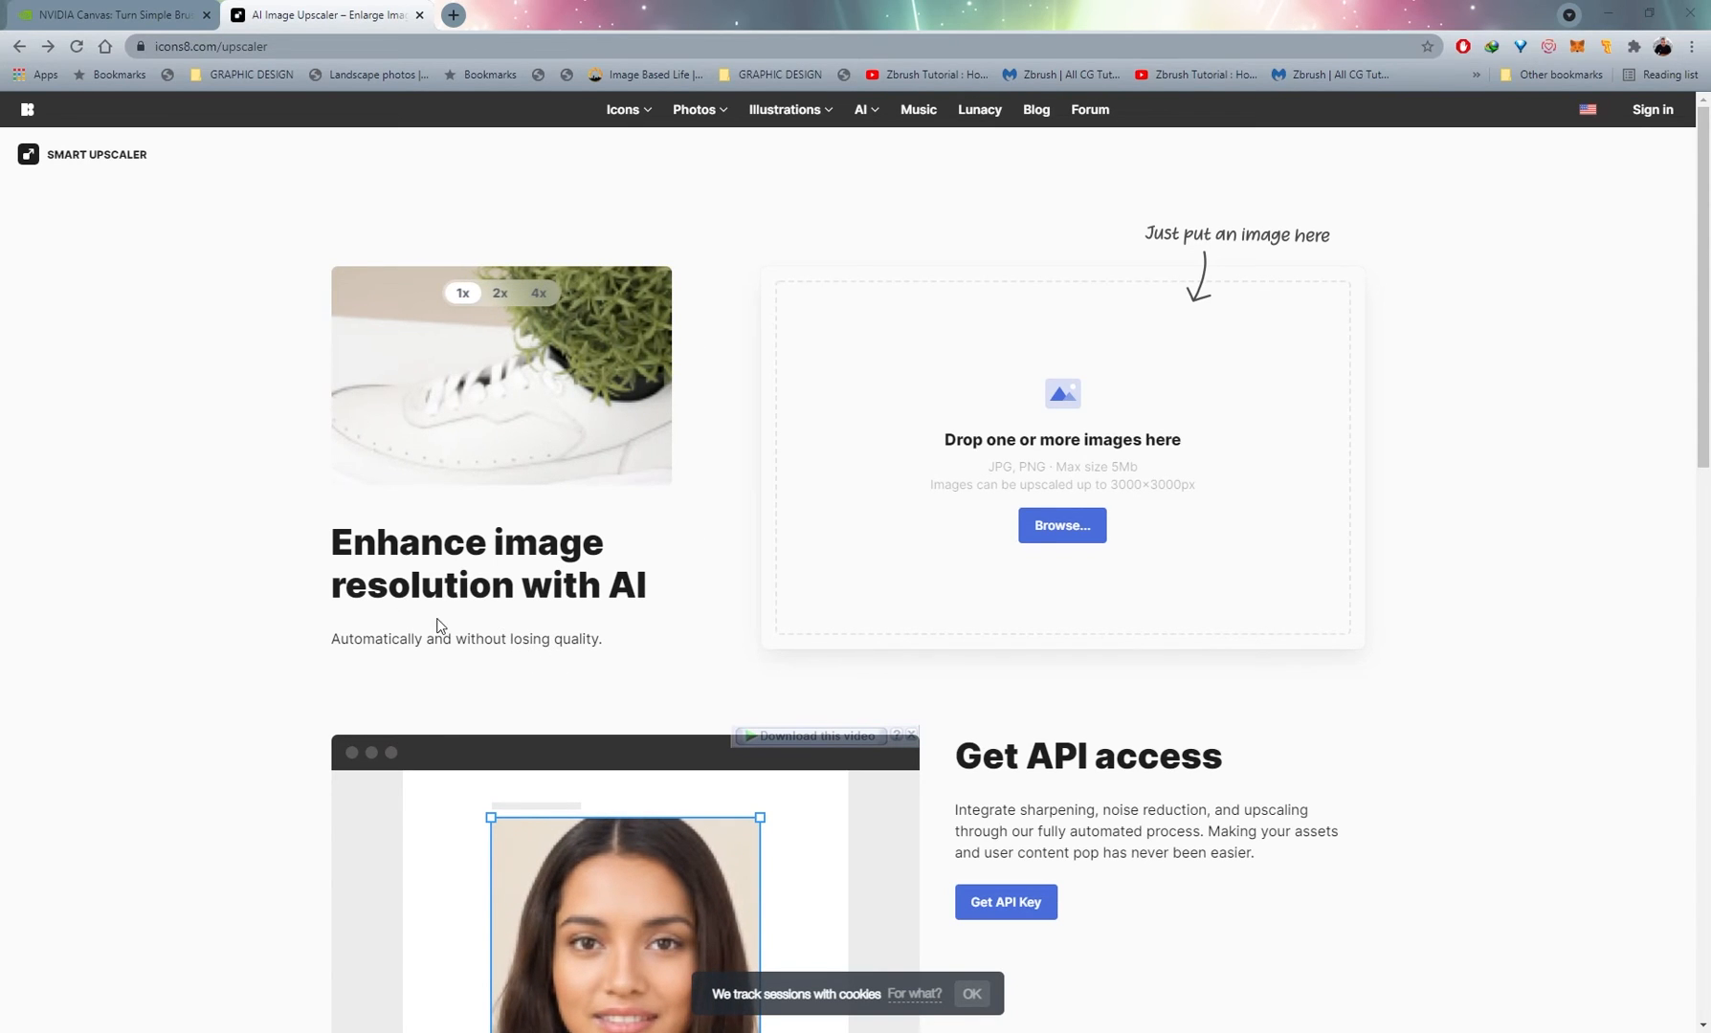
{"action": "left_click", "coordinate": [499, 292]}
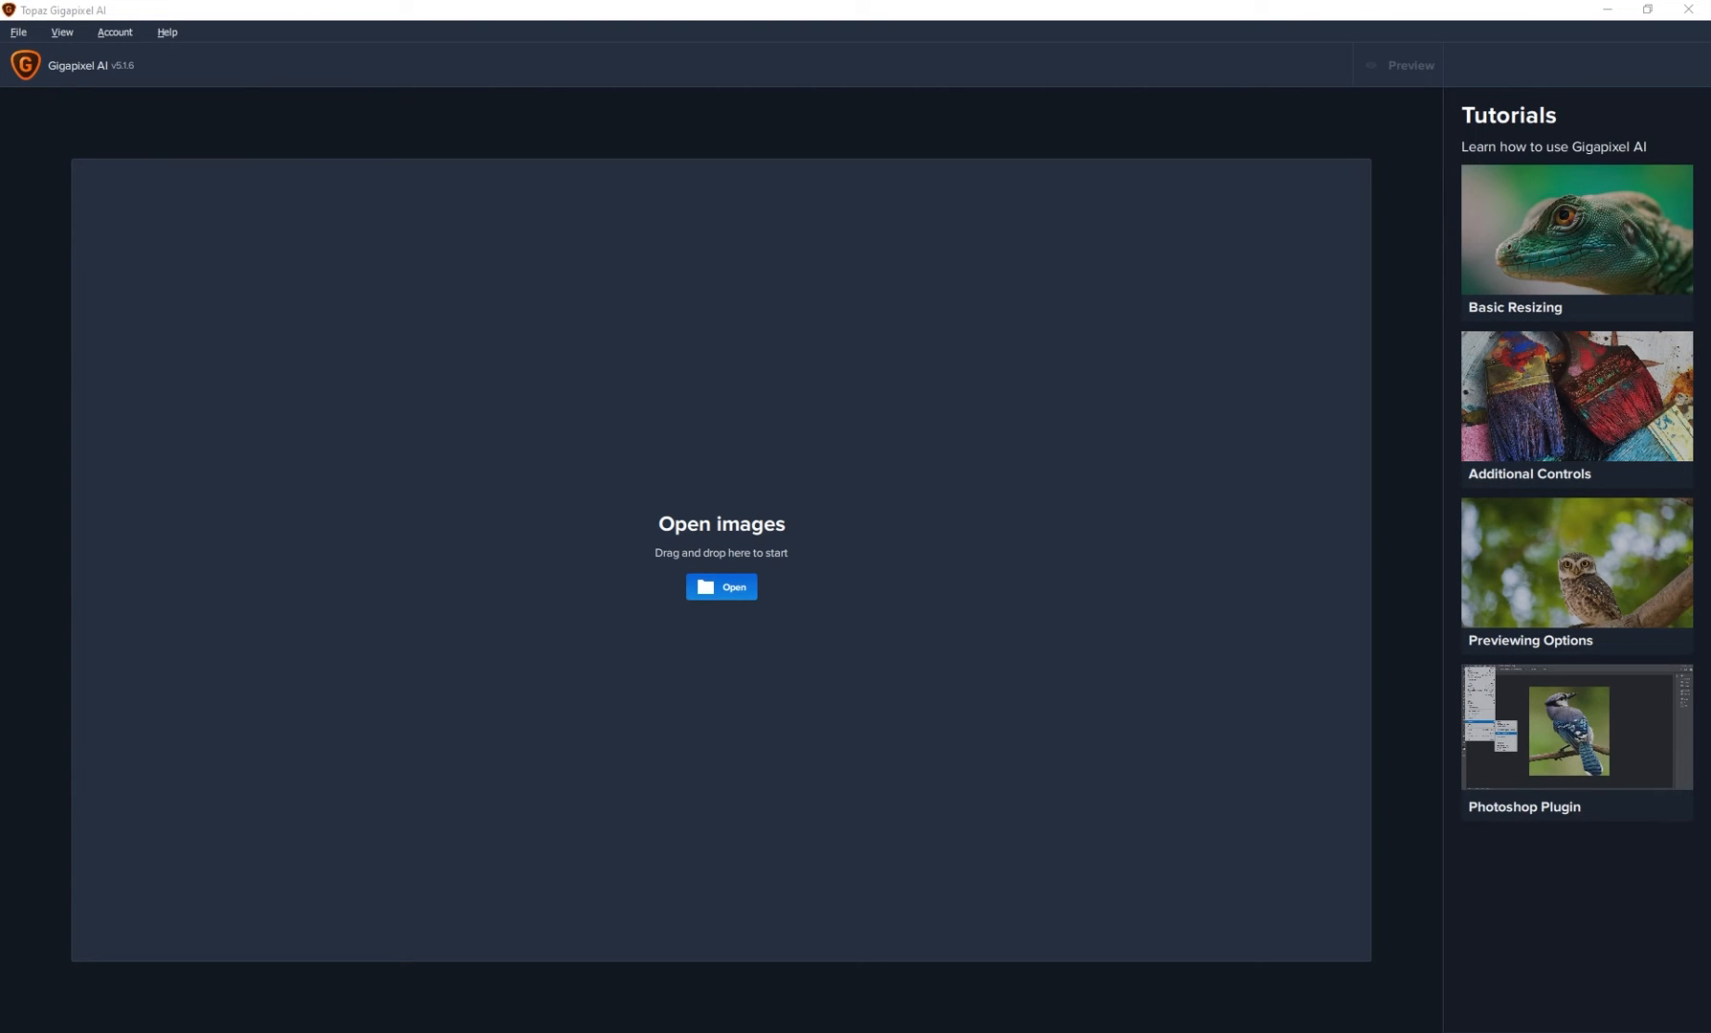
Load the Final Nvidia Canvas Image PNG, keep the preset 4× scale (2048 × 2048) after trying custom, and inspect the preview
{"action": "left_click", "coordinate": [720, 587]}
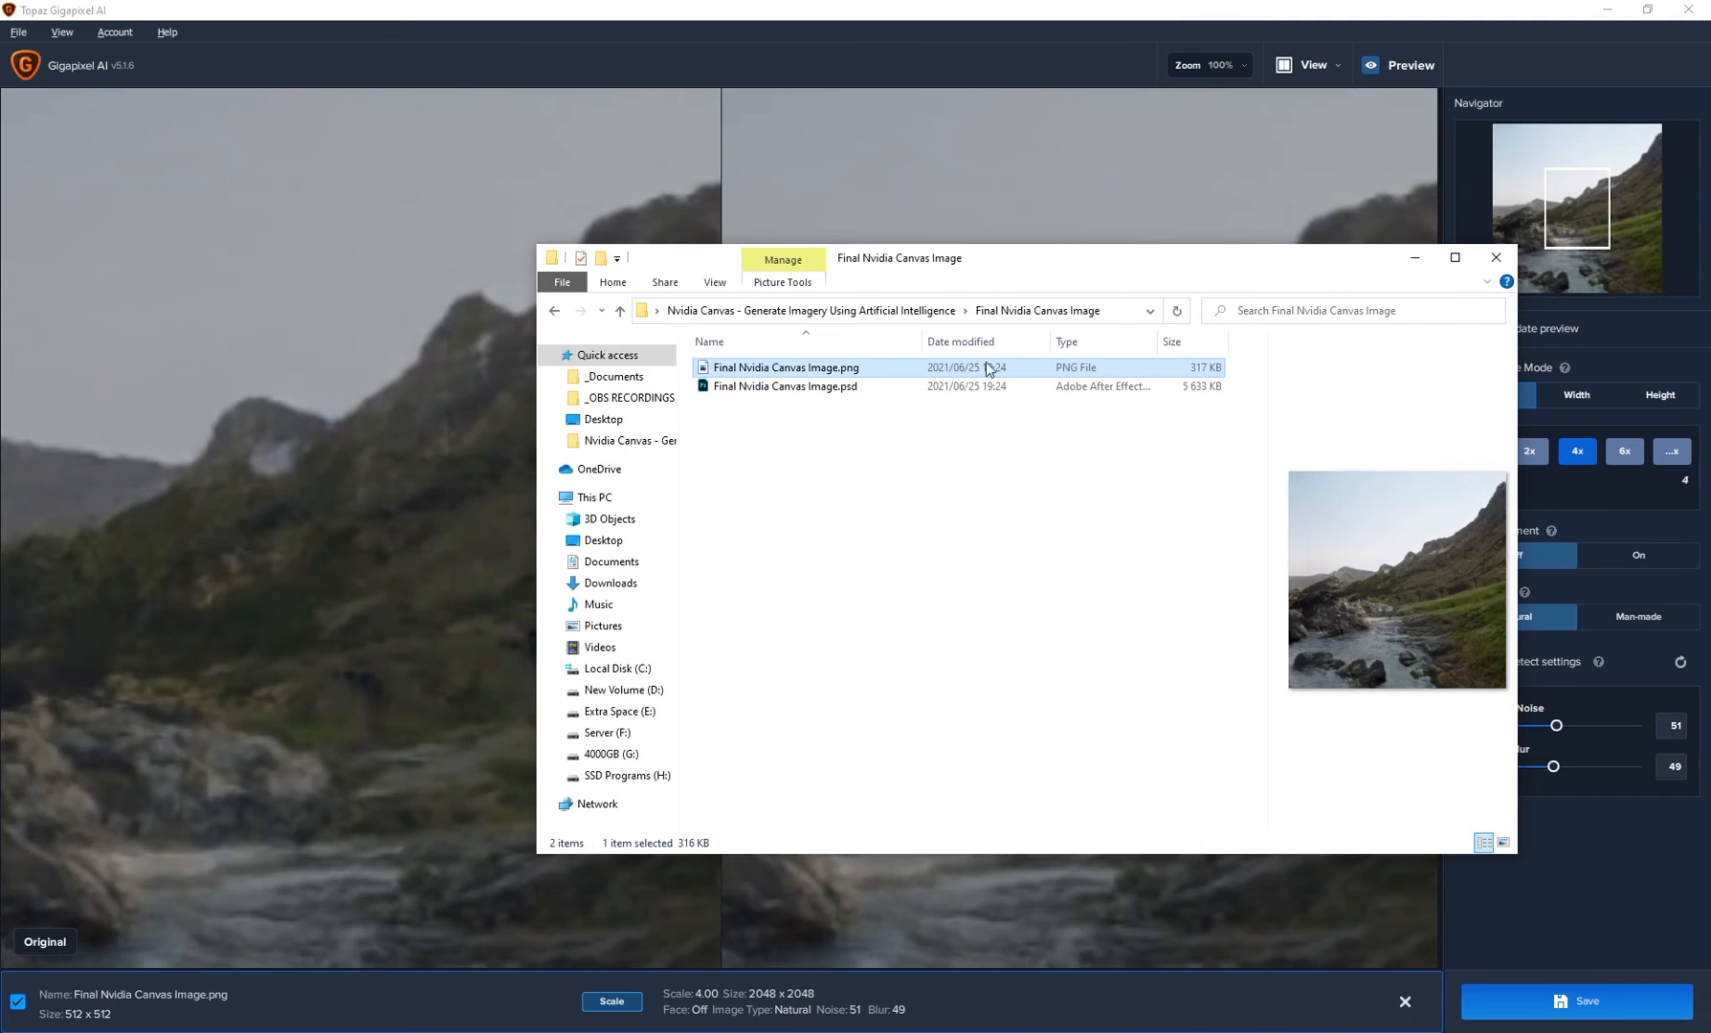
{"action": "left_click_drag", "start_coordinate": [899, 259], "coordinate": [457, 285]}
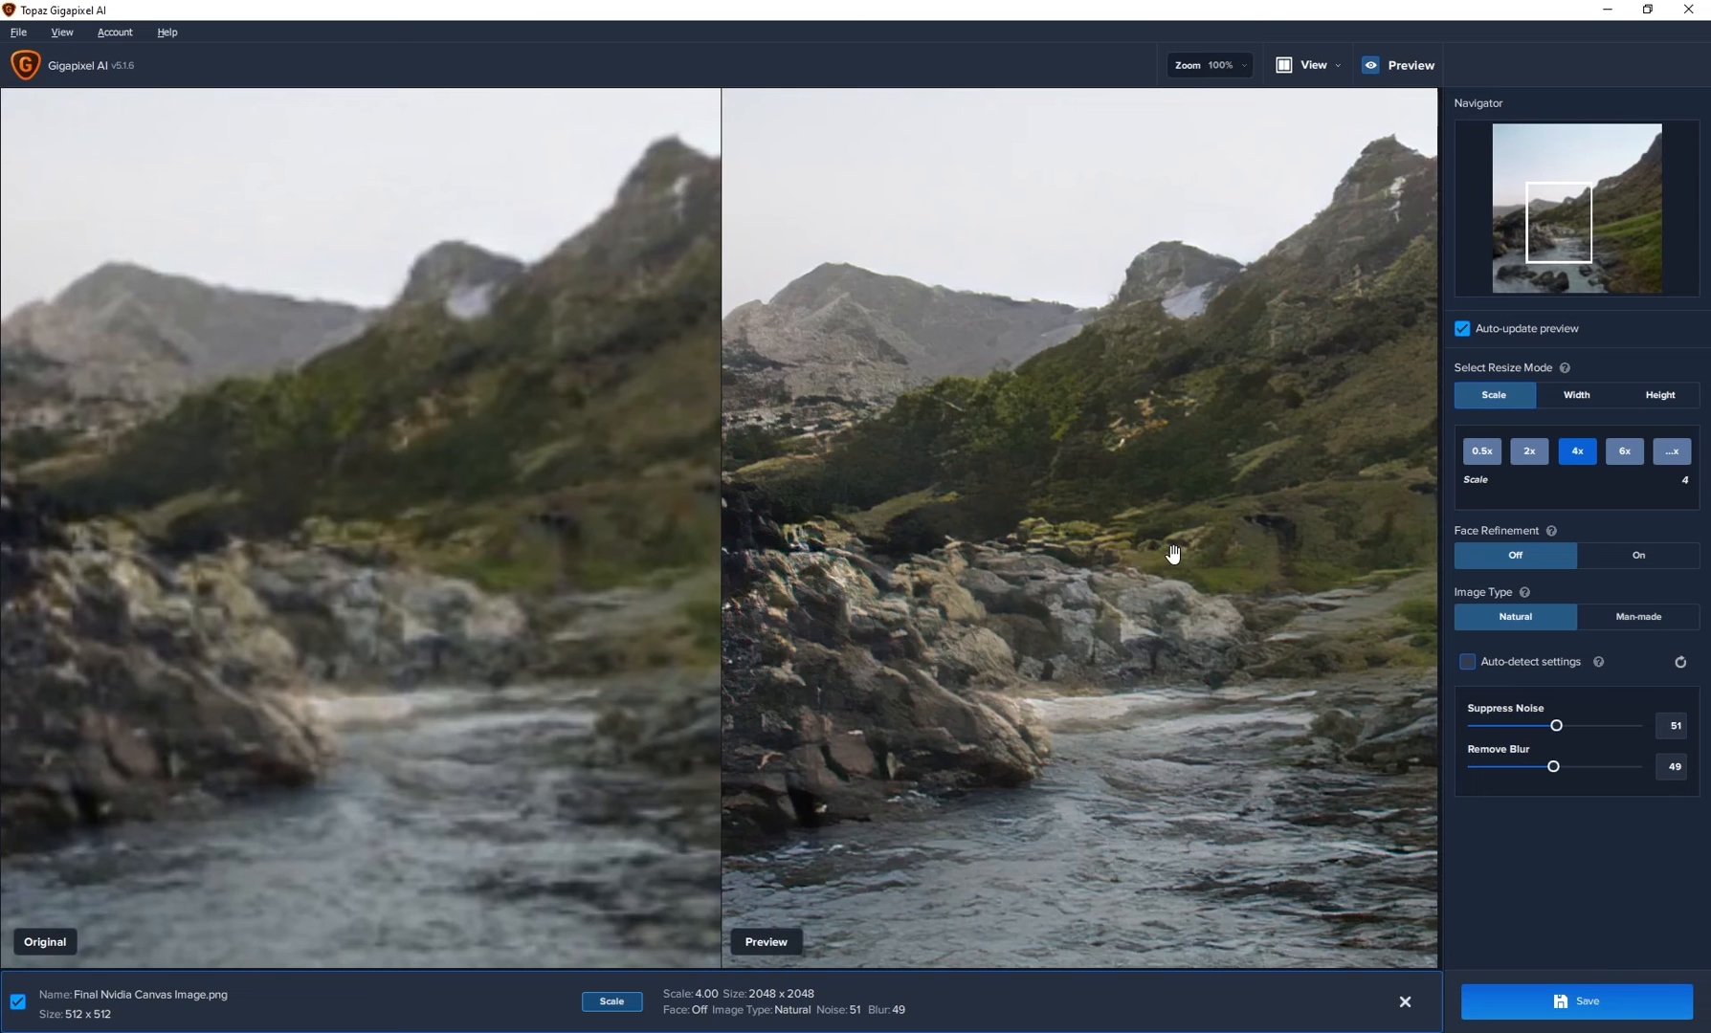
{"action": "mouse_move", "coordinate": [1131, 692]}
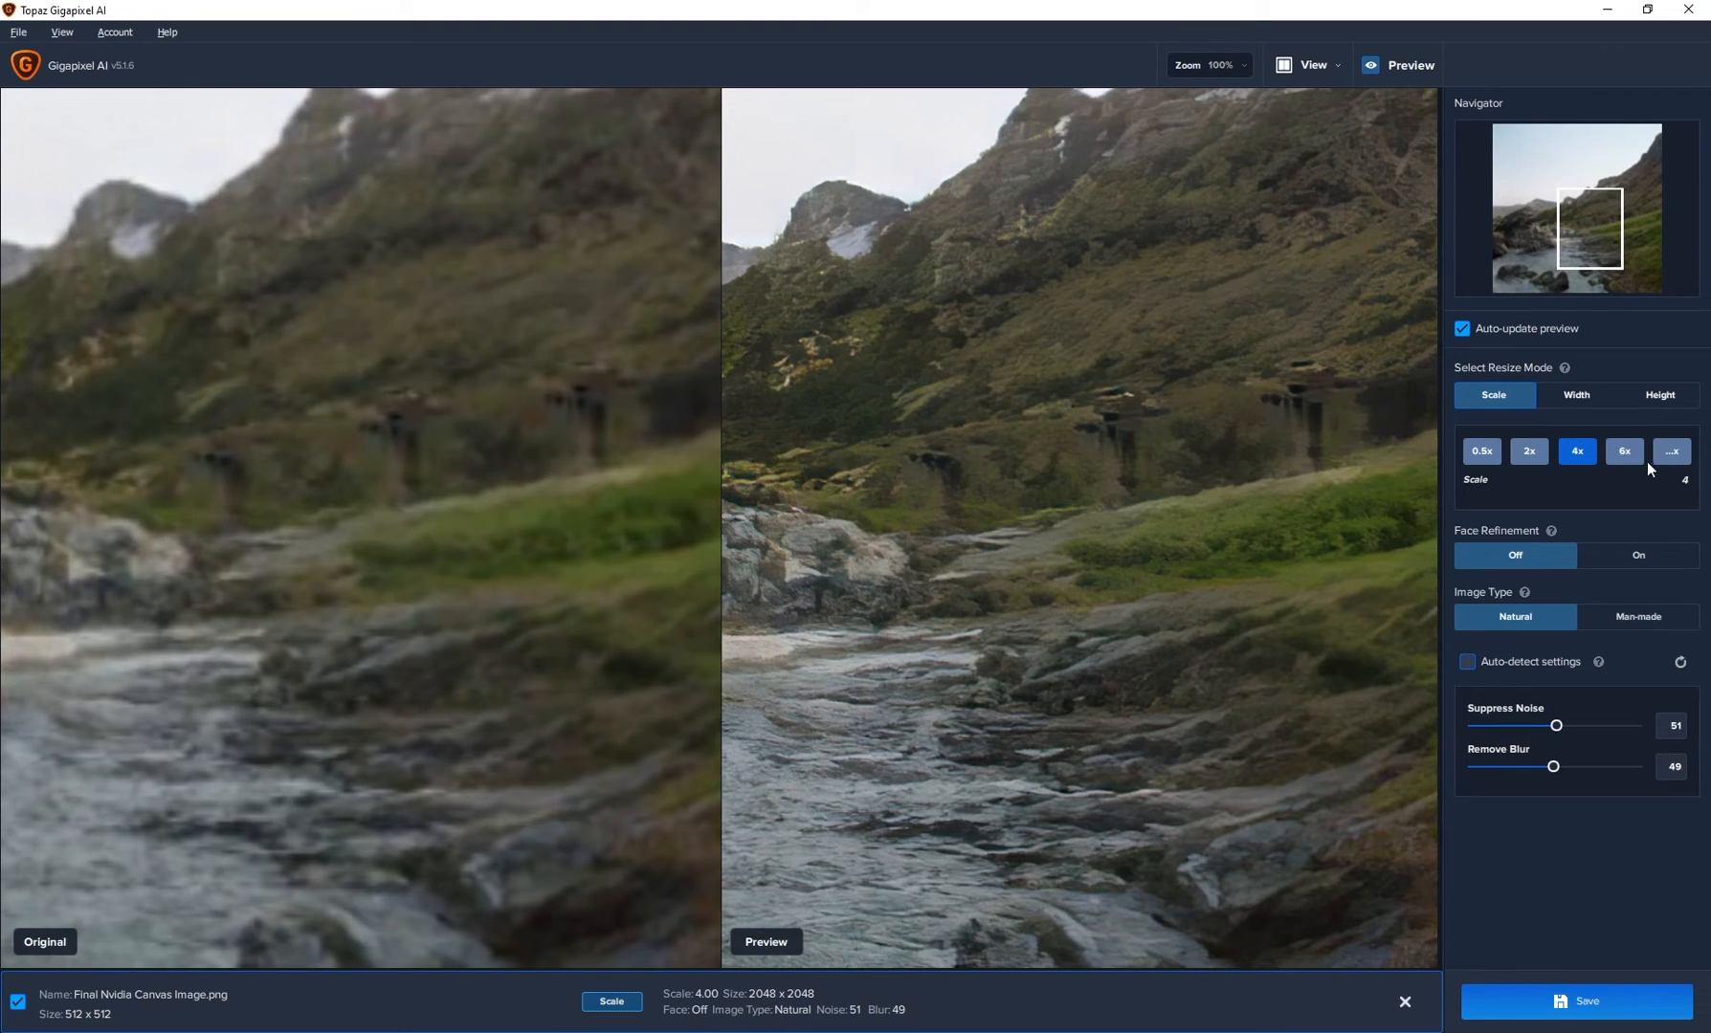
{"action": "left_click", "coordinate": [1671, 452]}
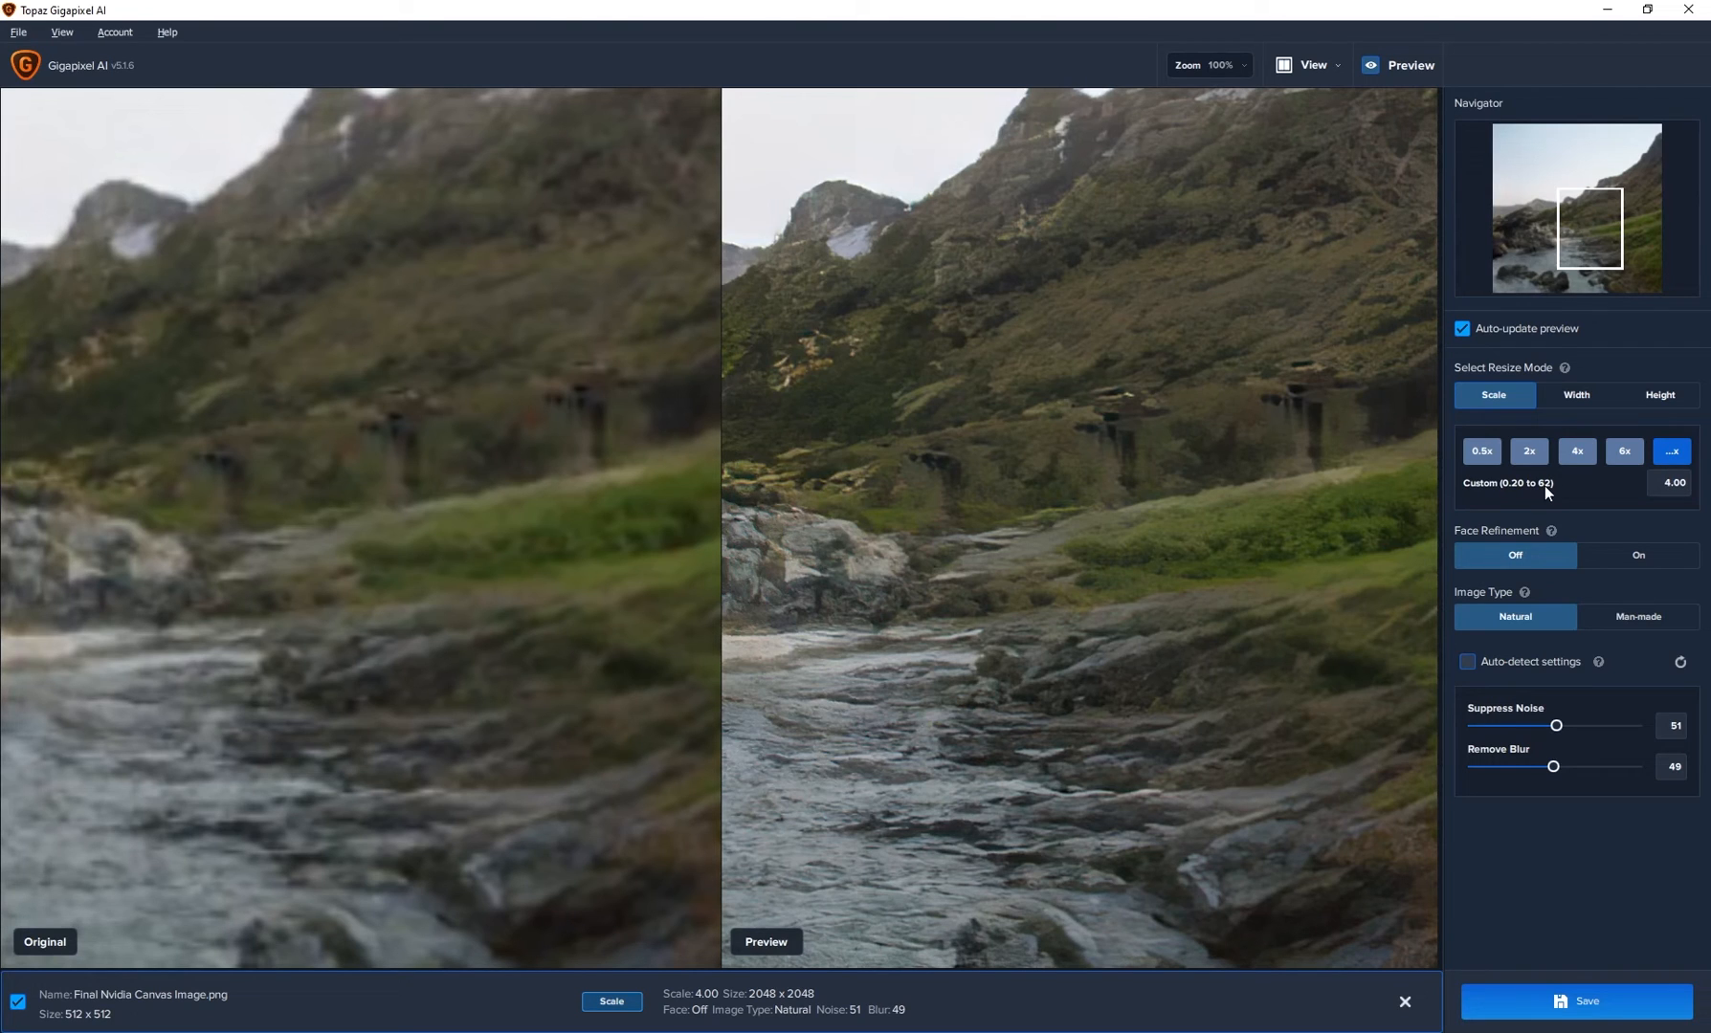
{"action": "mouse_move", "coordinate": [1621, 486]}
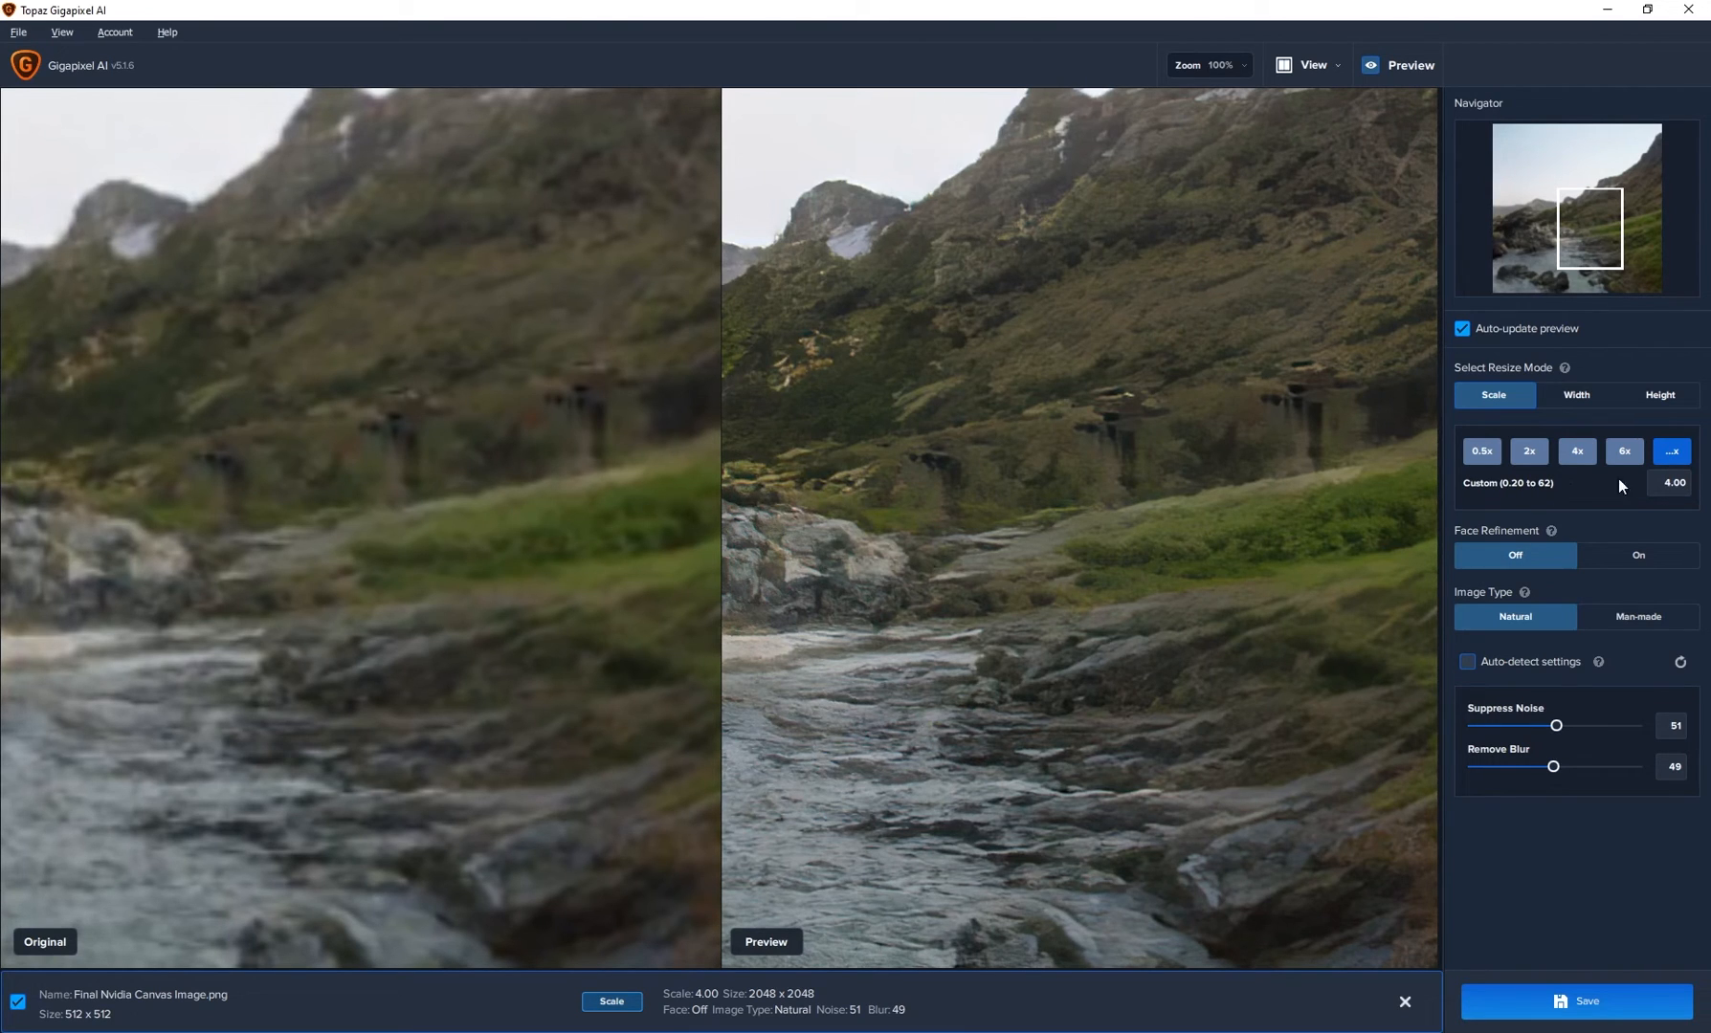
{"action": "left_click", "coordinate": [1575, 452]}
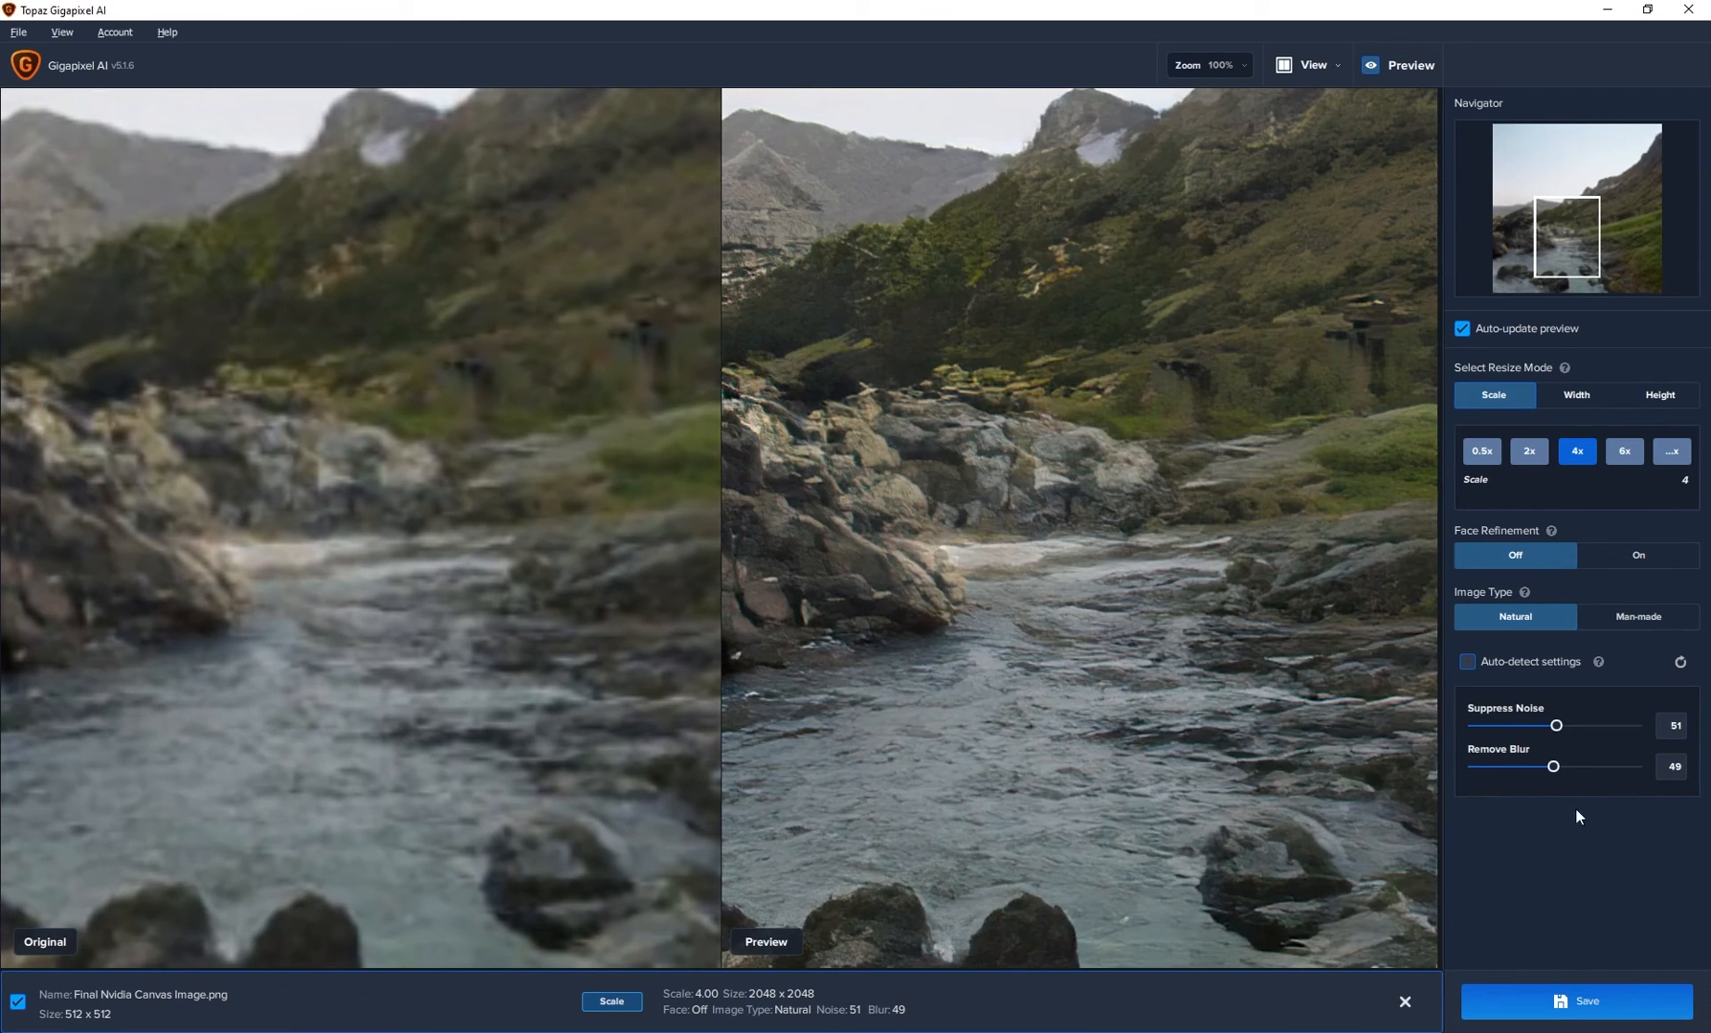
{"action": "mouse_move", "coordinate": [1502, 765]}
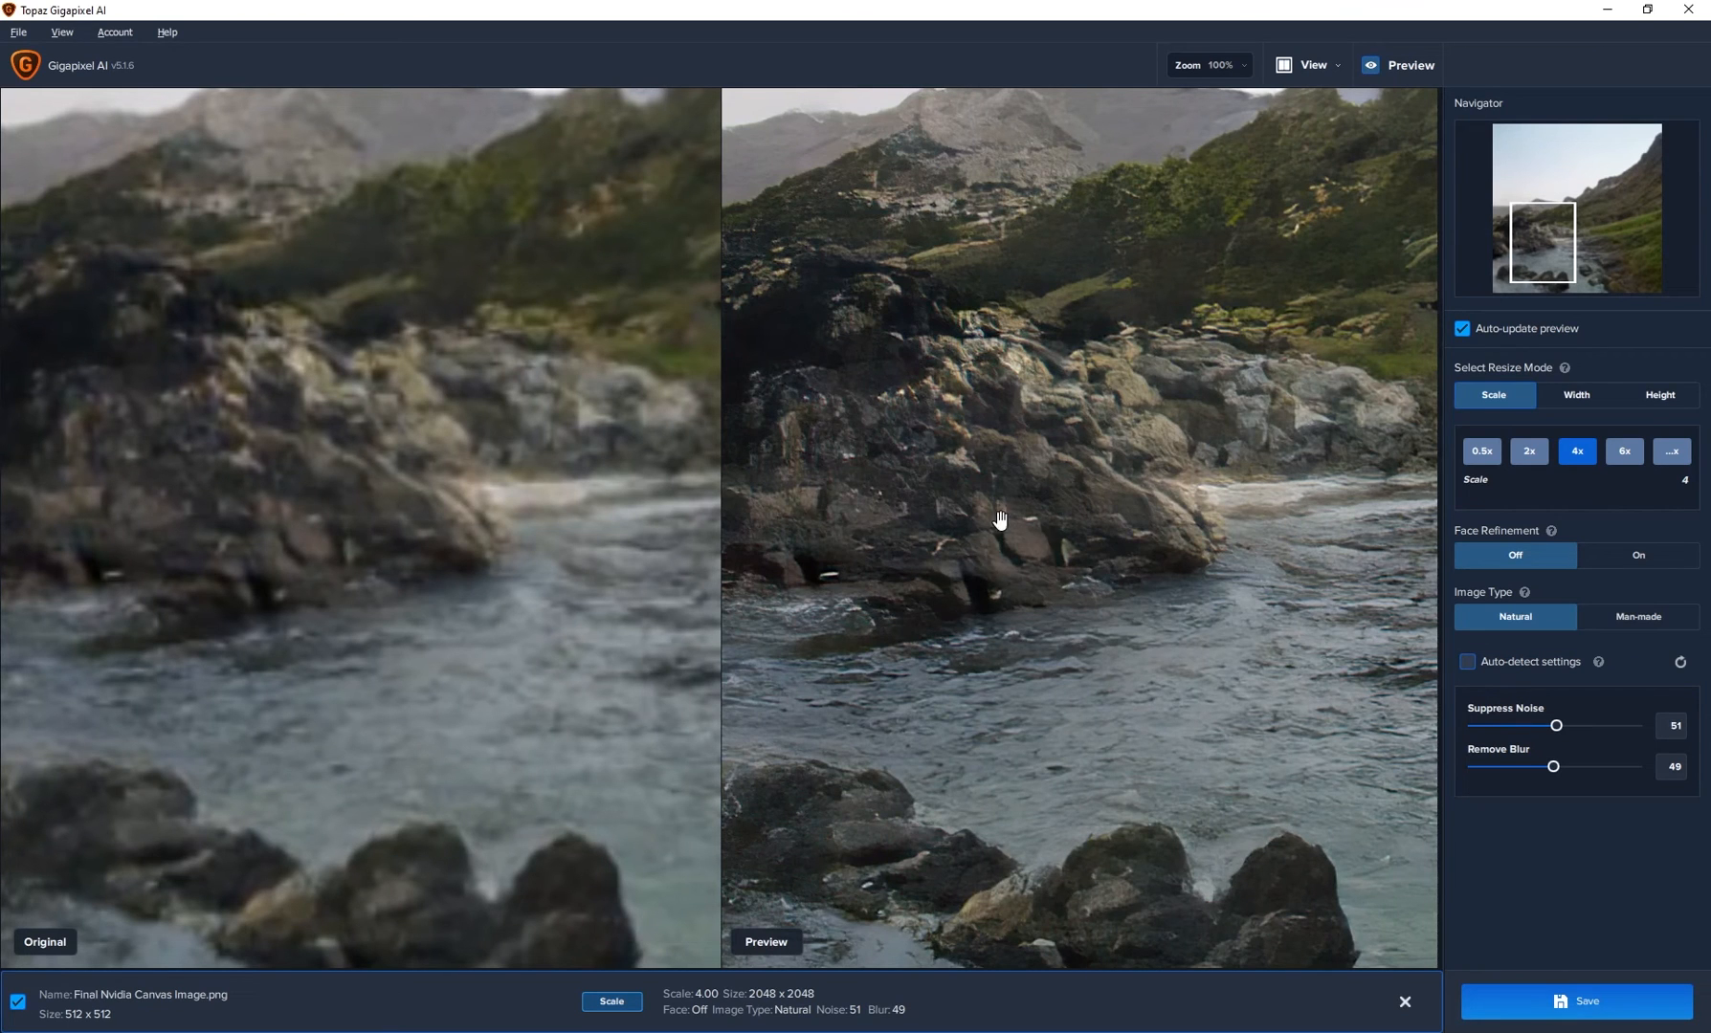
{"action": "left_click_drag", "start_coordinate": [999, 519], "coordinate": [1173, 537]}
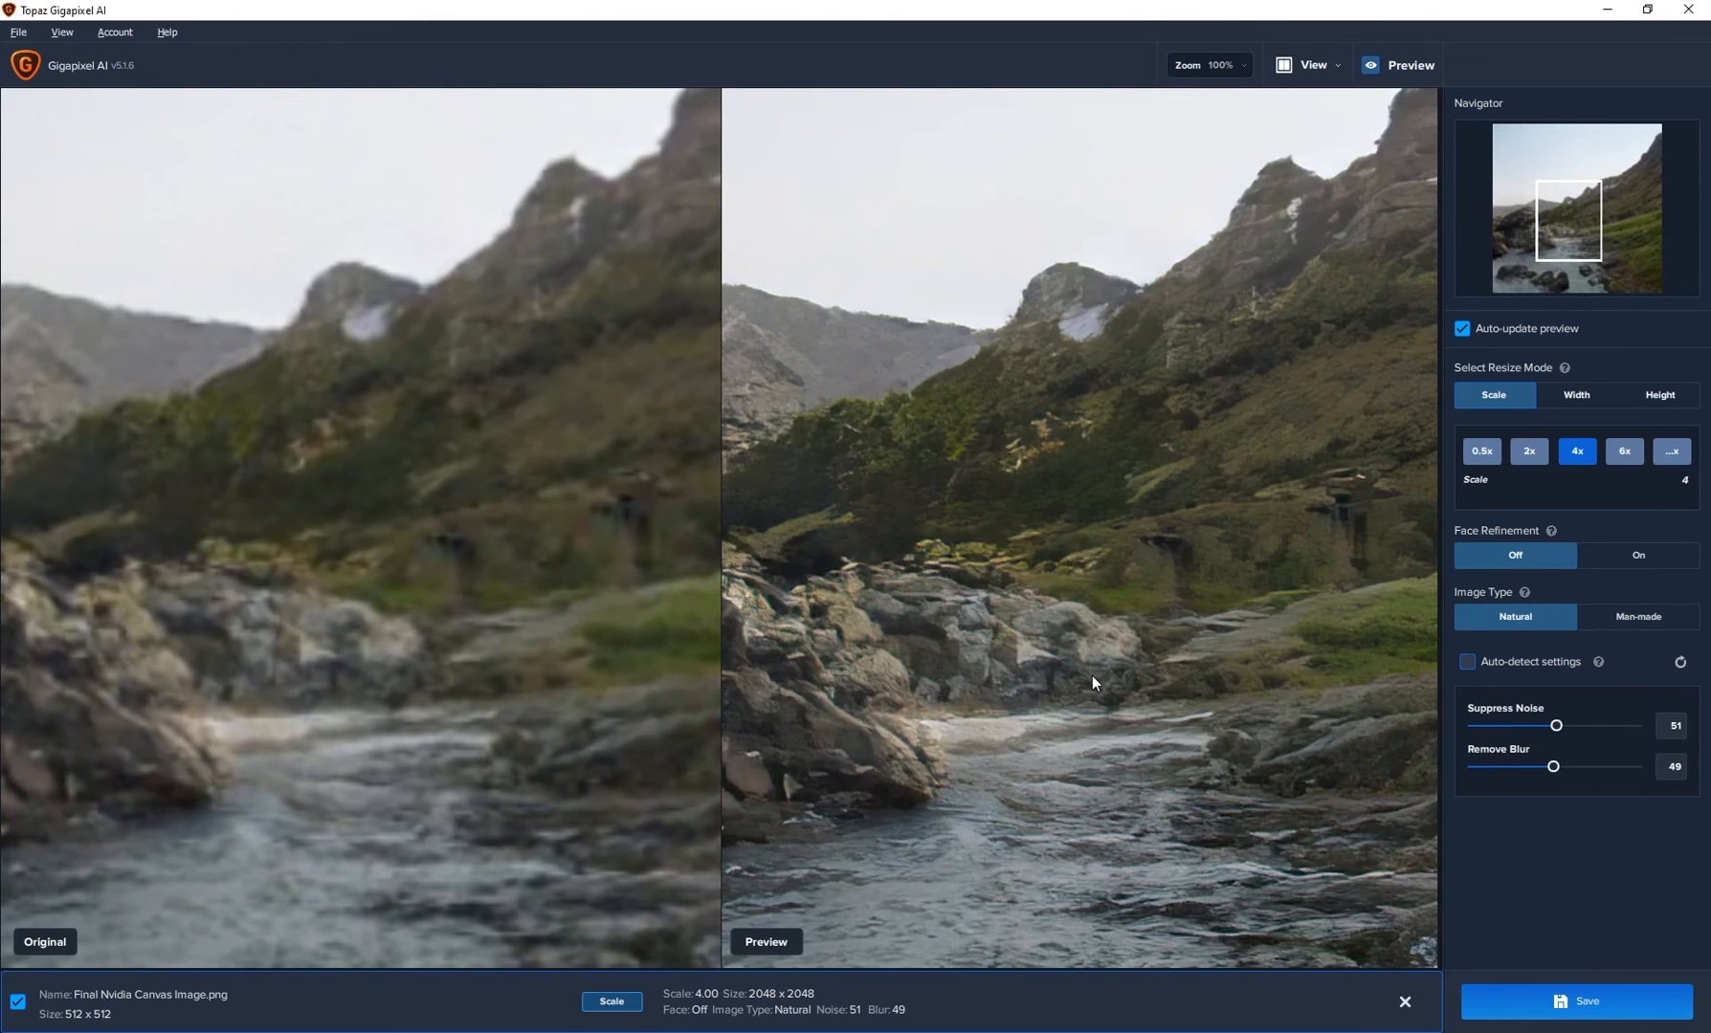
{"action": "mouse_move", "coordinate": [1217, 641]}
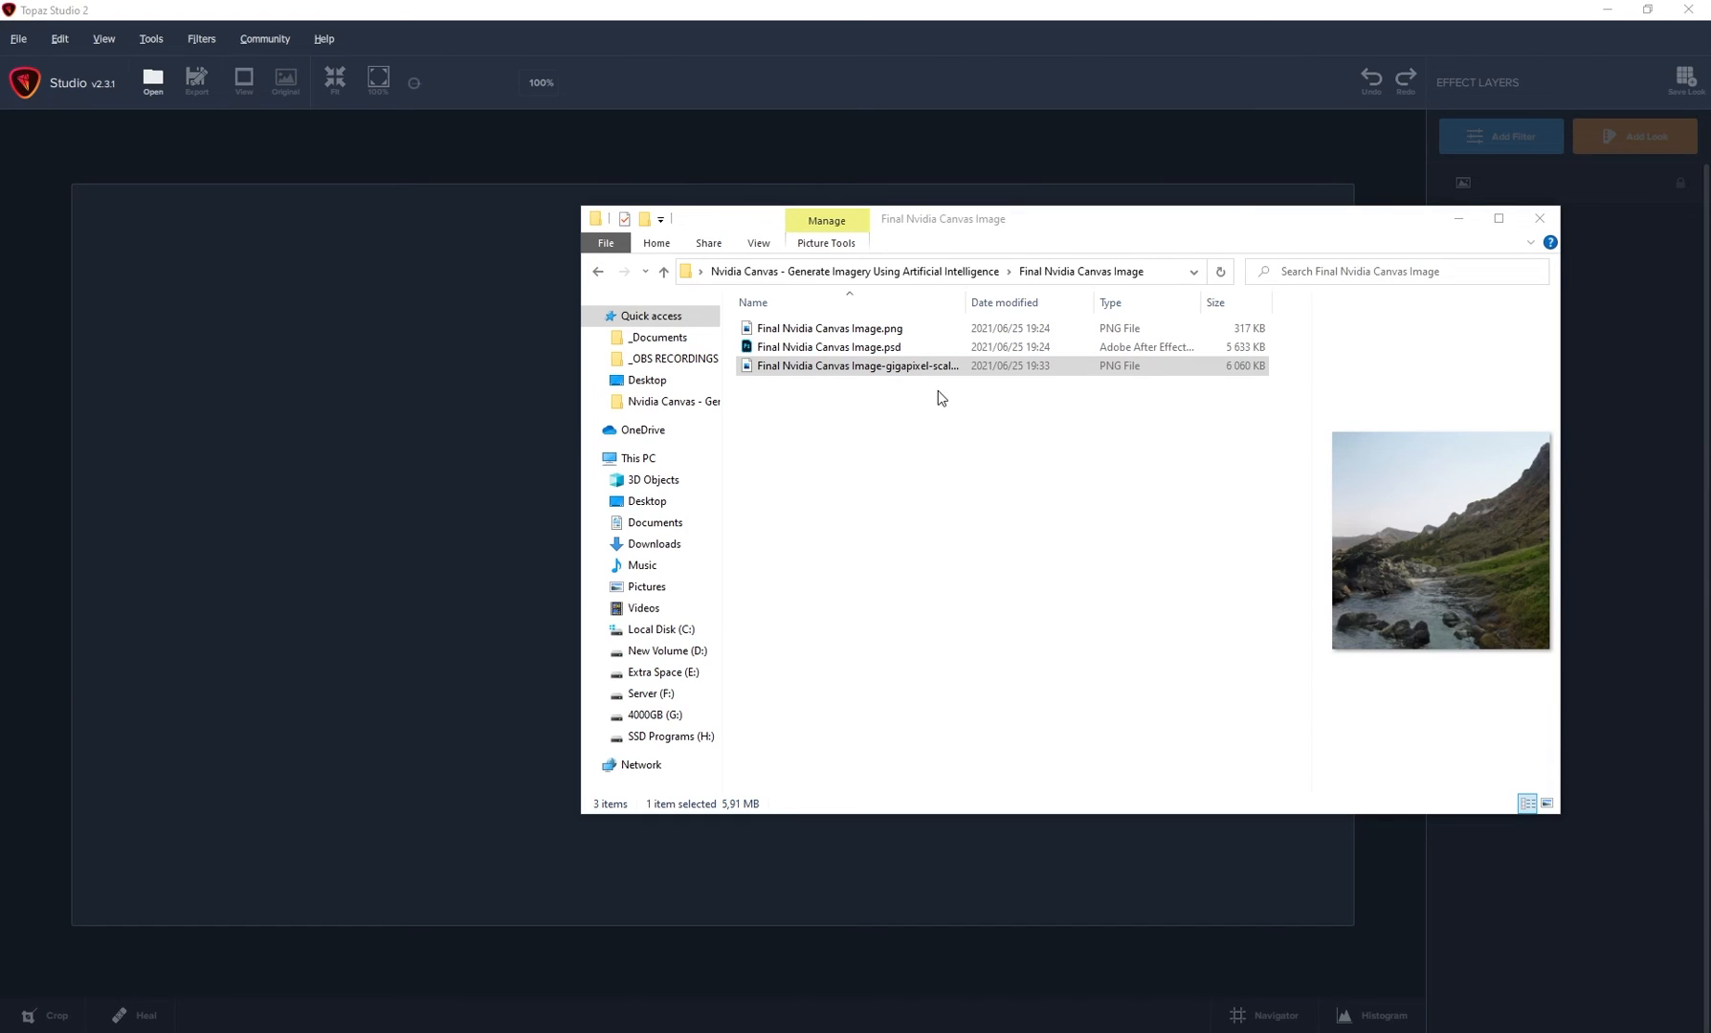
Open the 4× upscaled gigapixel-scale PNG in Topaz Studio 2
{"action": "left_click", "coordinate": [857, 366]}
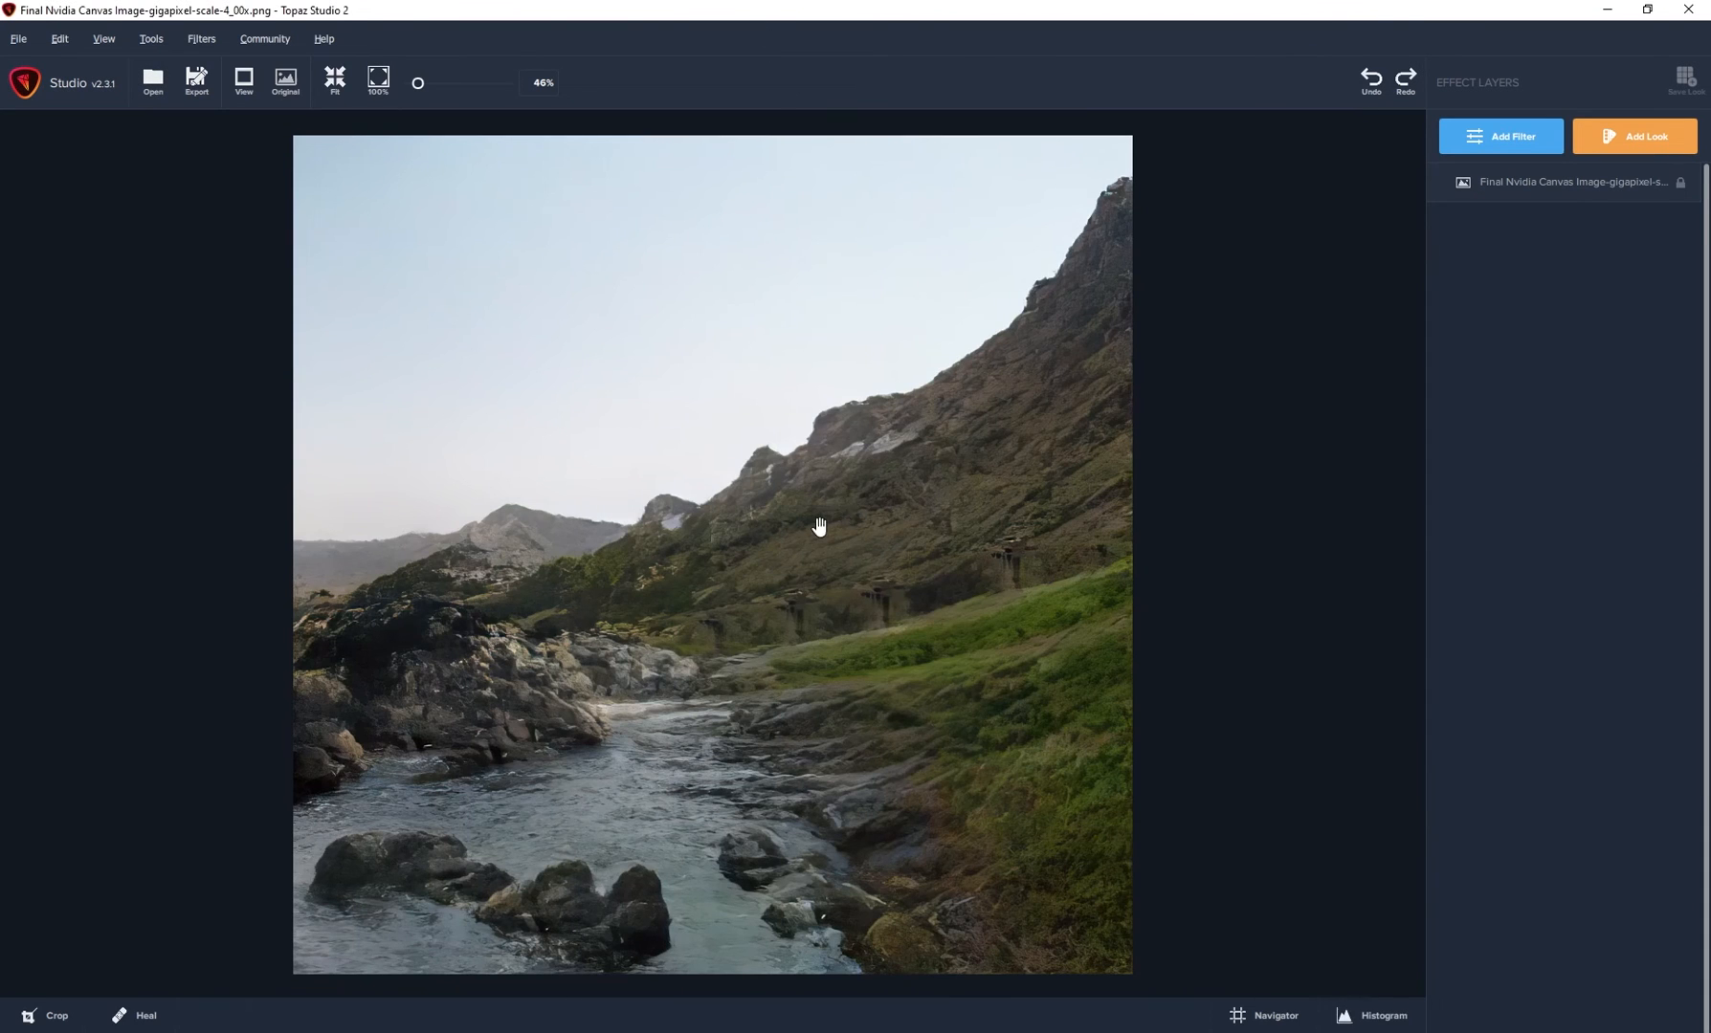
{"action": "left_click", "coordinate": [200, 38]}
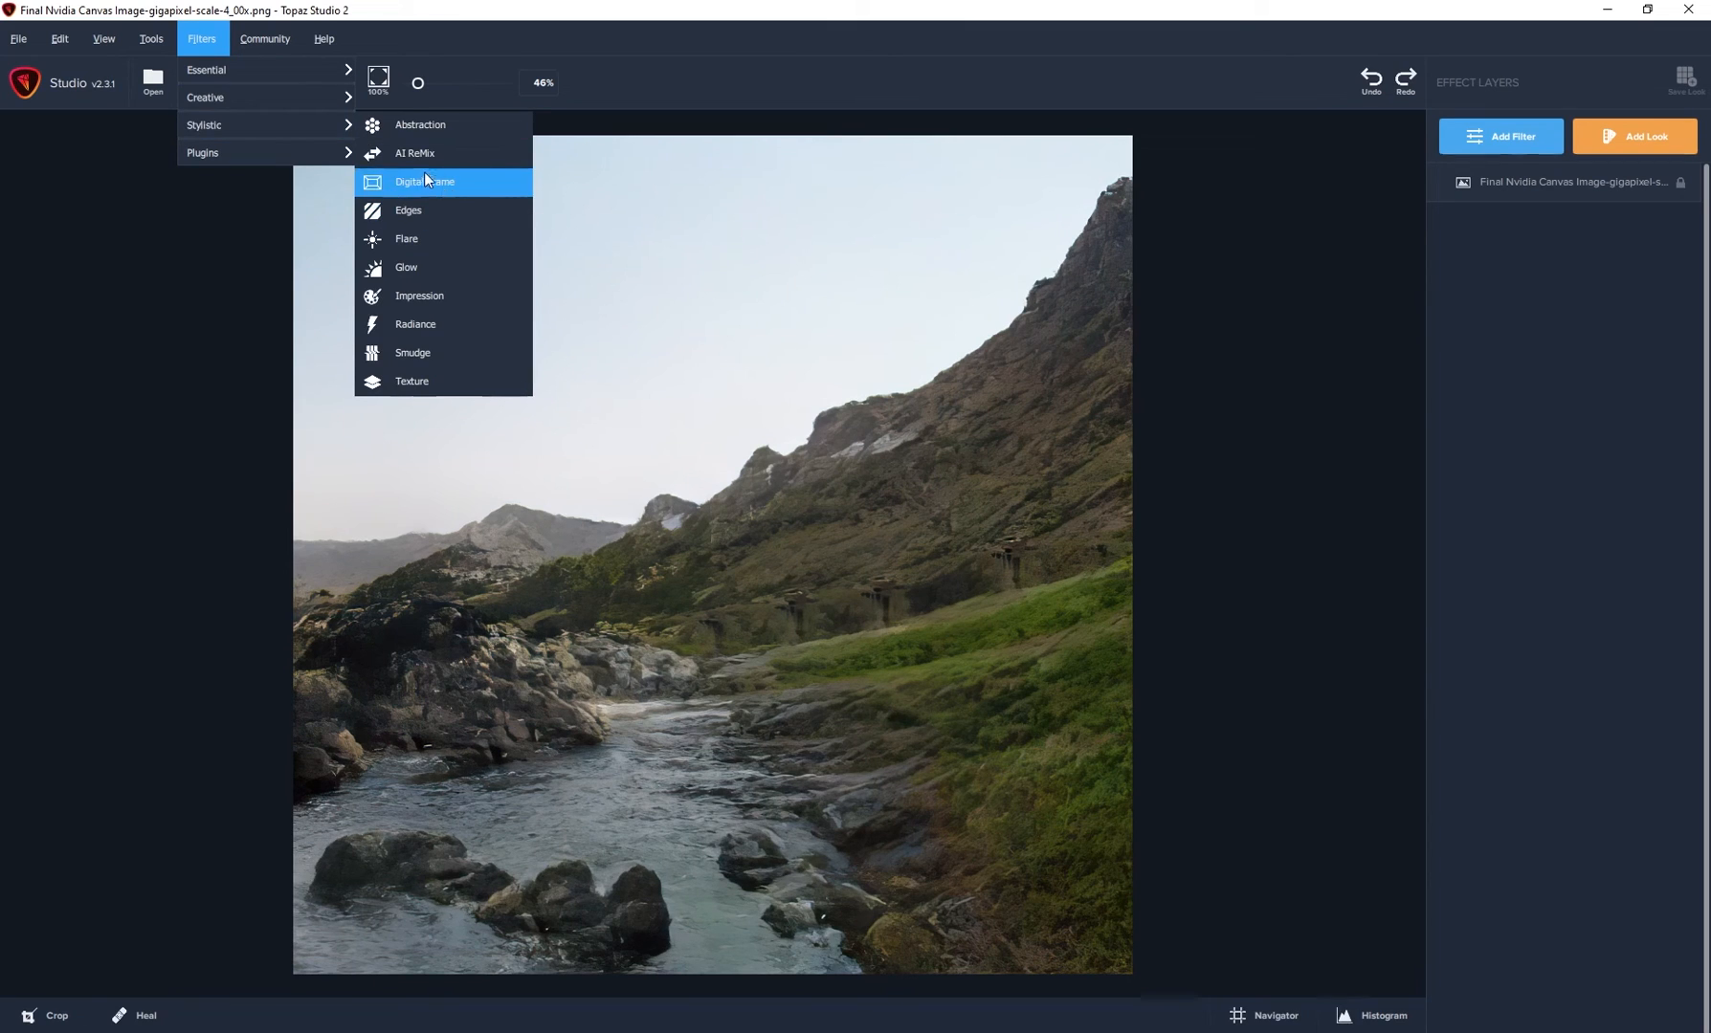
Add a Stylistic > Impression filter with a broad, smooth brush preset and adjusted brush size
{"action": "left_click", "coordinate": [419, 296]}
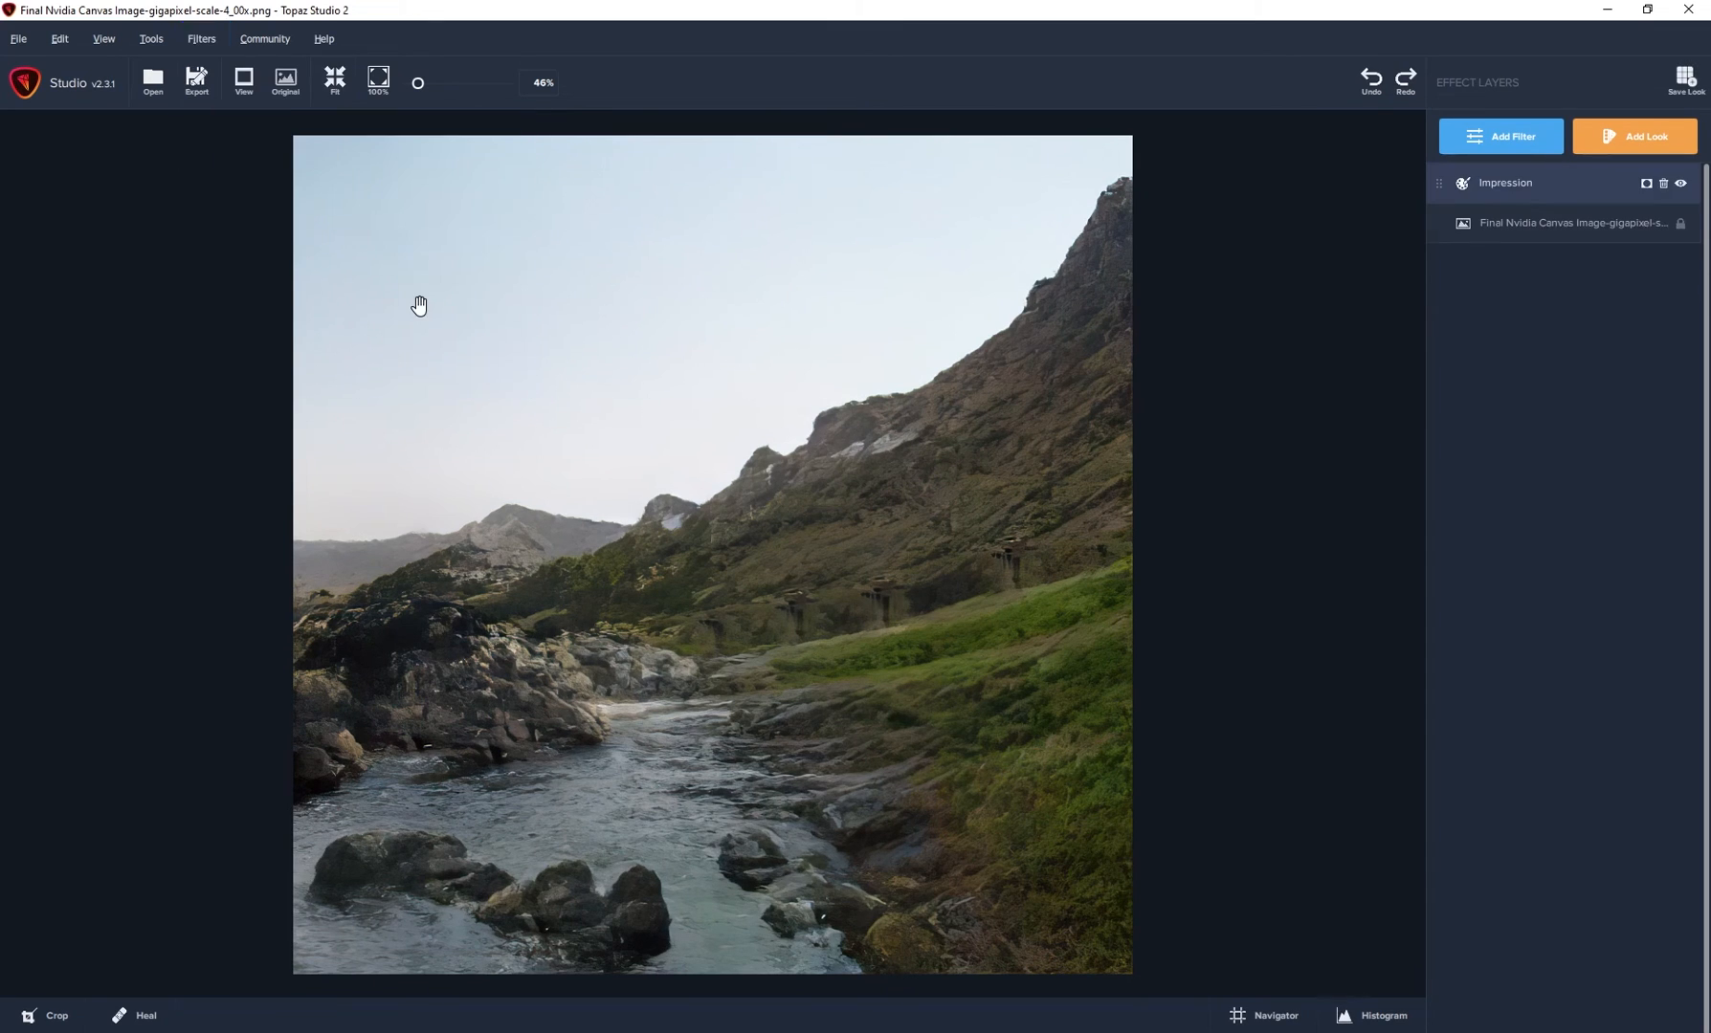
{"action": "left_click", "coordinate": [1504, 182]}
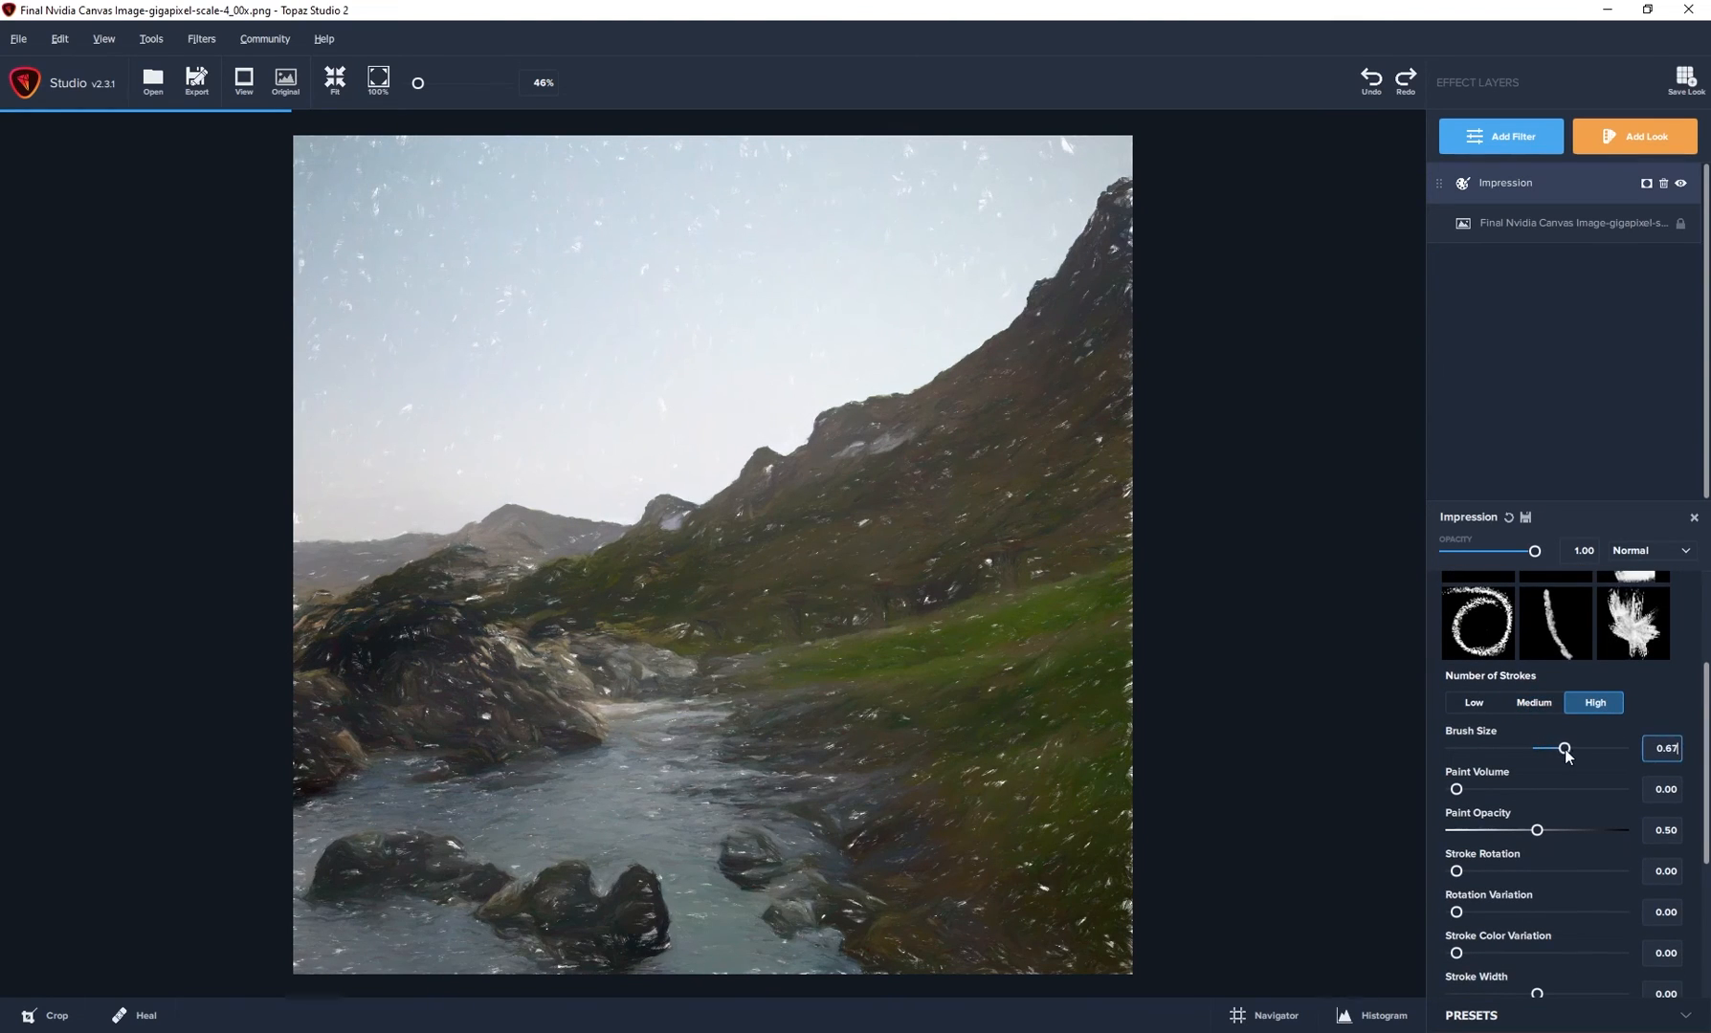
{"action": "left_click_drag", "start_coordinate": [1563, 749], "coordinate": [1570, 748]}
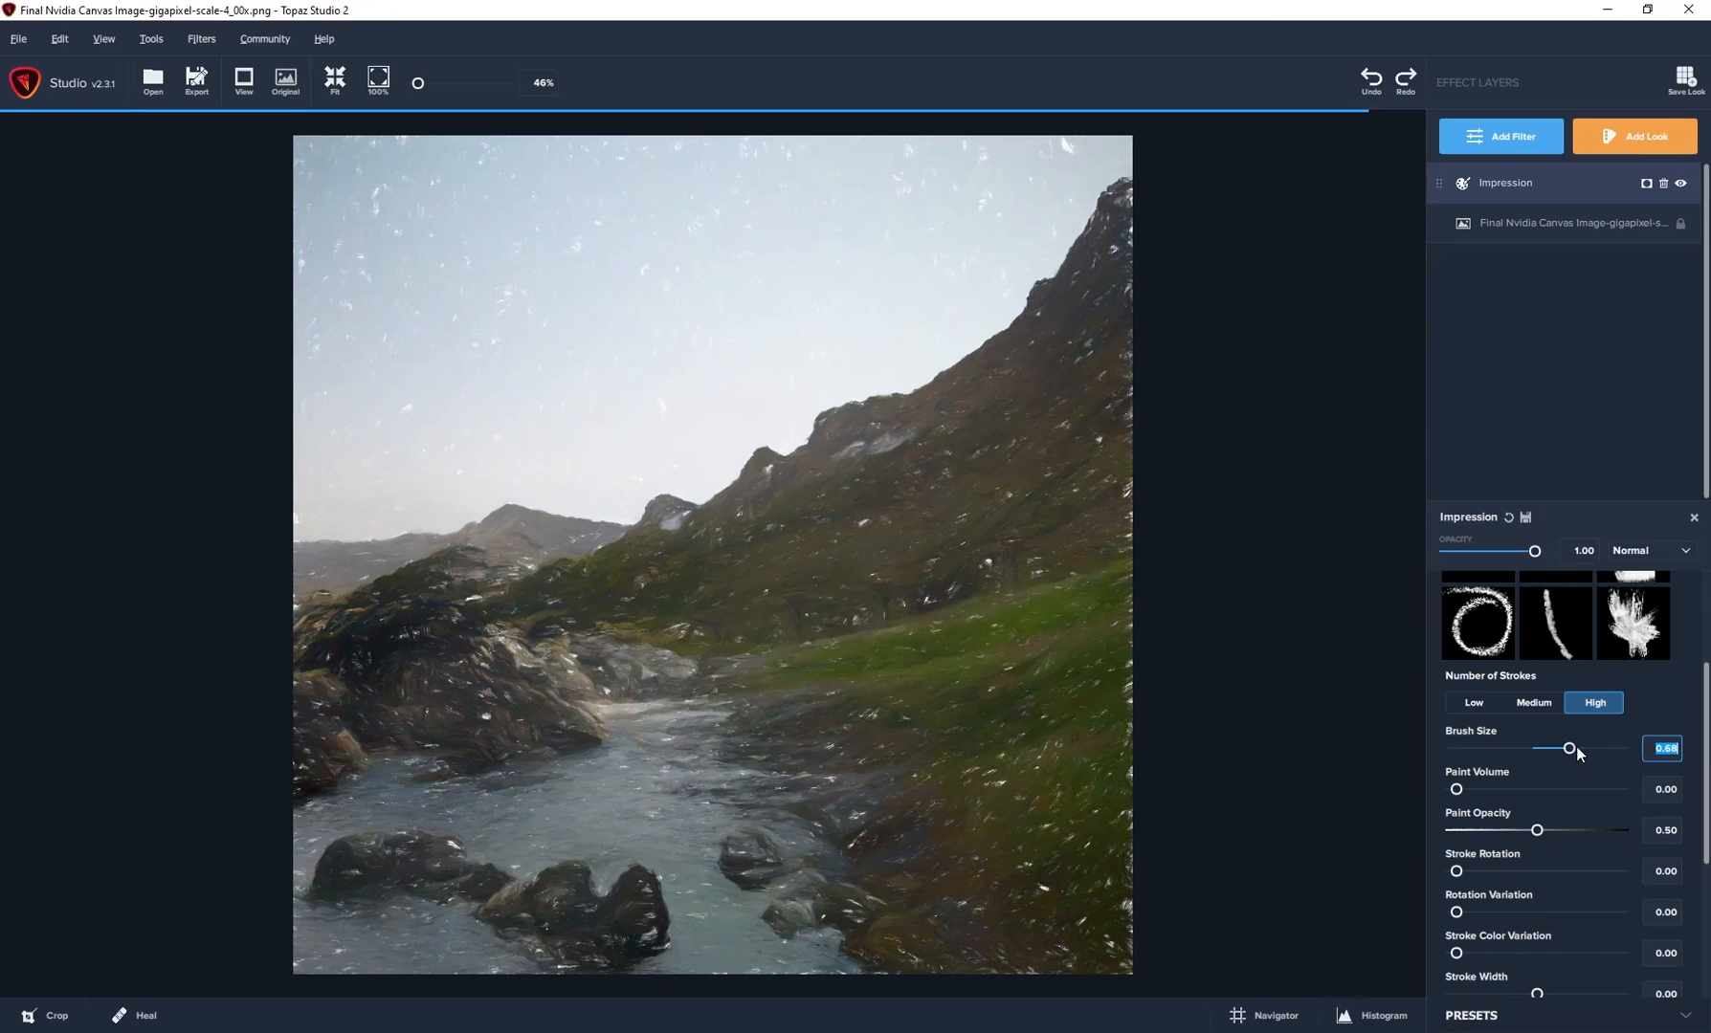
{"action": "left_click_drag", "start_coordinate": [1568, 750], "coordinate": [1550, 750]}
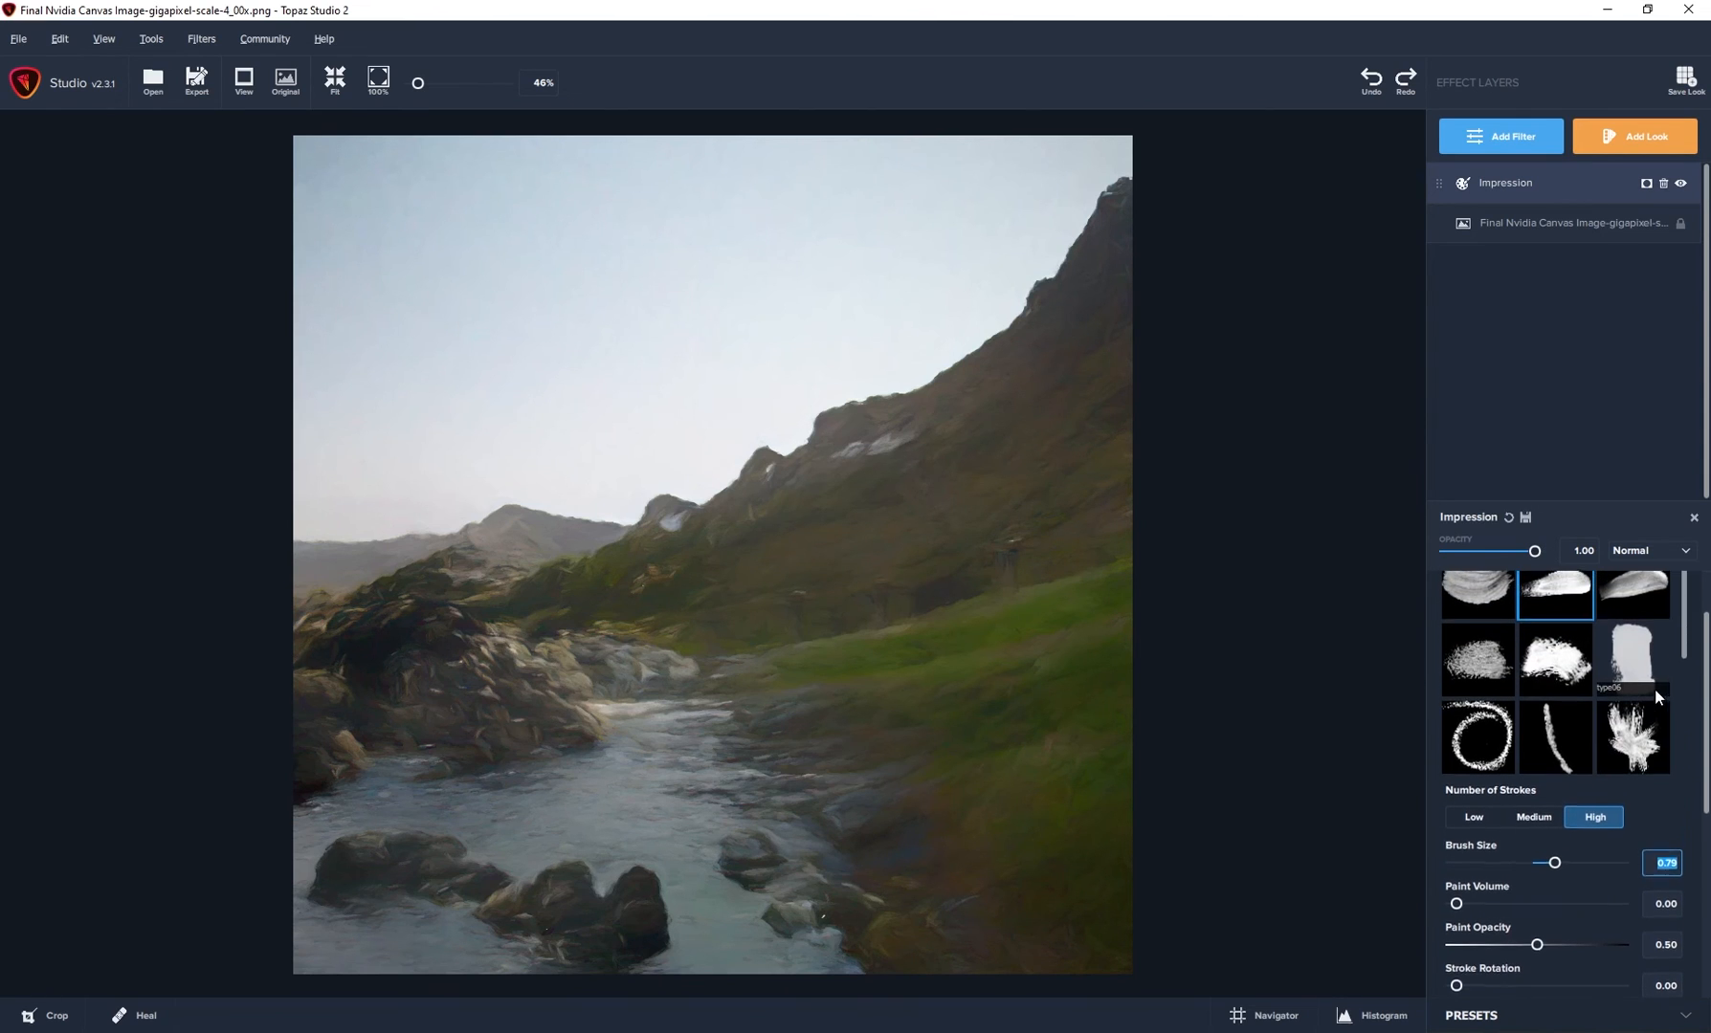
{"action": "left_click", "coordinate": [1475, 595]}
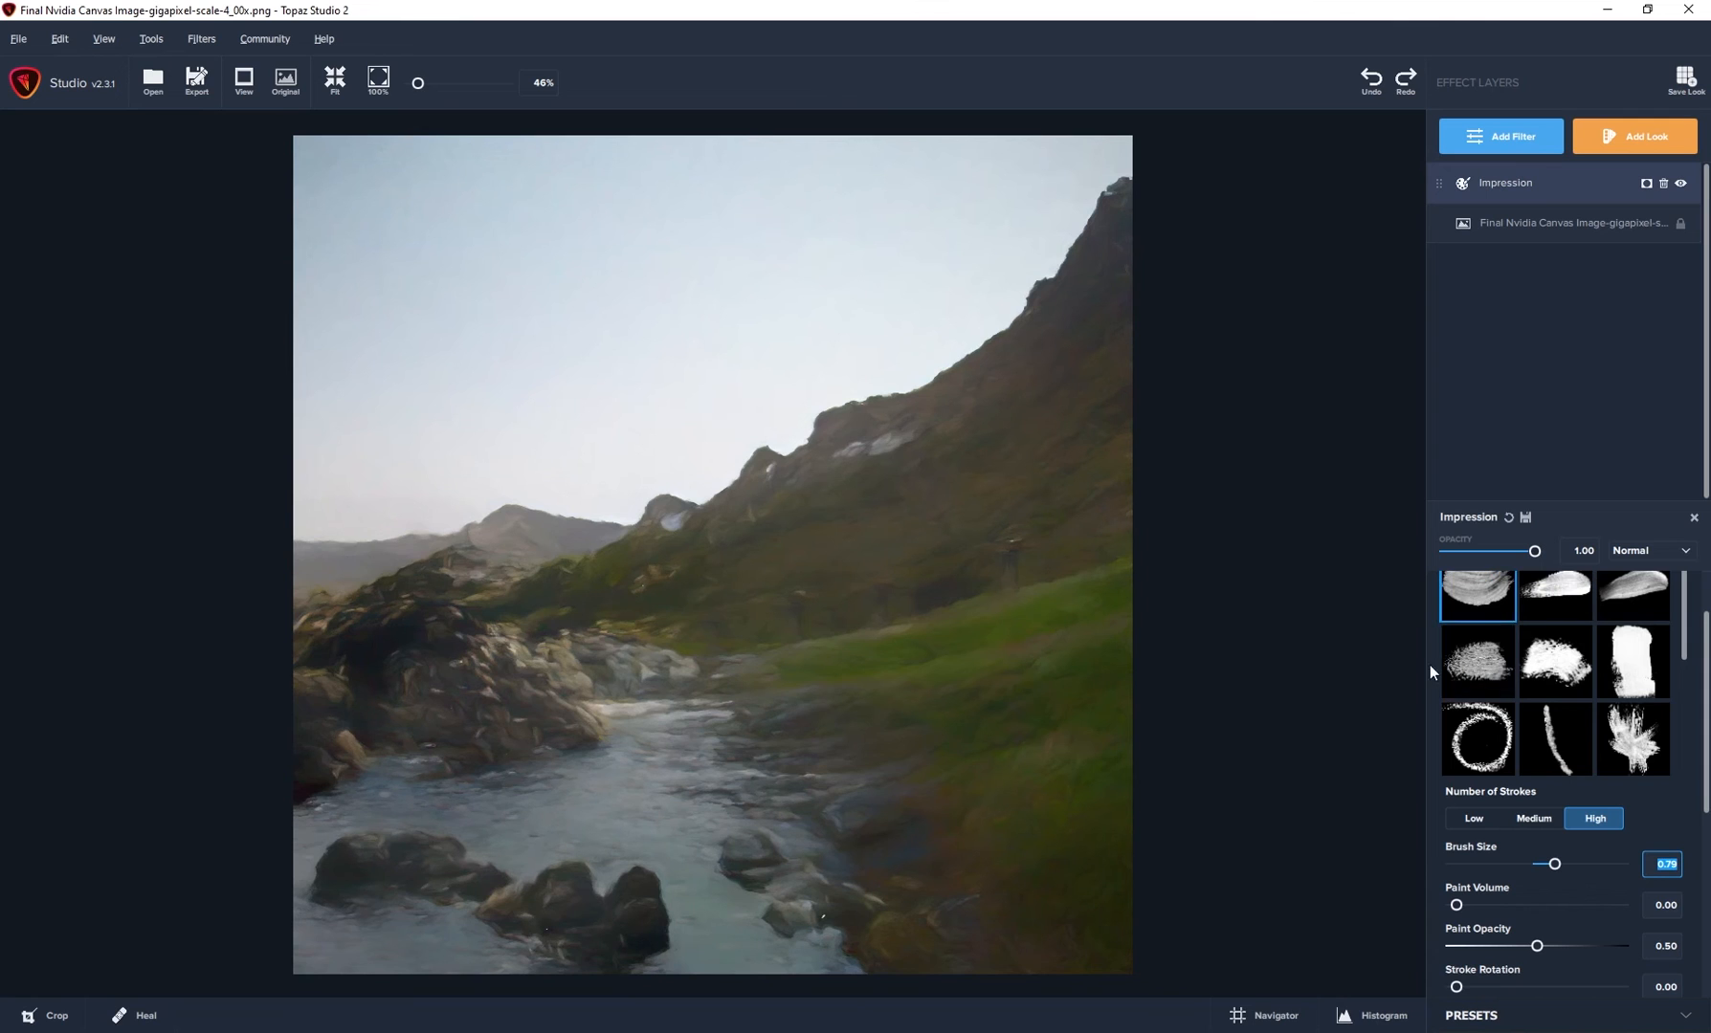
{"action": "left_click_drag", "start_coordinate": [1554, 865], "coordinate": [1569, 865]}
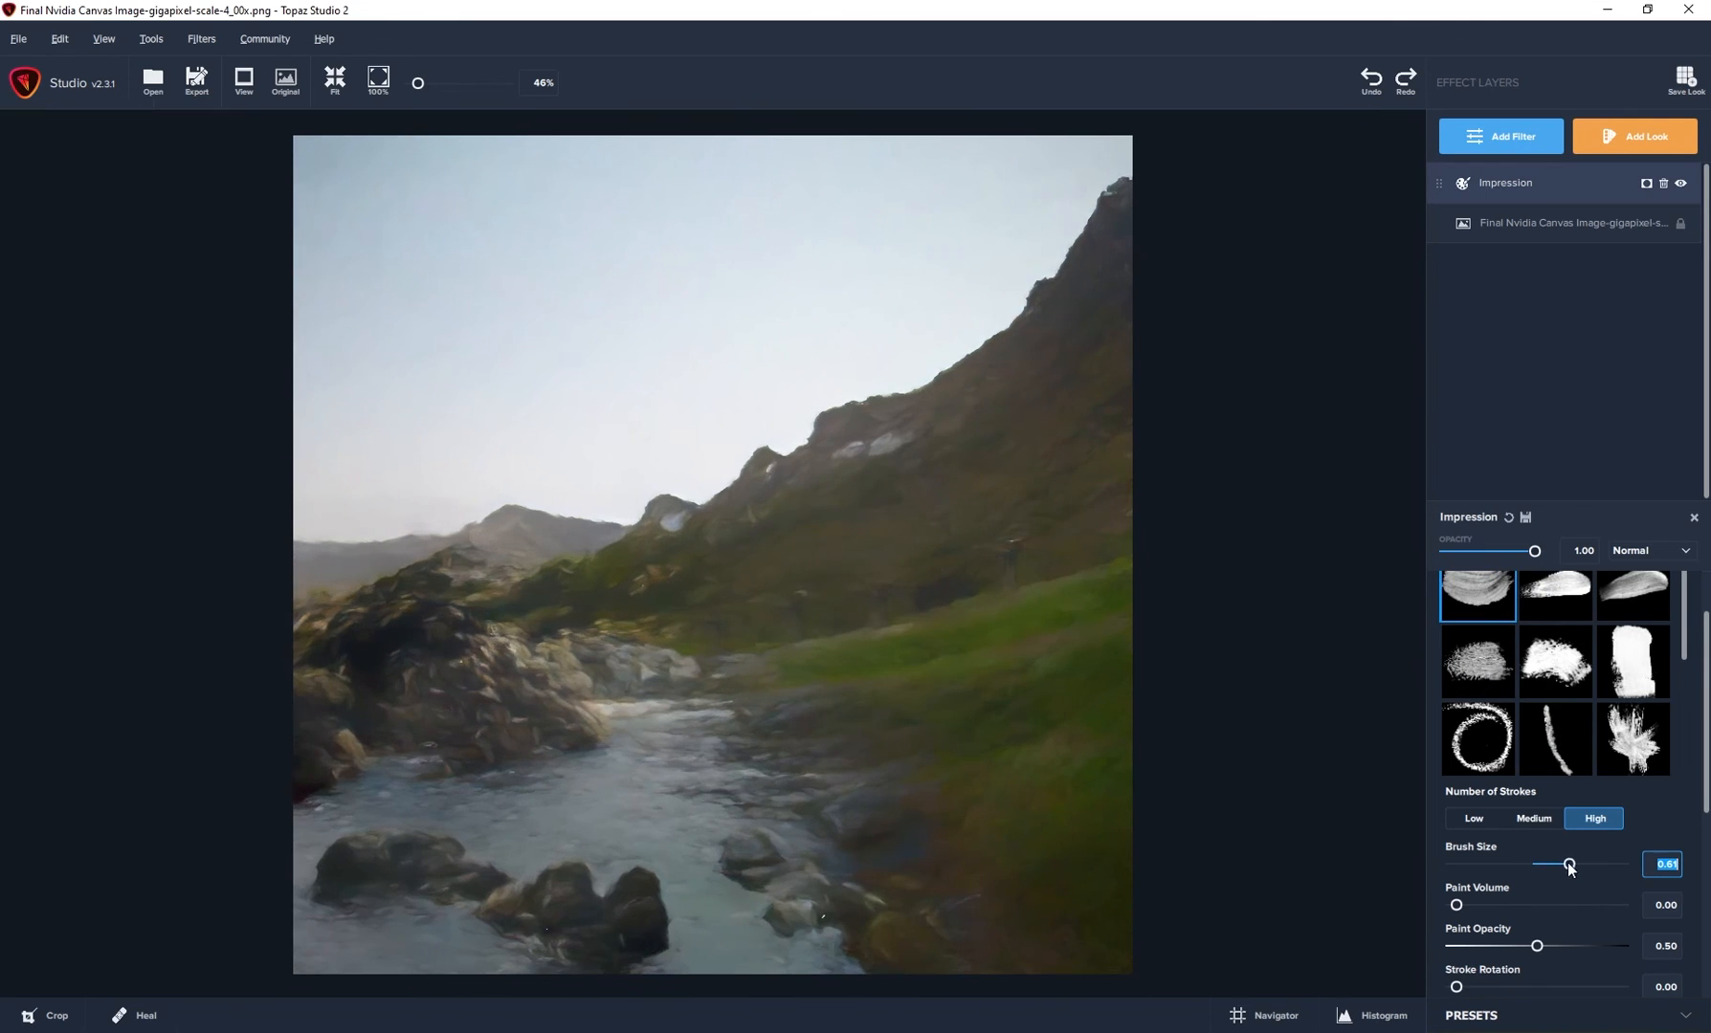
Lower the Impression filter's opacity so the painterly strokes blend with the photo
{"action": "left_click_drag", "start_coordinate": [1535, 553], "coordinate": [1529, 553]}
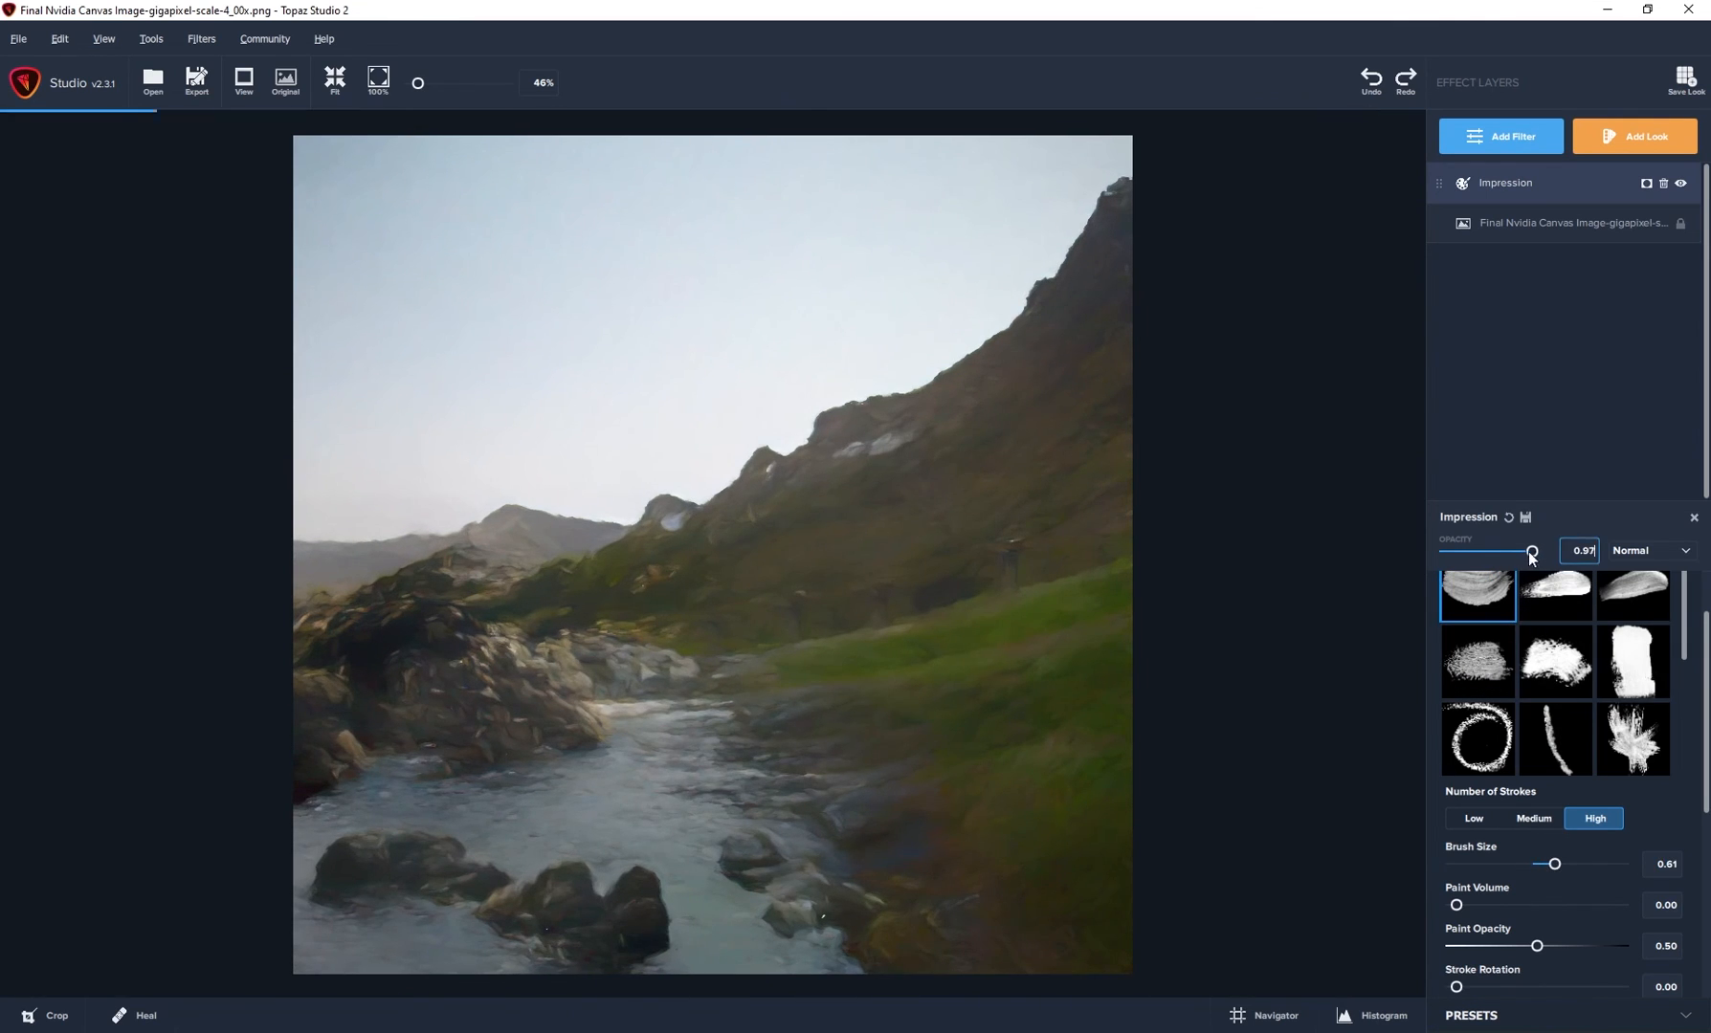
{"action": "left_click_drag", "start_coordinate": [1531, 552], "coordinate": [1494, 552]}
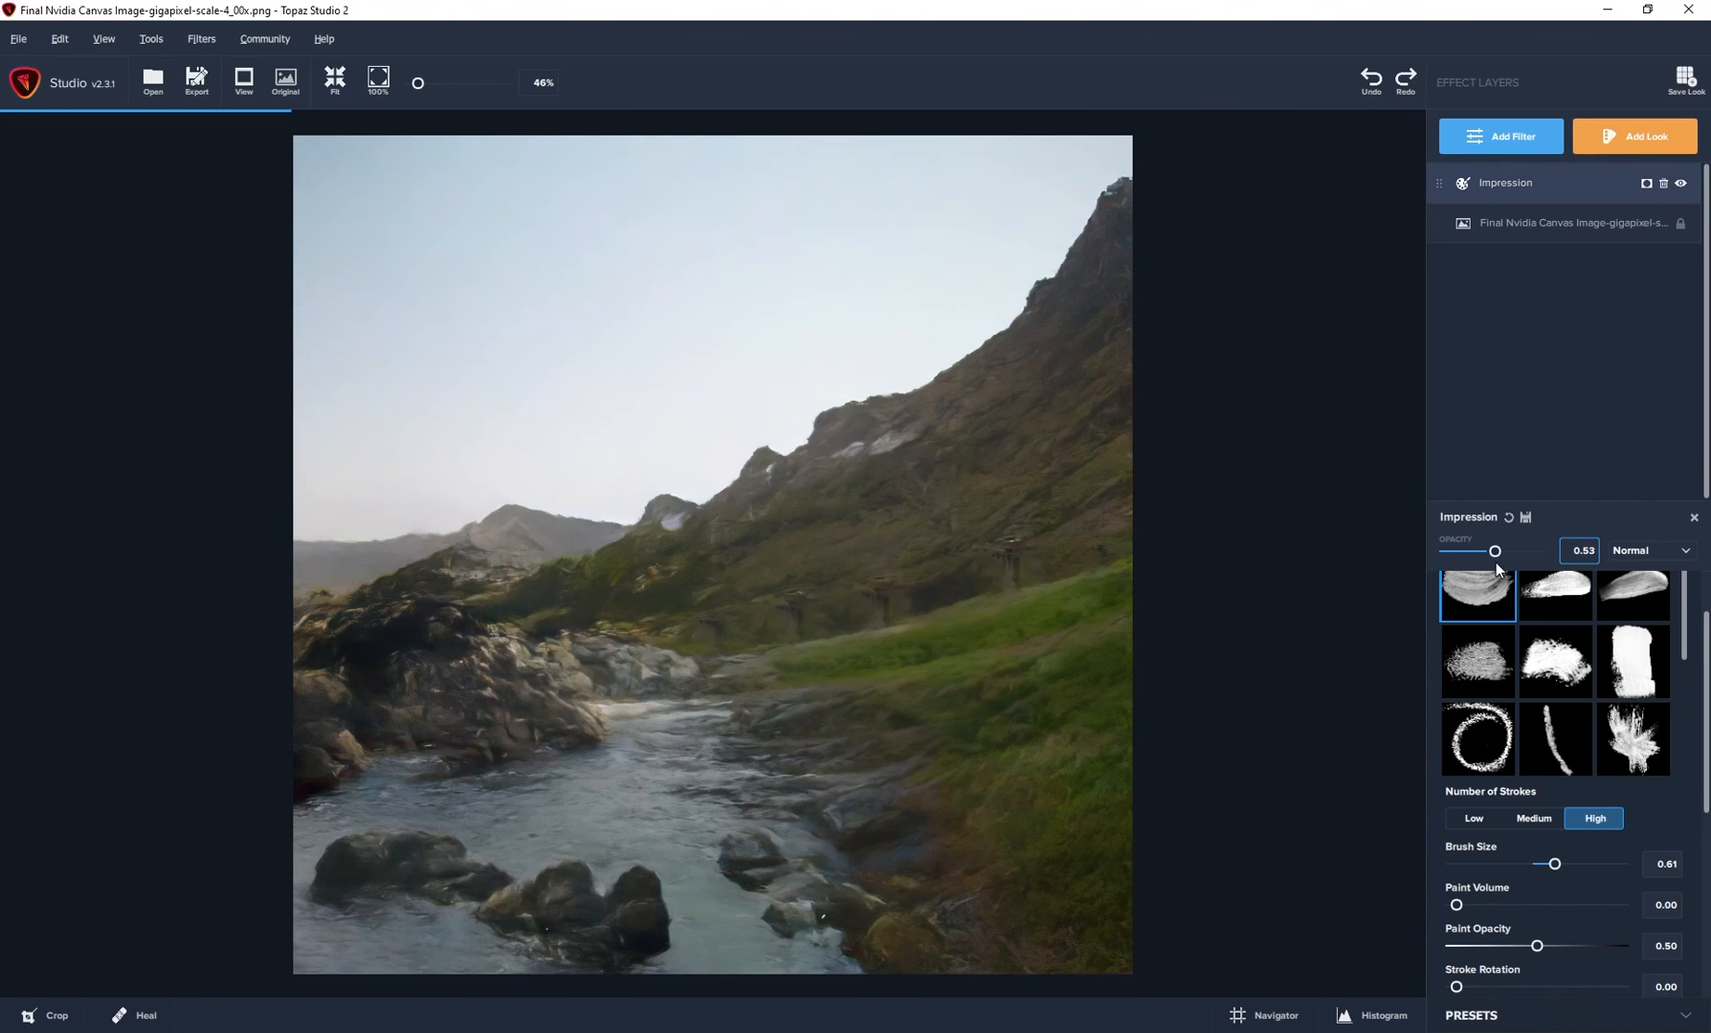
{"action": "left_click_drag", "start_coordinate": [1497, 552], "coordinate": [1504, 551]}
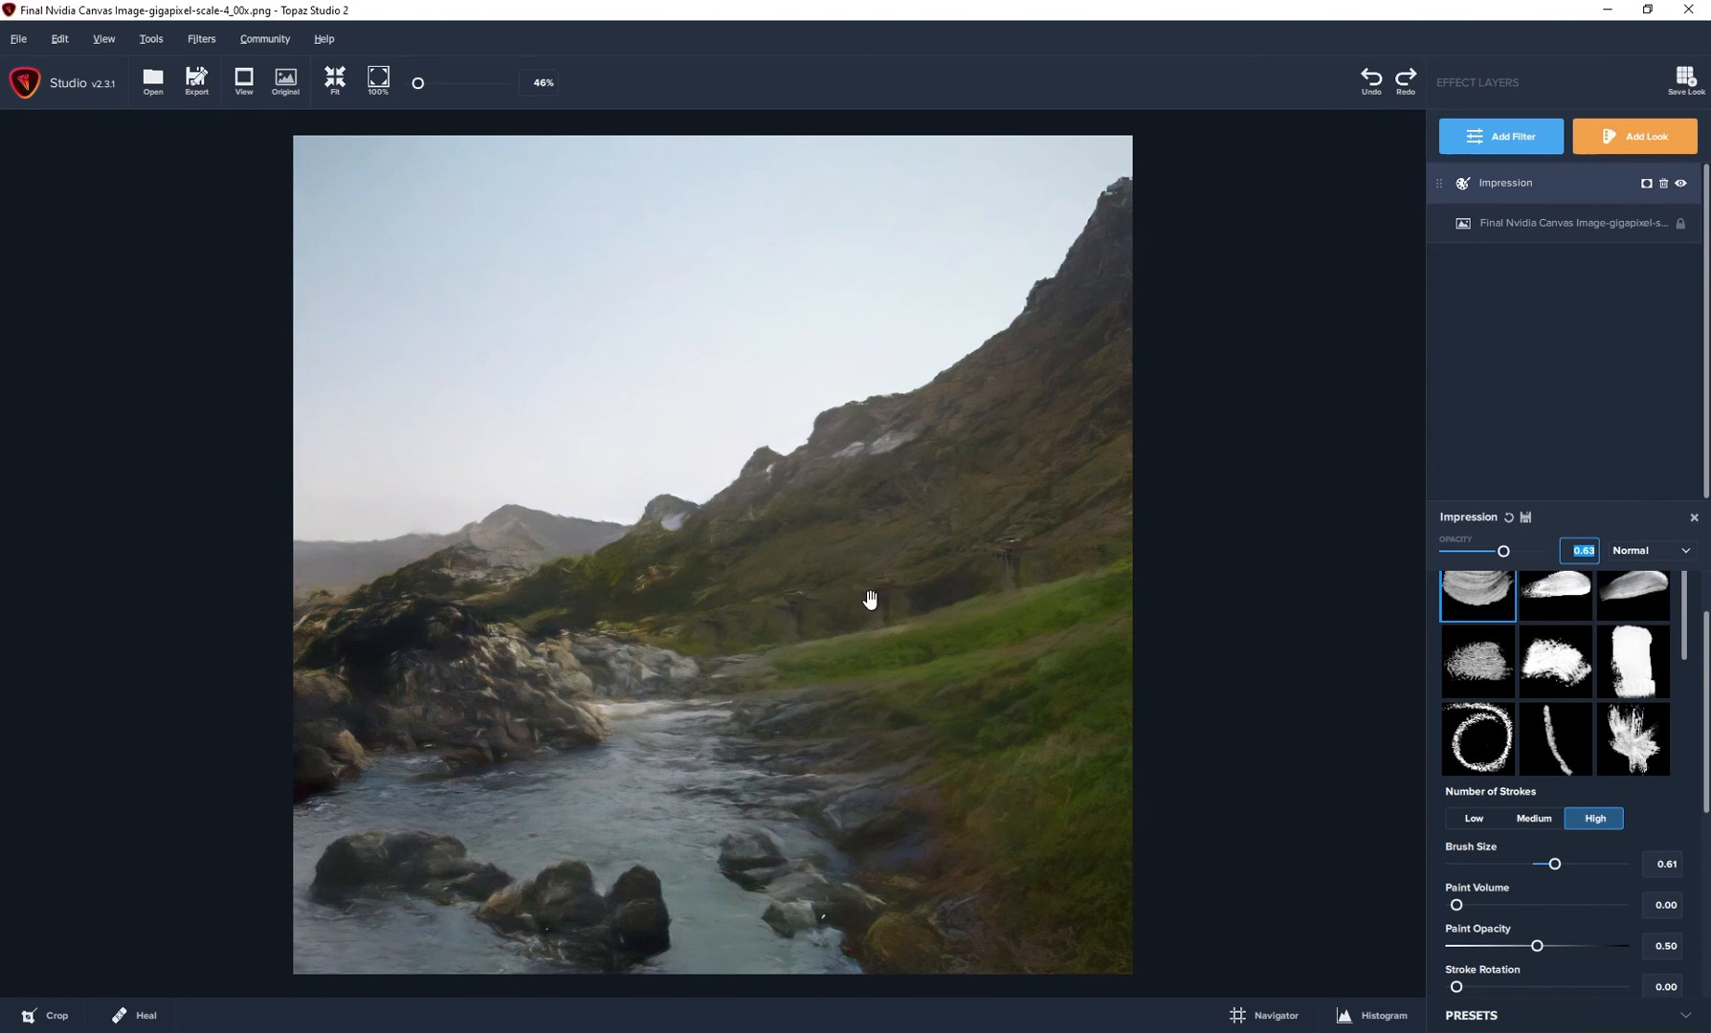
{"action": "mouse_move", "coordinate": [1401, 691]}
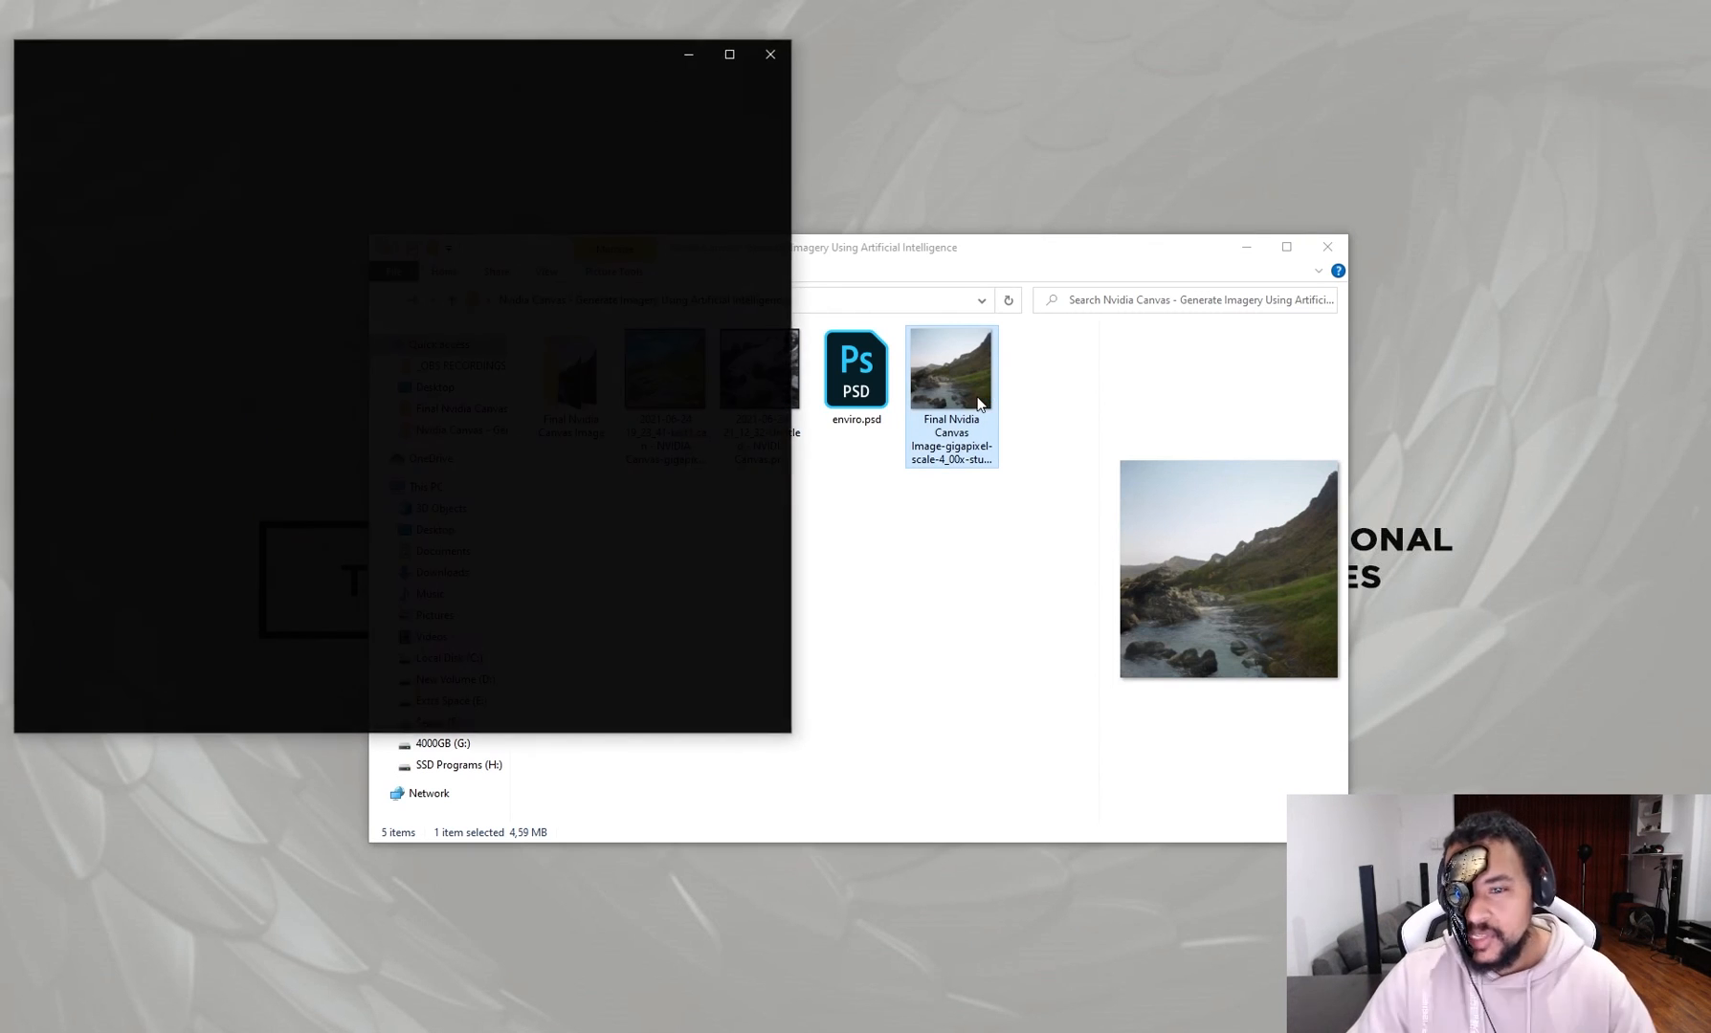
View the final painterly studio PNG and the earlier blue-sky and snowy-stream Canvas PNGs in Windows Photos
{"action": "double_click", "coordinate": [951, 368]}
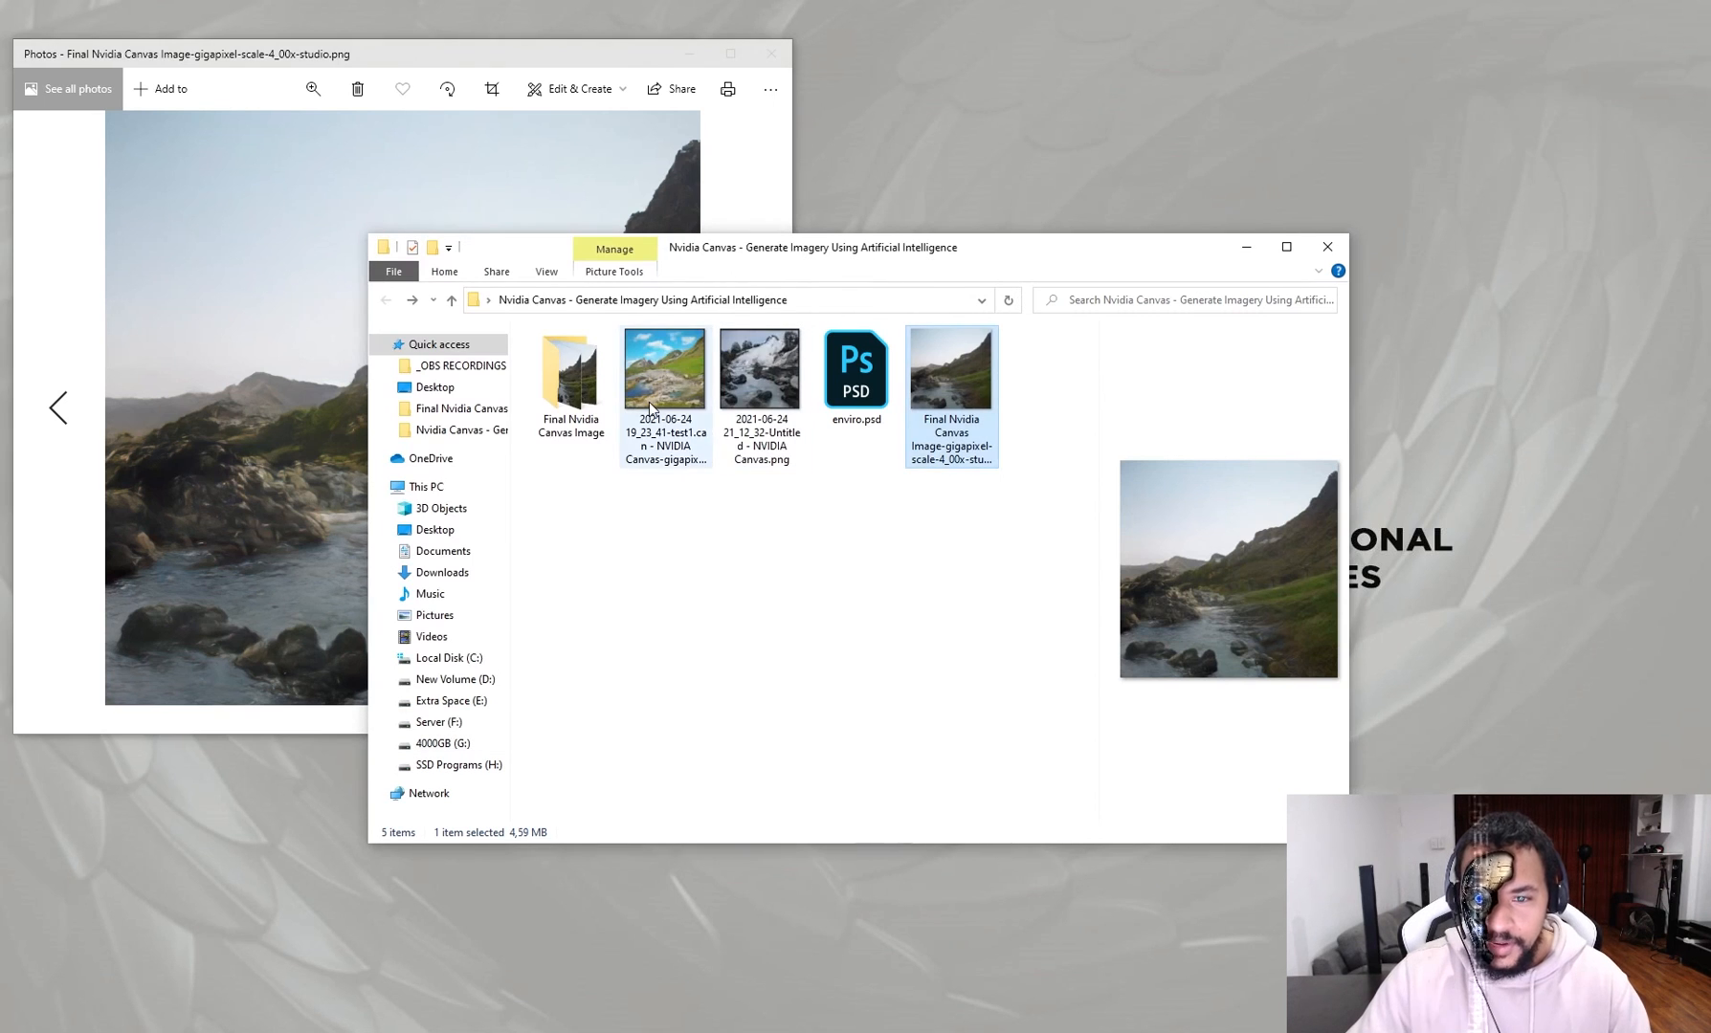
{"action": "double_click", "coordinate": [664, 368]}
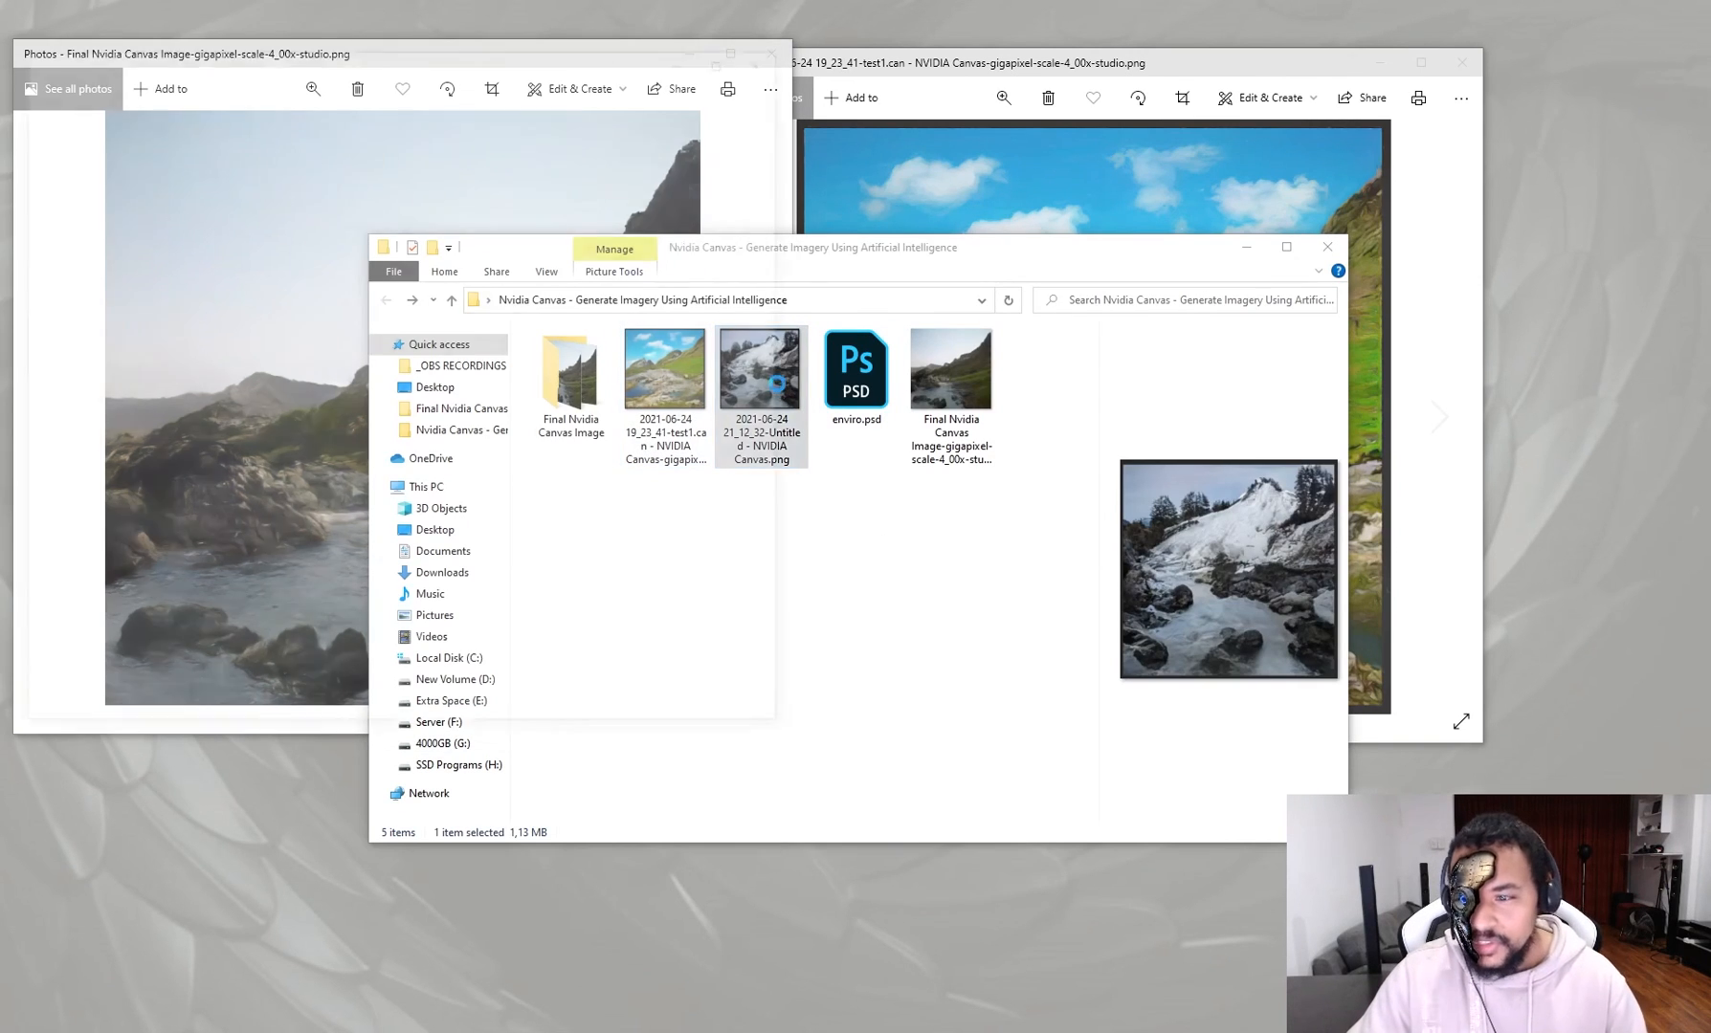
{"action": "double_click", "coordinate": [760, 368]}
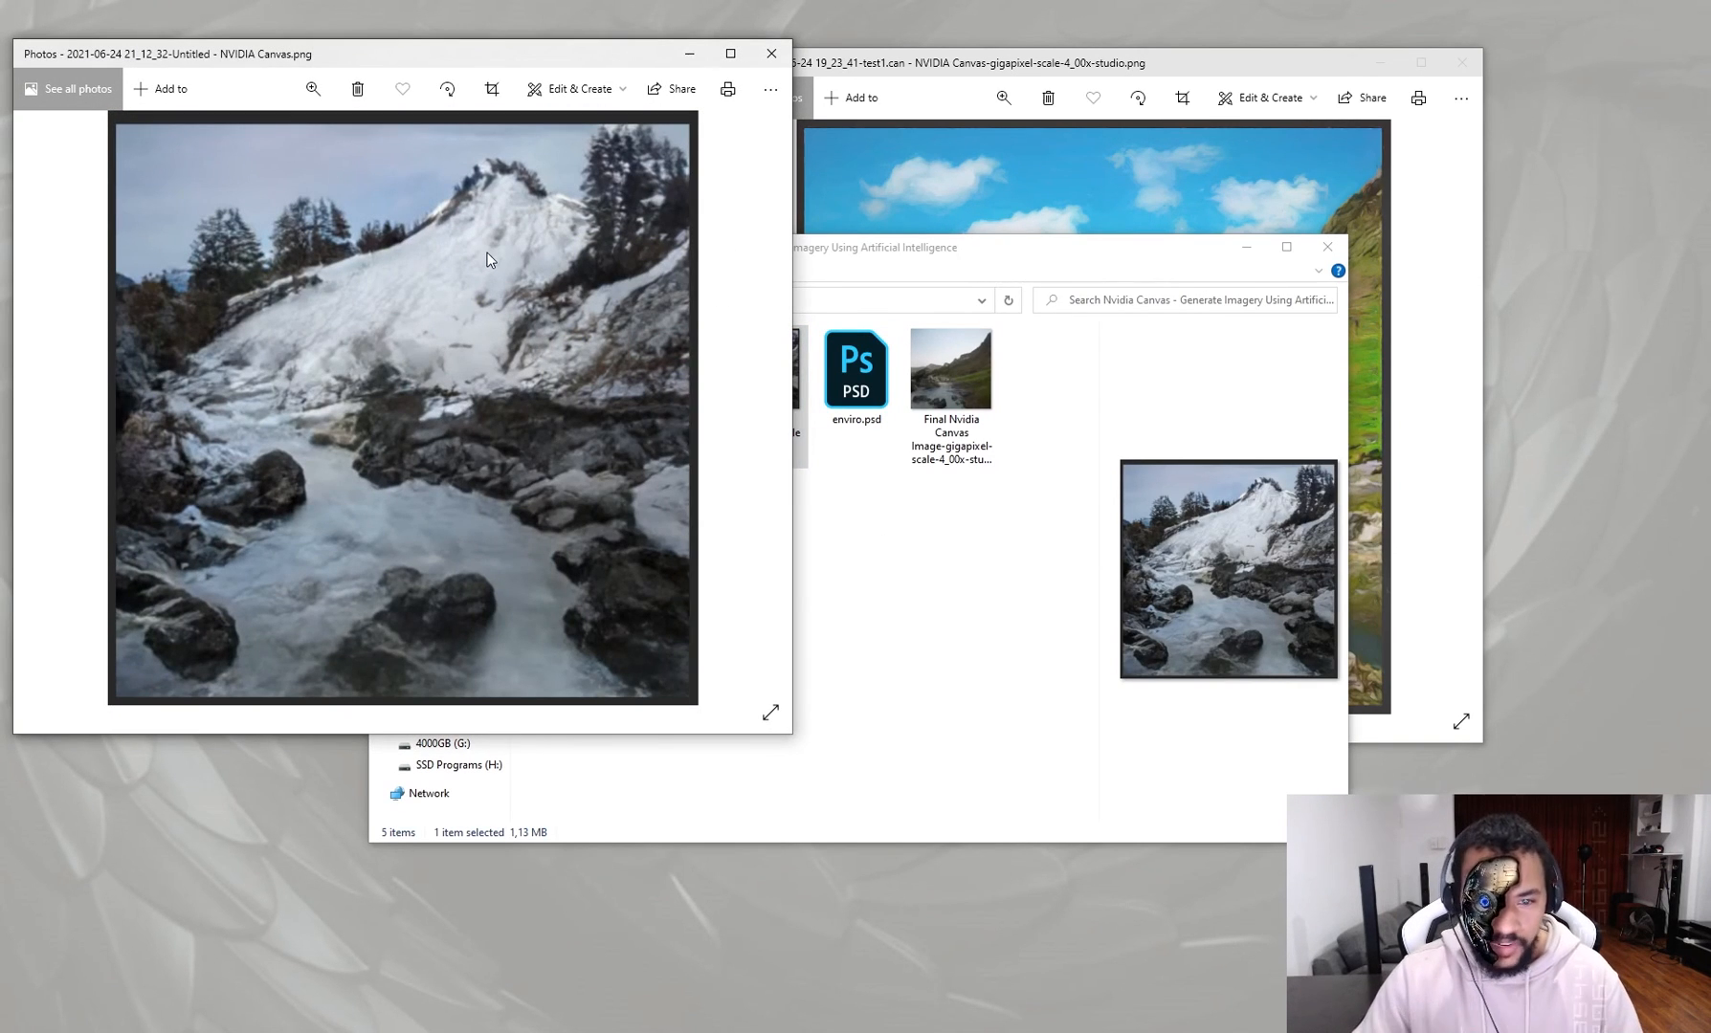